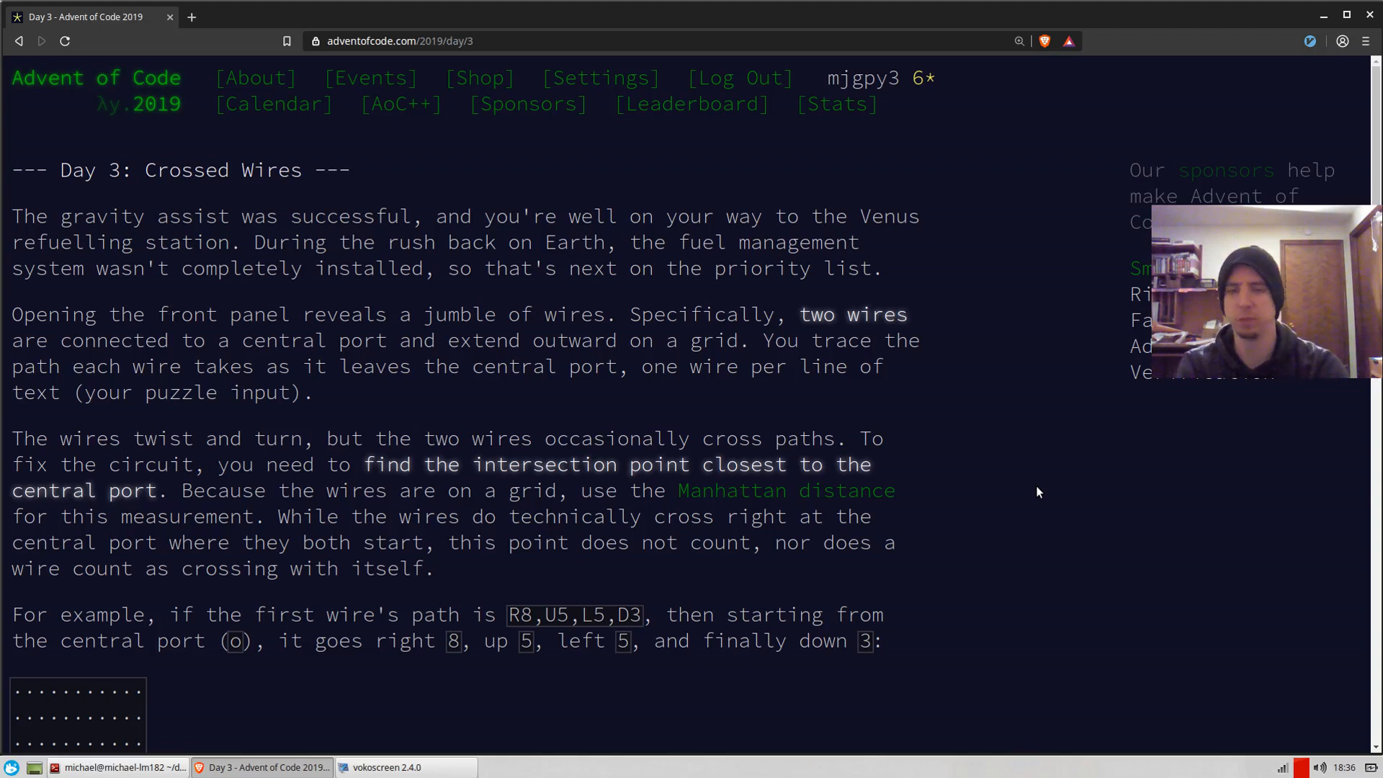
Step: Scroll through the Crossed Wires description, examples and Part One answer to Part Two
{"action": "scroll", "scroll_direction": "down", "scroll_amount": 3}
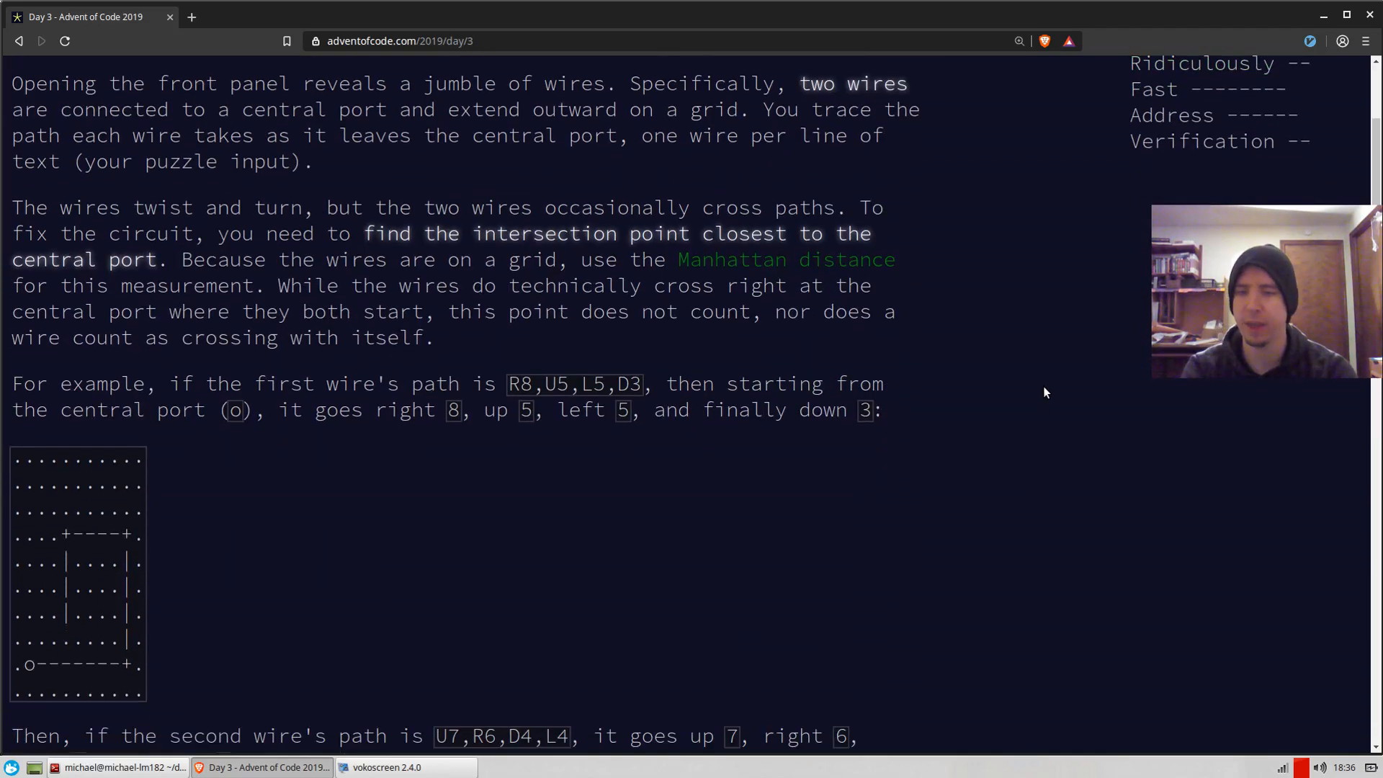
{"action": "scroll", "scroll_direction": "down", "scroll_amount": 3}
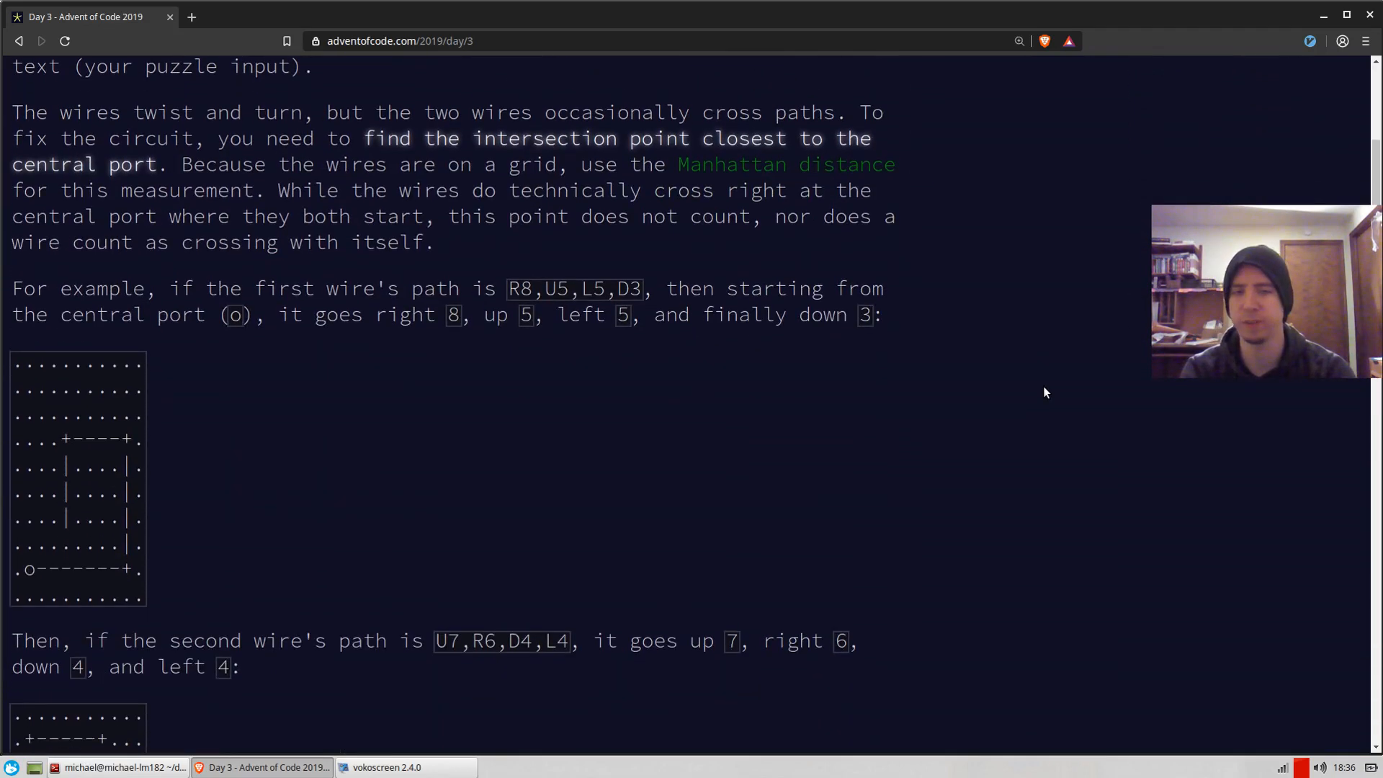
{"action": "scroll", "scroll_direction": "down", "scroll_amount": 3}
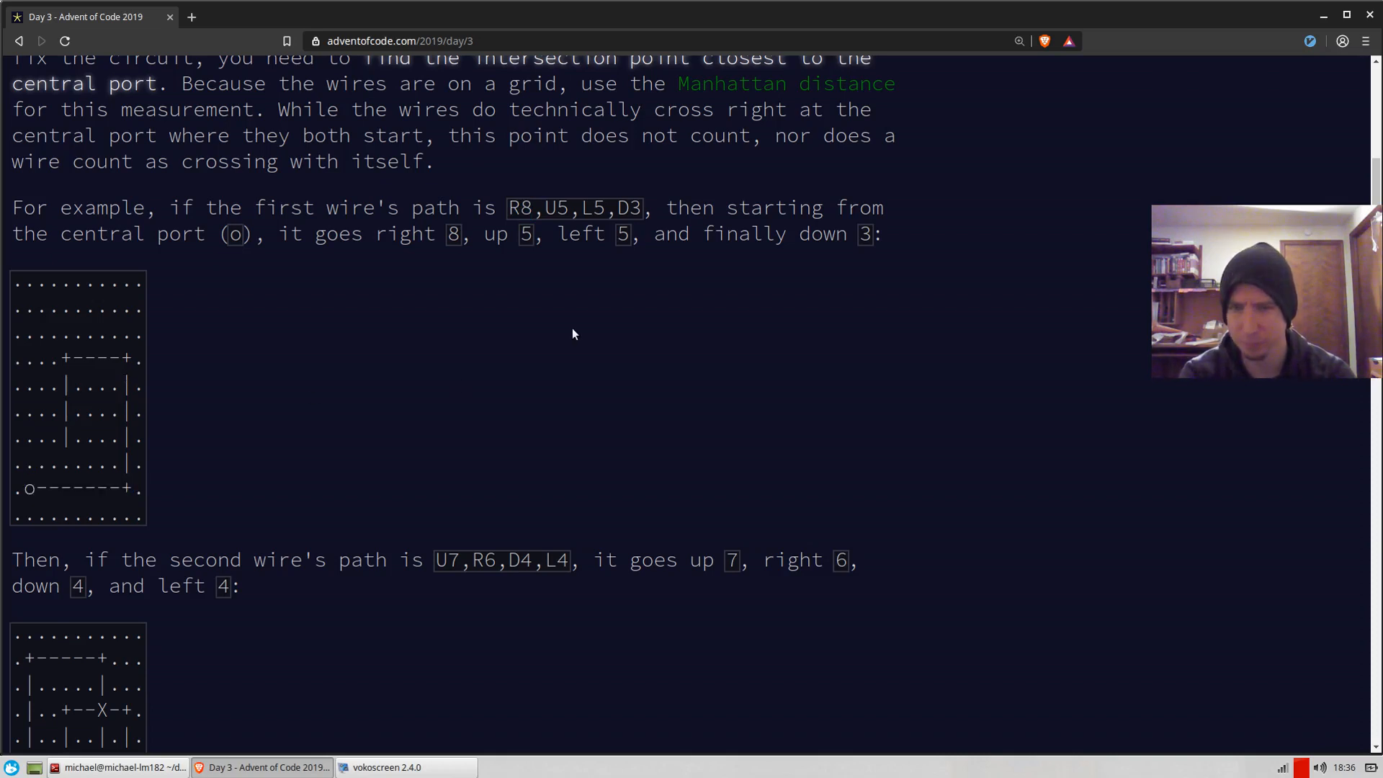
{"action": "mouse_move", "coordinate": [574, 334]}
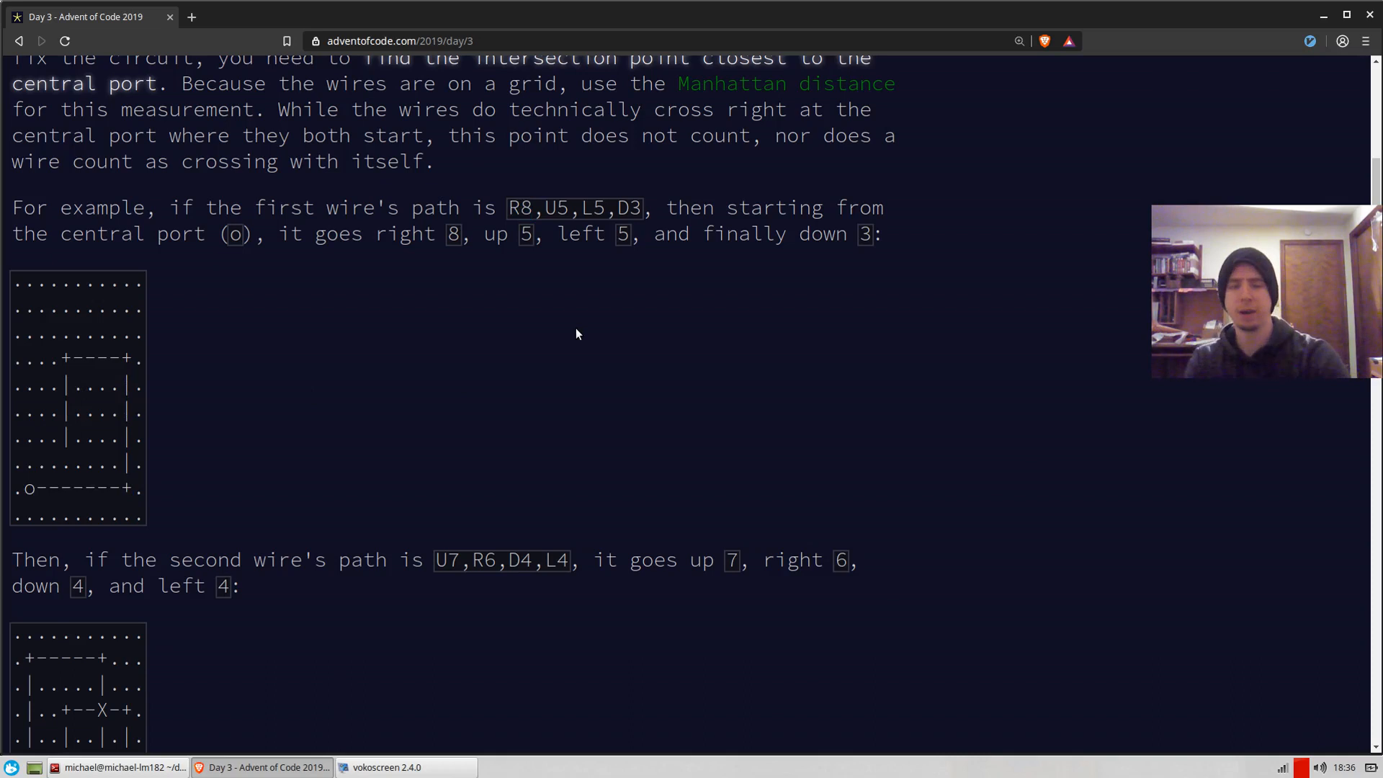
{"action": "scroll", "scroll_direction": "down", "scroll_amount": 3}
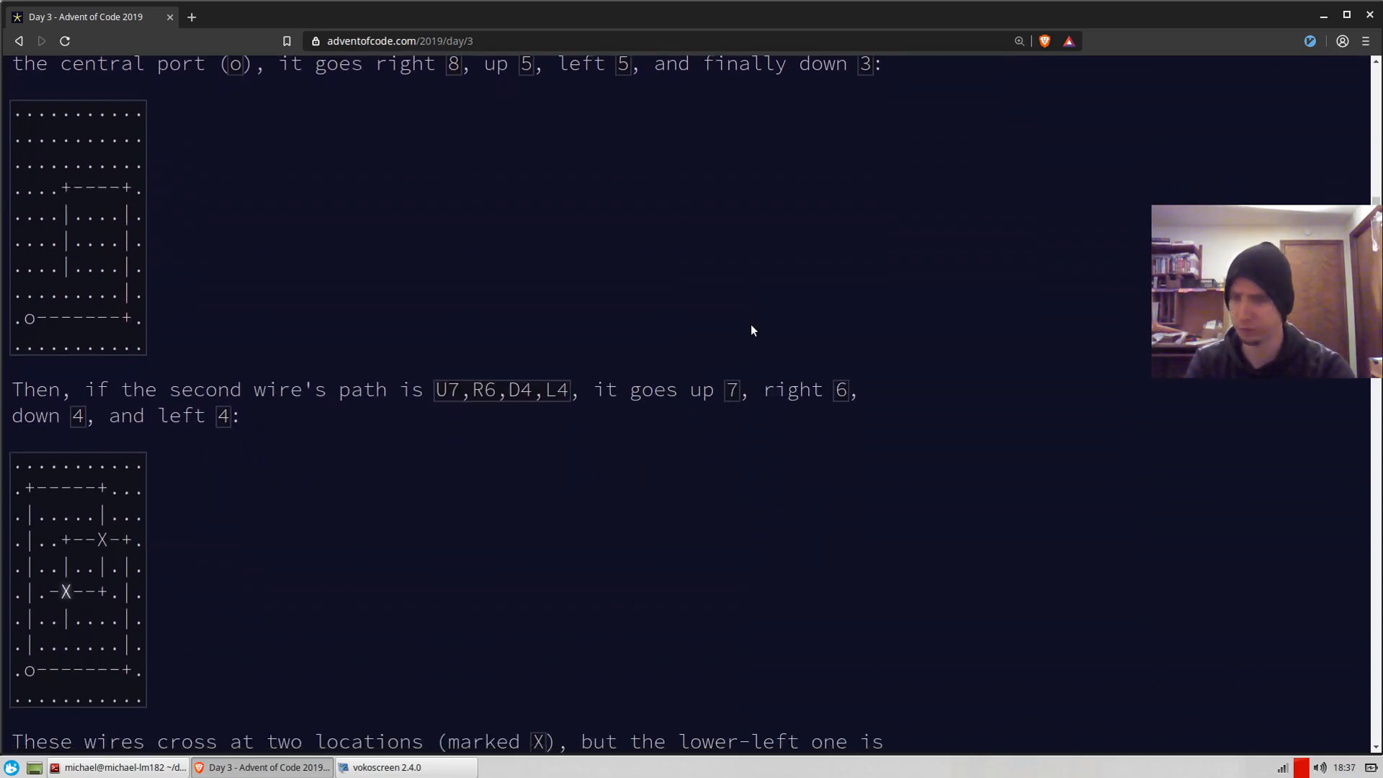
{"action": "scroll", "scroll_direction": "down", "scroll_amount": 3}
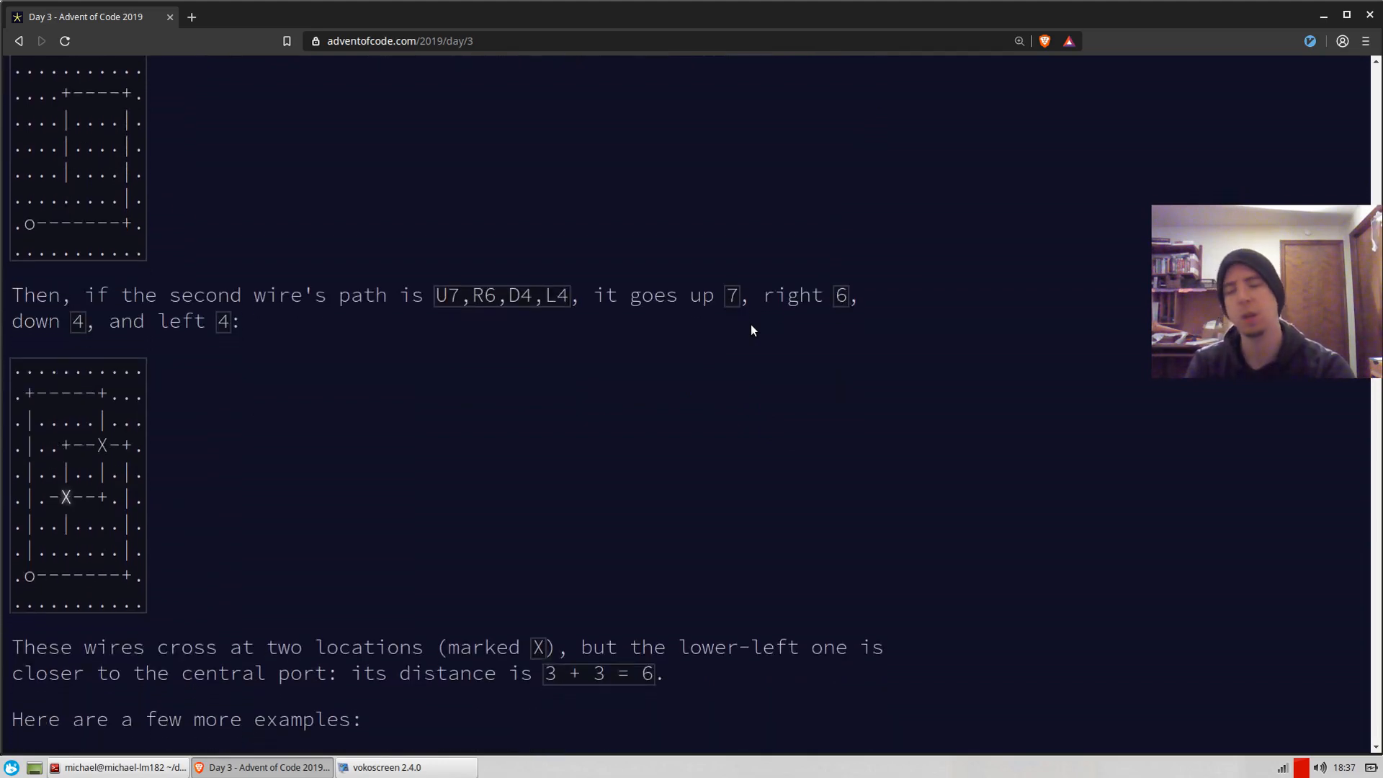
{"action": "mouse_move", "coordinate": [547, 359]}
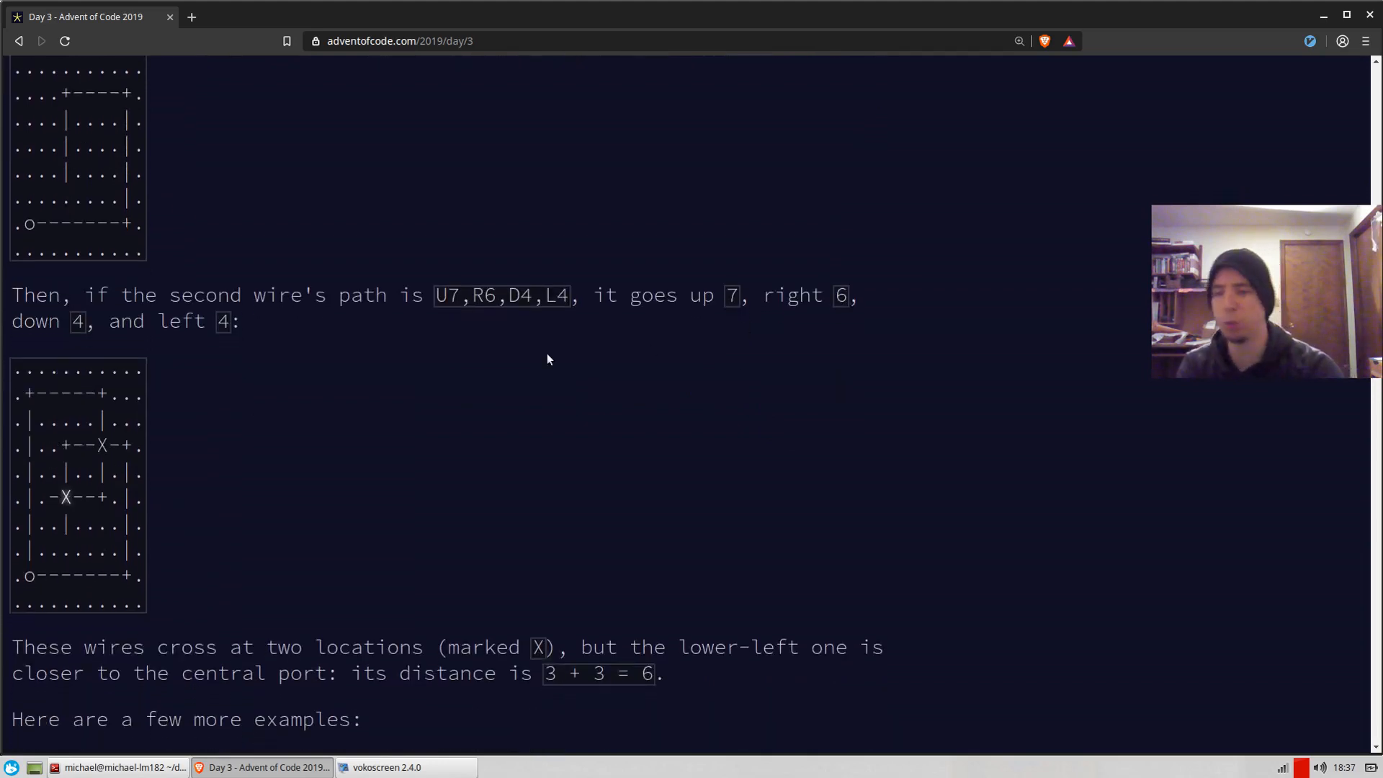
{"action": "scroll", "scroll_direction": "down", "scroll_amount": 3}
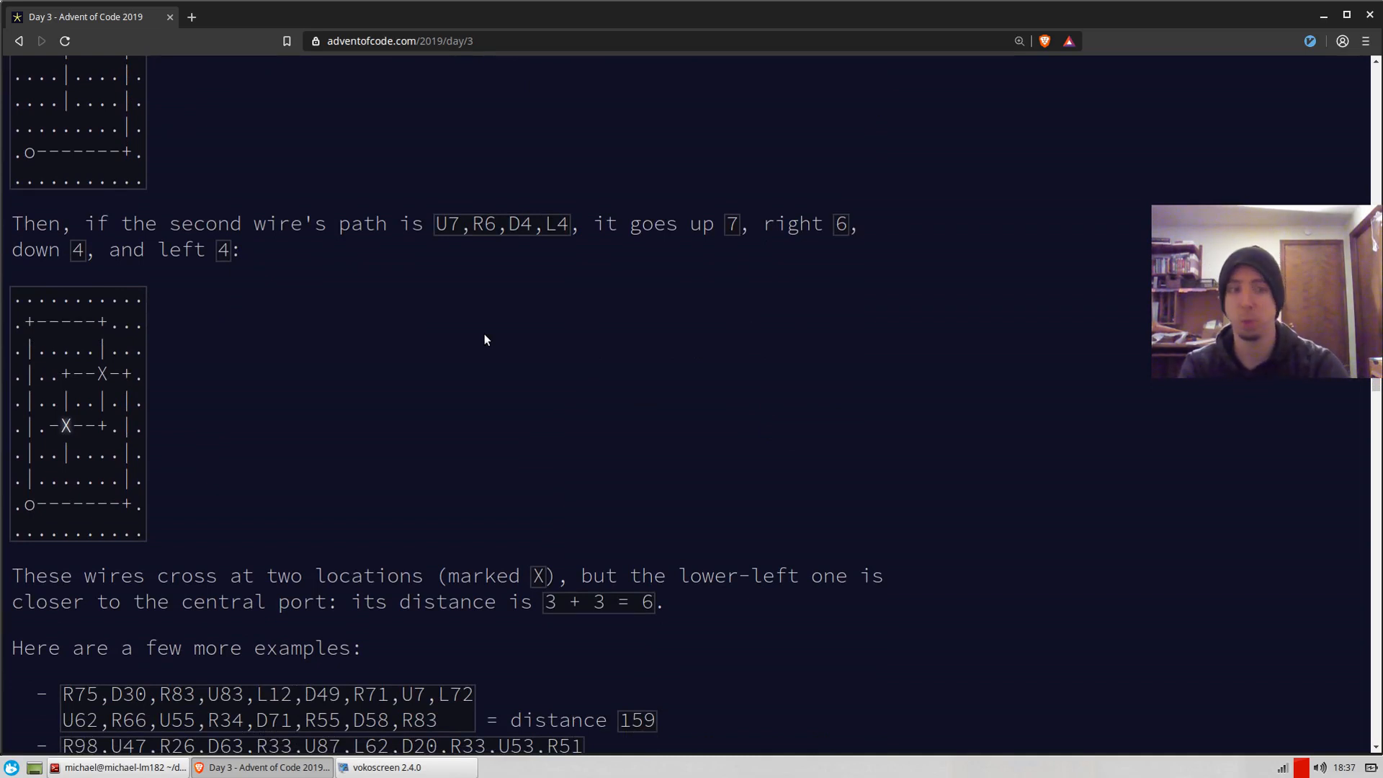
{"action": "mouse_move", "coordinate": [633, 363]}
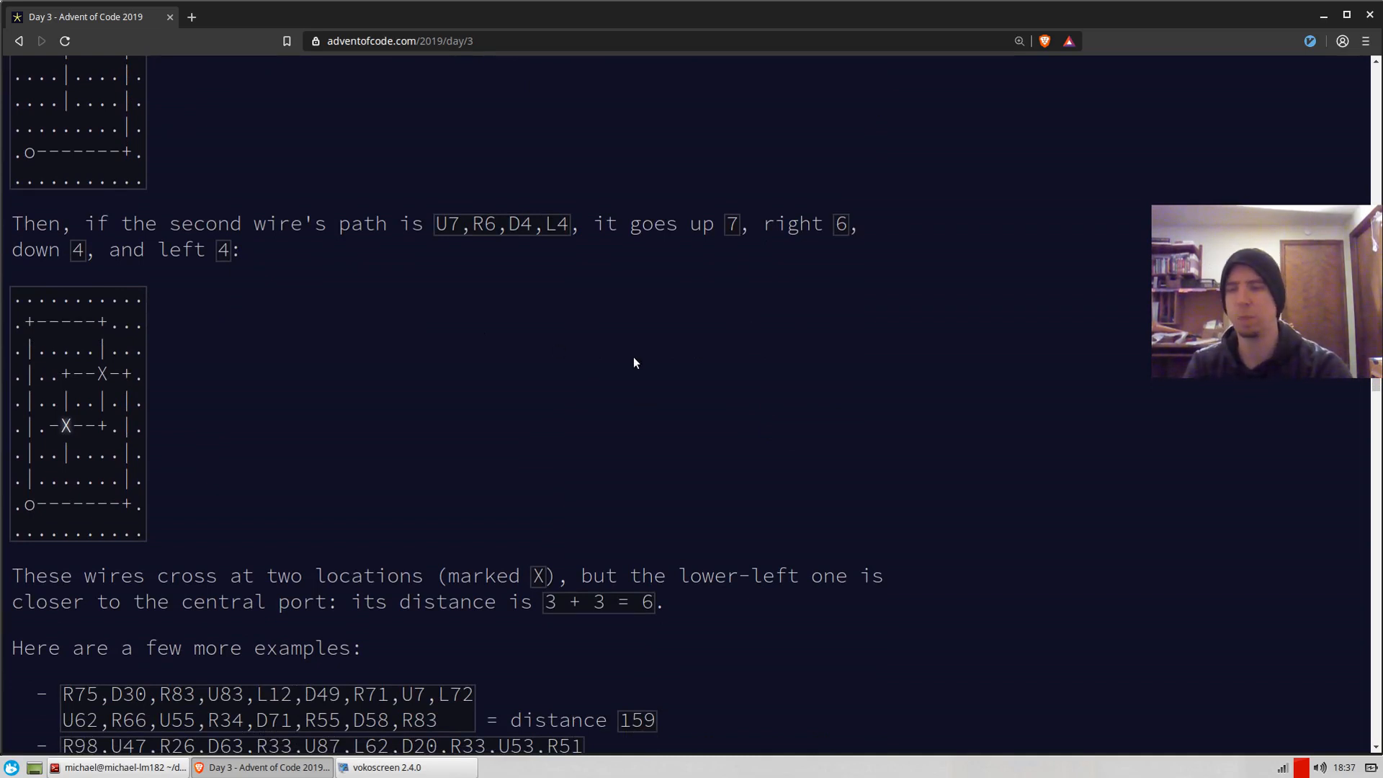
{"action": "scroll", "scroll_direction": "down", "scroll_amount": 3}
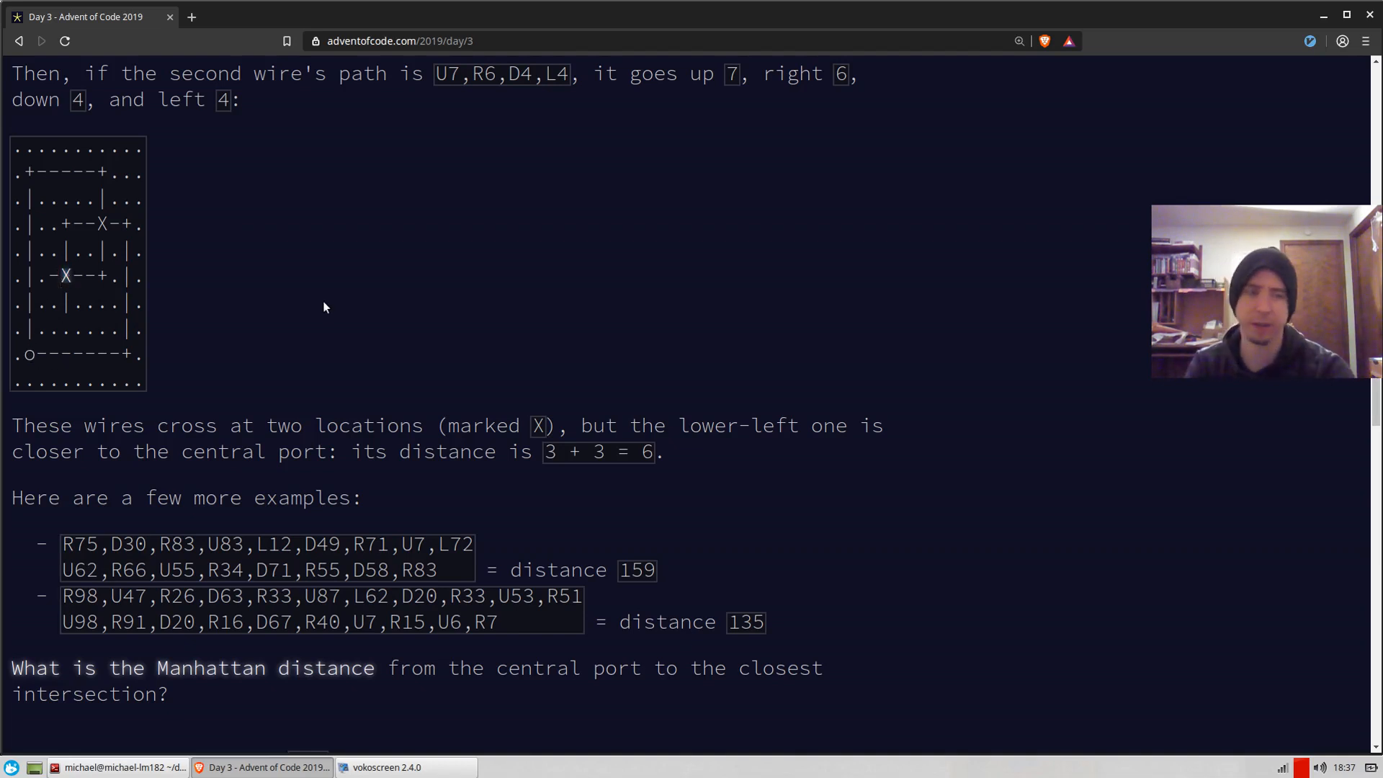
{"action": "scroll", "scroll_direction": "down", "scroll_amount": 3}
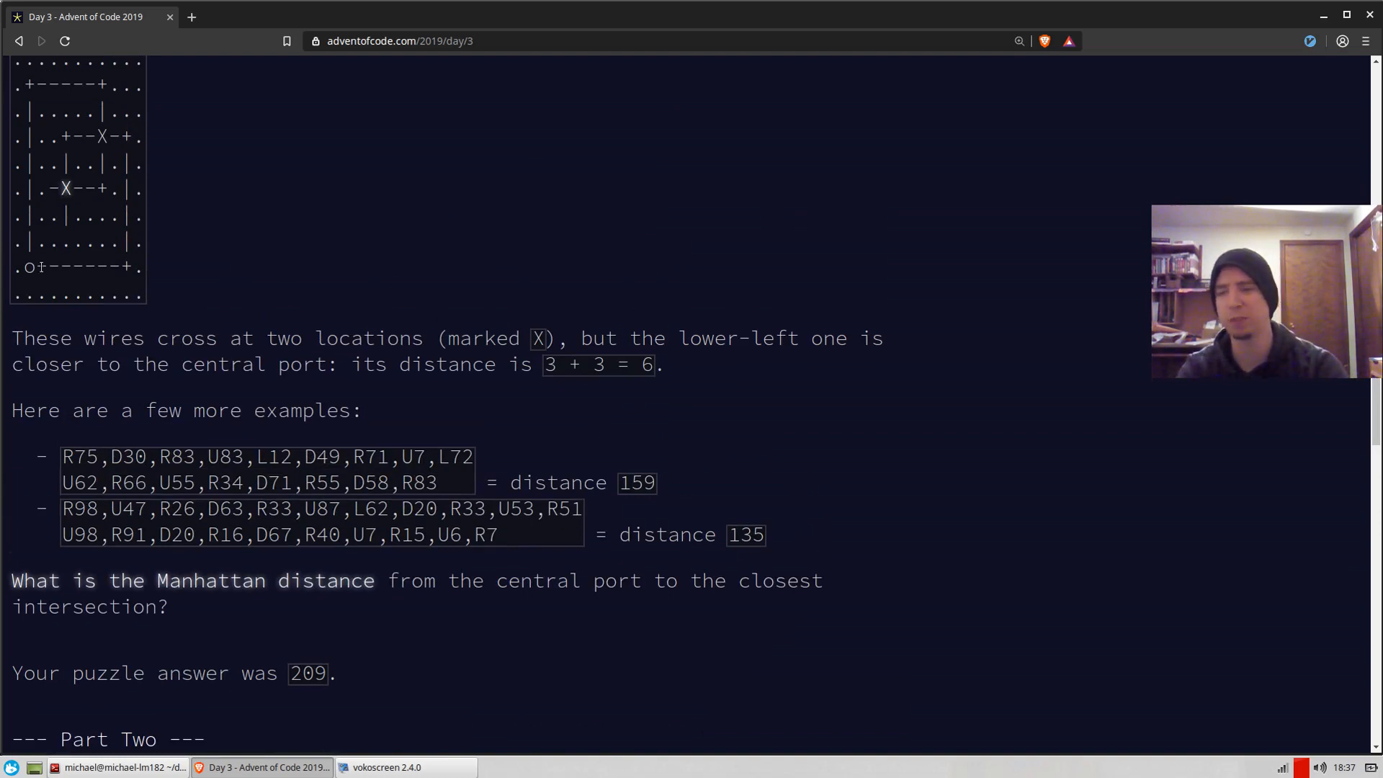
{"action": "mouse_move", "coordinate": [448, 314]}
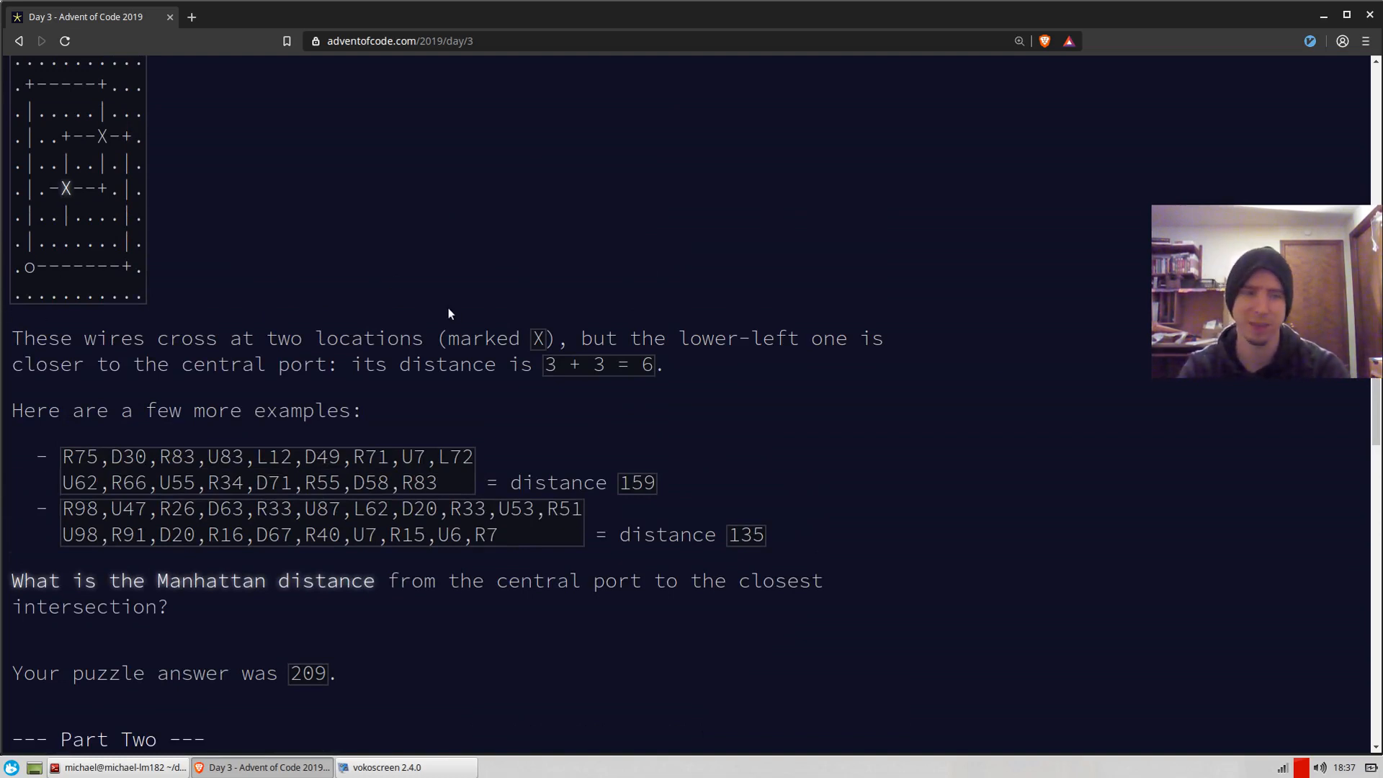
{"action": "scroll", "scroll_direction": "down", "scroll_amount": 3}
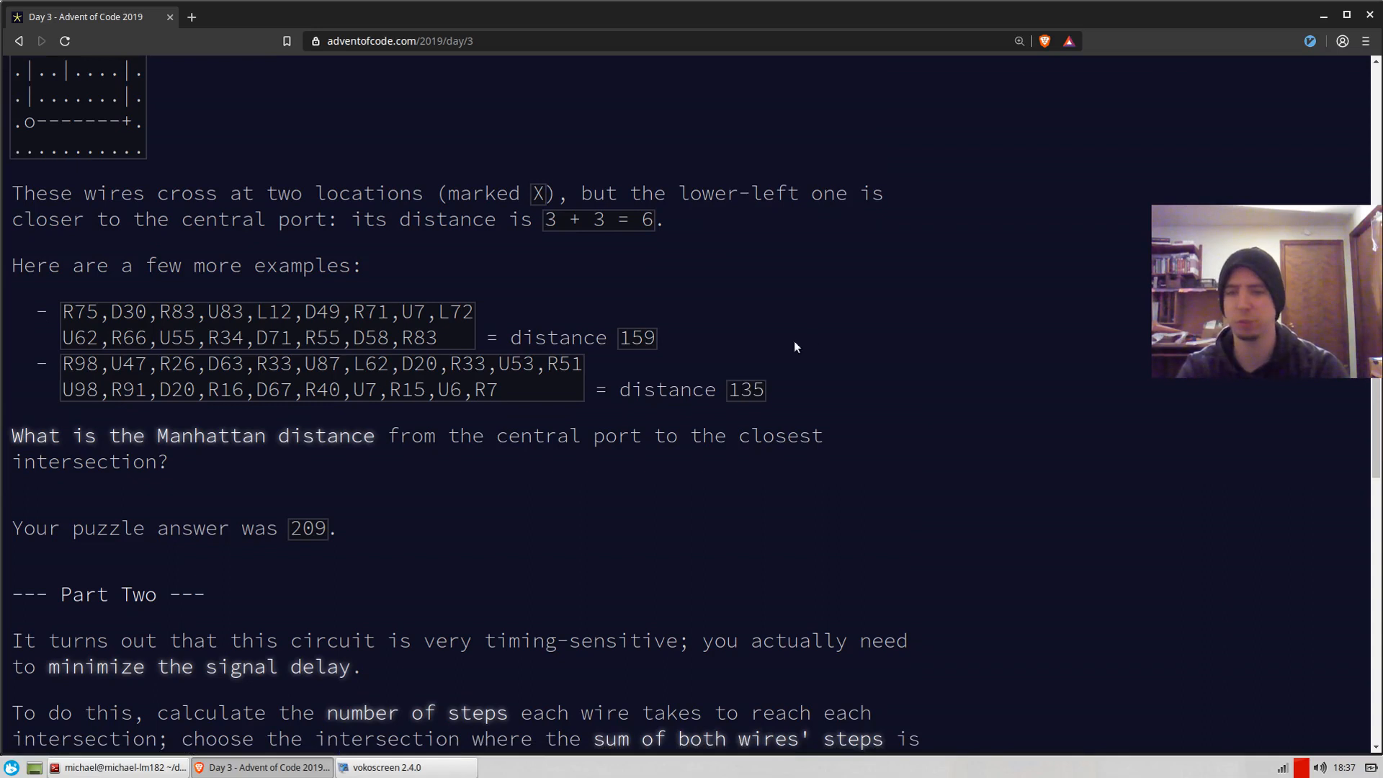
{"action": "scroll", "scroll_direction": "down", "scroll_amount": 3}
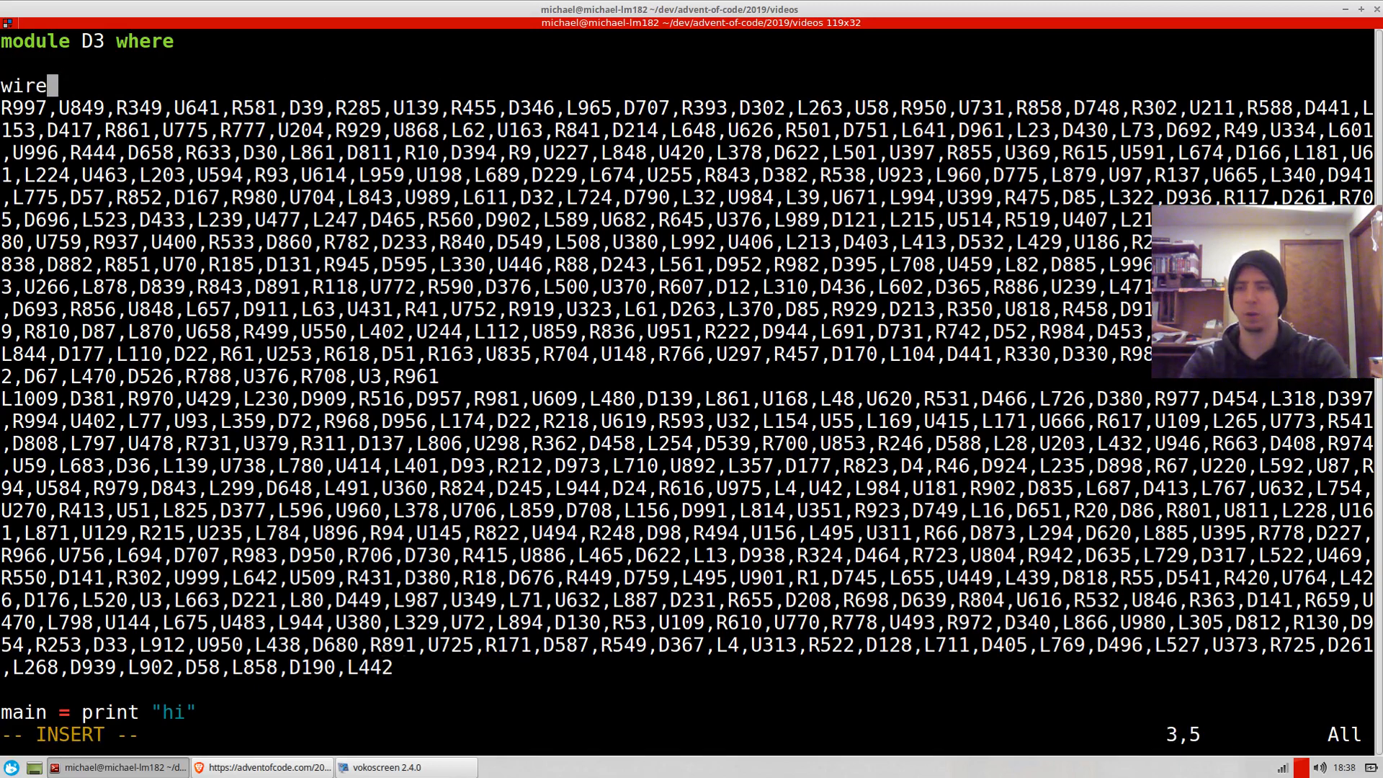
Step: Rename the first path binding to wire1 and bracket its moves as a list
{"action": "type", "text": "1 ="}
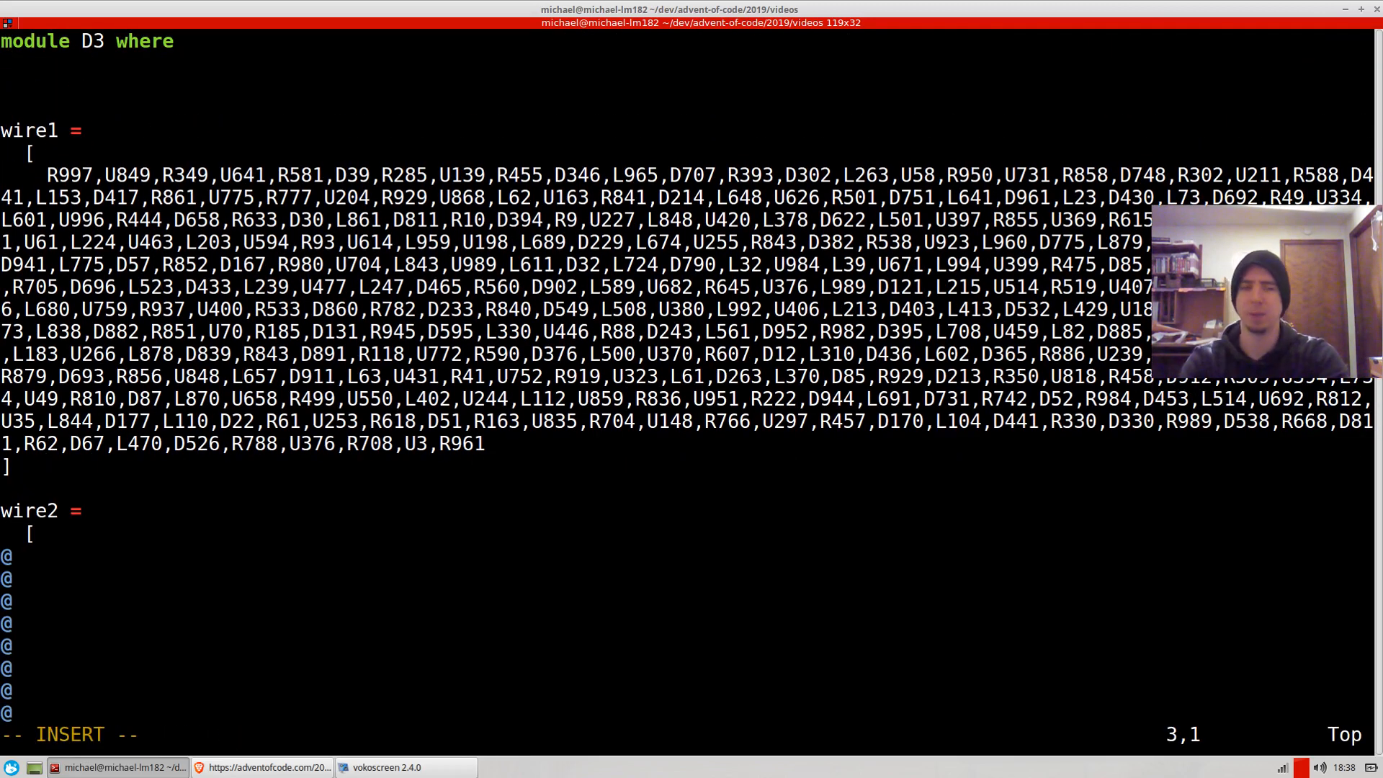
Step: Declare data Dir = U Int | D Int | L Int | R Int, then begin a substitution
{"action": "type", "text": "data"}
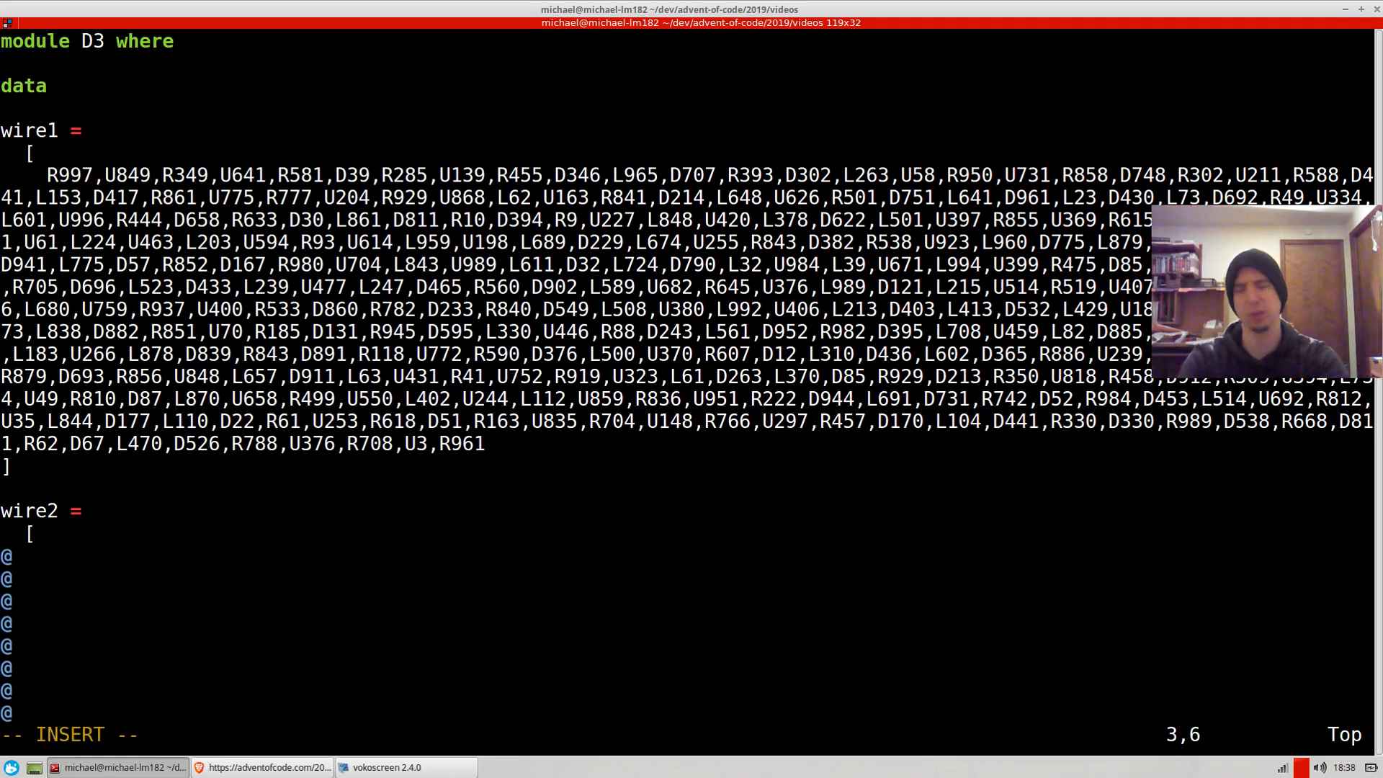
{"action": "type", "text": "Dir ="}
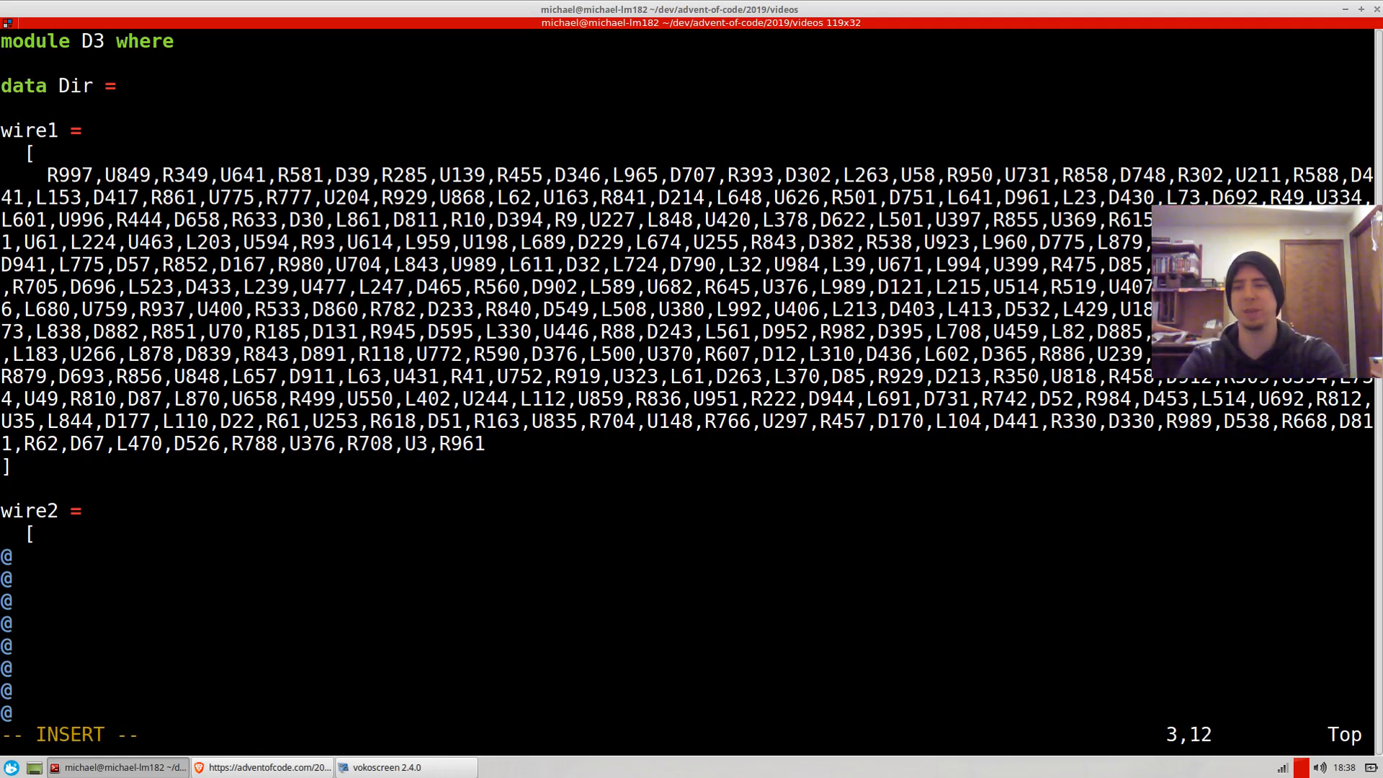
{"action": "type", "text": "U Int |"}
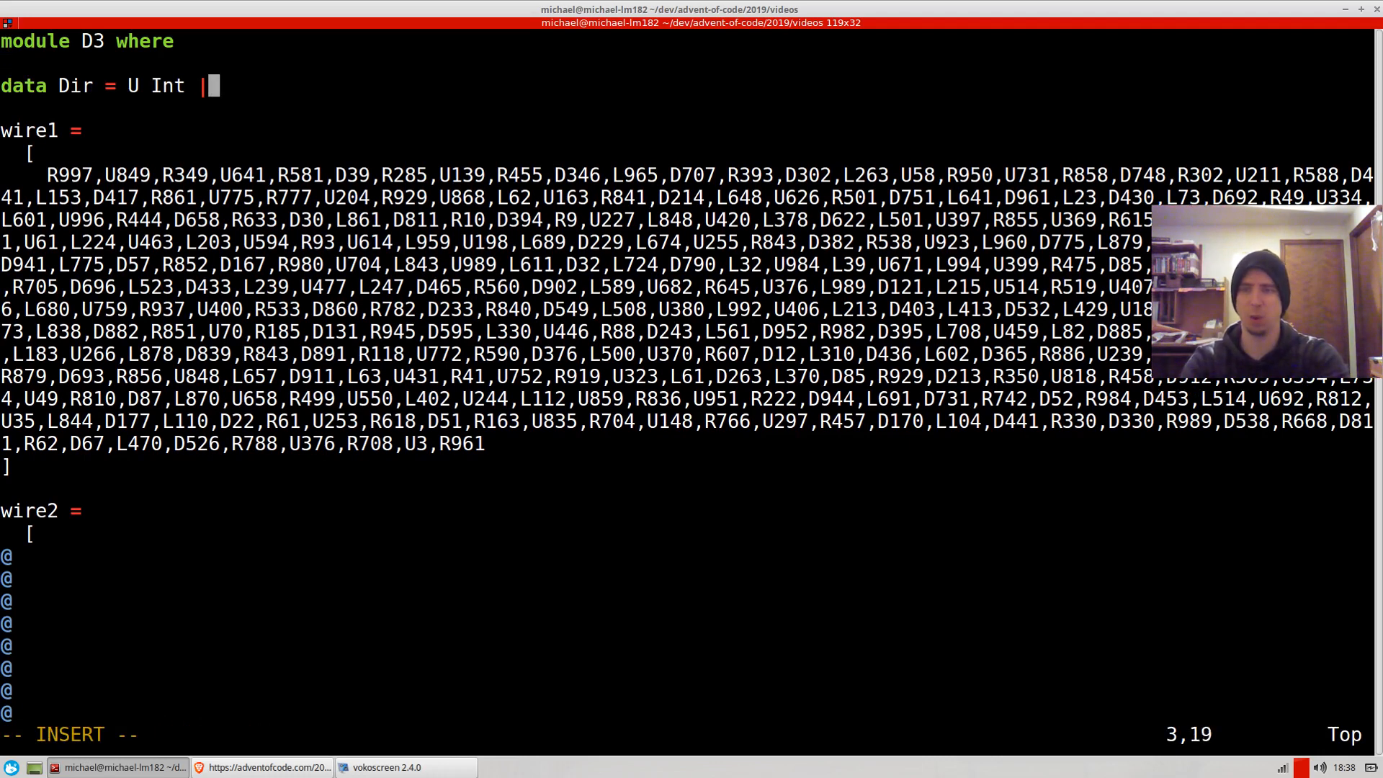
{"action": "type", "text": "D Int |"}
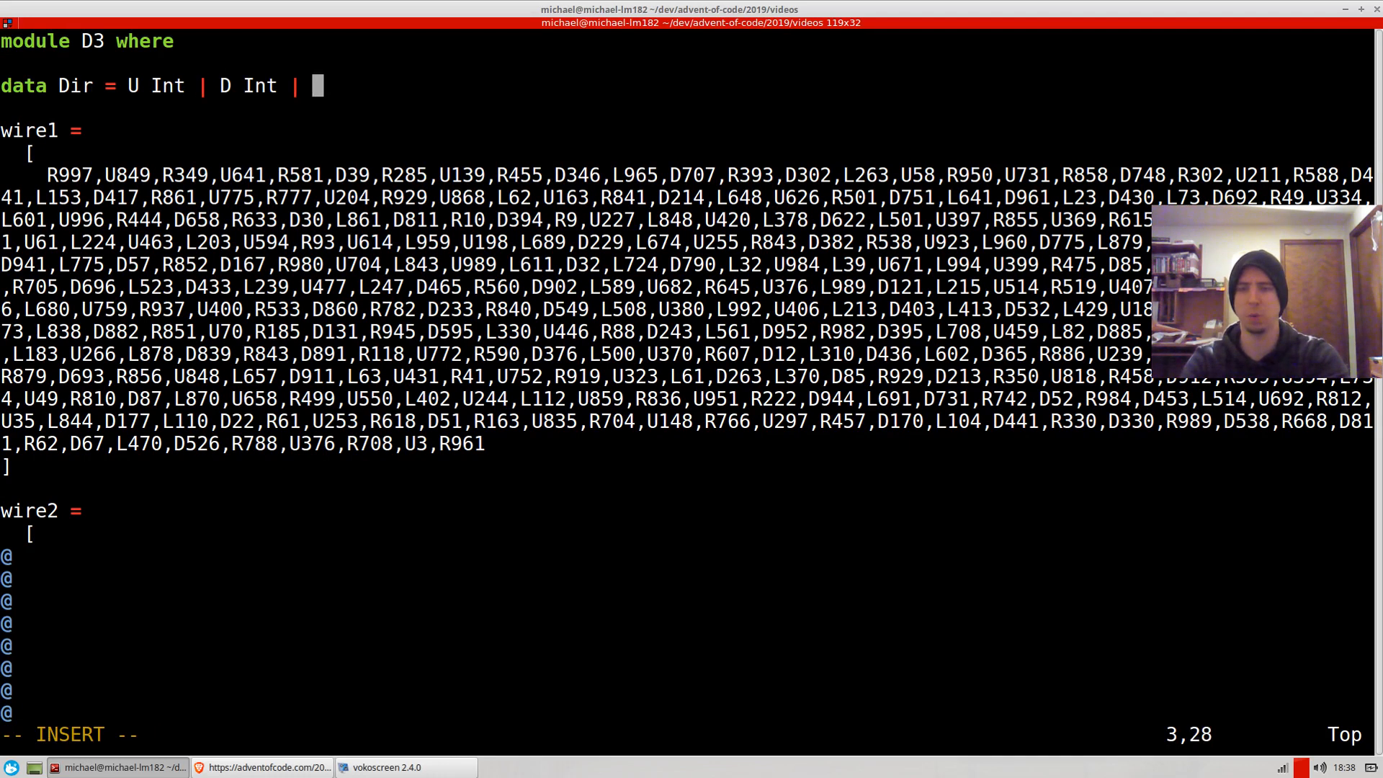
{"action": "type", "text": "L Int | R"}
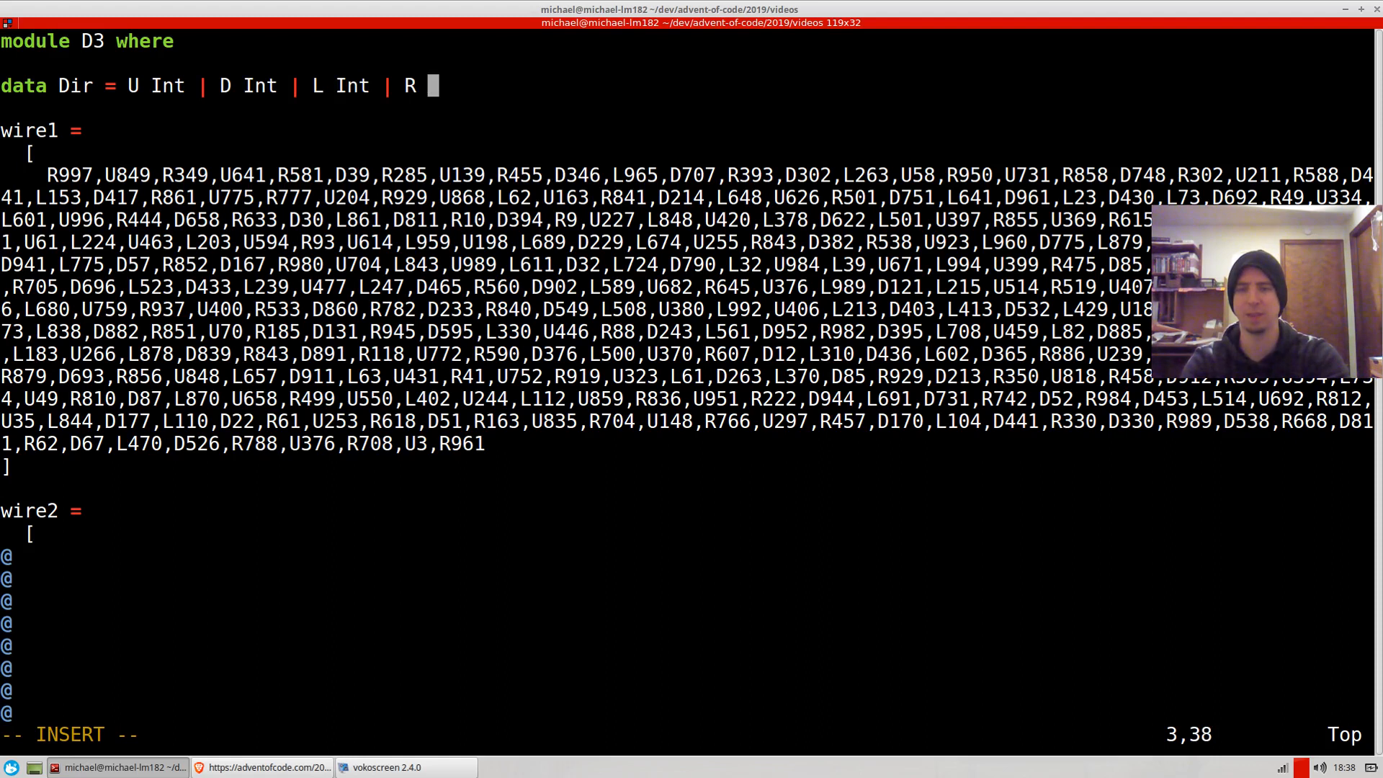
{"action": "type", "text": "Int"}
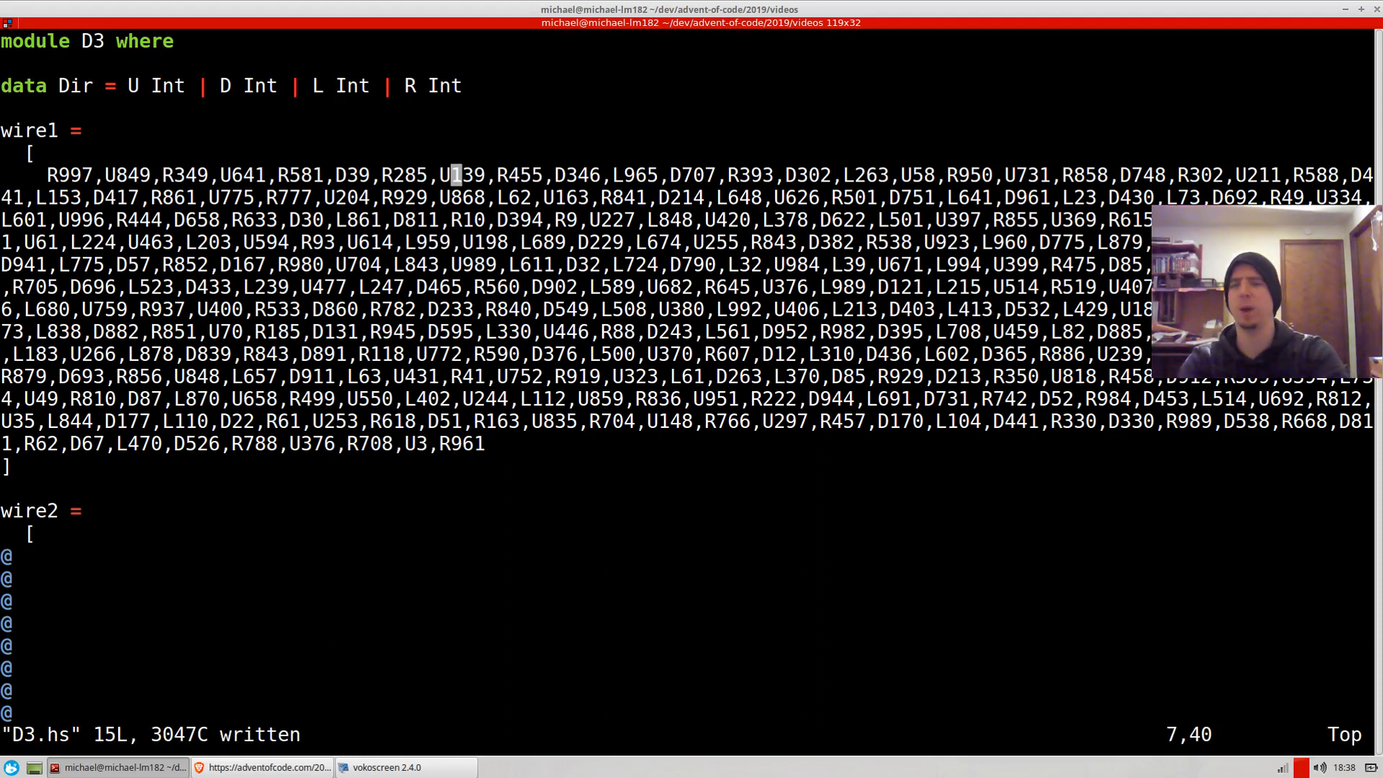
{"action": "type", "text": ":'<,'>s/"}
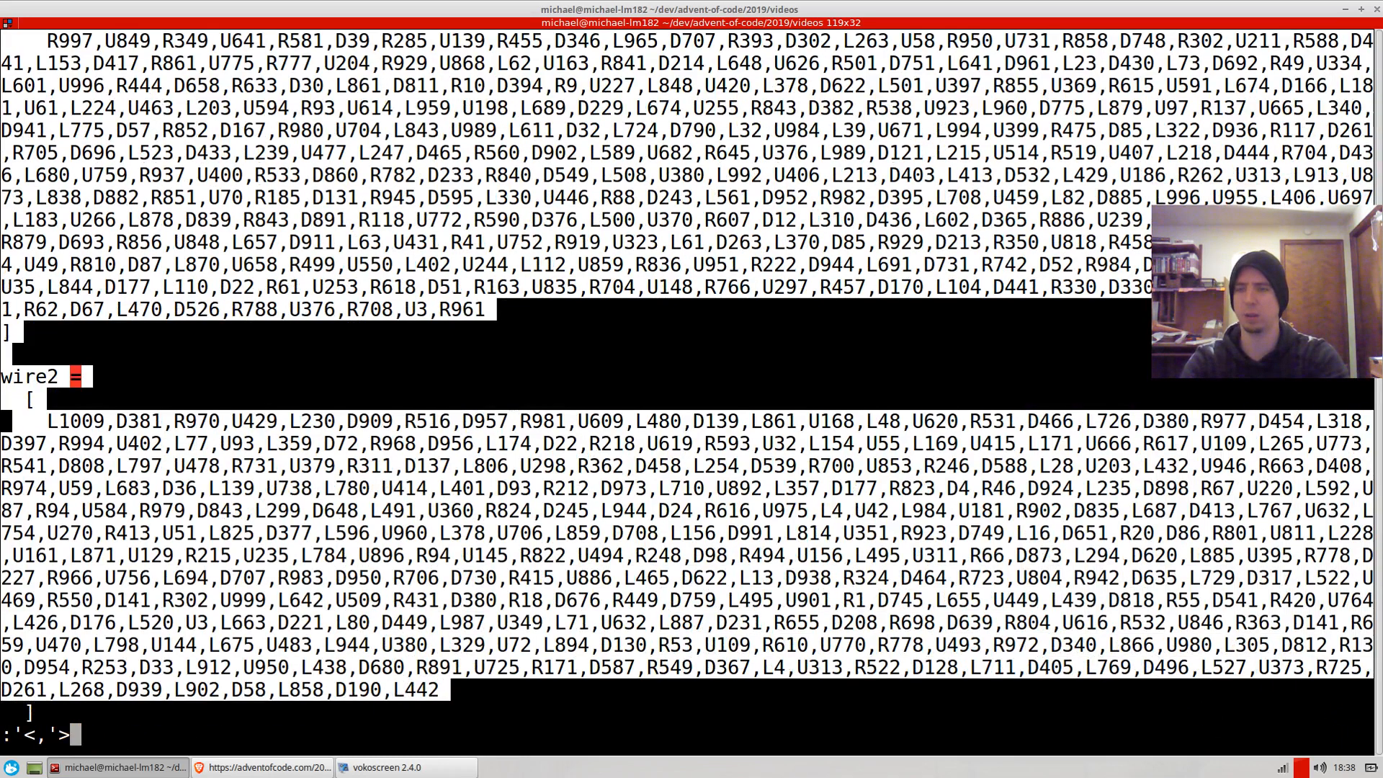
Step: Insert a space after each R, L and U letter using :'<,'>s substitutions
{"action": "type", "text": "s/R/"}
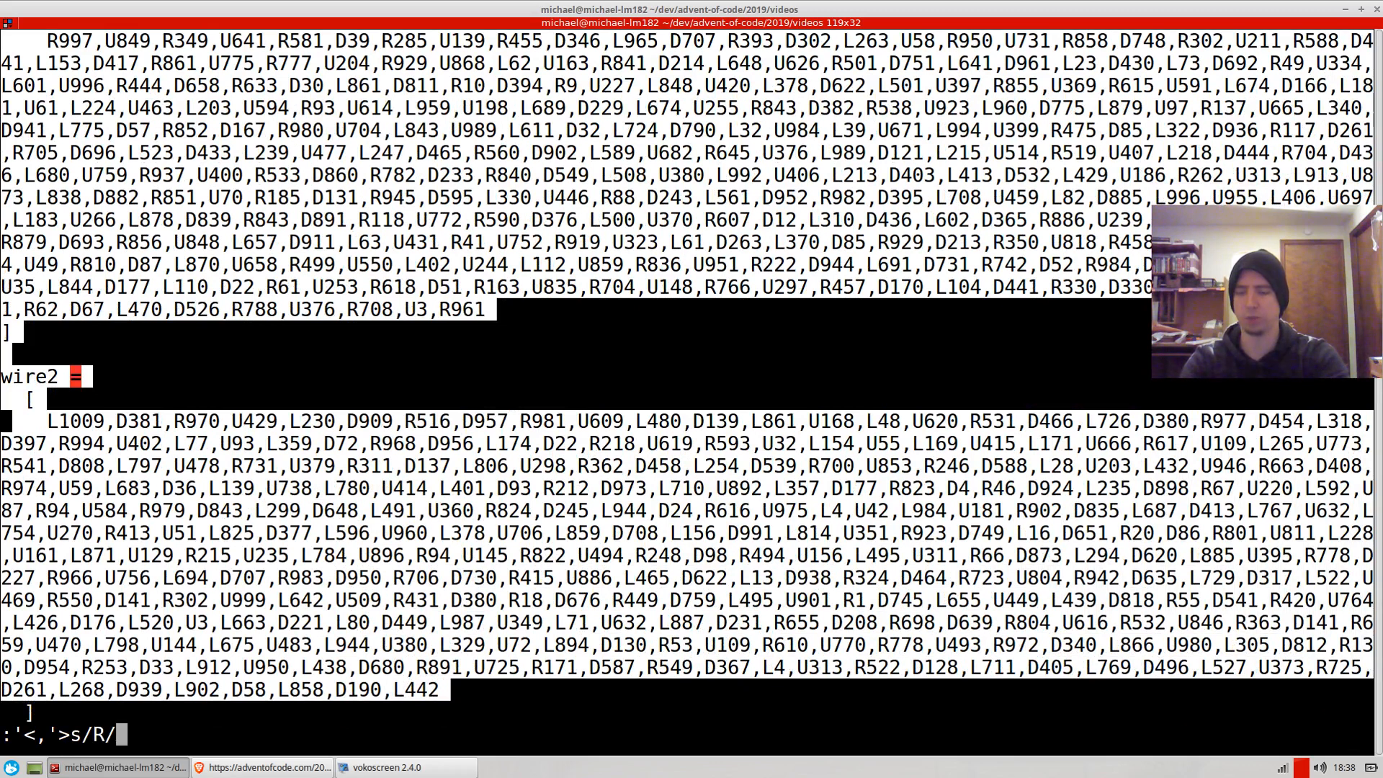
{"action": "type", "text": "R/"}
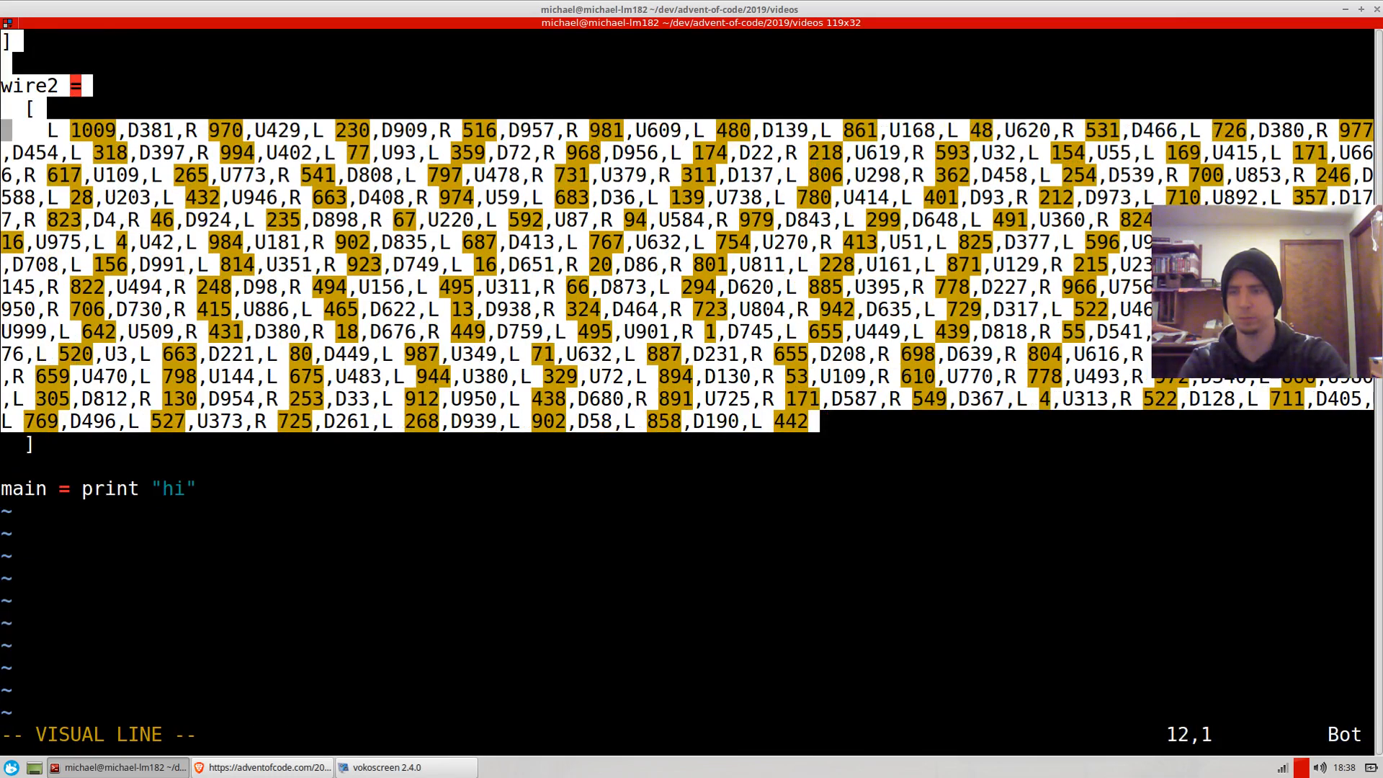
{"action": "type", "text": ":'<,'>s/L/L /g"}
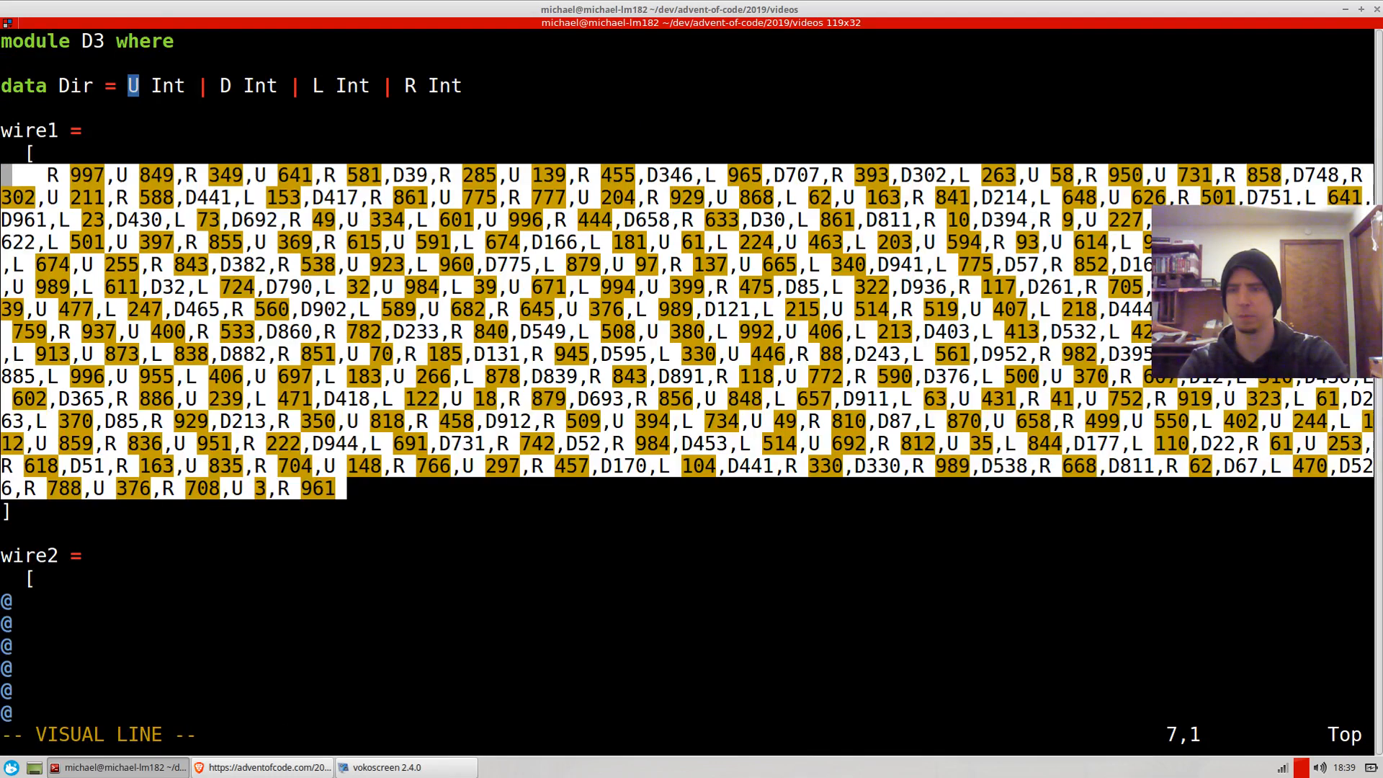
{"action": "type", "text": ":'<,'>s/U/U /g"}
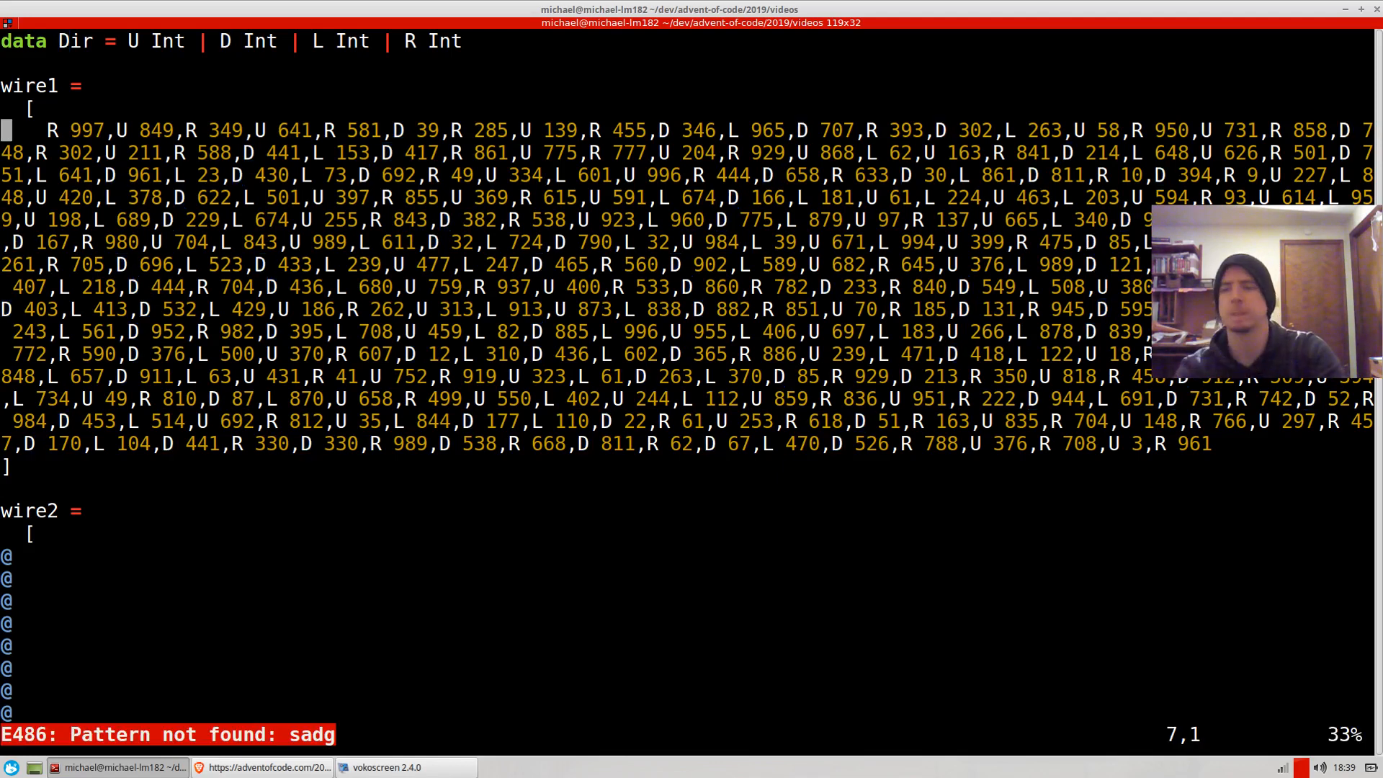
Step: Run D3.hs through :!runhaskell %
{"action": "type", "text": ":!runhaskell %"}
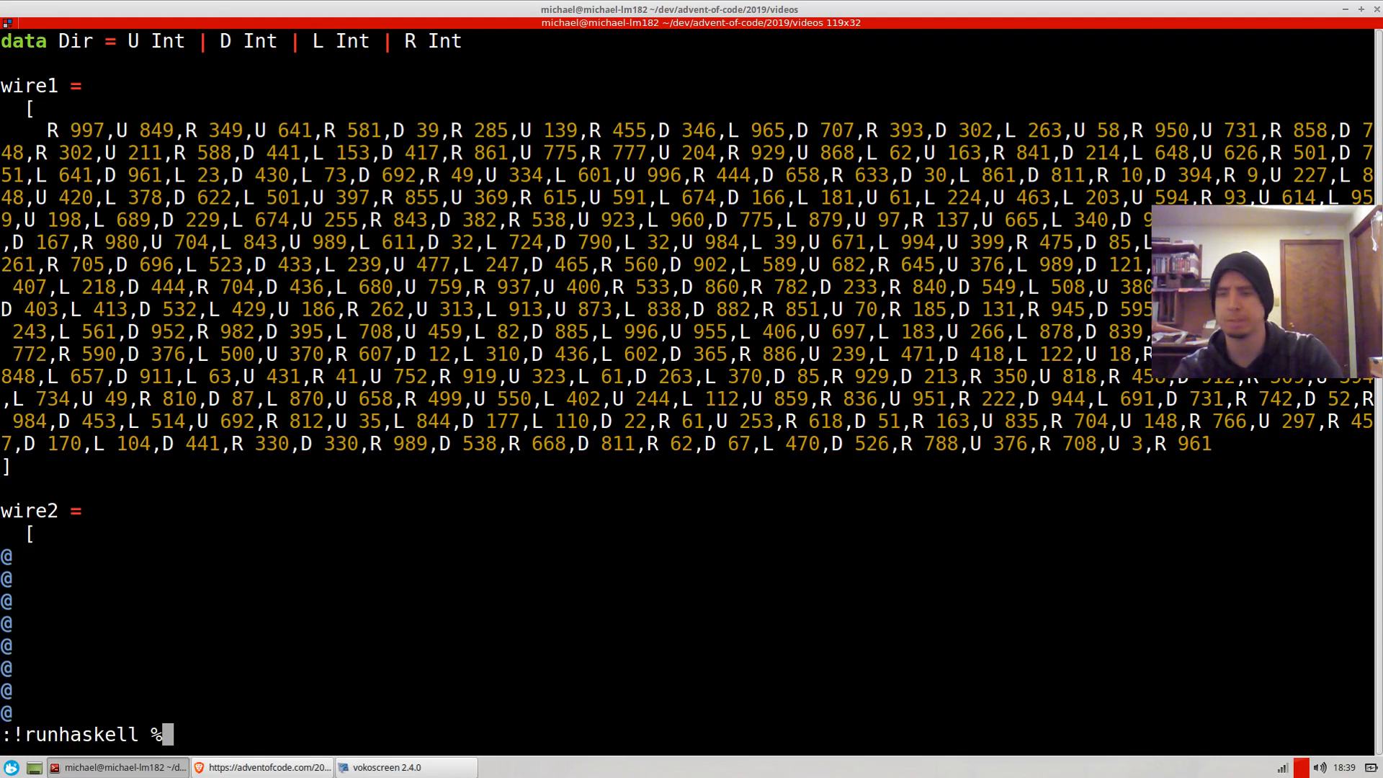
{"action": "key", "text": "i"}
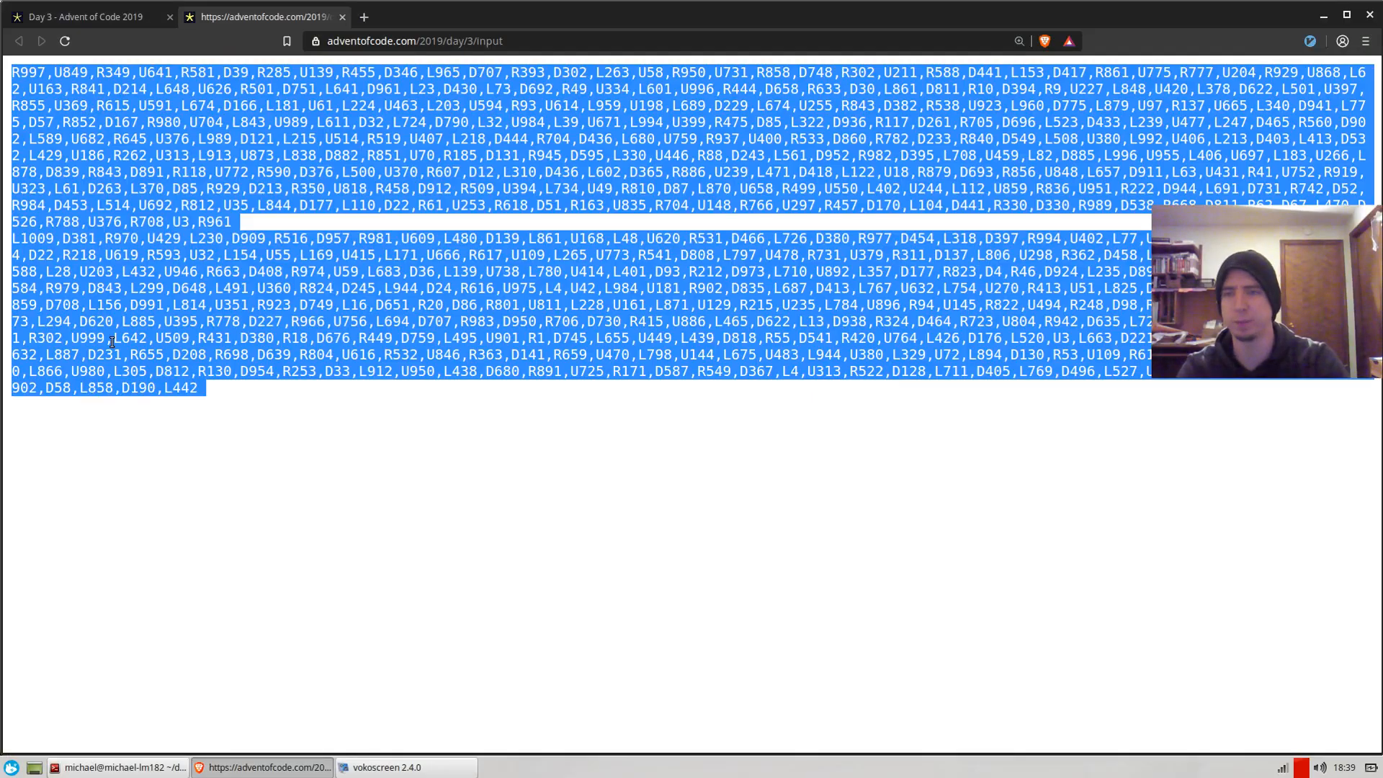
Step: Look over the raw puzzle input page in the browser
{"action": "left_click", "coordinate": [235, 418]}
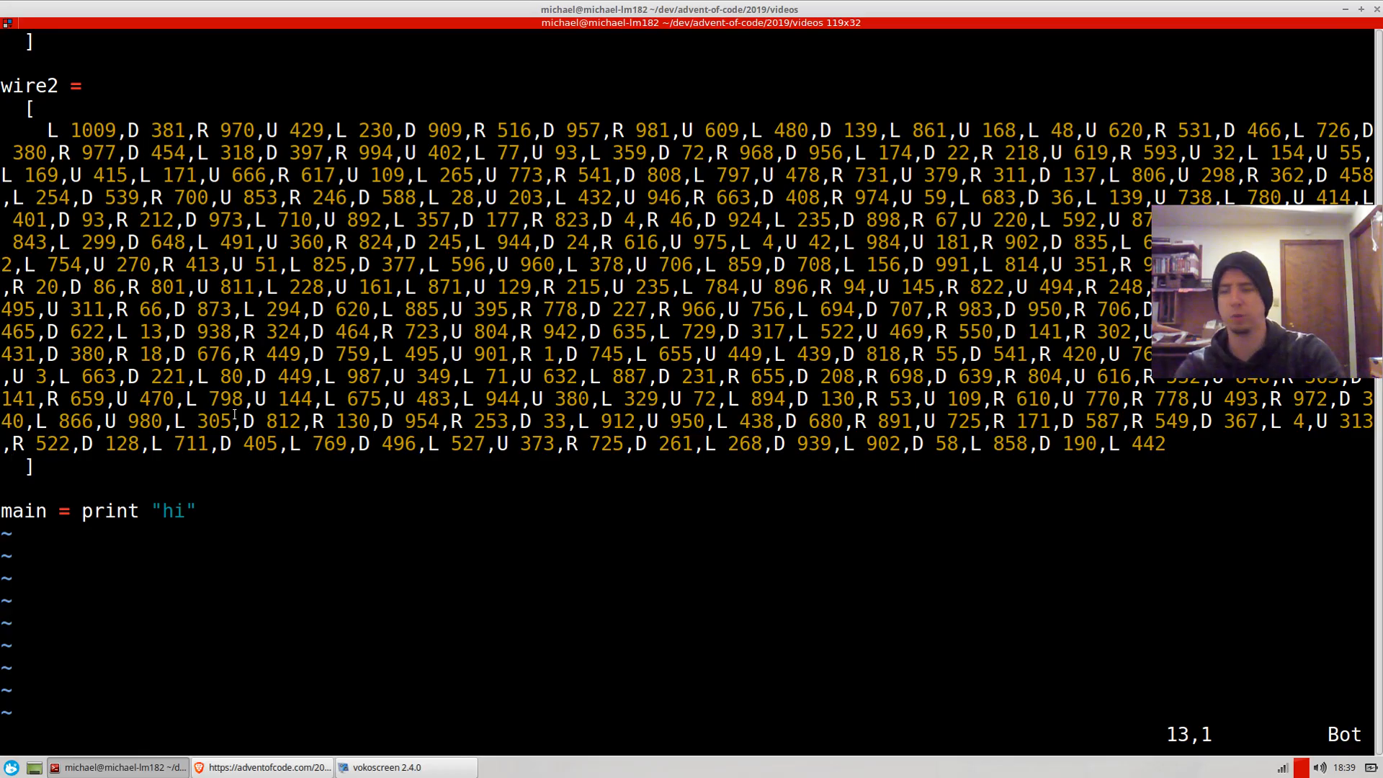
Step: Write toSet's type signature from [Dir] to an S.Set
{"action": "type", "text": "to"}
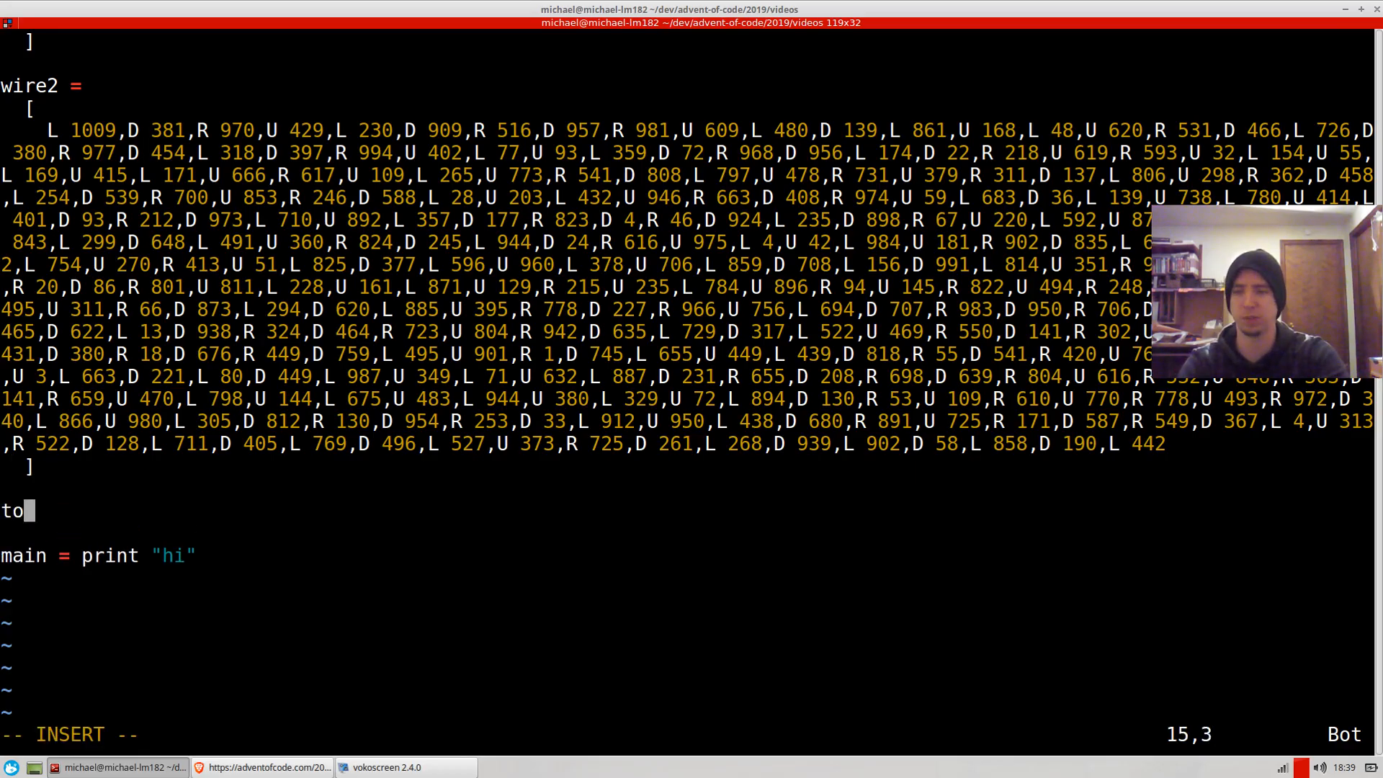
{"action": "type", "text": "Set ::"}
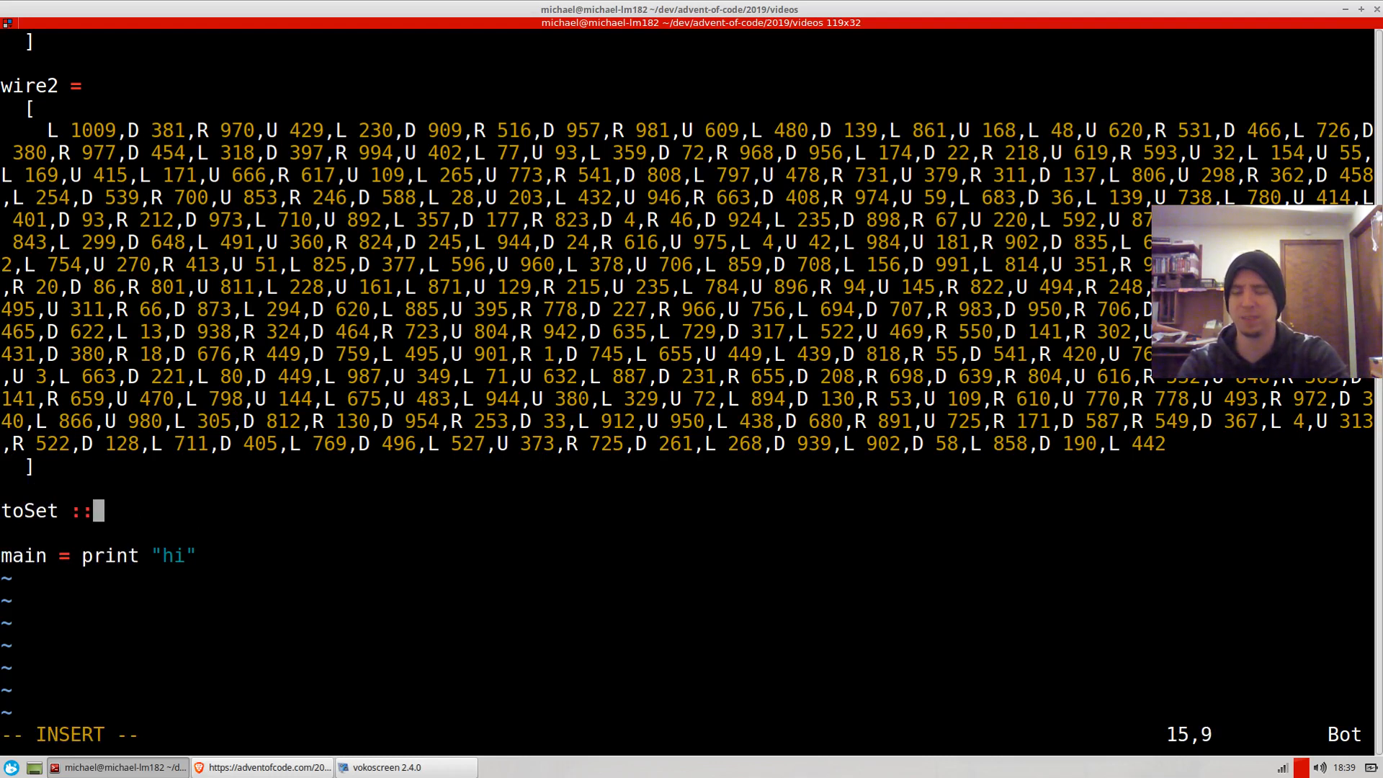
{"action": "type", "text": "[Di"}
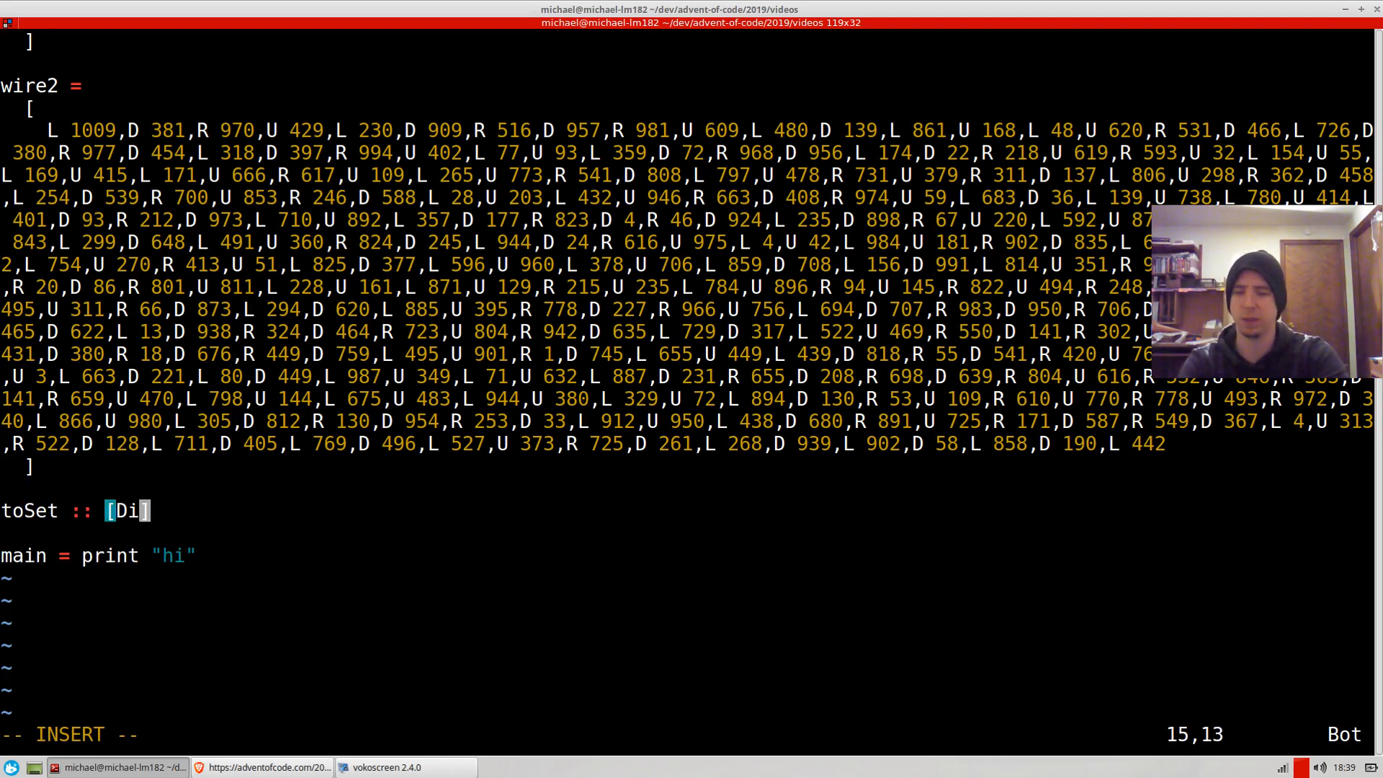
{"action": "type", "text": "r] ->"}
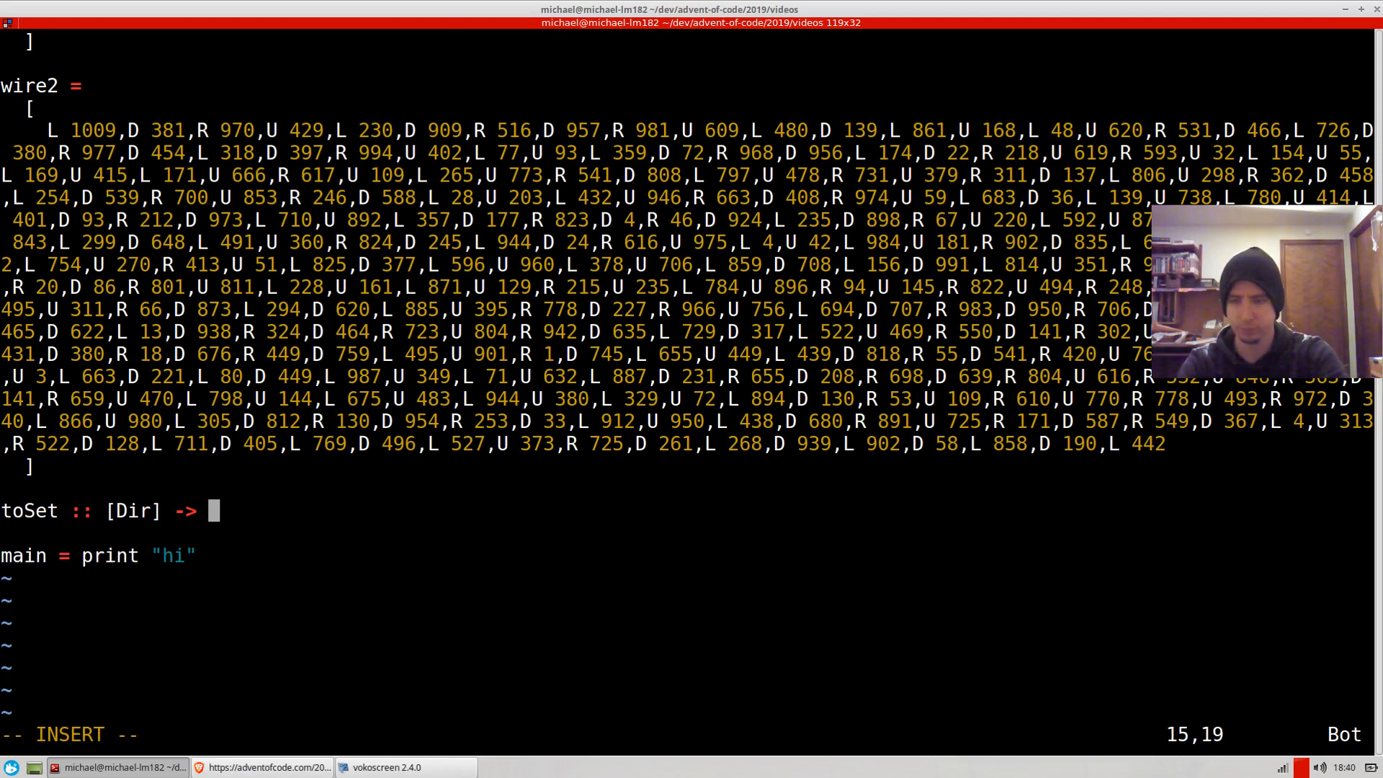
{"action": "type", "text": "S.Set"}
{"action": "type", "text": "import"}
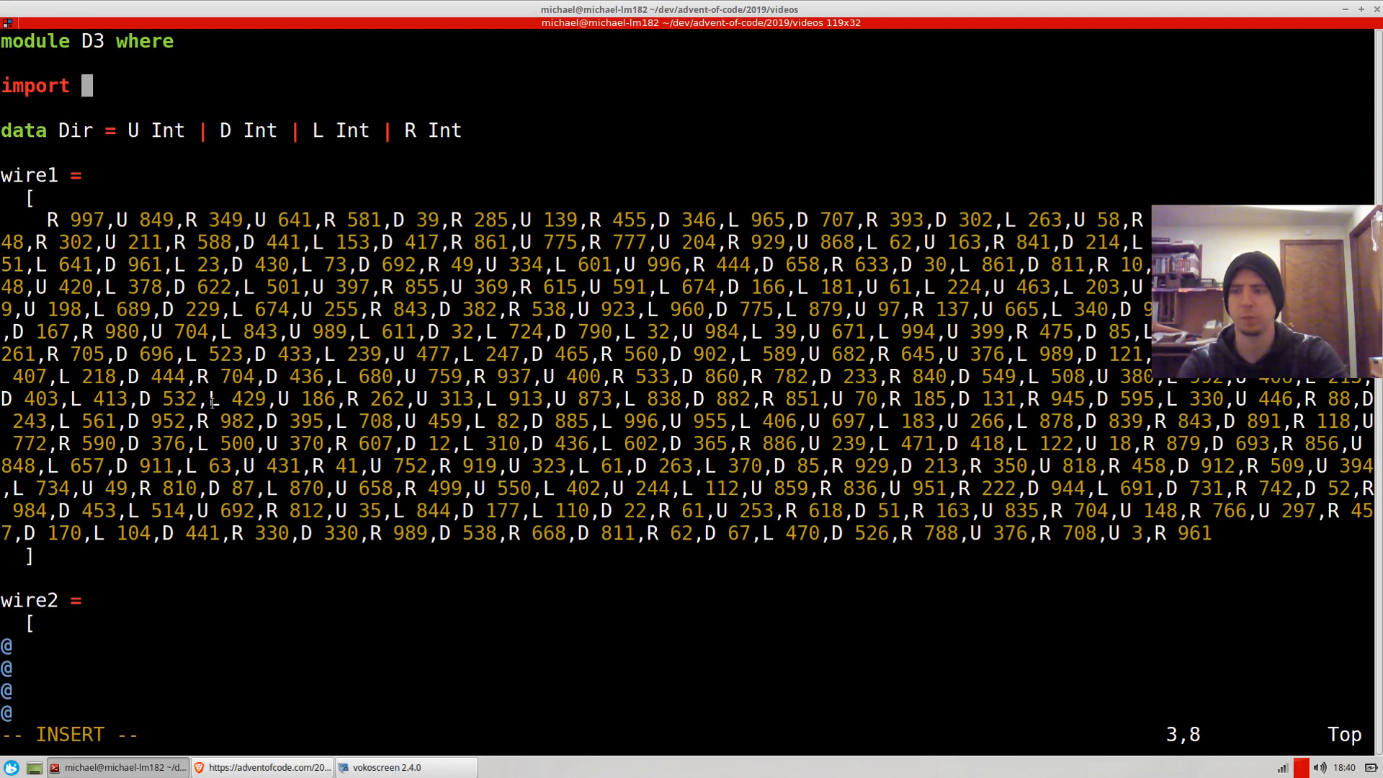
Step: Add import qualified Data.Set as S and make the set hold (Int, Int)
{"action": "type", "text": "qualified Da"}
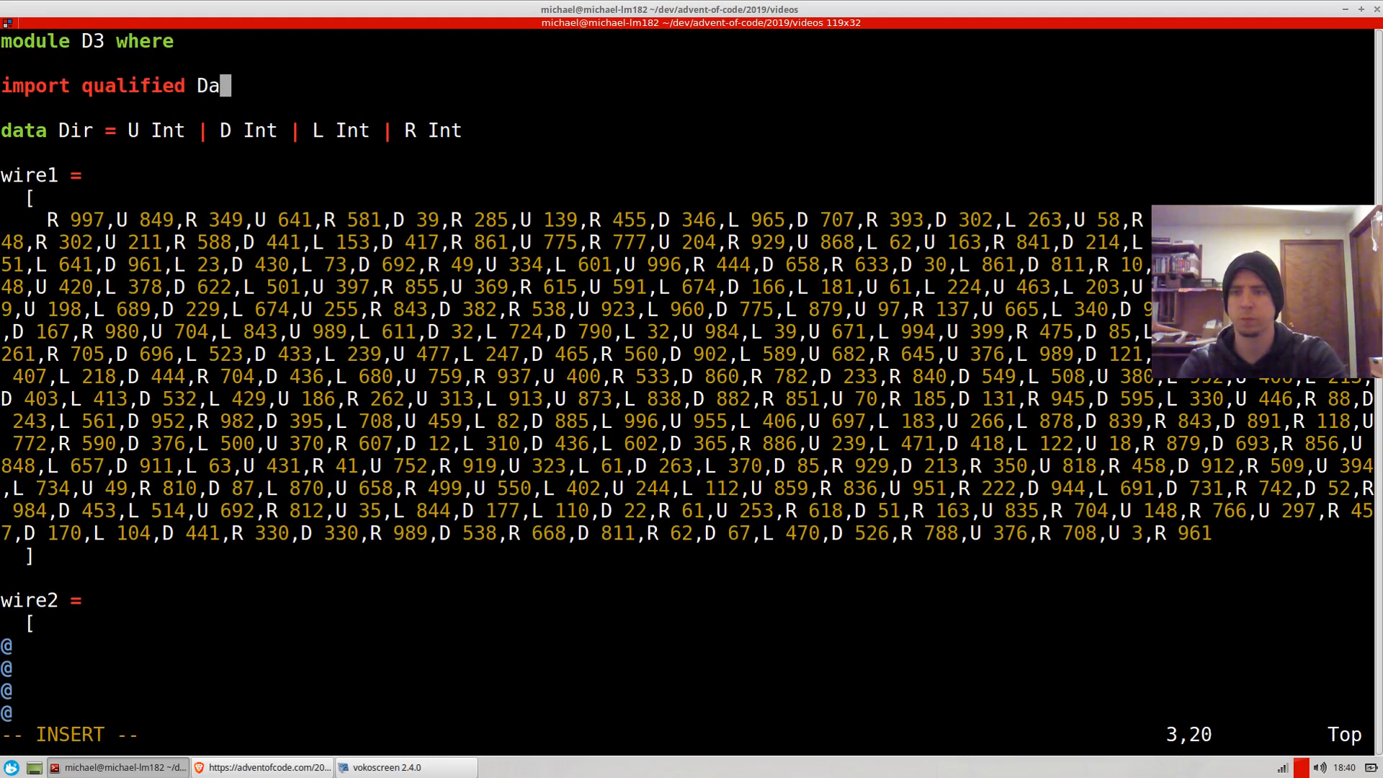
{"action": "type", "text": "ta.Set as S;"}
{"action": "type", "text": "toSet :: [Dir] -> S.Set"}
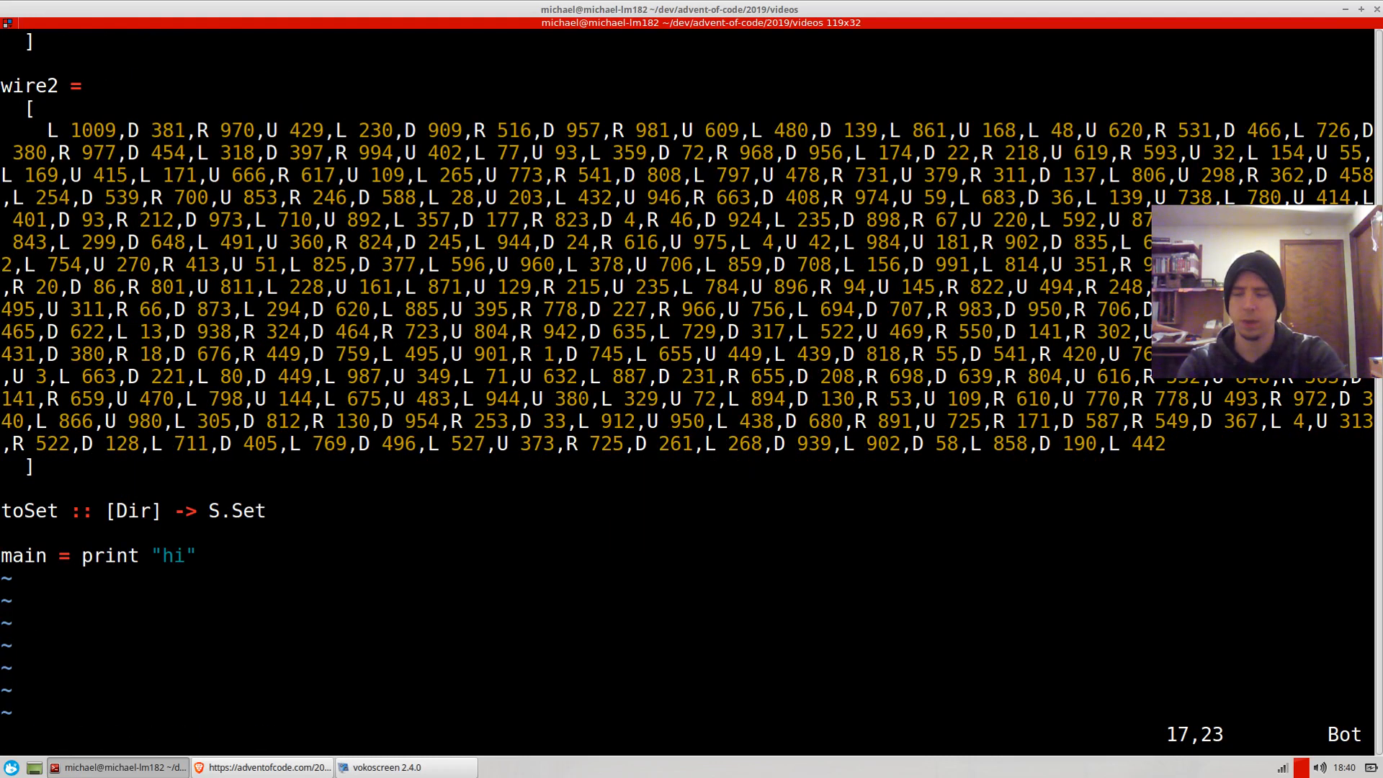
{"action": "type", "text": "()"}
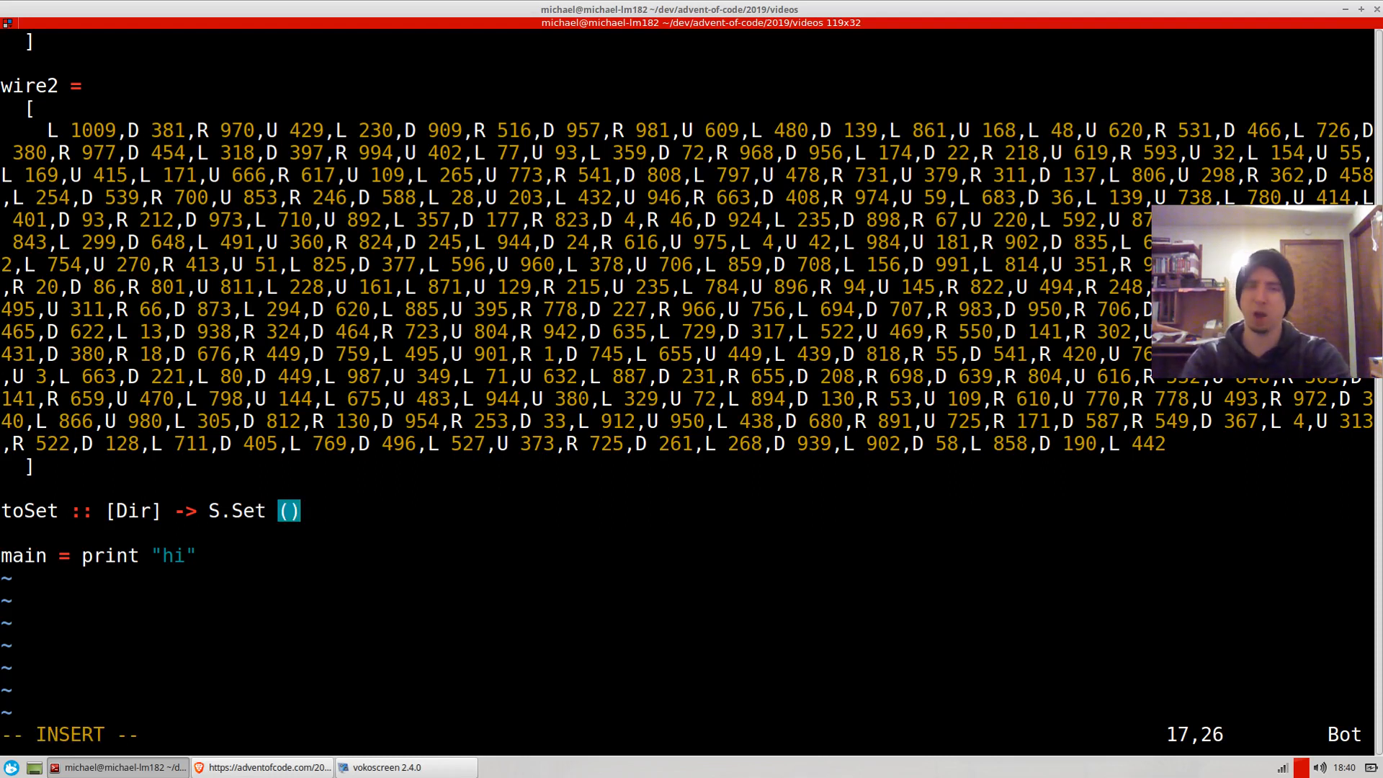
{"action": "type", "text": "Int, Int"}
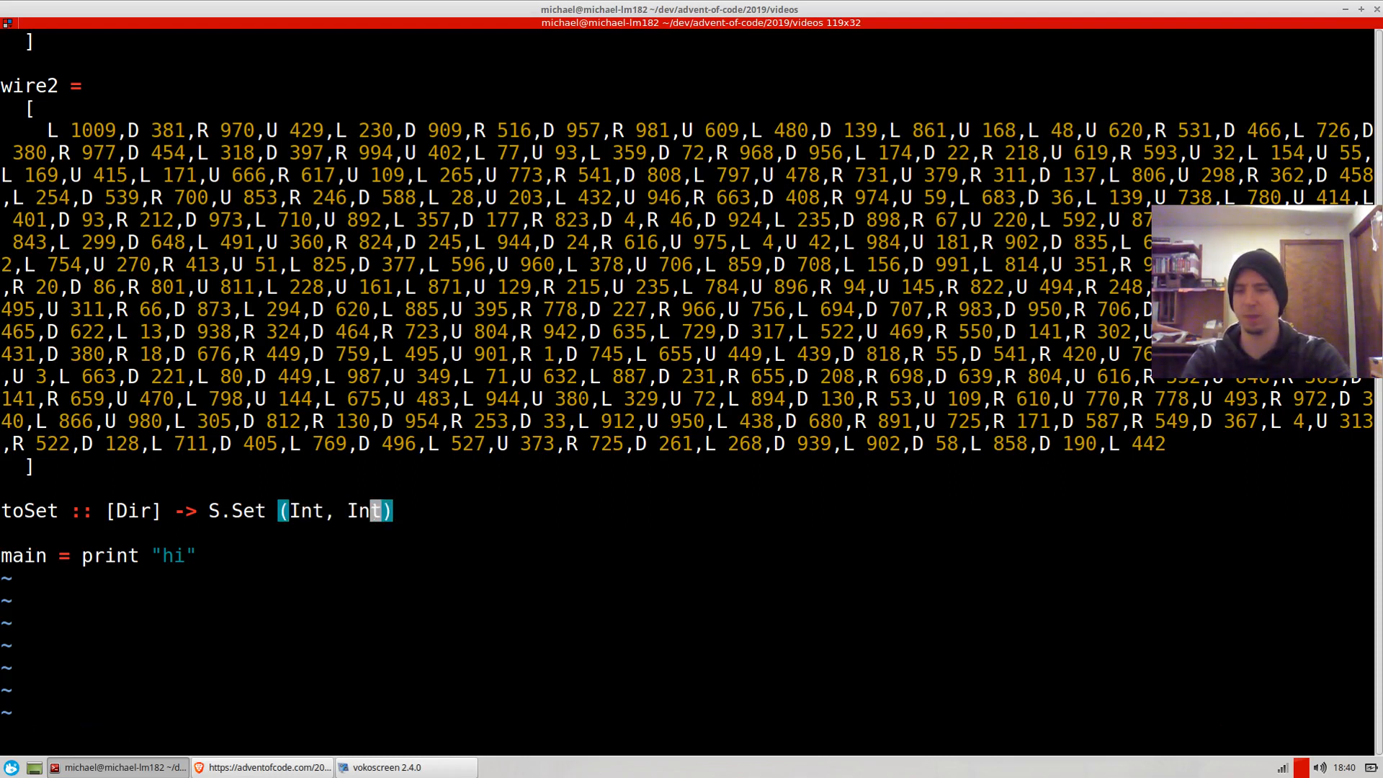
Step: Import unfoldr from Data.List, define toSet with unfoldr step, and save
{"action": "type", "text": "toS"}
{"action": "type", "text": "impor"}
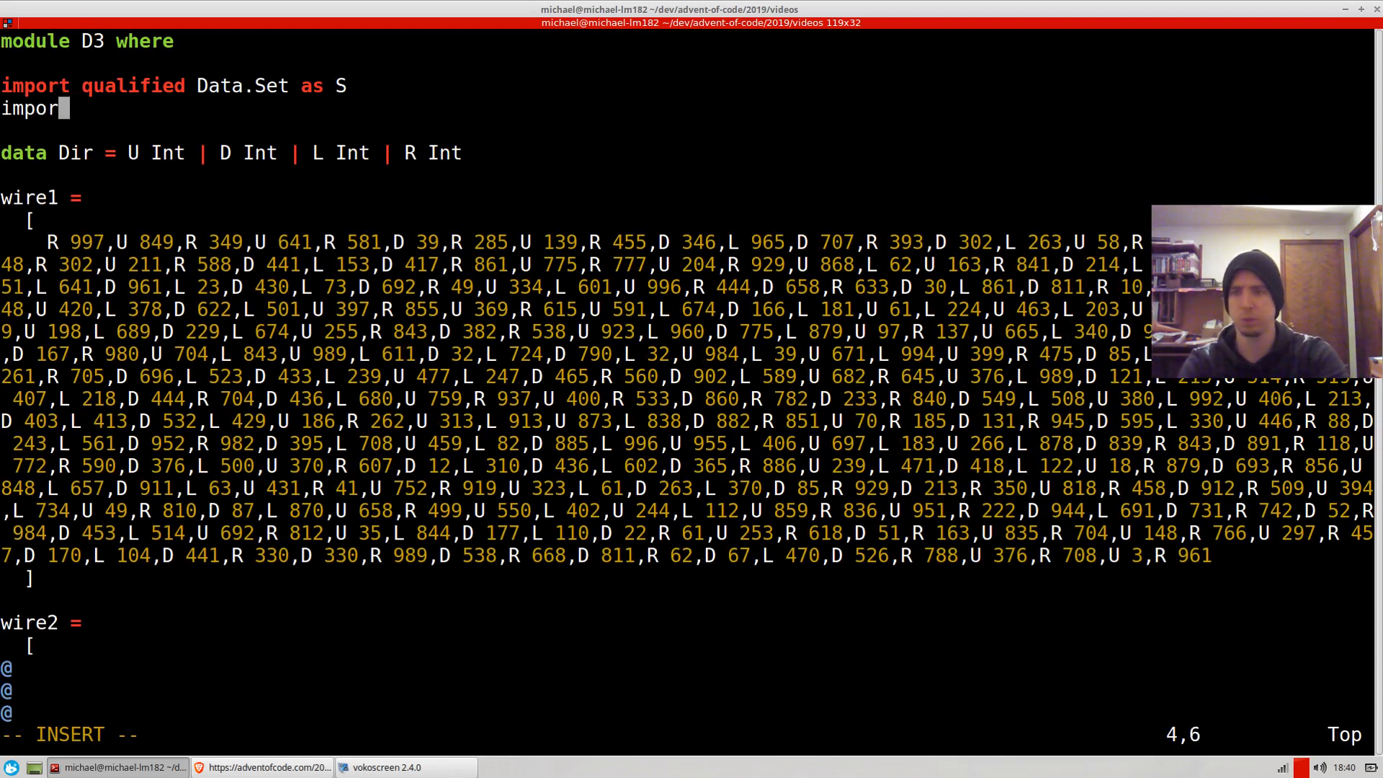
{"action": "type", "text": "Data.List (u"}
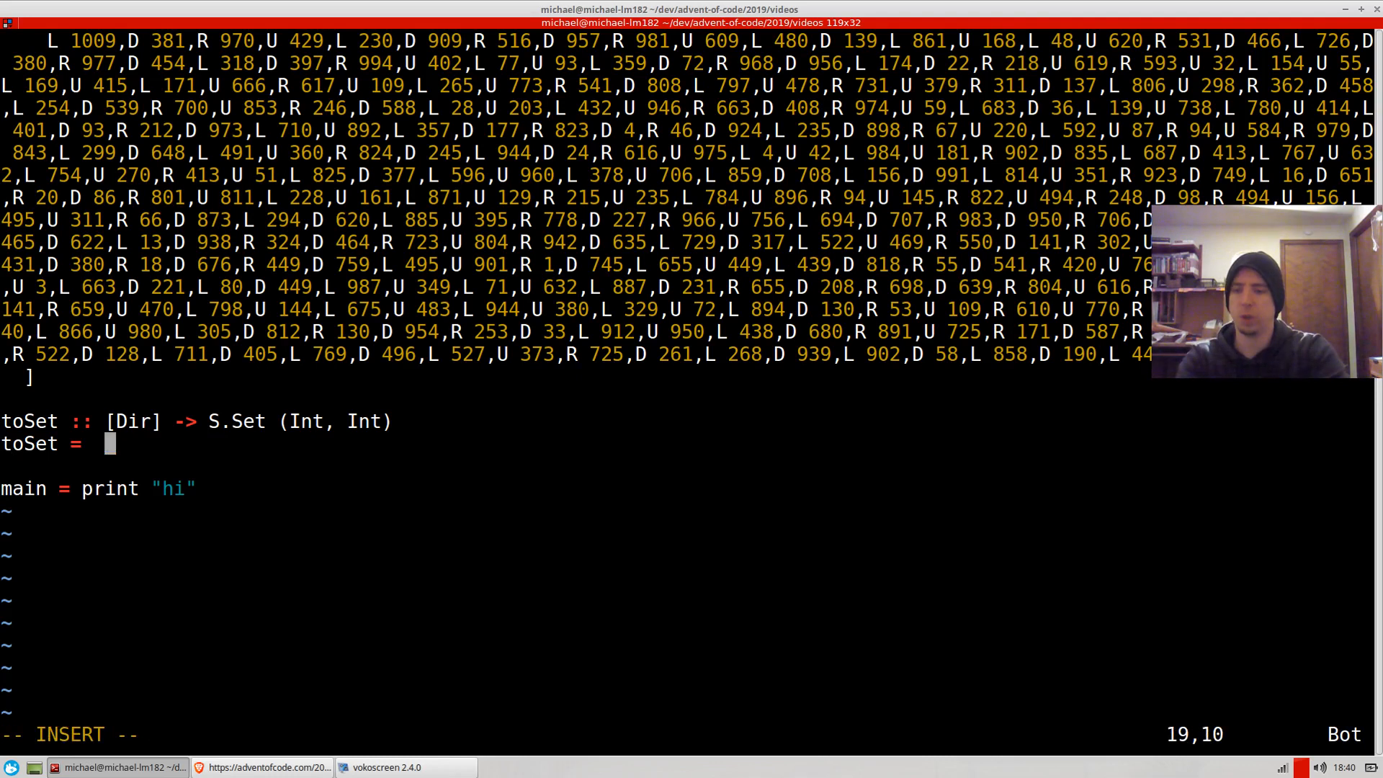
{"action": "type", "text": "unfoldr"}
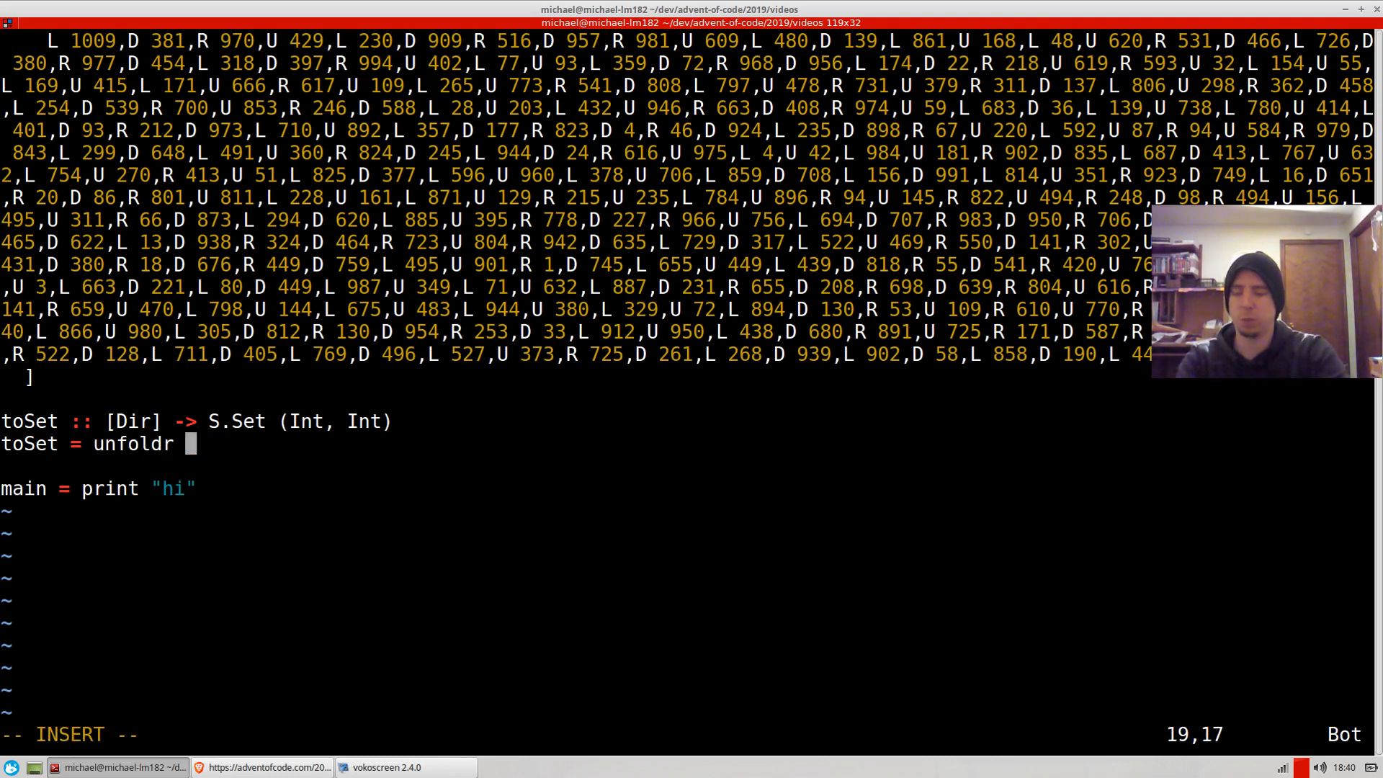
{"action": "type", "text": "step"}
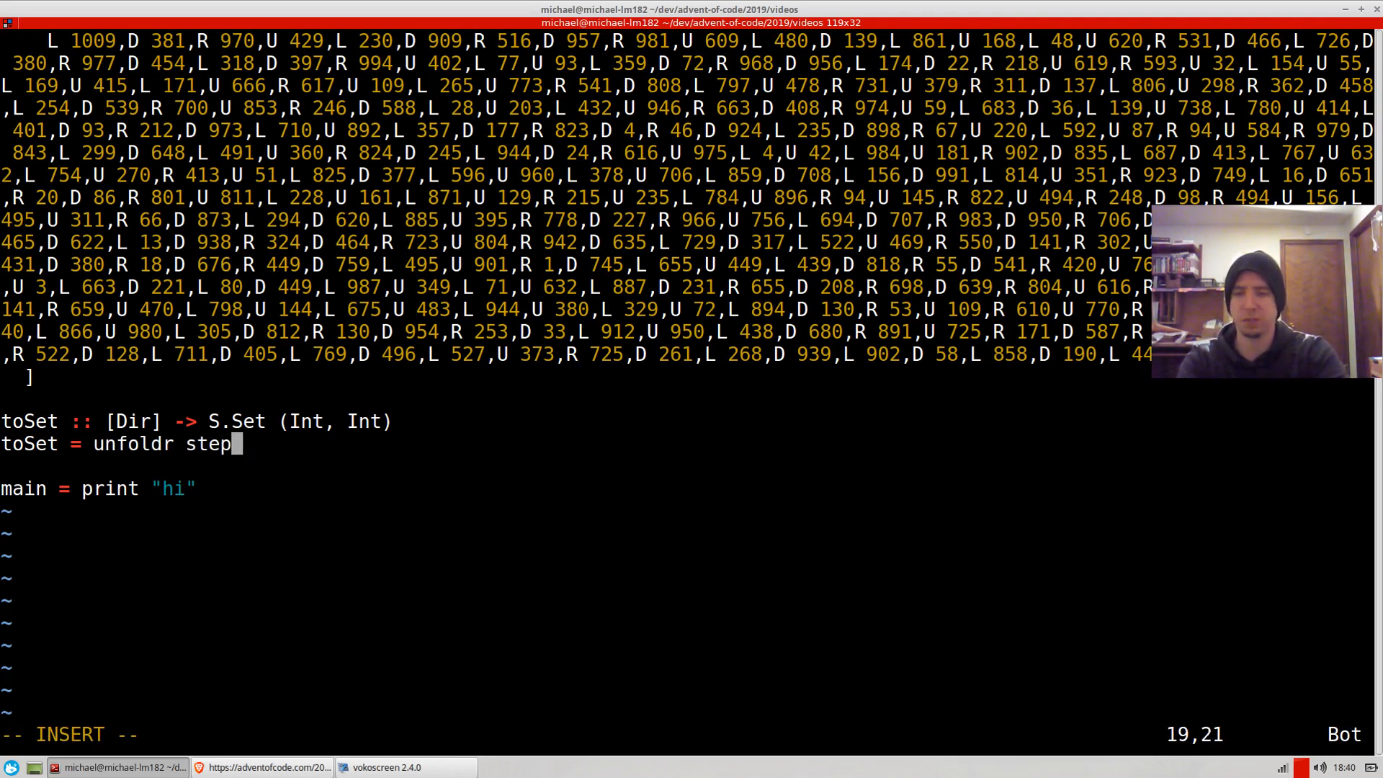
{"action": "key", "text": "Escape"}
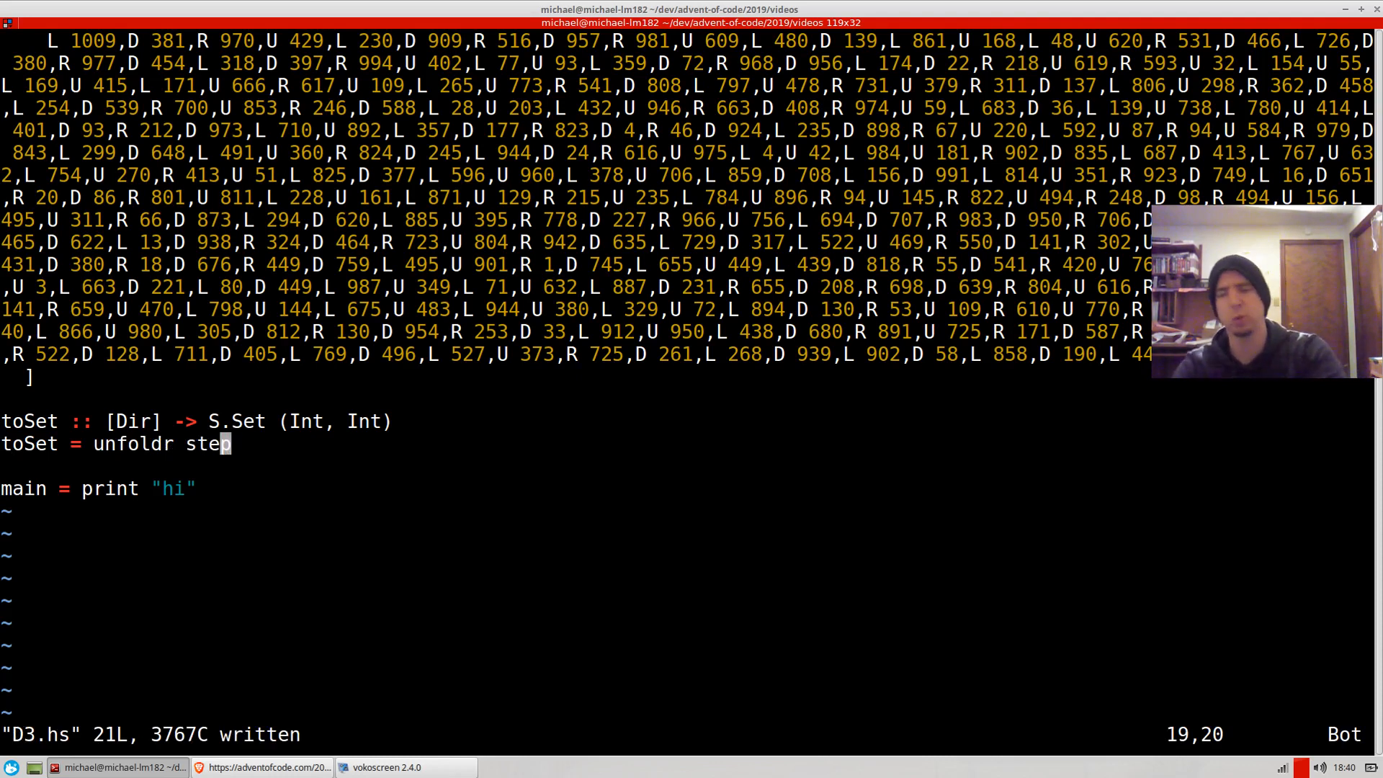
Step: Give toSet a dirs argument, wrap it in S.fromList, and start a where step clause
{"action": "type", "text": "dir"}
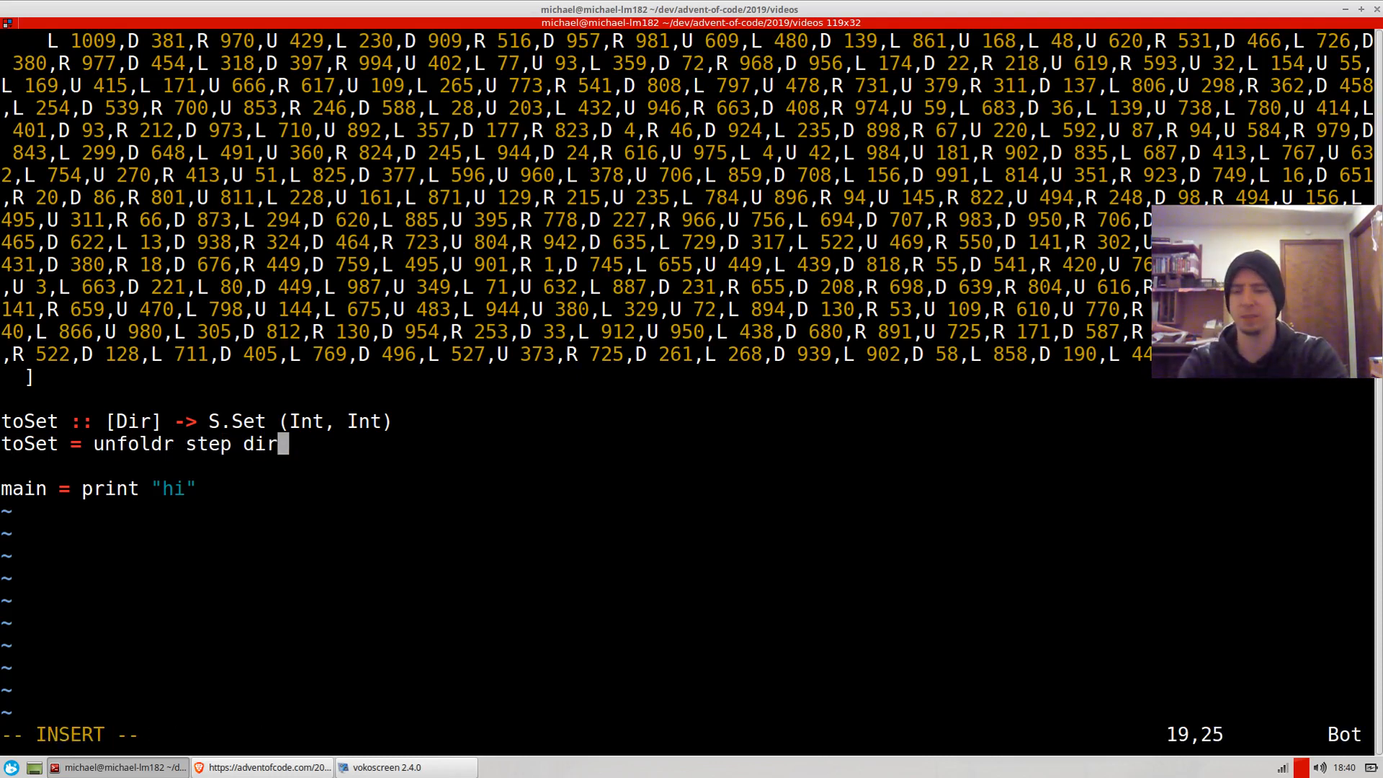
{"action": "type", "text": "s"}
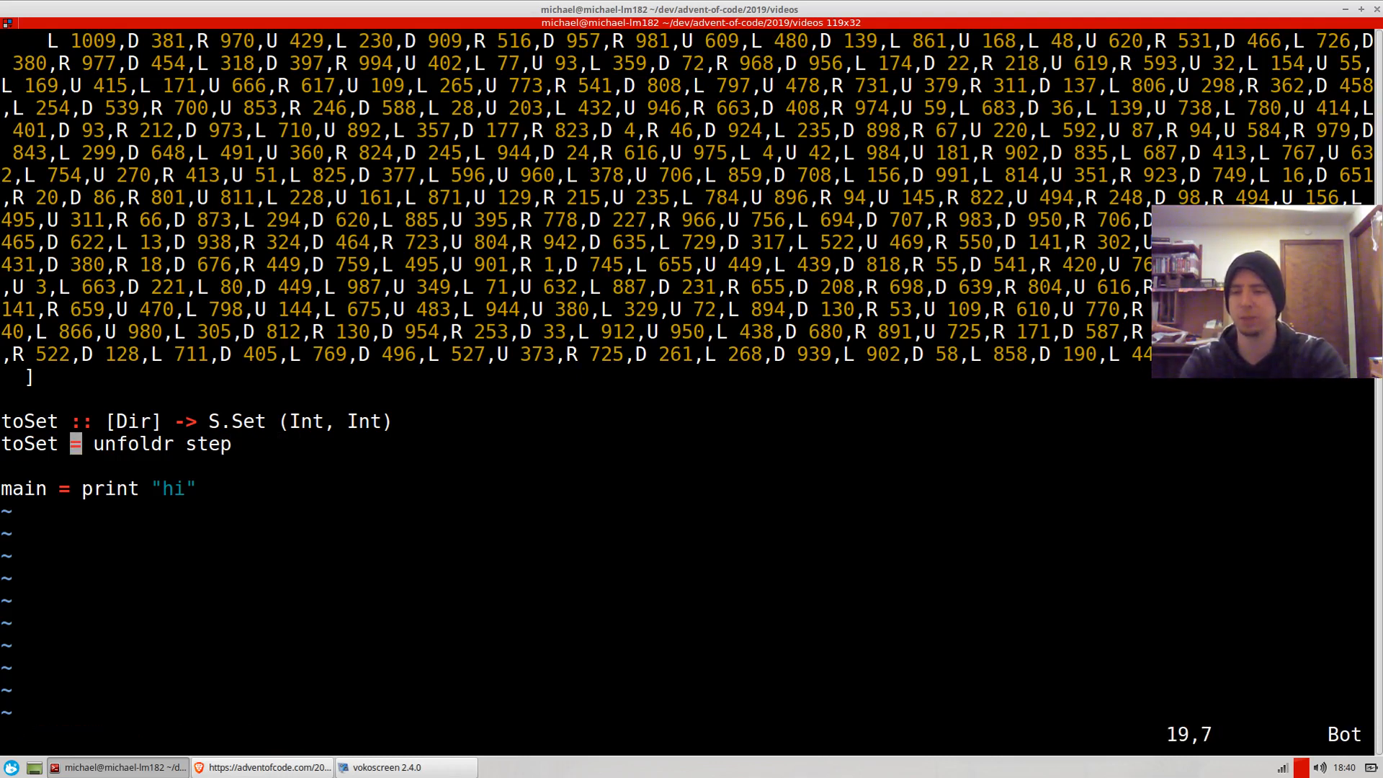
{"action": "key", "text": "i"}
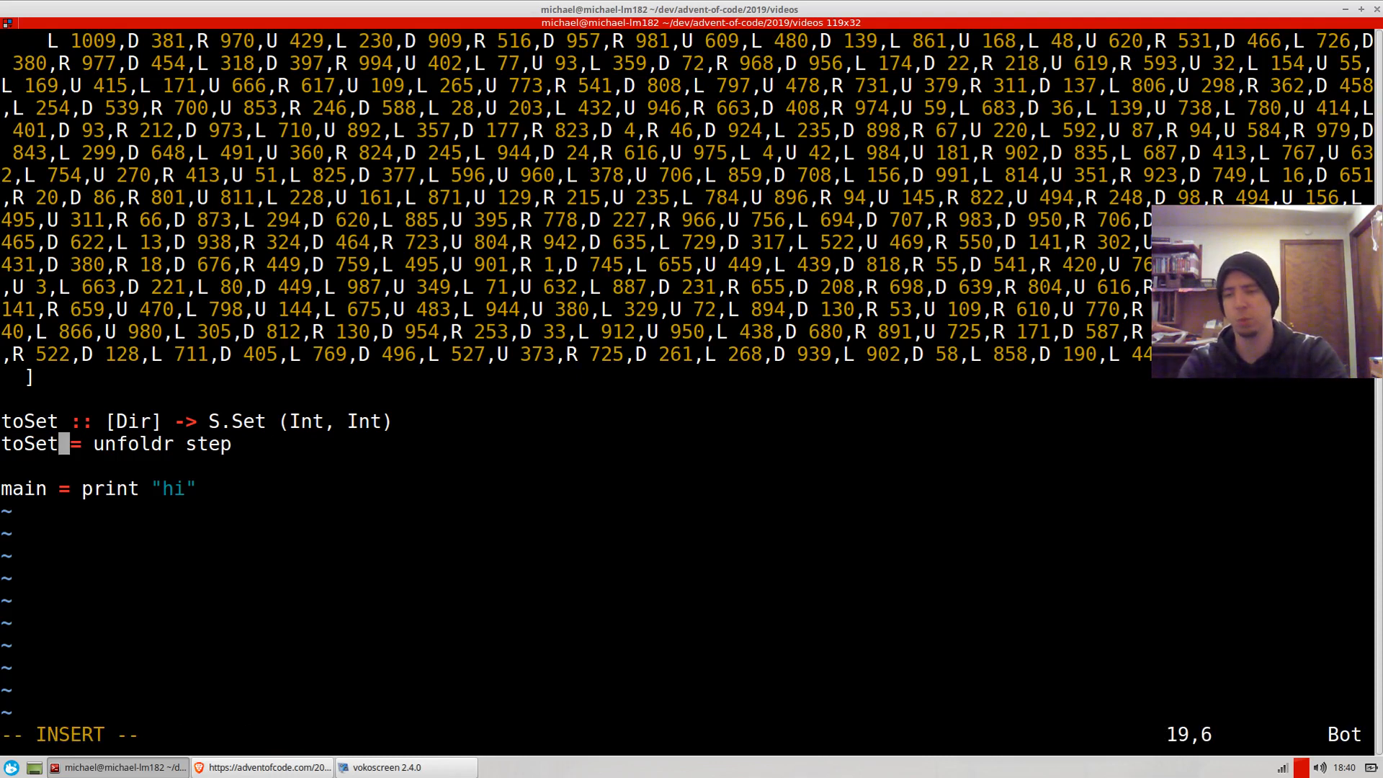
{"action": "type", "text": "S."}
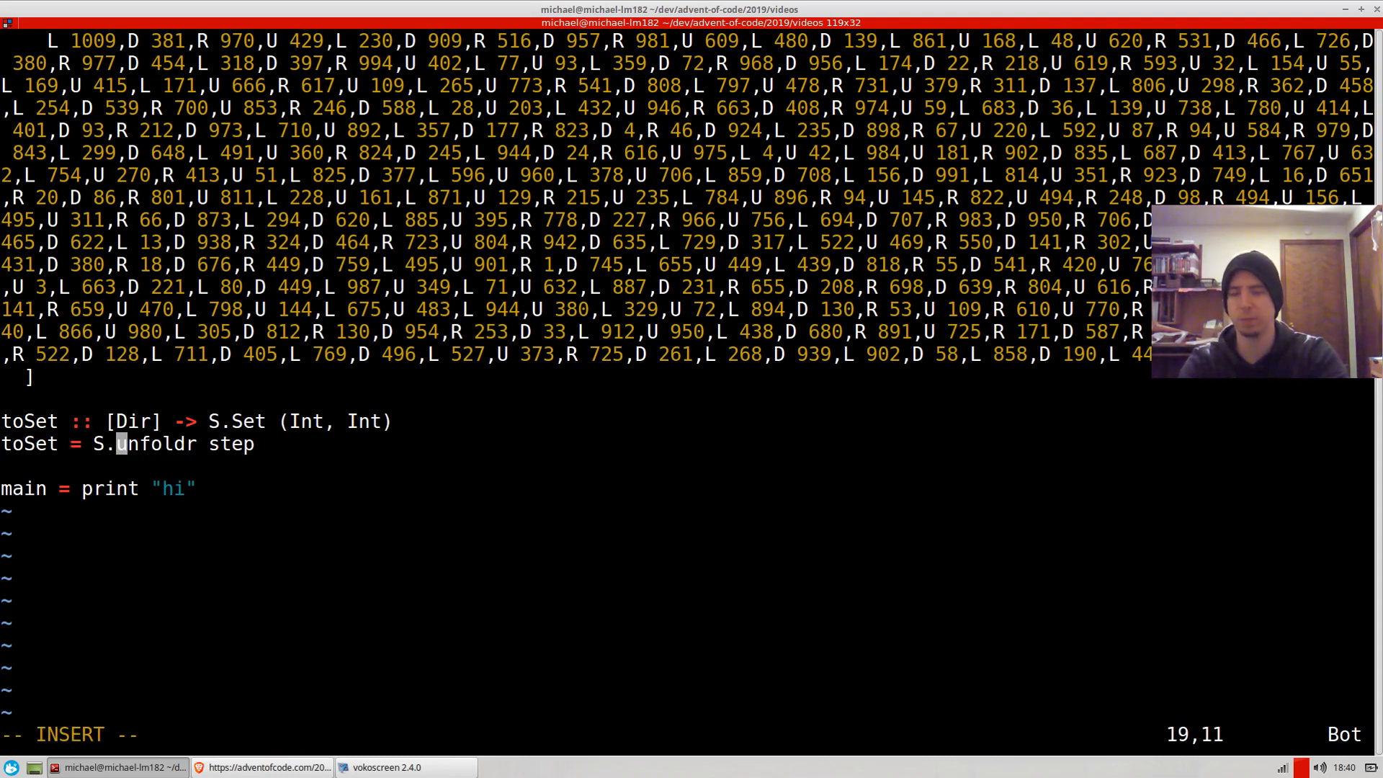
{"action": "type", "text": "fromList $"}
{"action": "left_click", "coordinate": [692, 735]}
{"action": "type", "text": ":"}
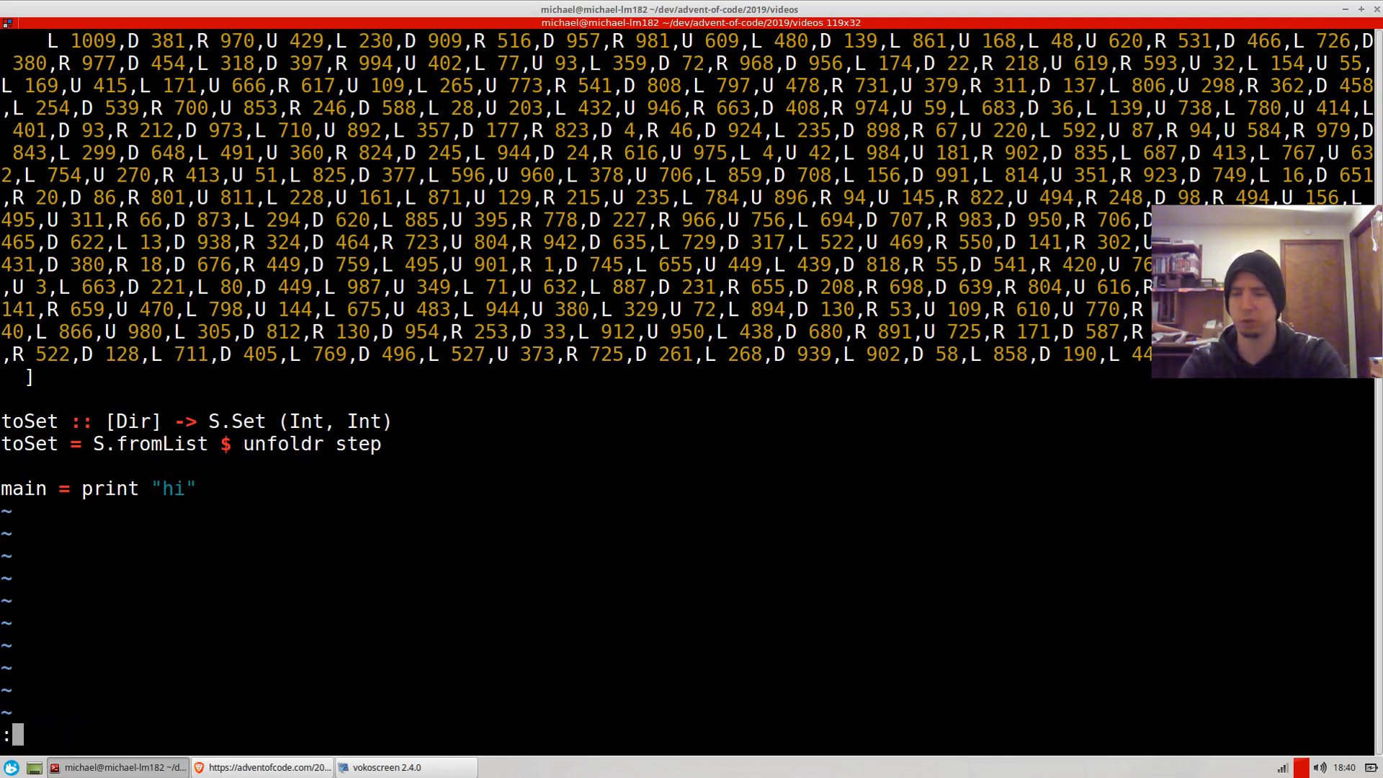
{"action": "type", "text": "where"}
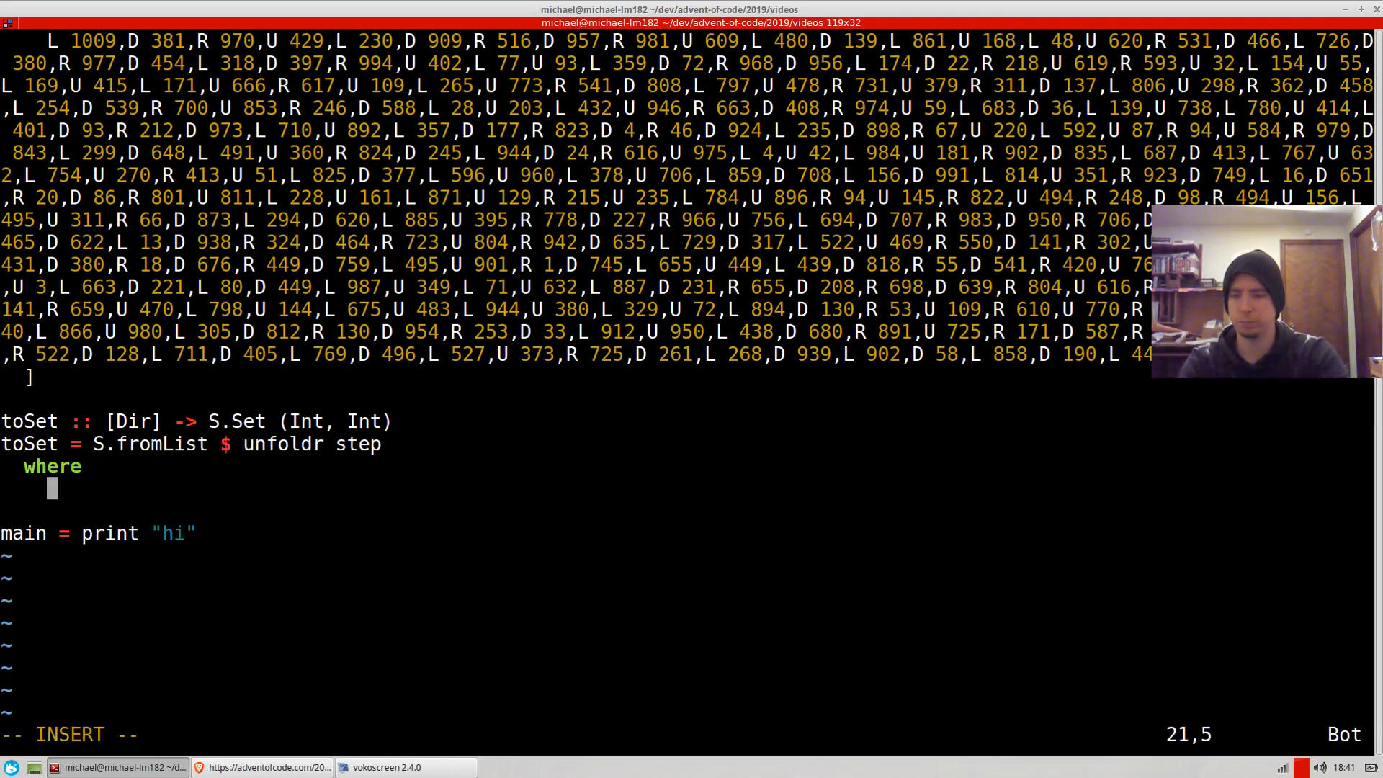
{"action": "type", "text": "step"}
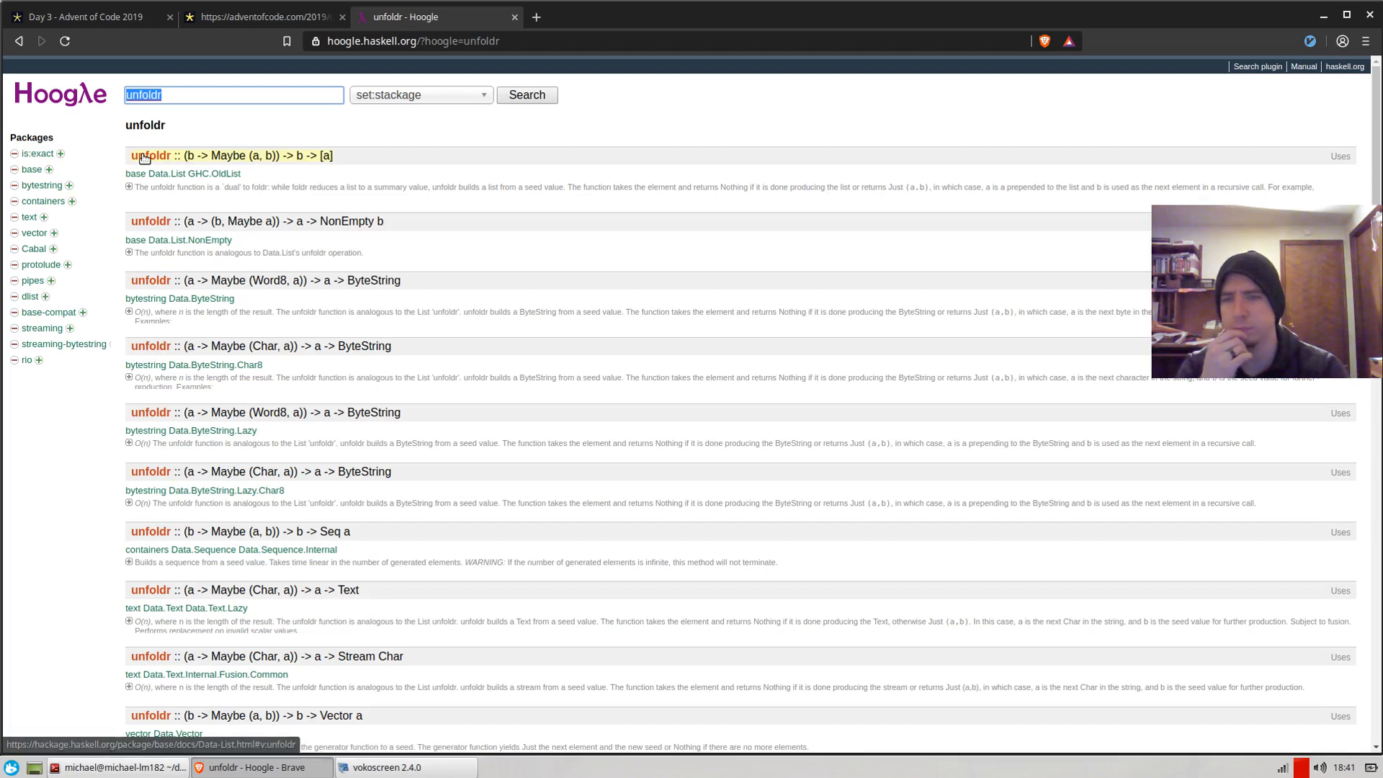
{"action": "mouse_move", "coordinate": [366, 221]}
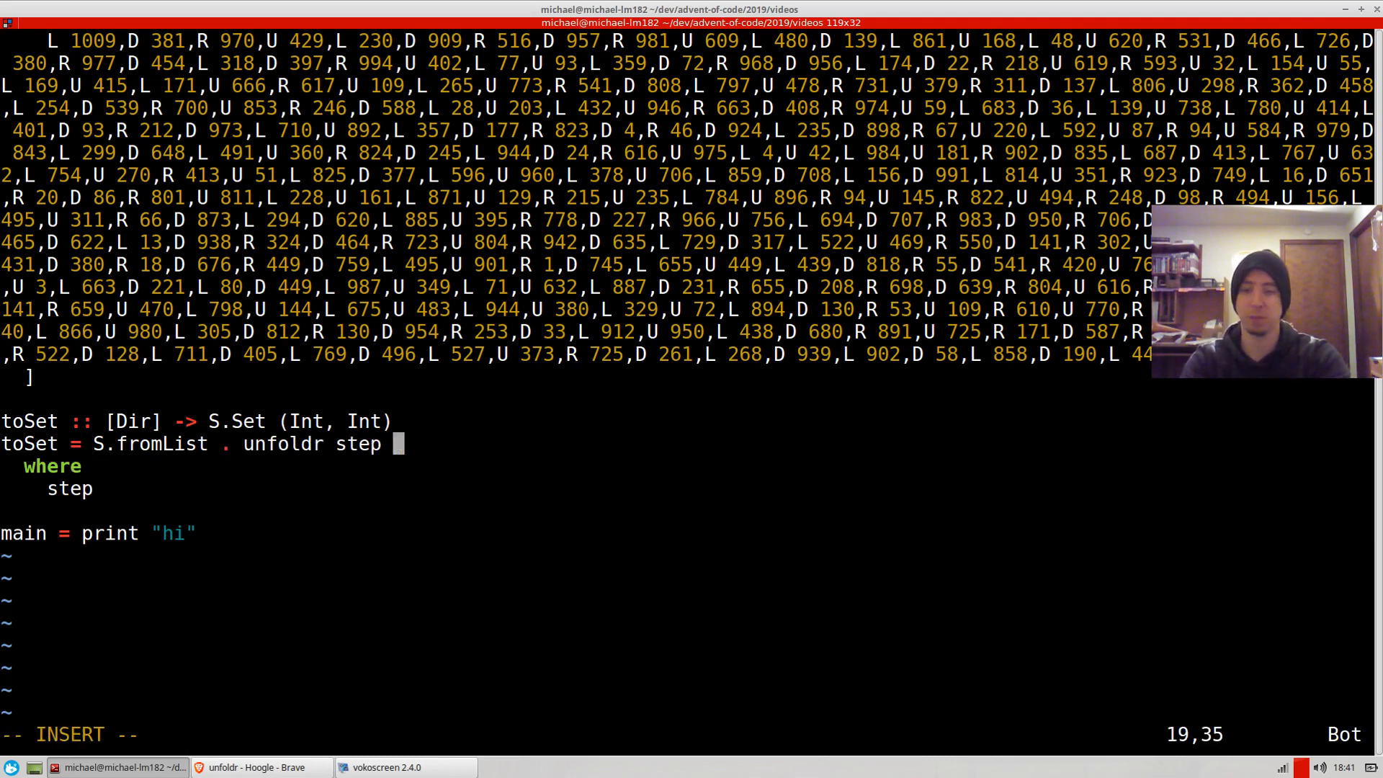
Step: Append the (0, 0) starting seed to toSet's unfoldr call
{"action": "type", "text": "()"}
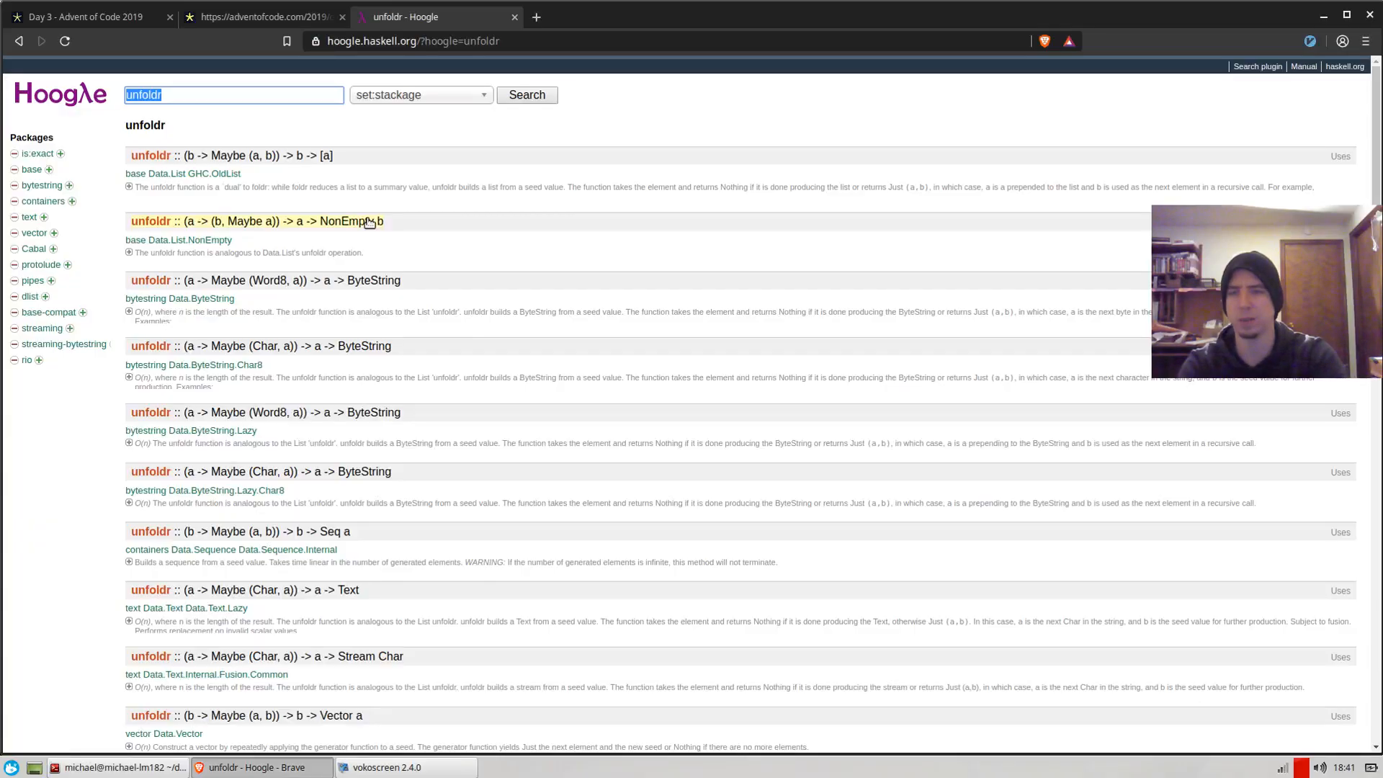
{"action": "mouse_move", "coordinate": [286, 162]}
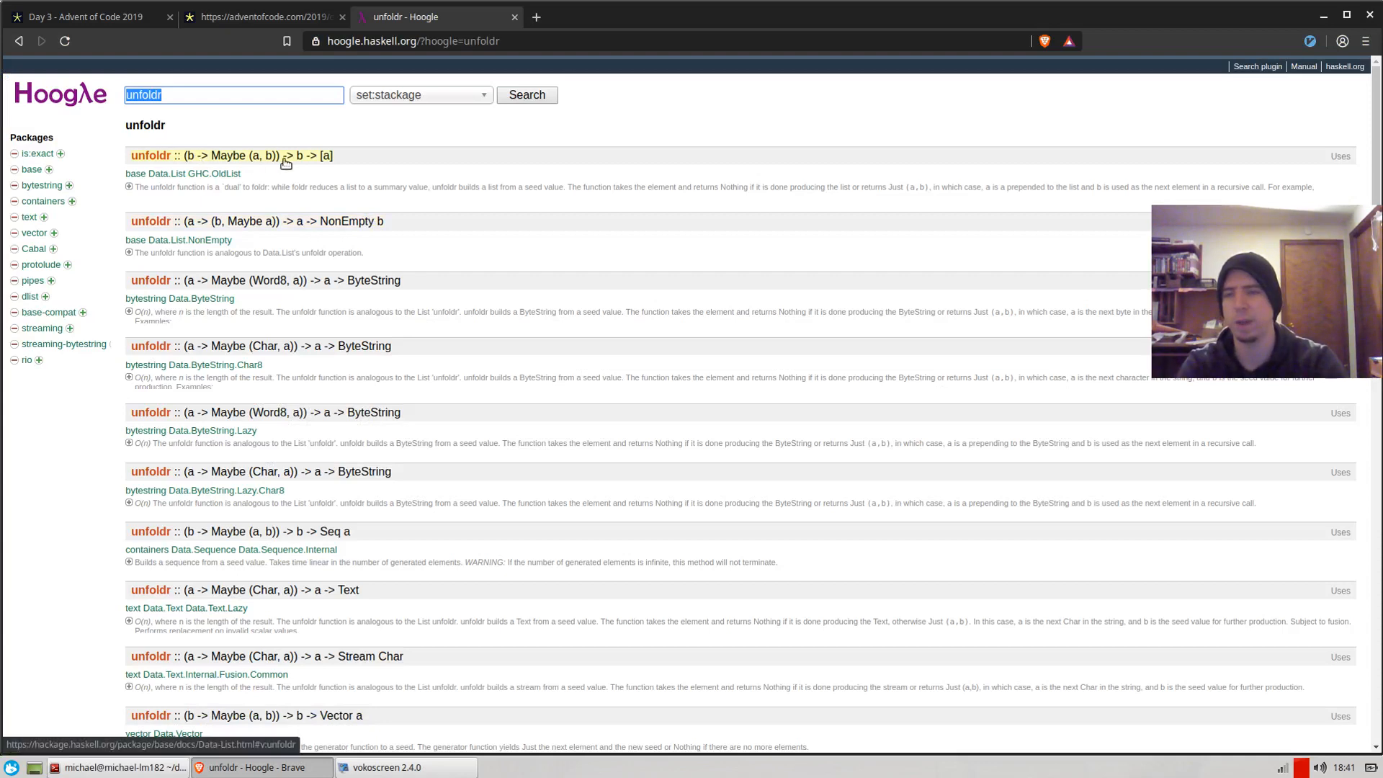
{"action": "mouse_move", "coordinate": [264, 161]}
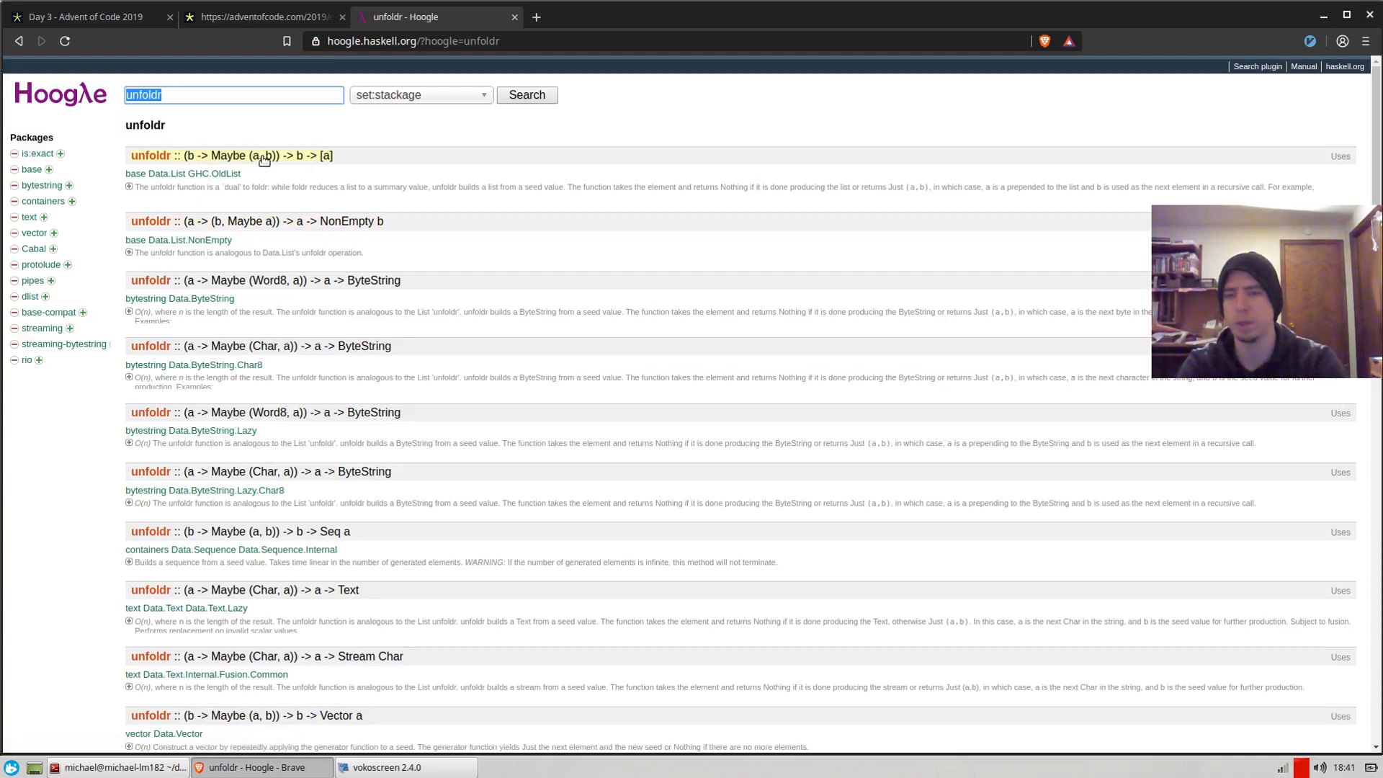
{"action": "mouse_move", "coordinate": [369, 209]}
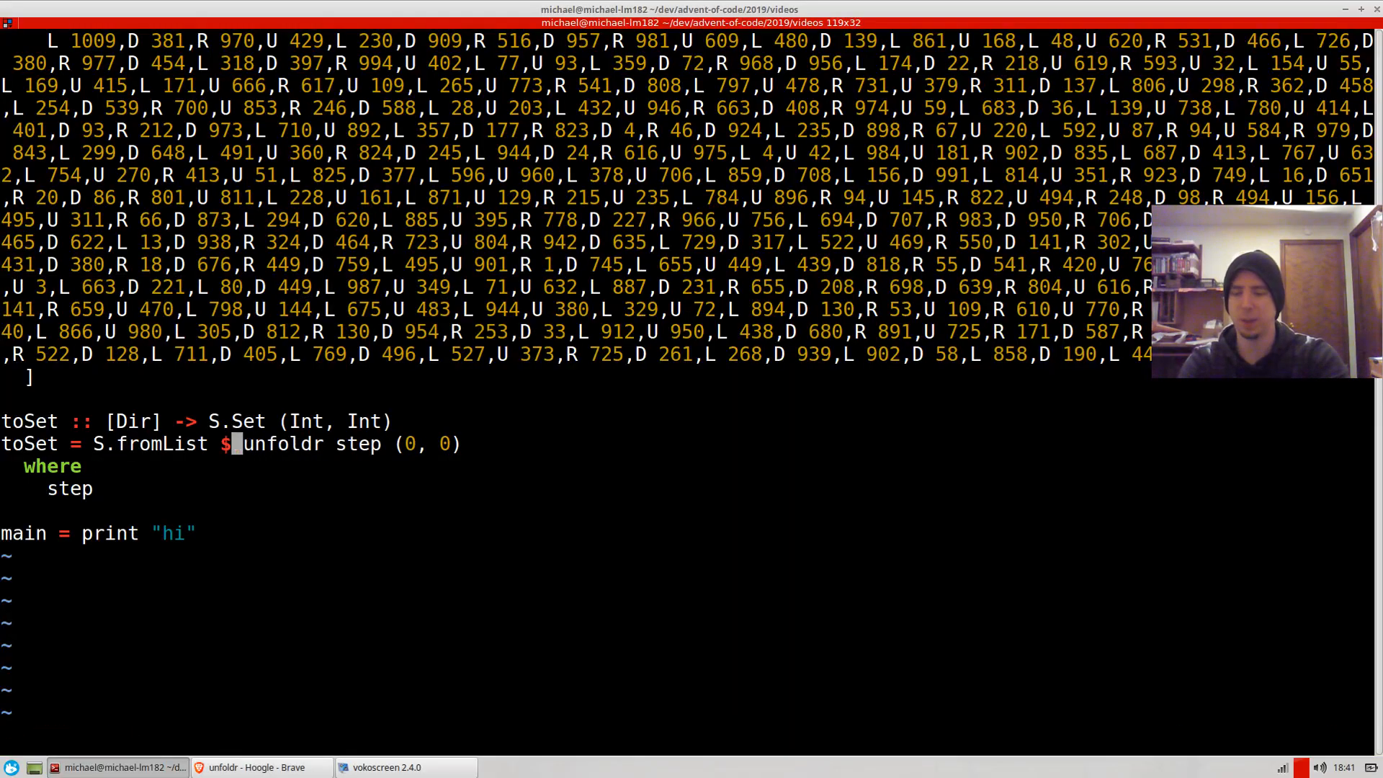
Step: Seed unfoldr with dirs and write step's base case ([], _) = Nothing
{"action": "type", "text": "dirs"}
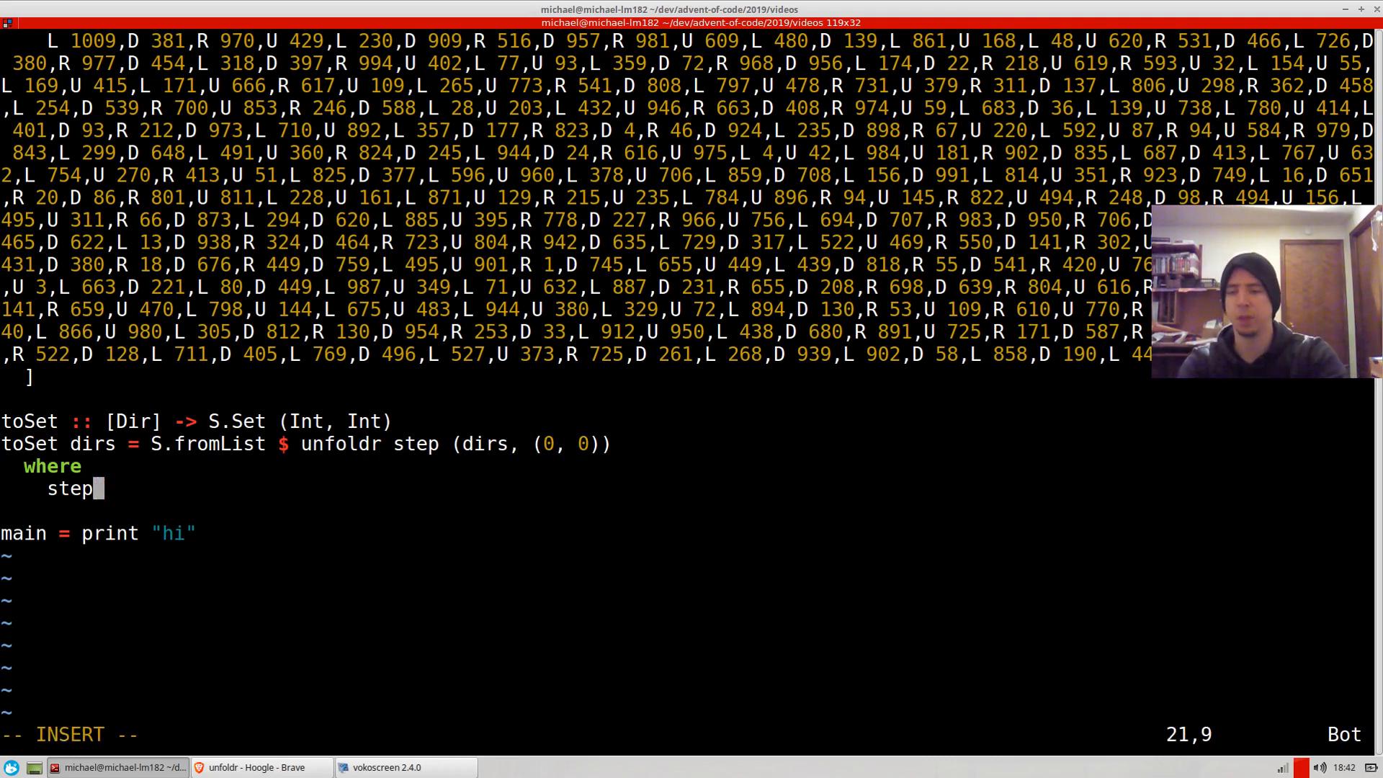
{"action": "type", "text": "(["}
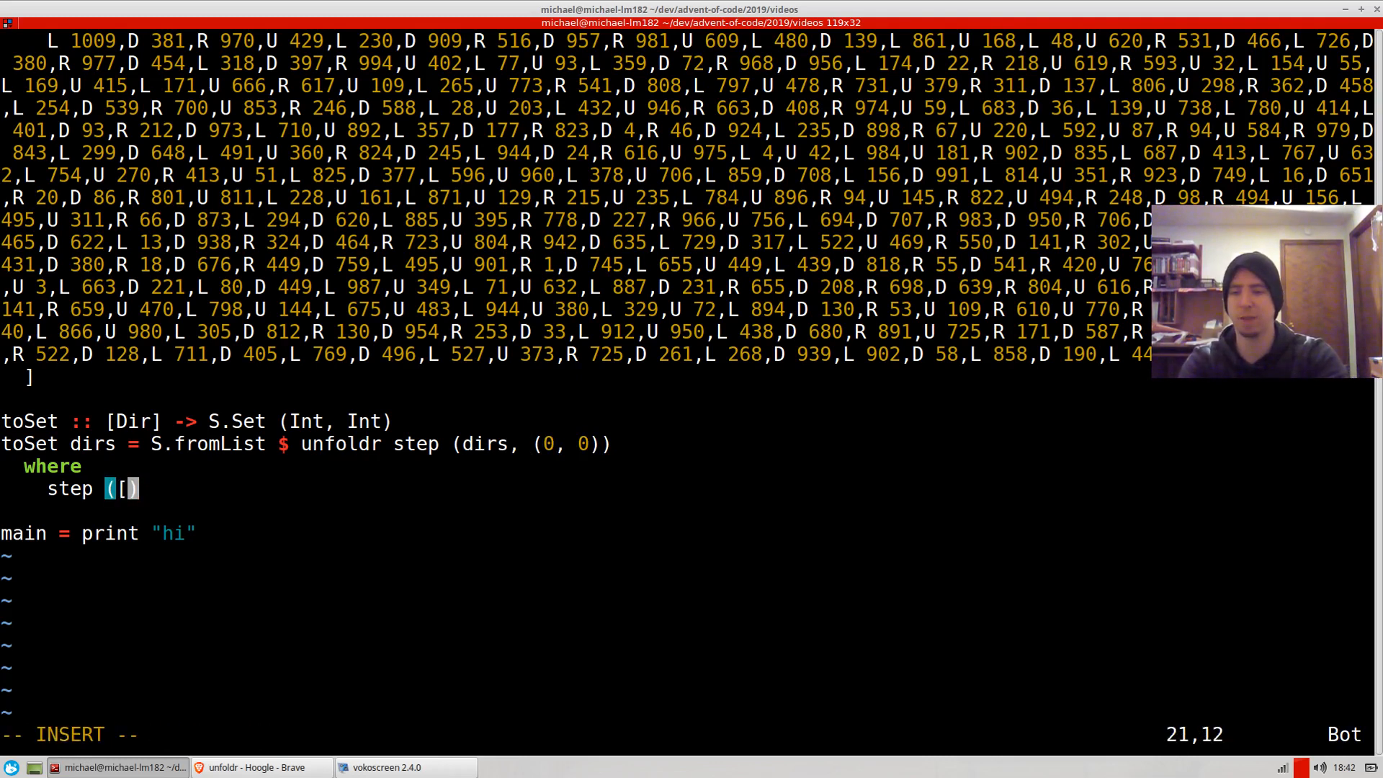
{"action": "type", "text": "],"}
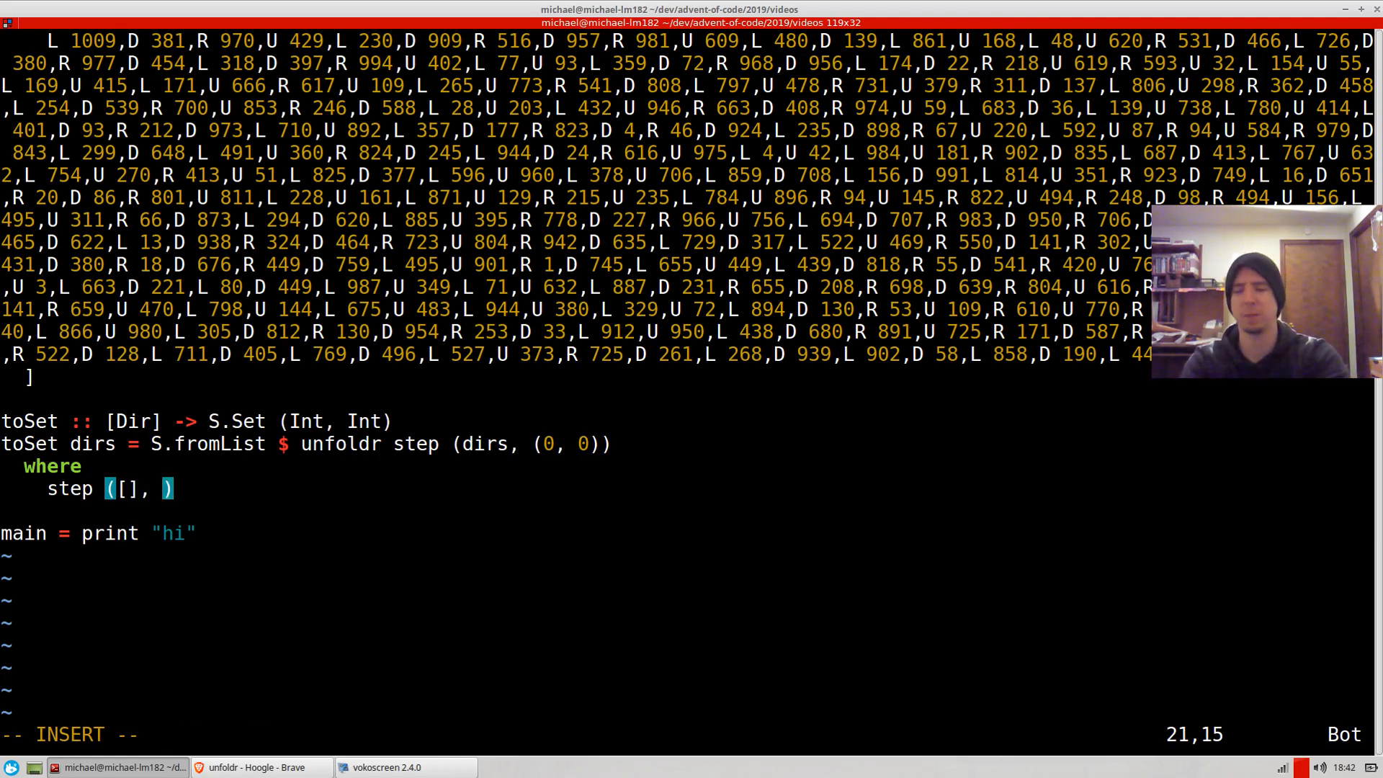
{"action": "type", "text": "_) ="}
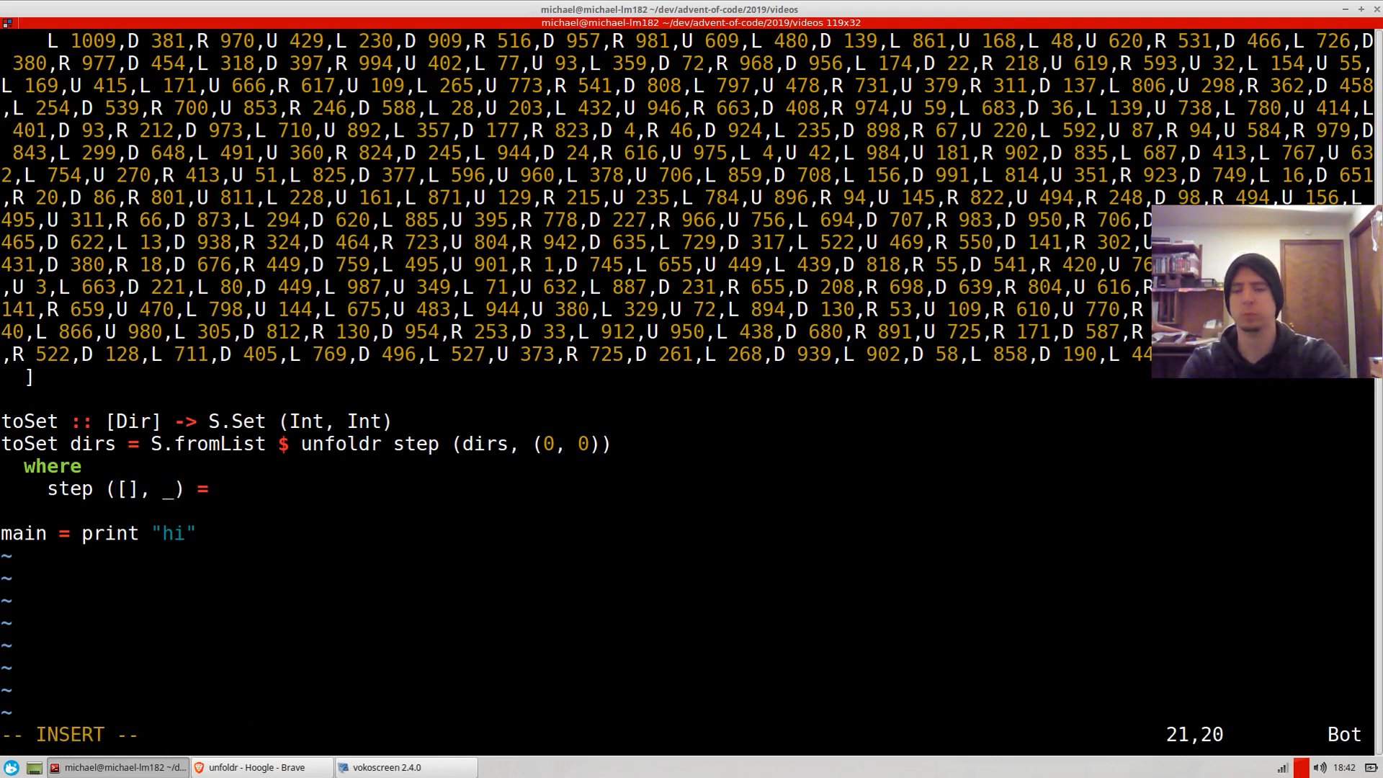
{"action": "type", "text": "No"}
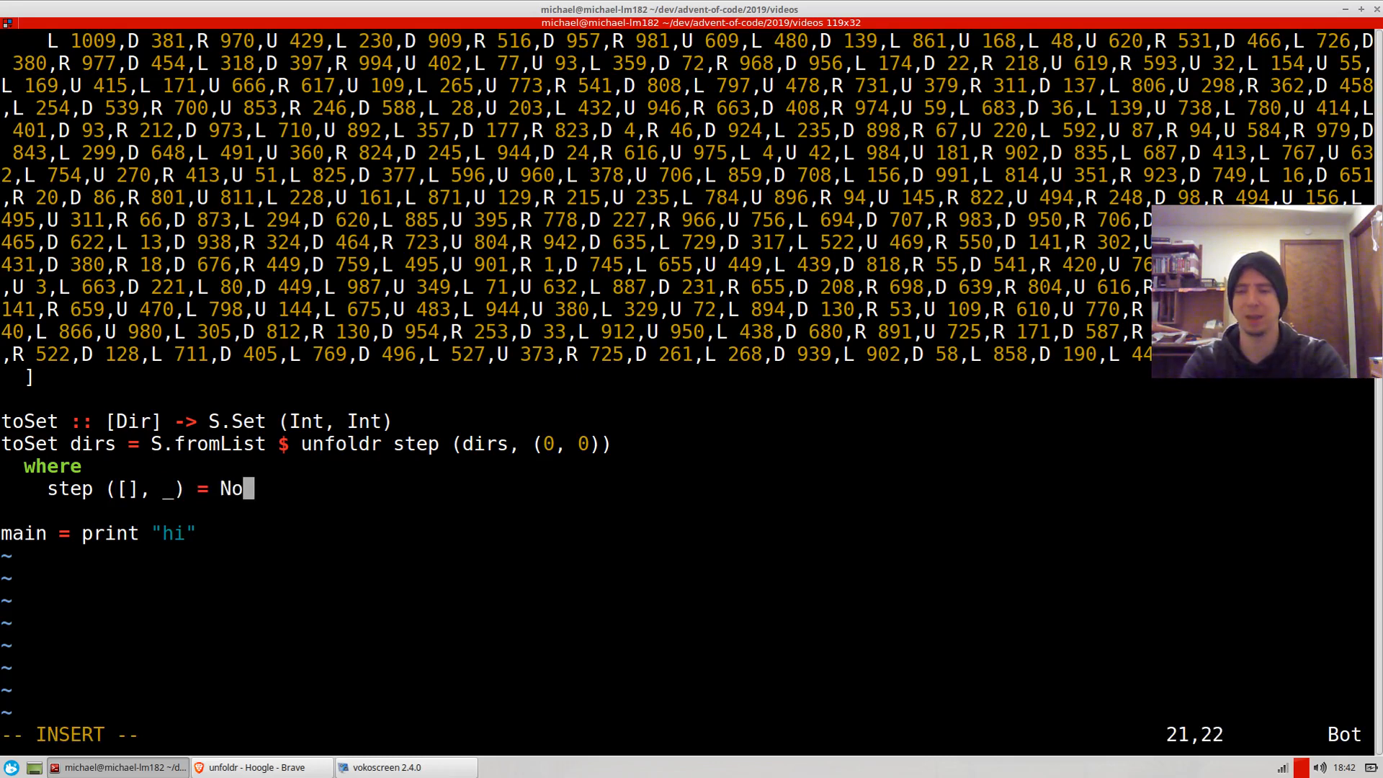
Step: Switch to the Hoogle unfoldr results to check its Data.List signature
{"action": "left_click", "coordinate": [256, 767]}
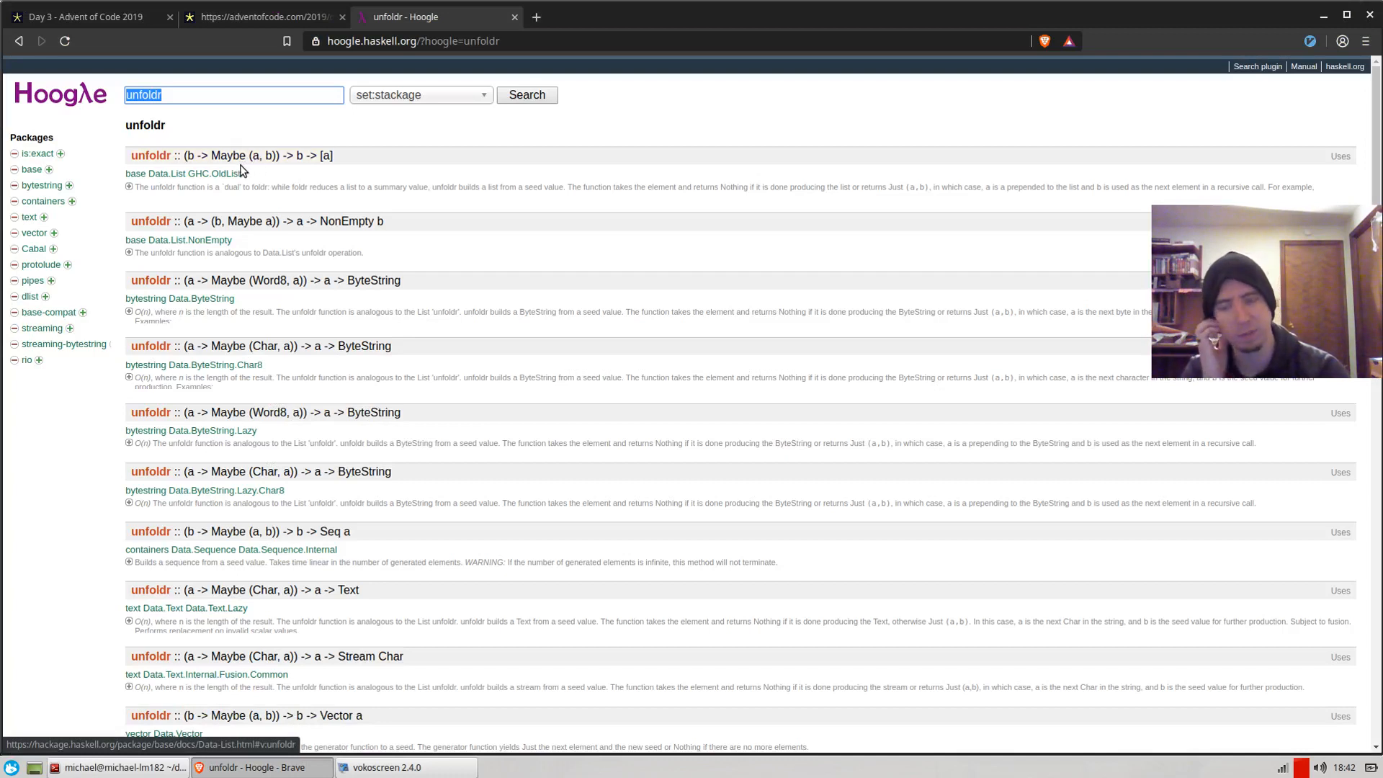
{"action": "mouse_move", "coordinate": [258, 169]}
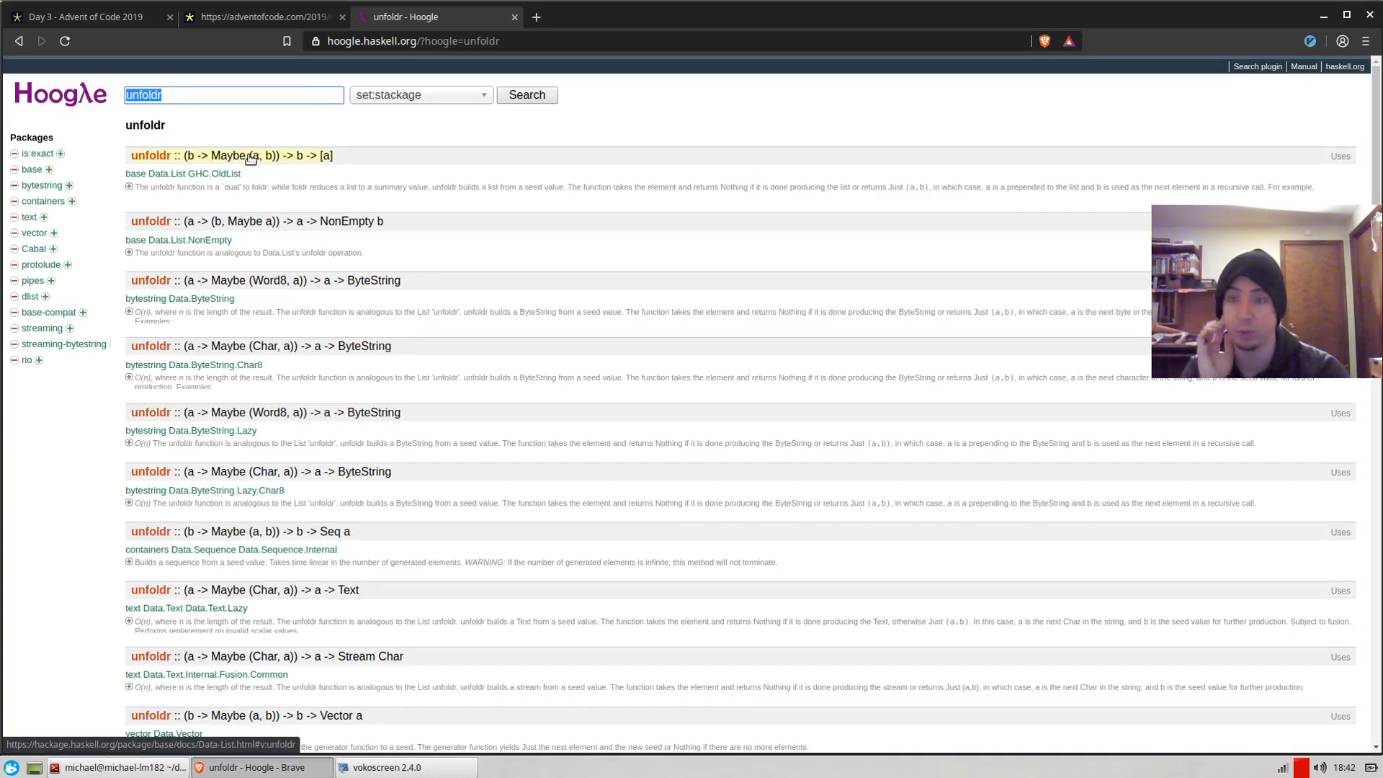
{"action": "mouse_move", "coordinate": [539, 284]}
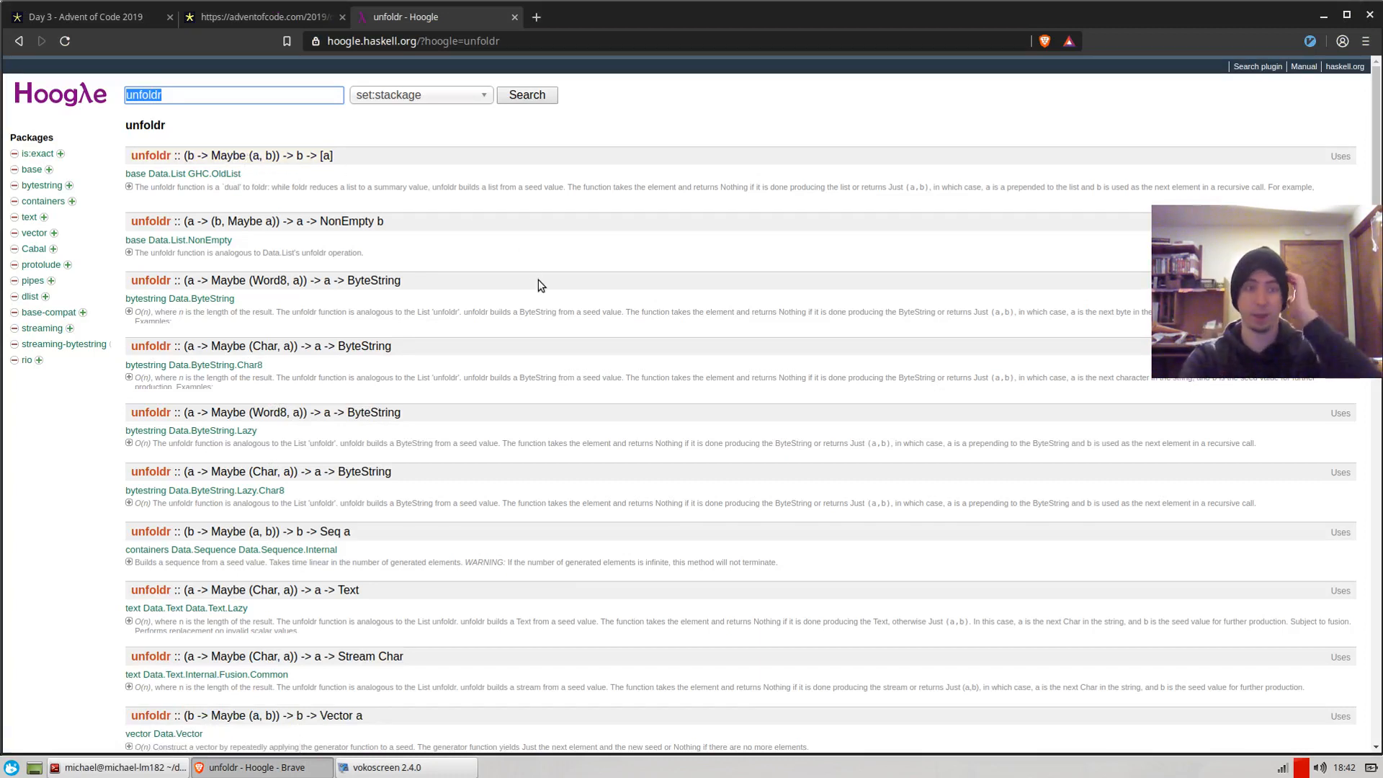
Step: Add zero-length move equations such as step (U 0:rest, p) = step (rest, p)
{"action": "left_click", "coordinate": [123, 767]}
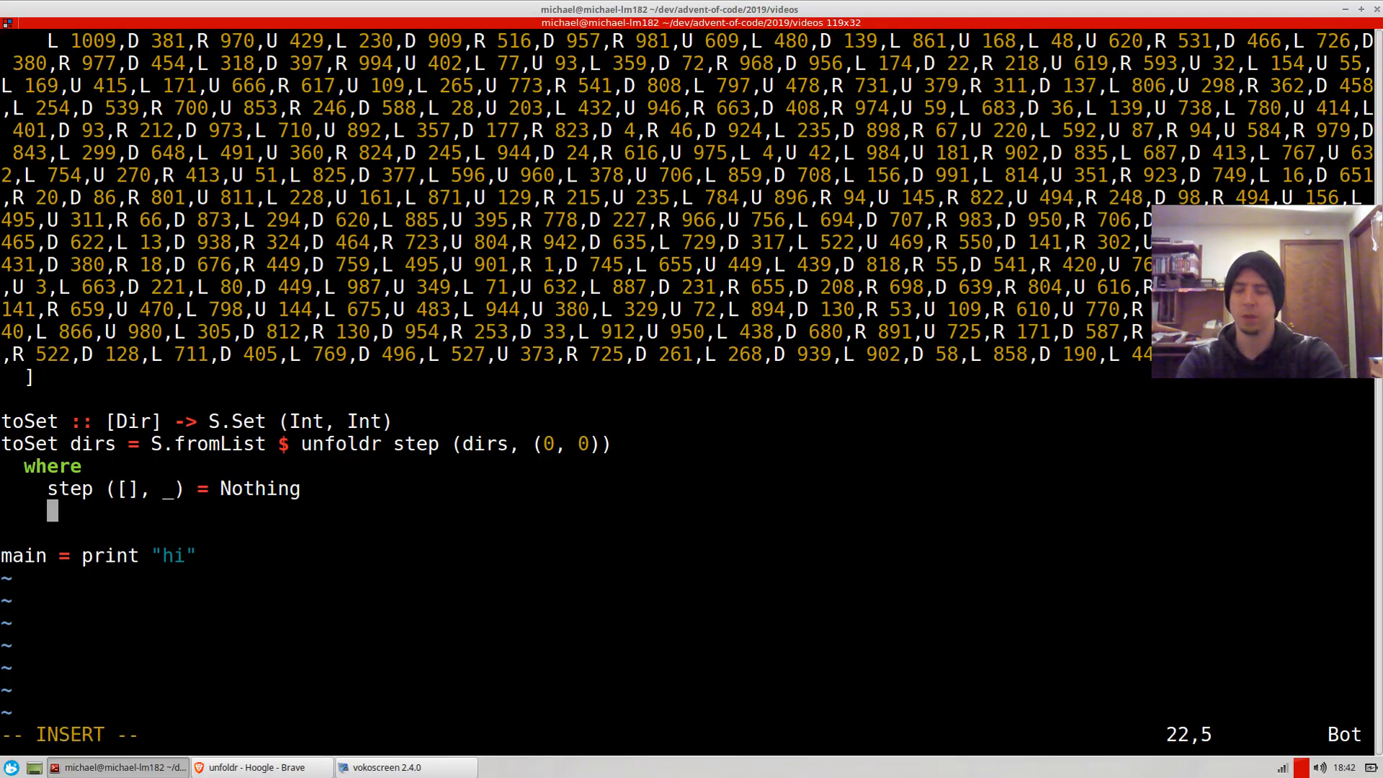
{"action": "type", "text": "step ()"}
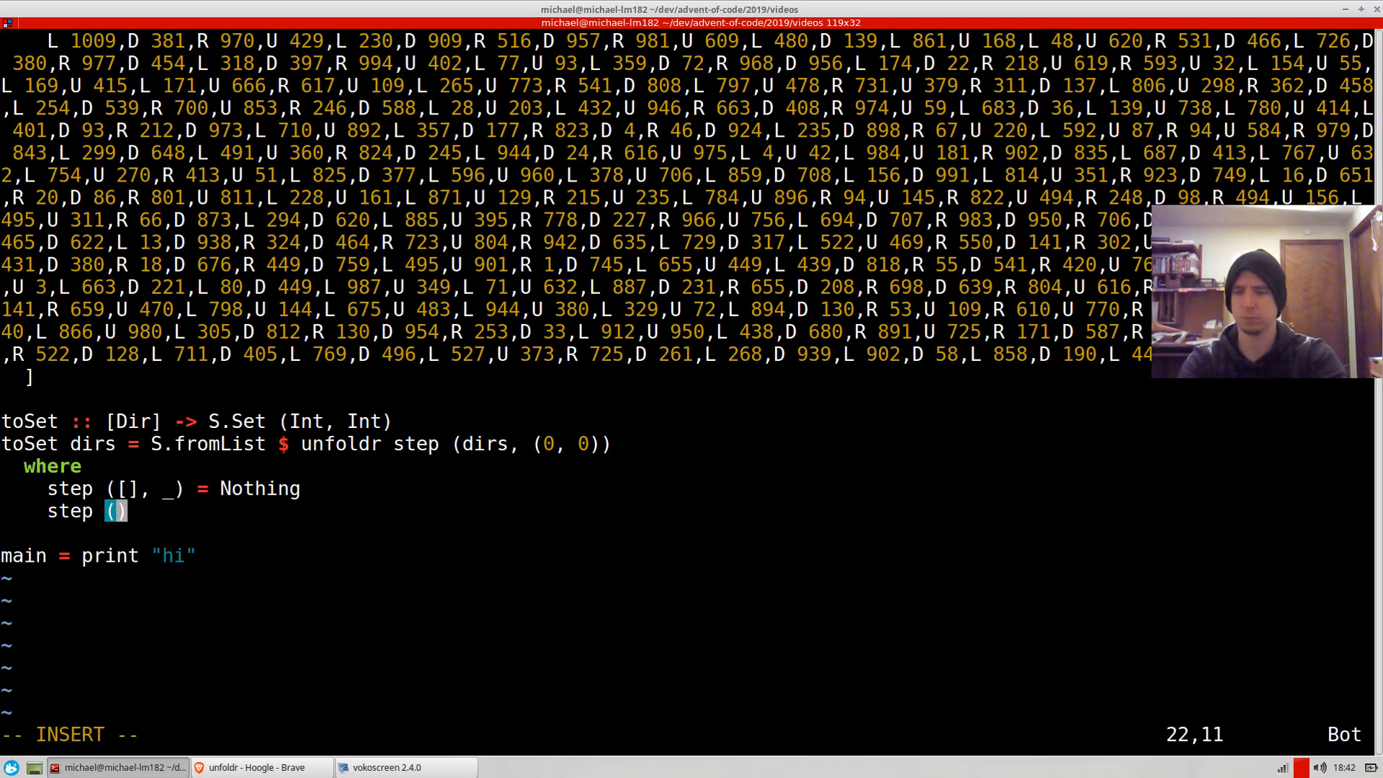
{"action": "type", "text": "U 0:"}
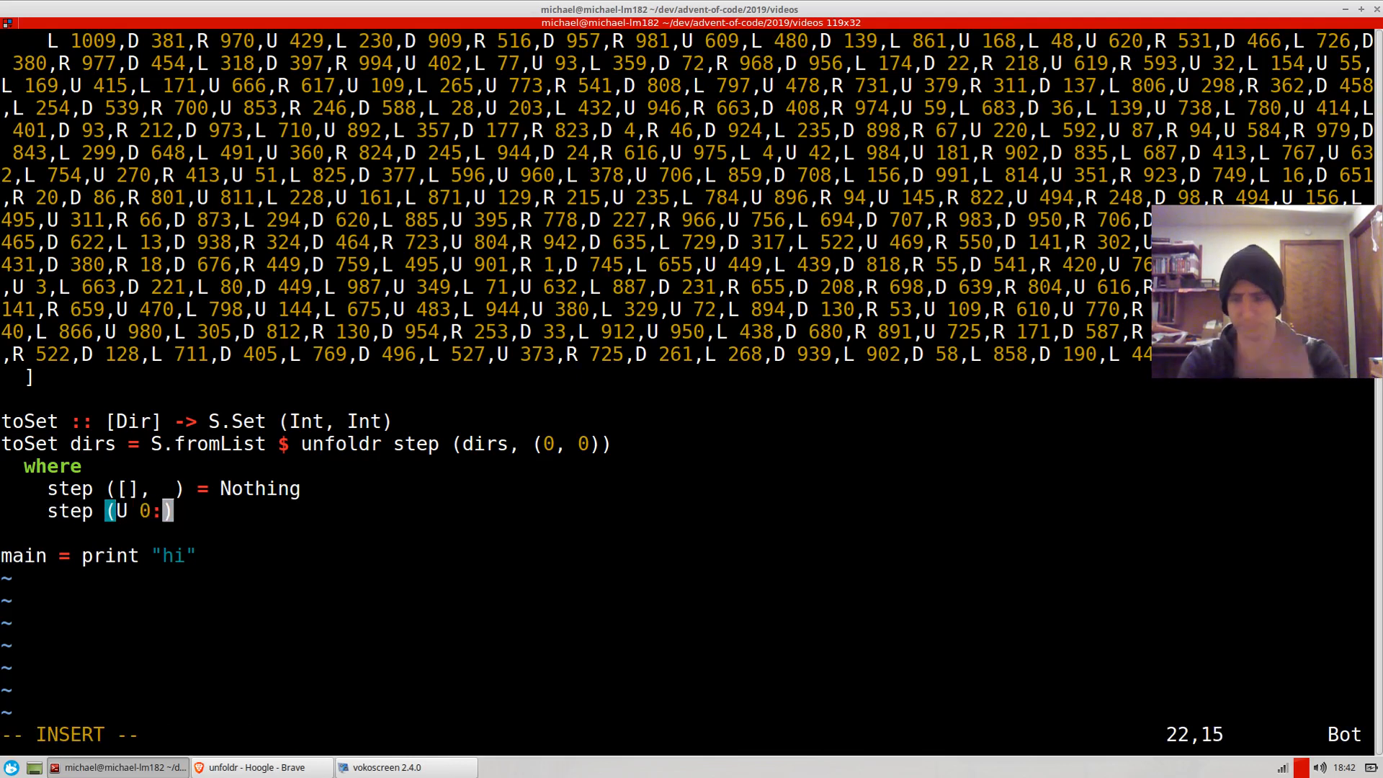
{"action": "type", "text": "rest"}
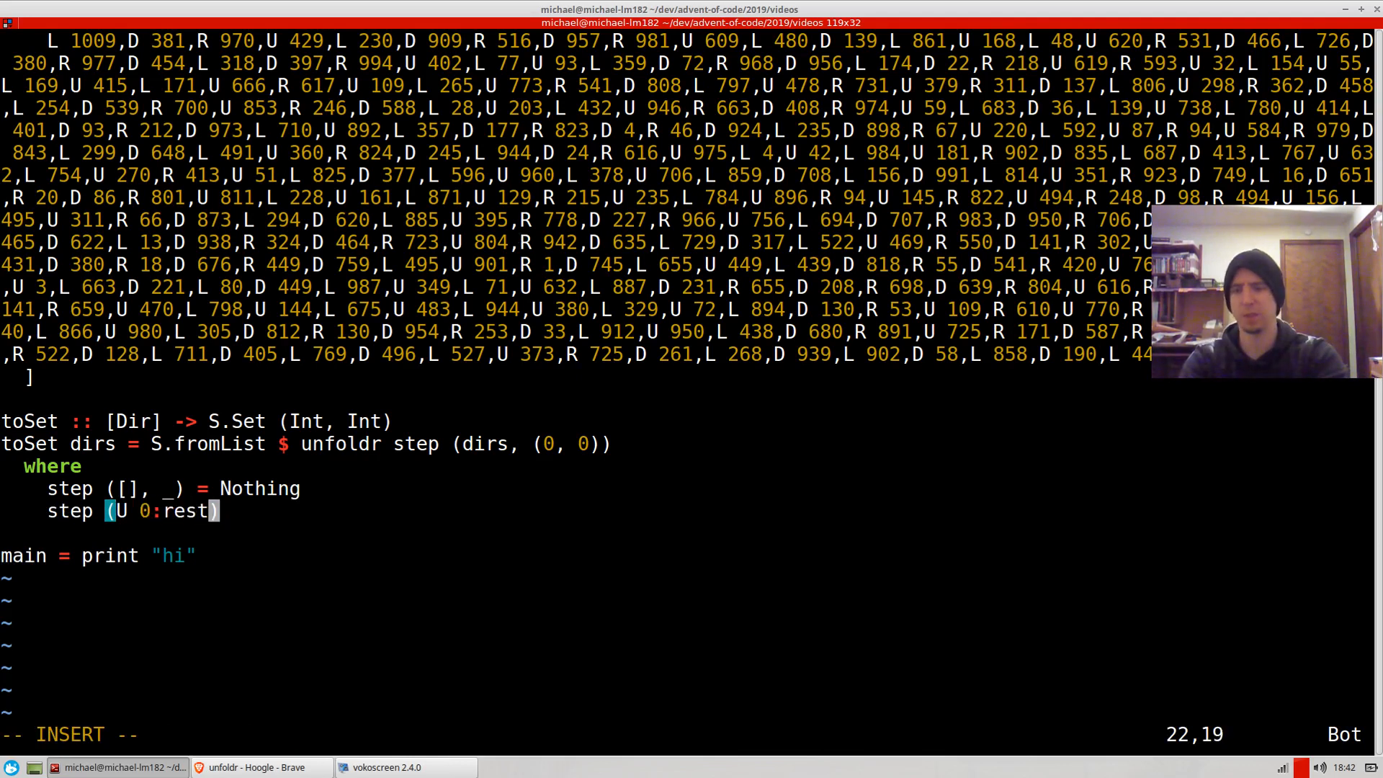
{"action": "type", "text": "\", \""}
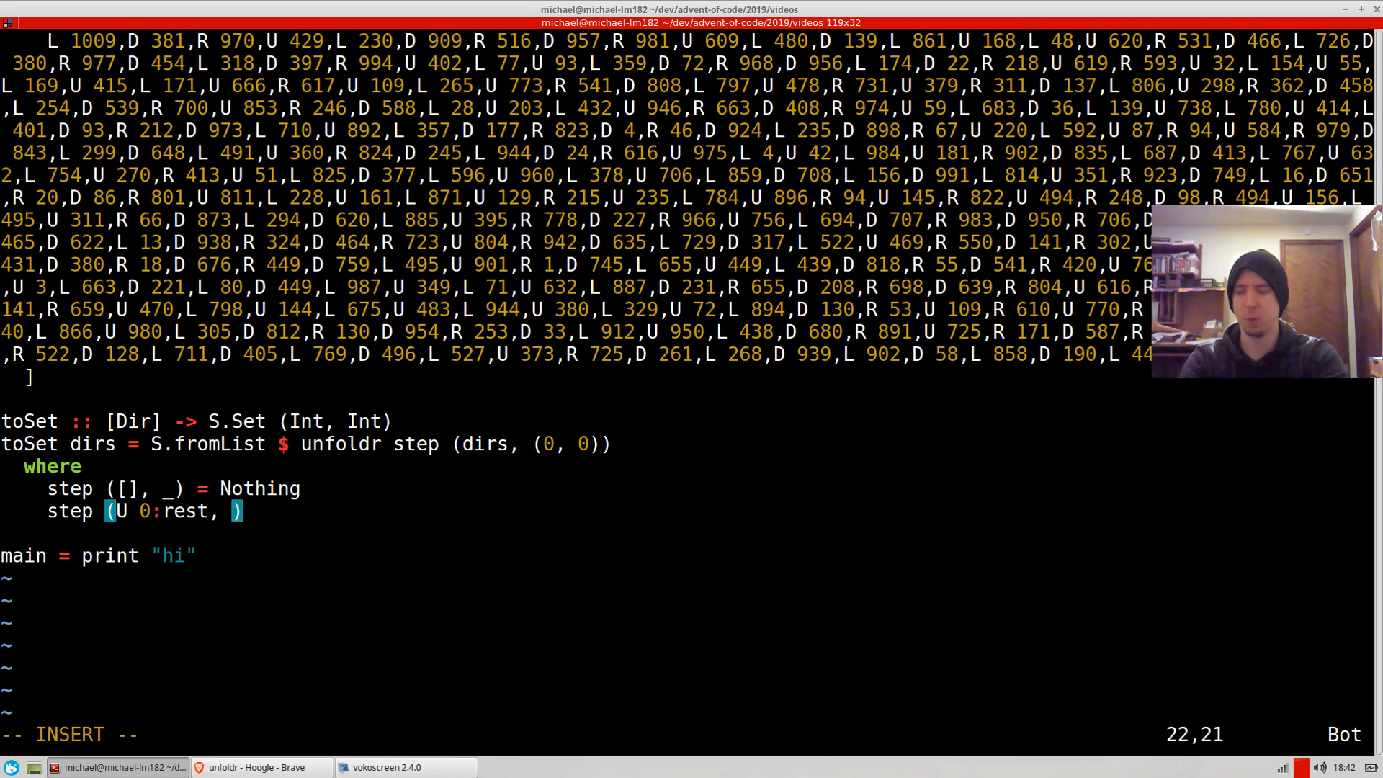
{"action": "type", "text": "p"}
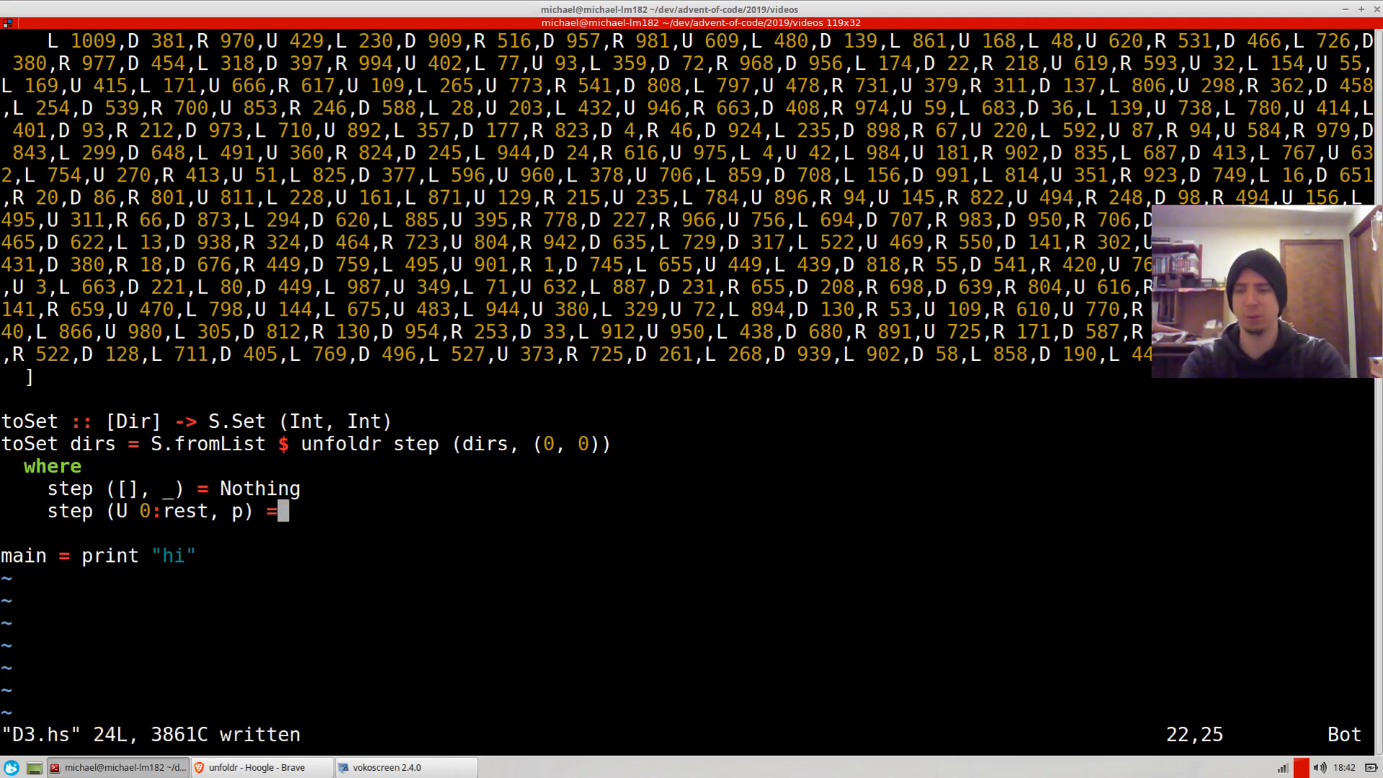
{"action": "type", "text": "step"}
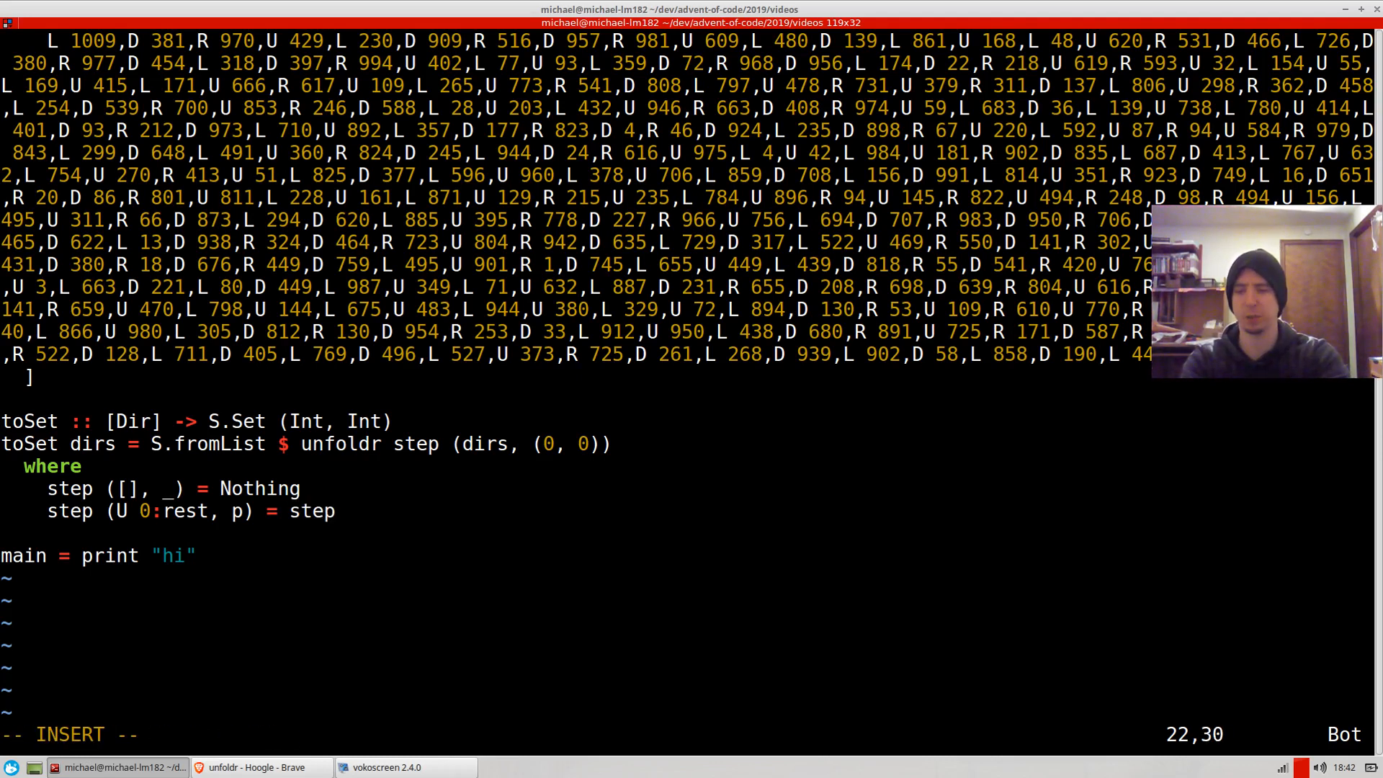
{"action": "type", "text": "(rest, r"}
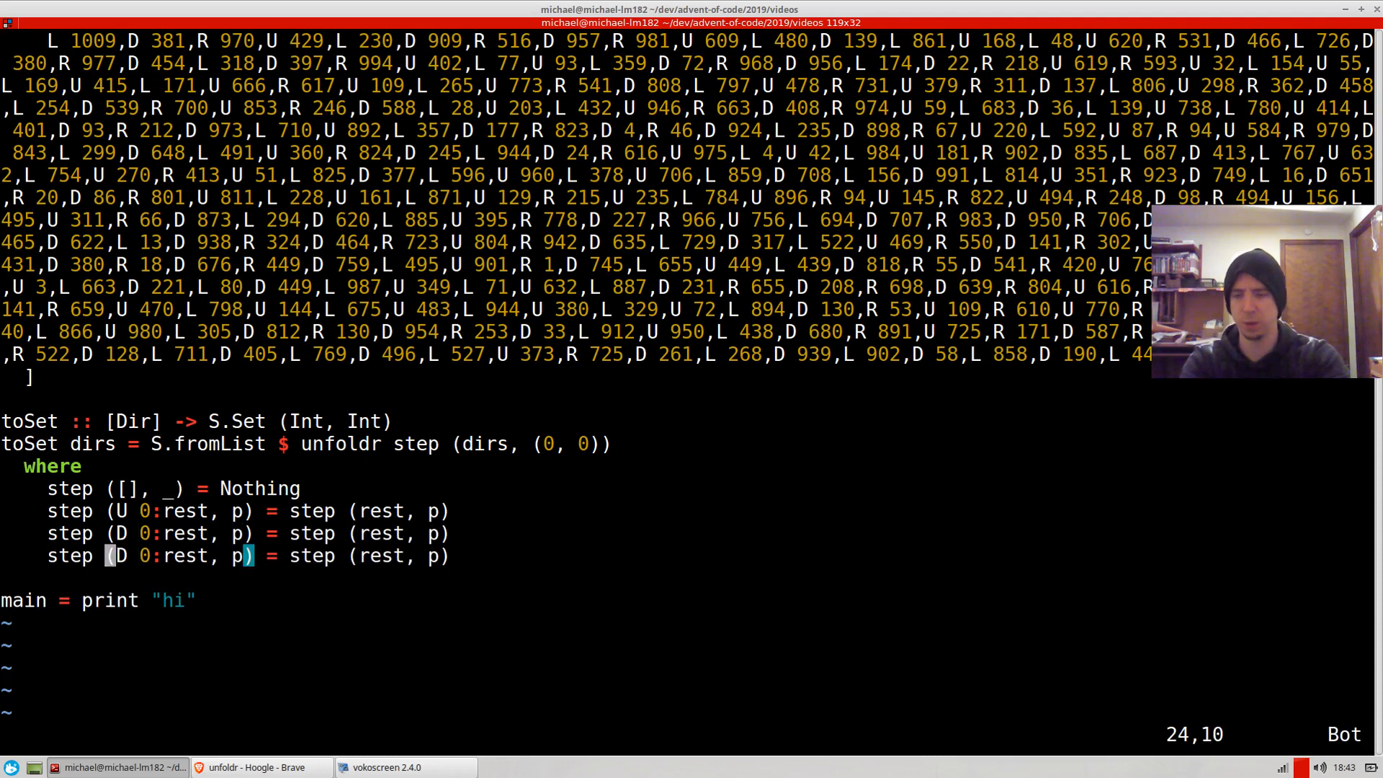
Step: Copy the zero-length case for L and R, and write step (U n:rest, (x, y)) = Just ((x, y+1), ...)
{"action": "key", "text": "u"}
{"action": "type", "text": "step (U n:rest, p) ="}
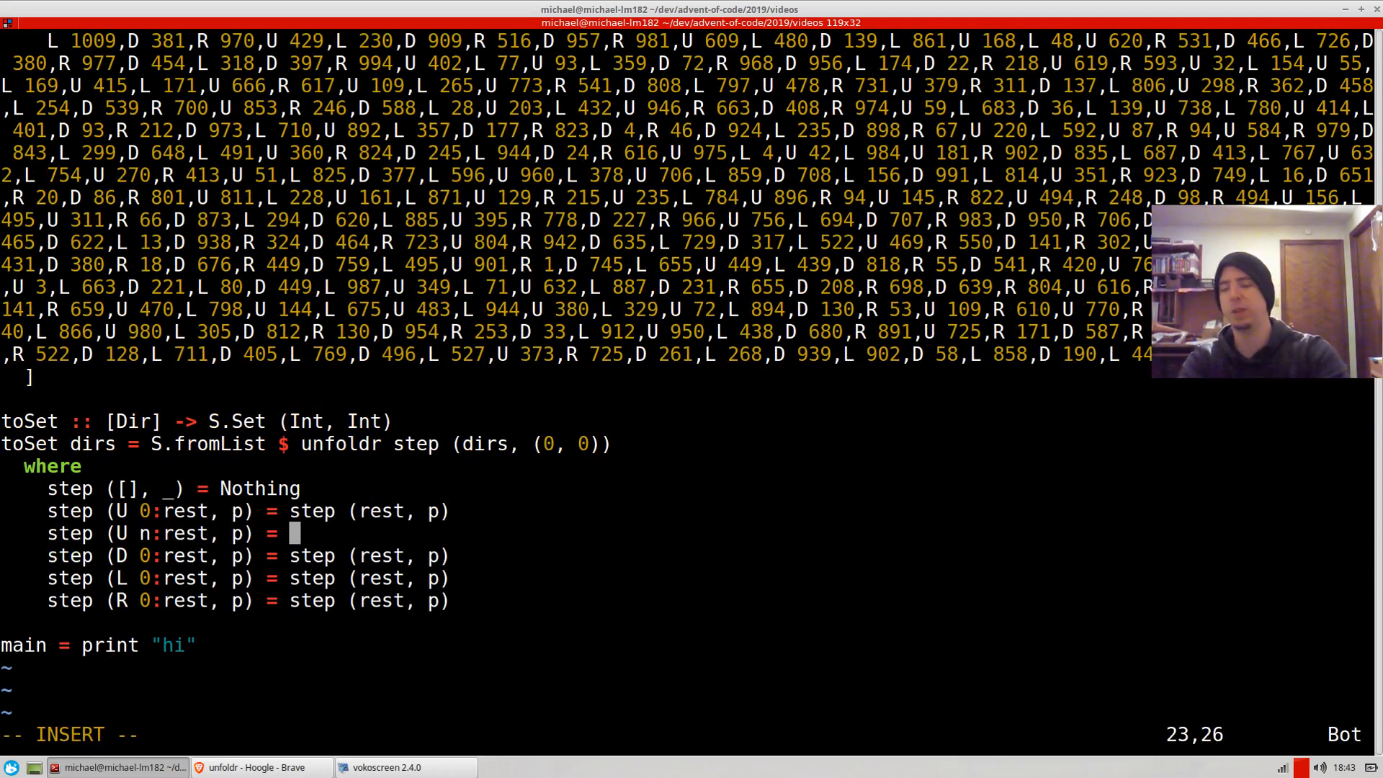
{"action": "type", "text": "Just ()"}
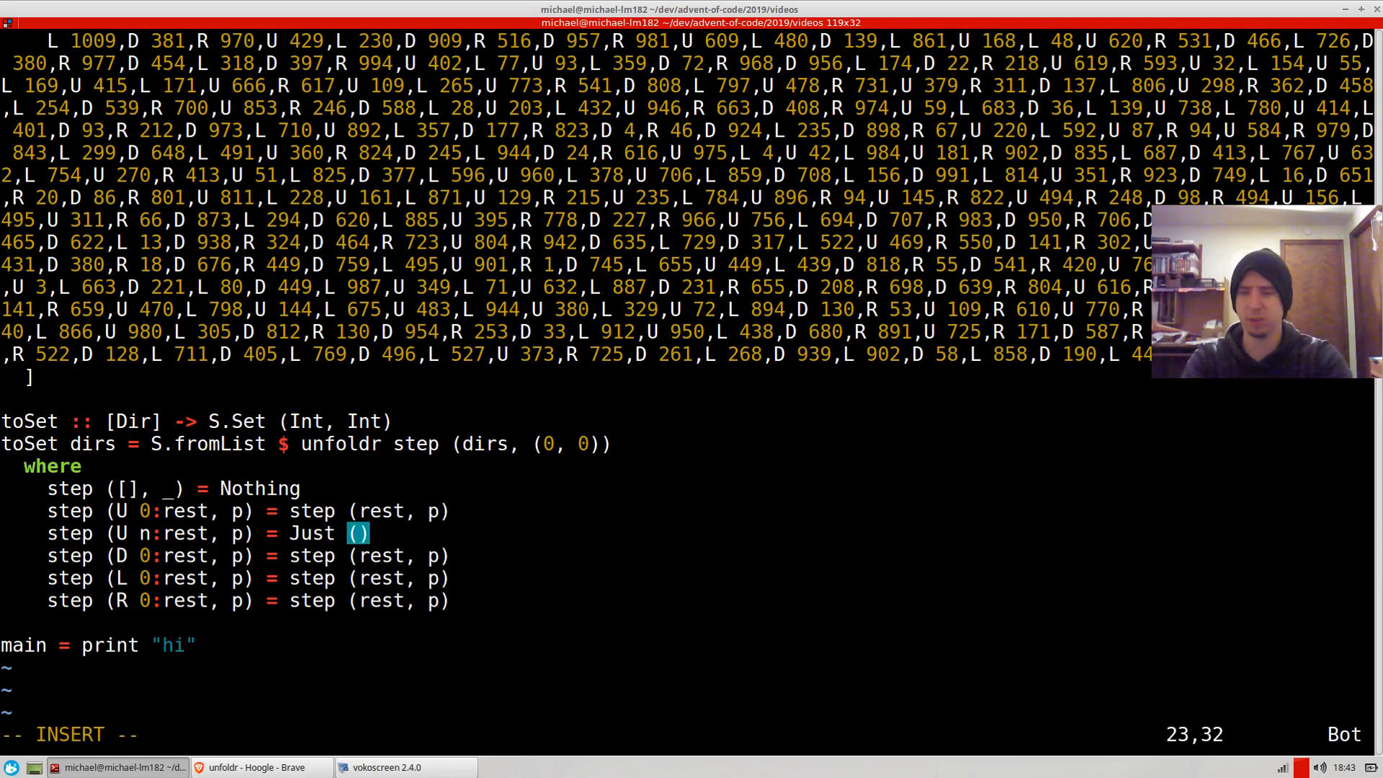
{"action": "left_click", "coordinate": [256, 766]}
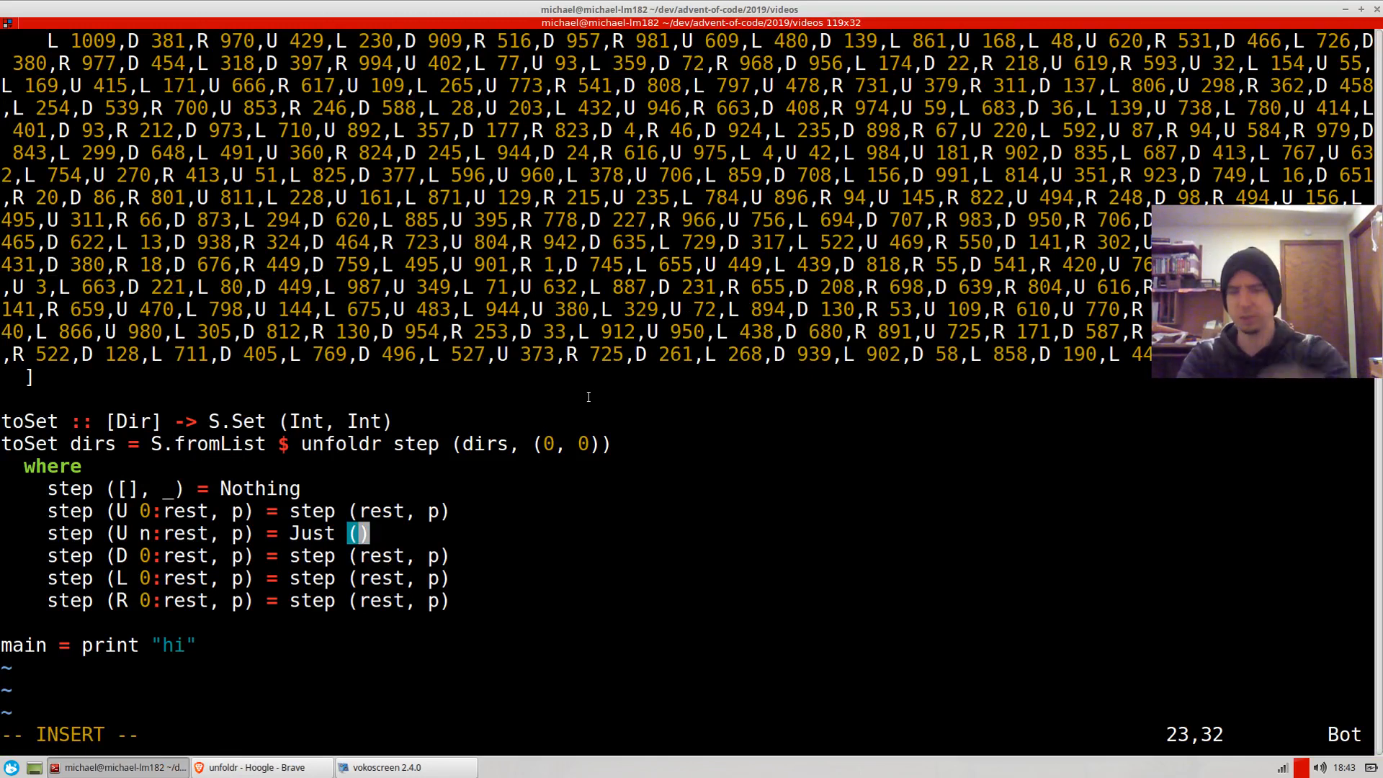
{"action": "key", "text": "Escape"}
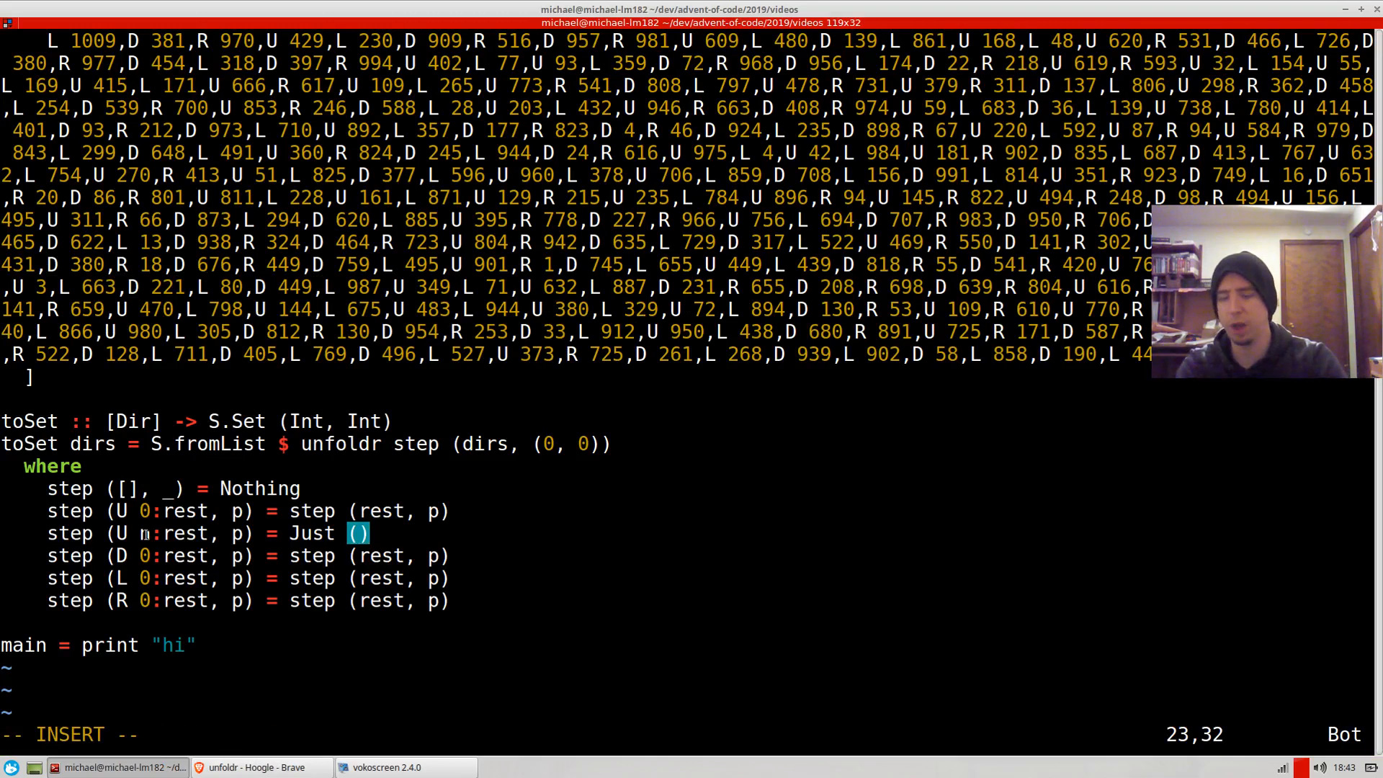
{"action": "type", "text": "n"}
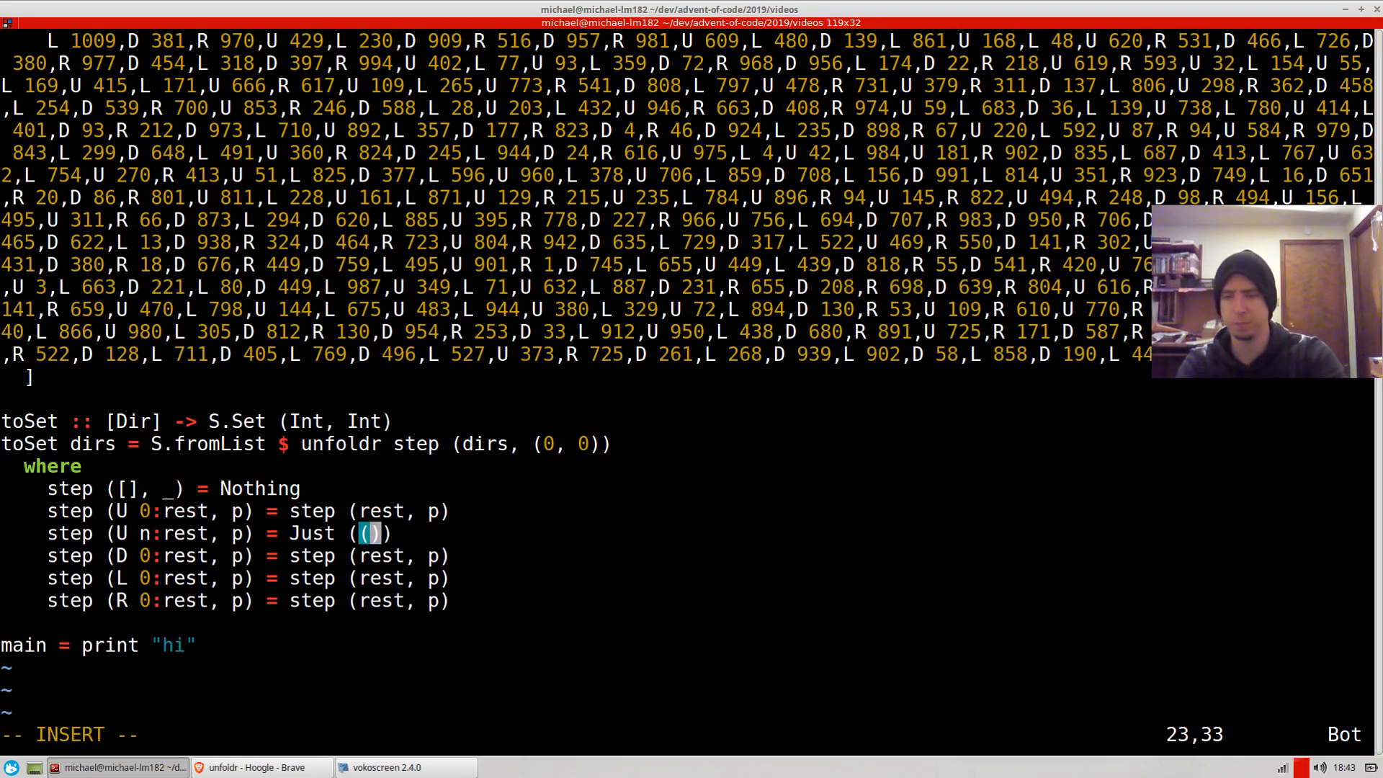
{"action": "type", "text": "x, y+"}
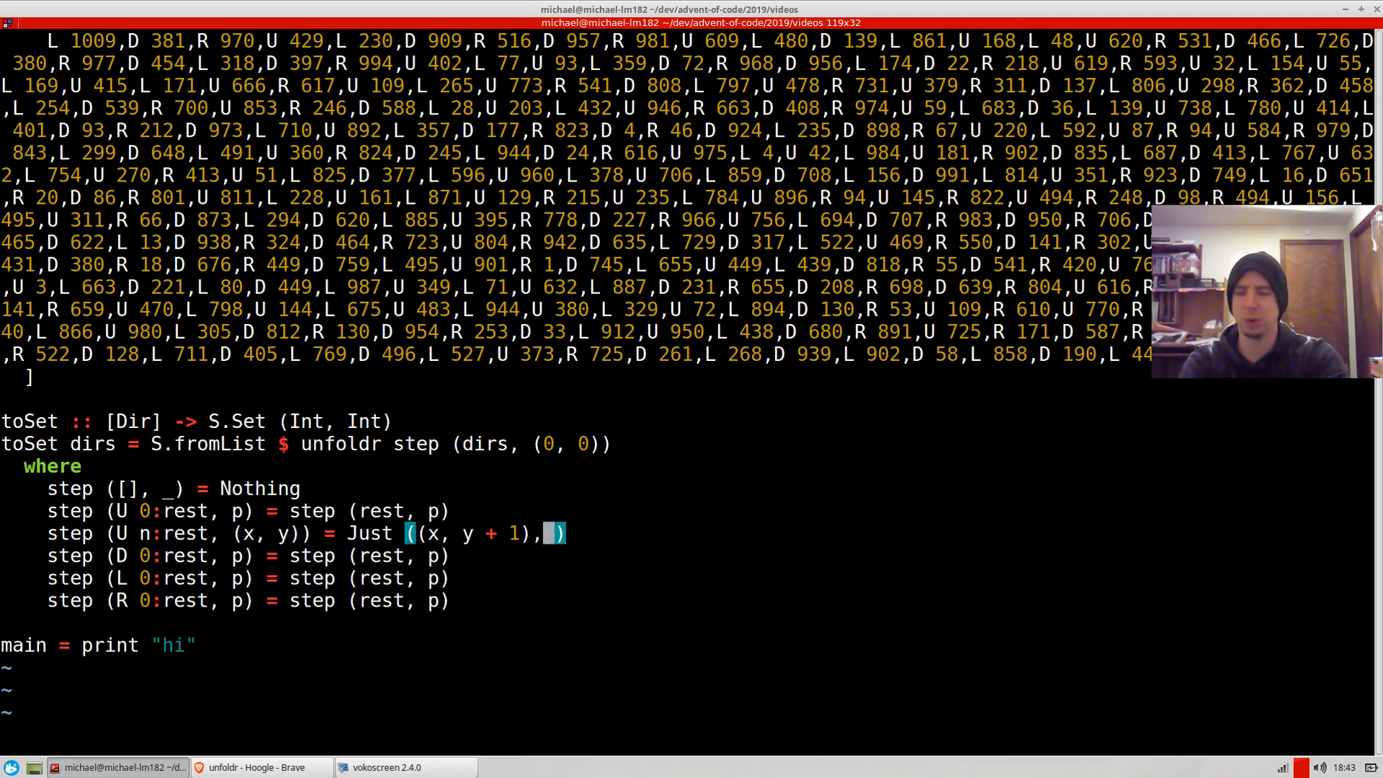
{"action": "type", "text": "(U n:rest, (x, y)))"}
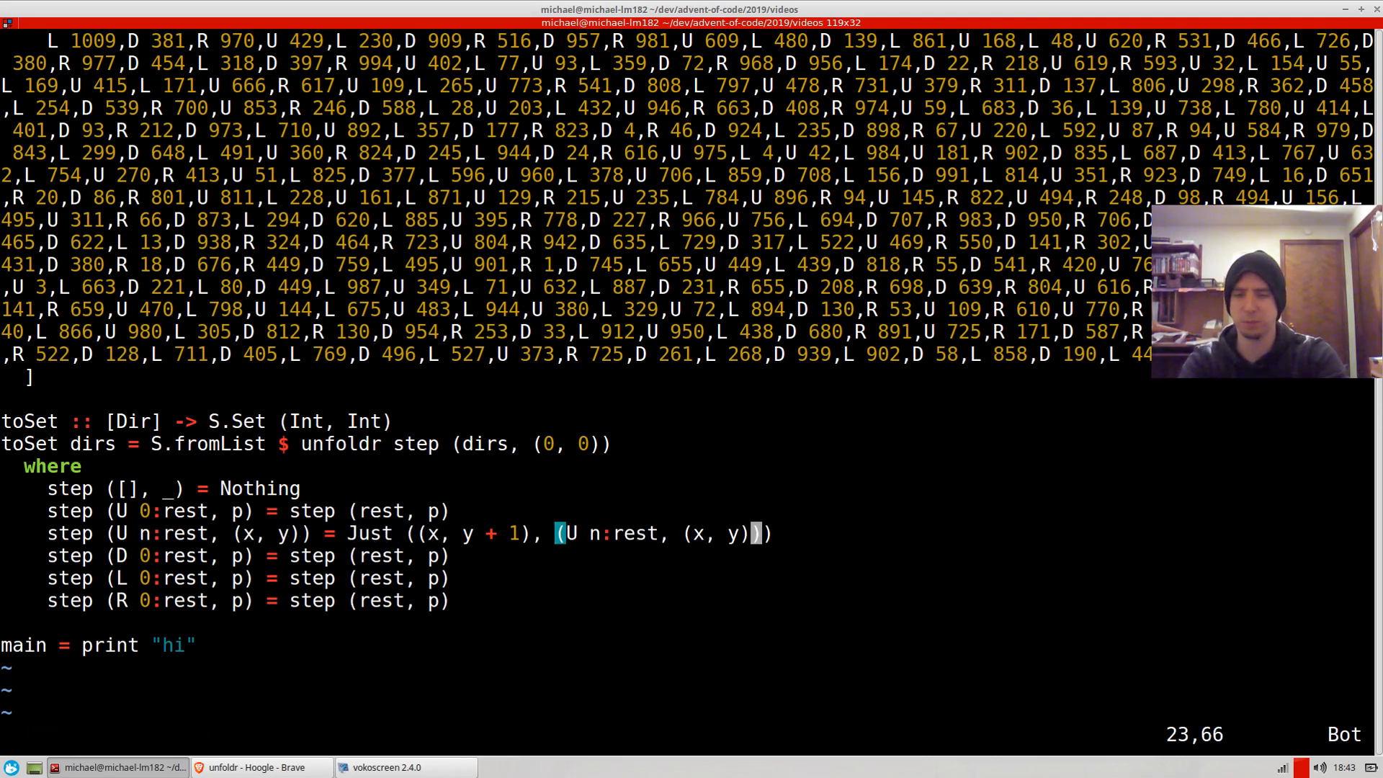
Step: Use n-1 in the up case and adapt copies for D, L and R coordinate shifts
{"action": "key", "text": "i"}
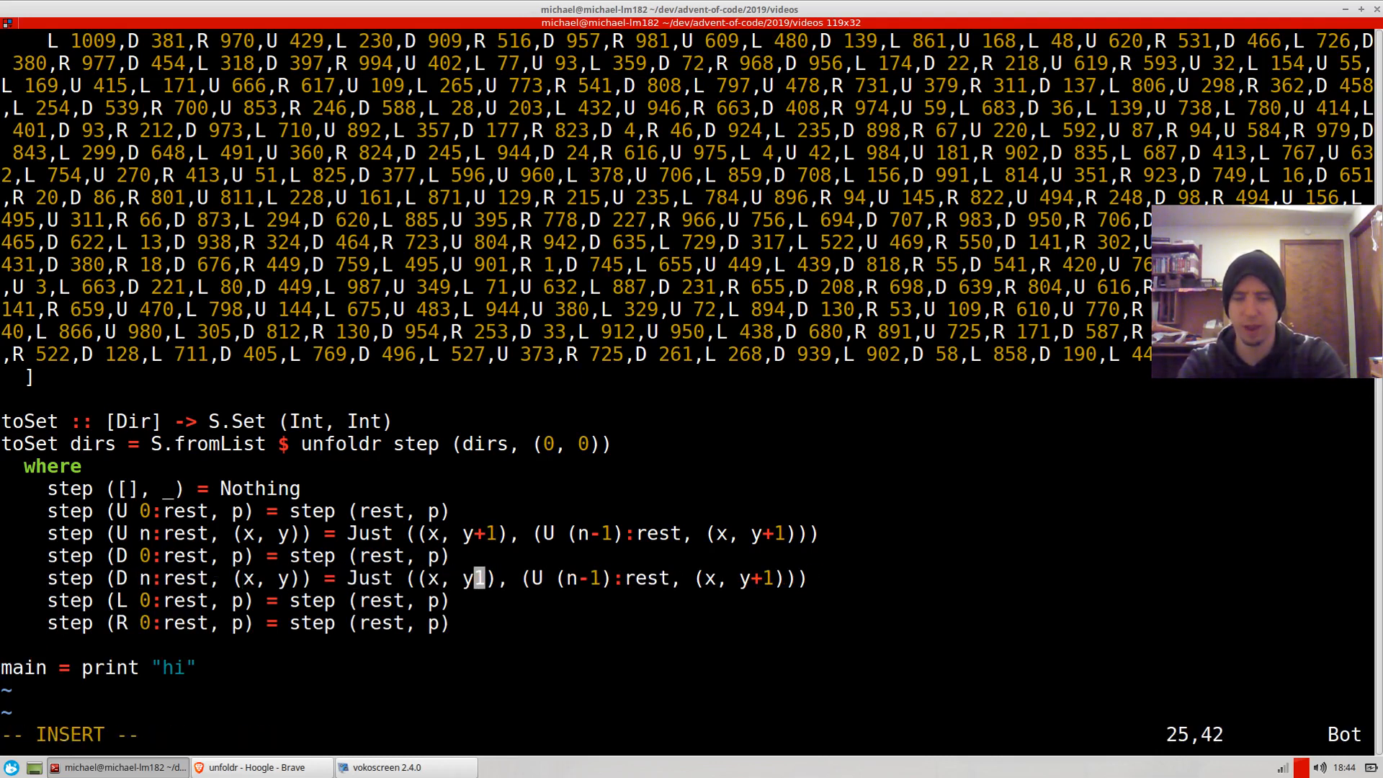
{"action": "type", "text": "-"}
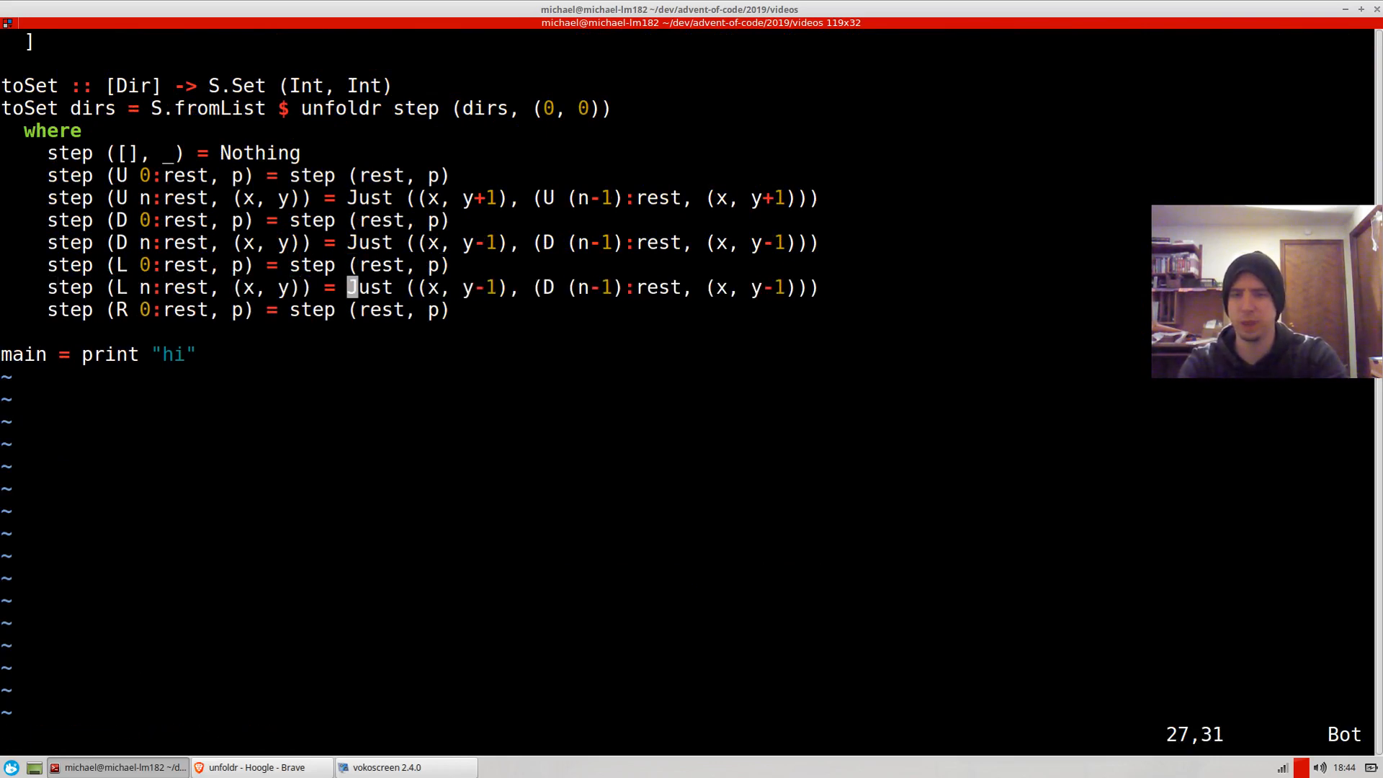
{"action": "type", "text": "-1"}
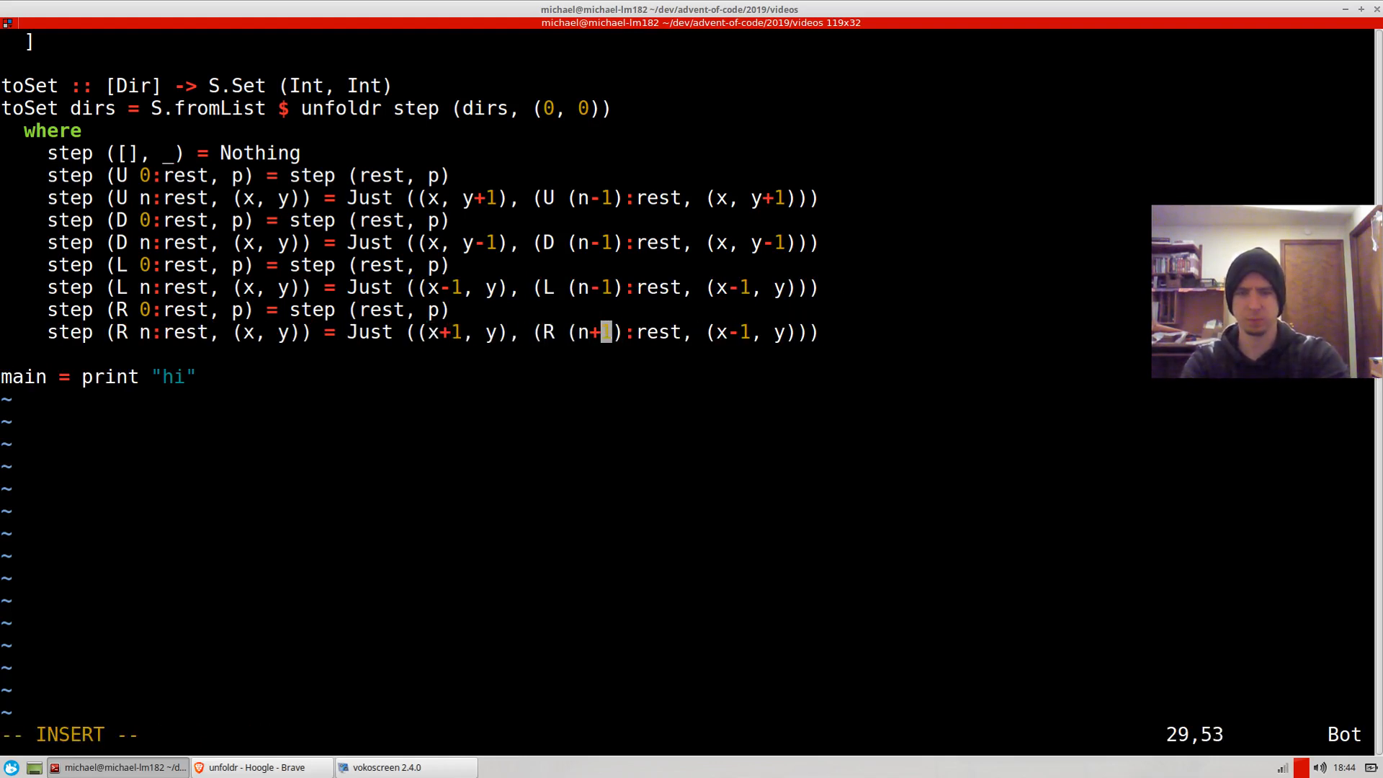
{"action": "key", "text": "Escape"}
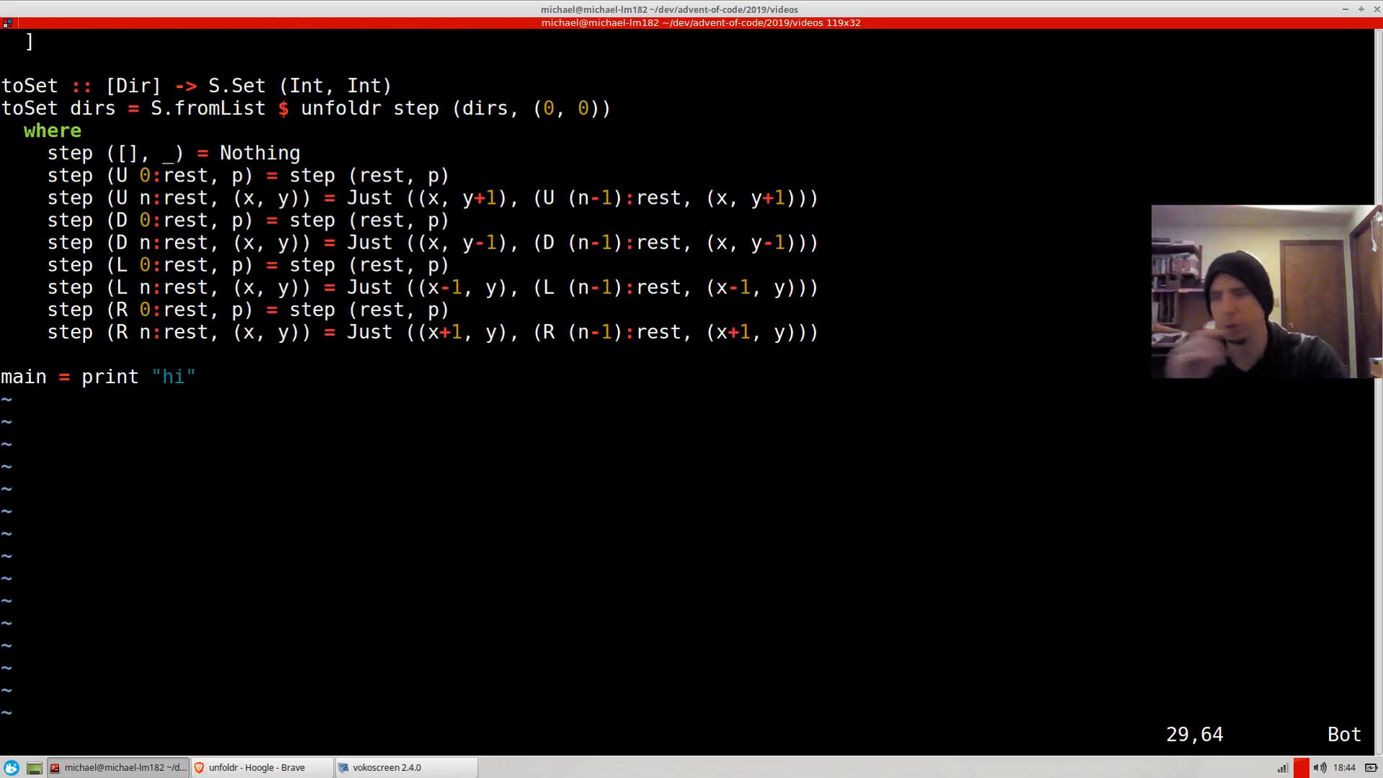
Step: Add bindings w1s = toSet wire1 and w2s = toSet wire2
{"action": "key", "text": "o"}
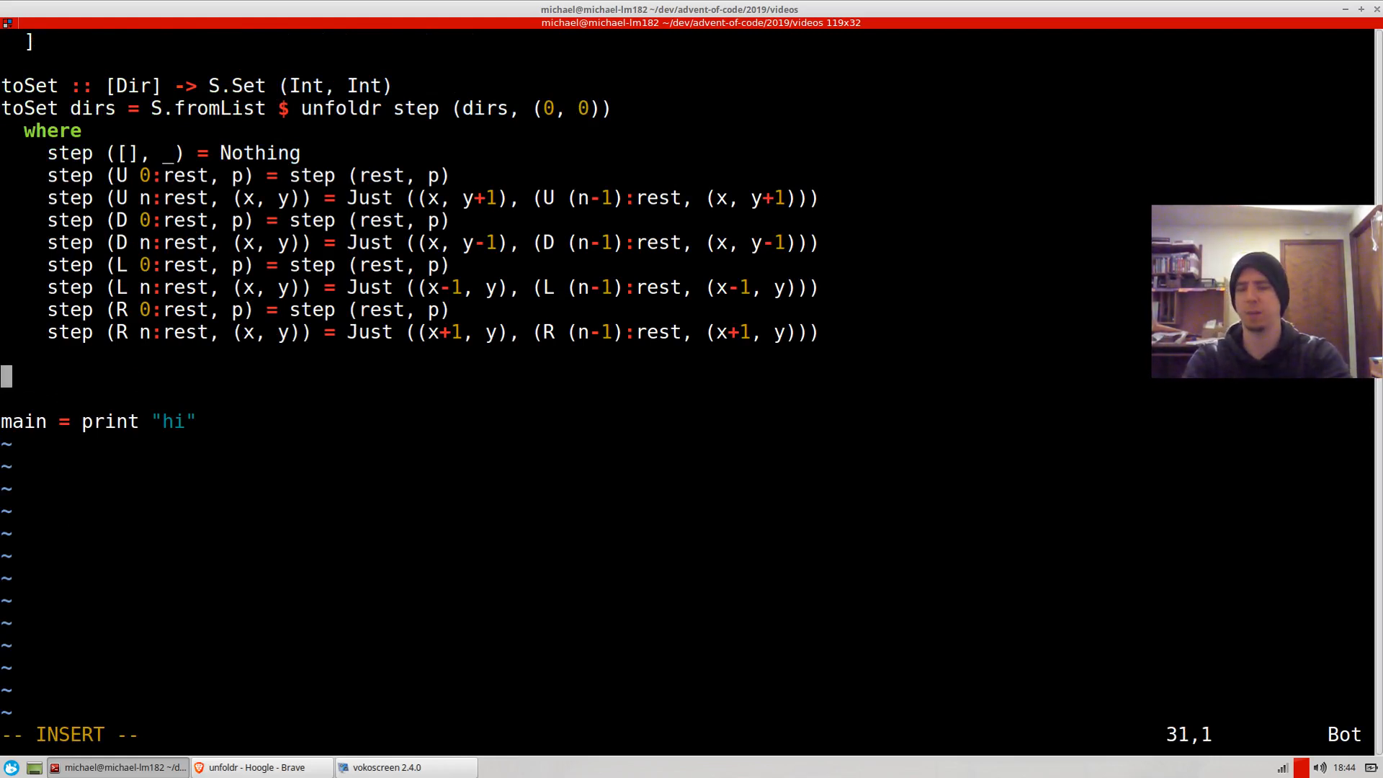
{"action": "type", "text": "w1s"}
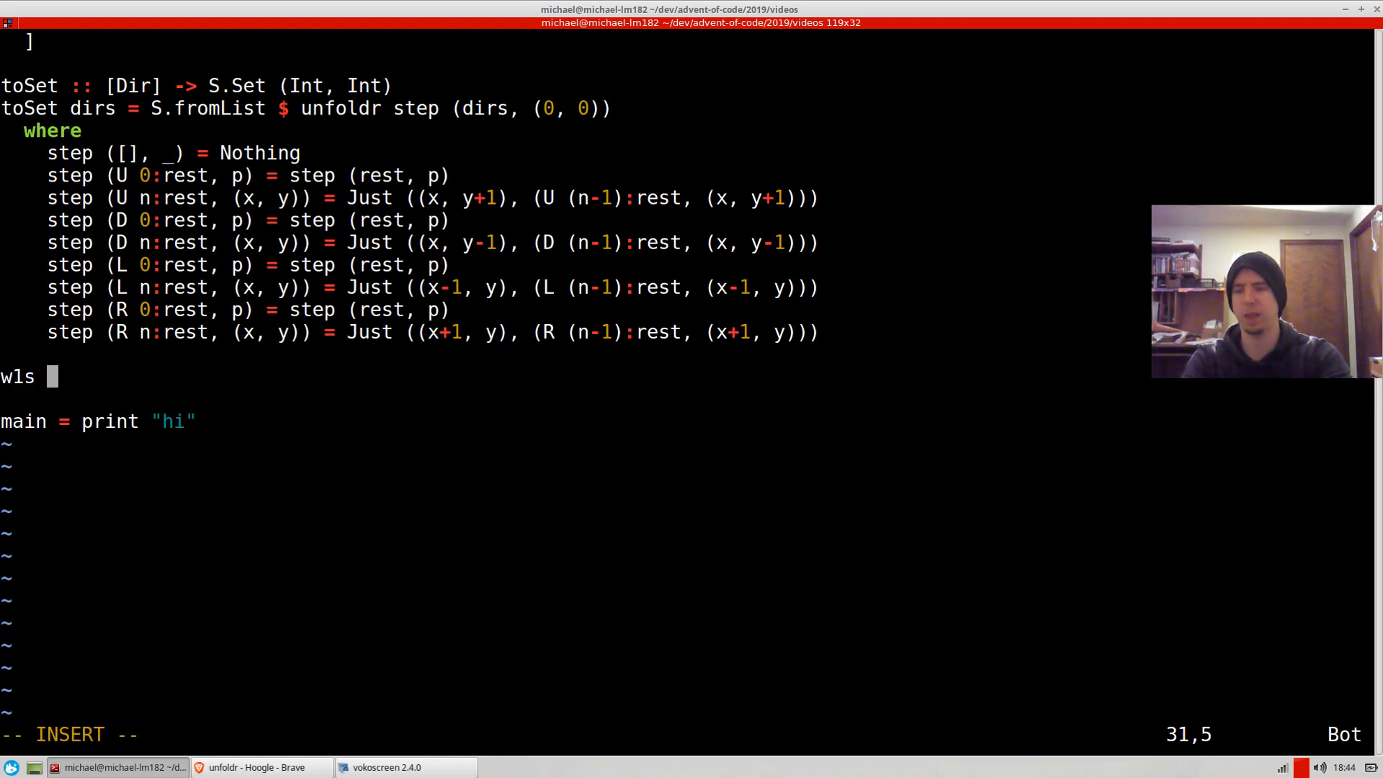
{"action": "type", "text": "= toSet wire1"}
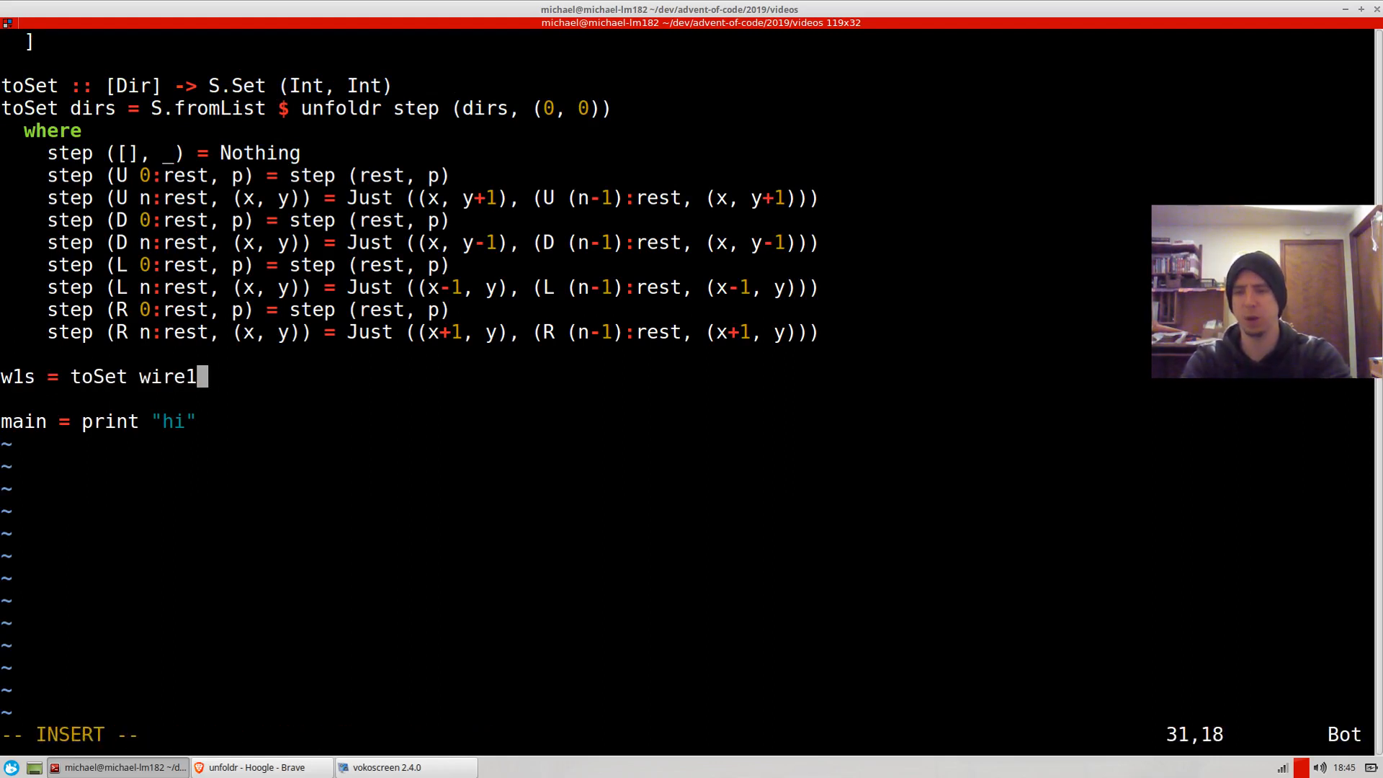
{"action": "type", "text": "w2s = toSet wire1"}
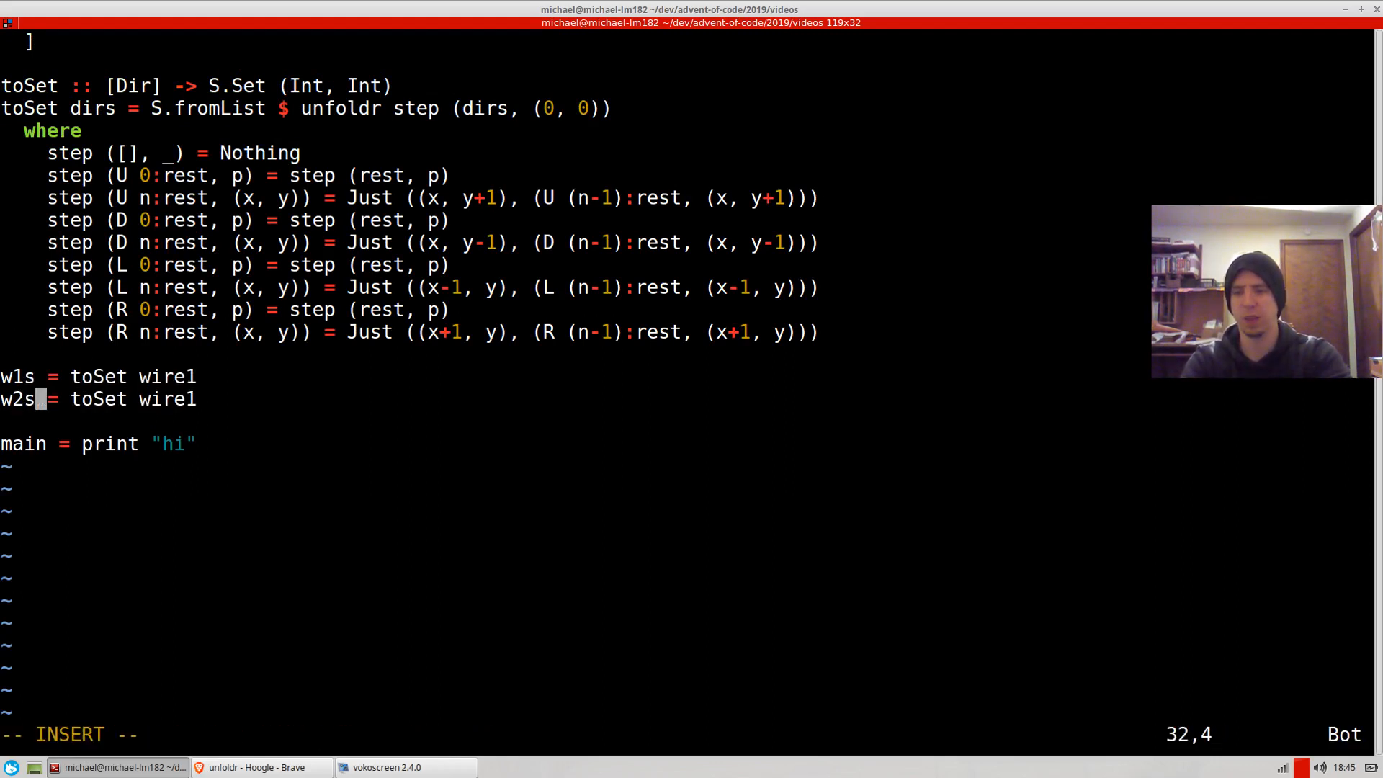
{"action": "type", "text": "2"}
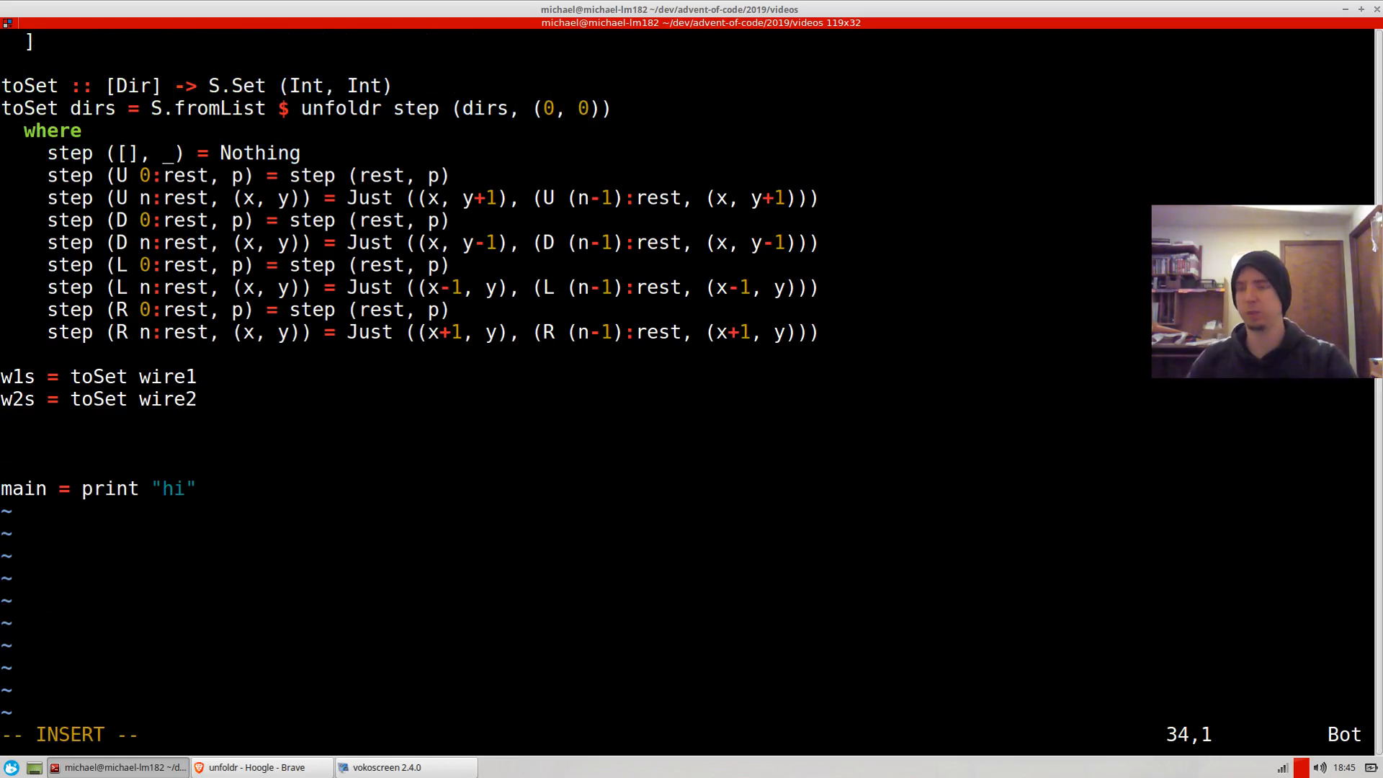
Step: Begin the intersections binding as S.intersect w1s w2s
{"action": "type", "text": "intersections ="}
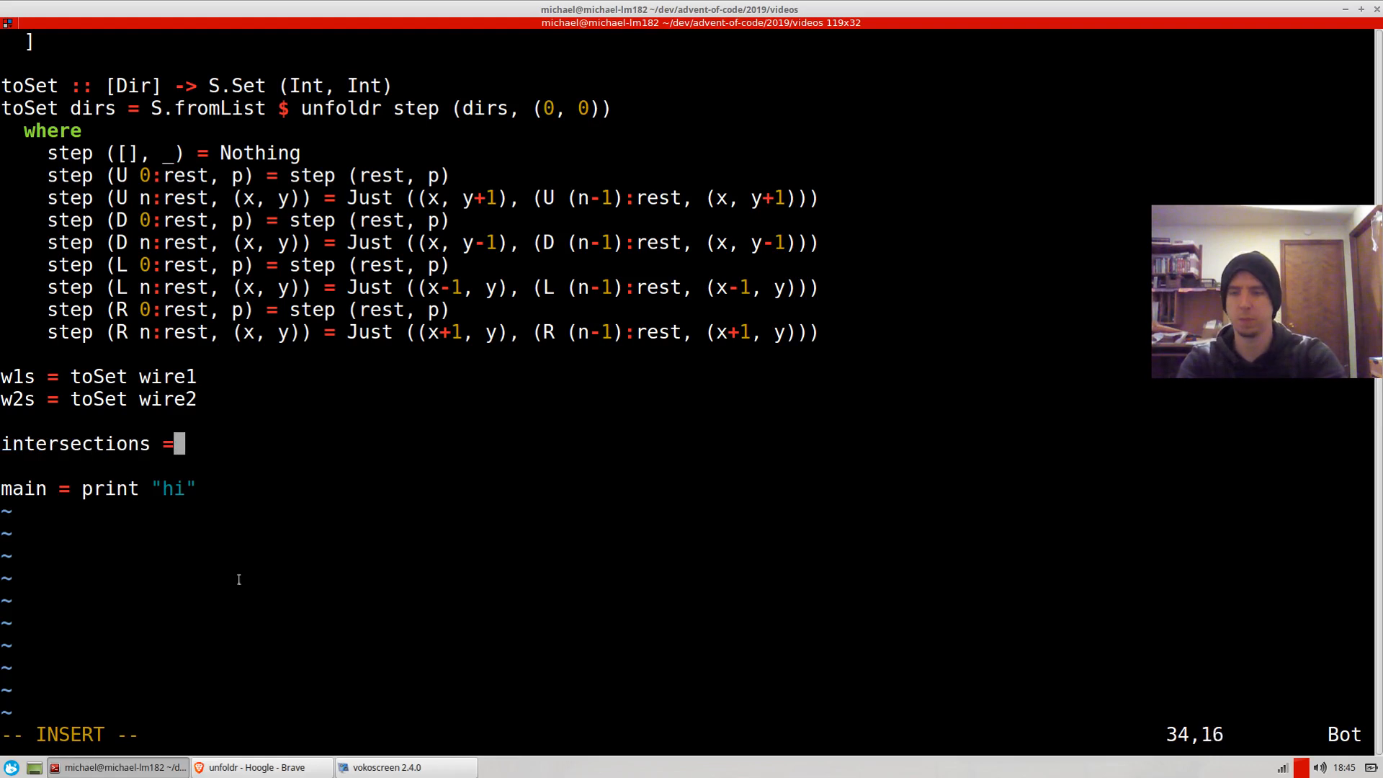
{"action": "type", "text": "S.interset"}
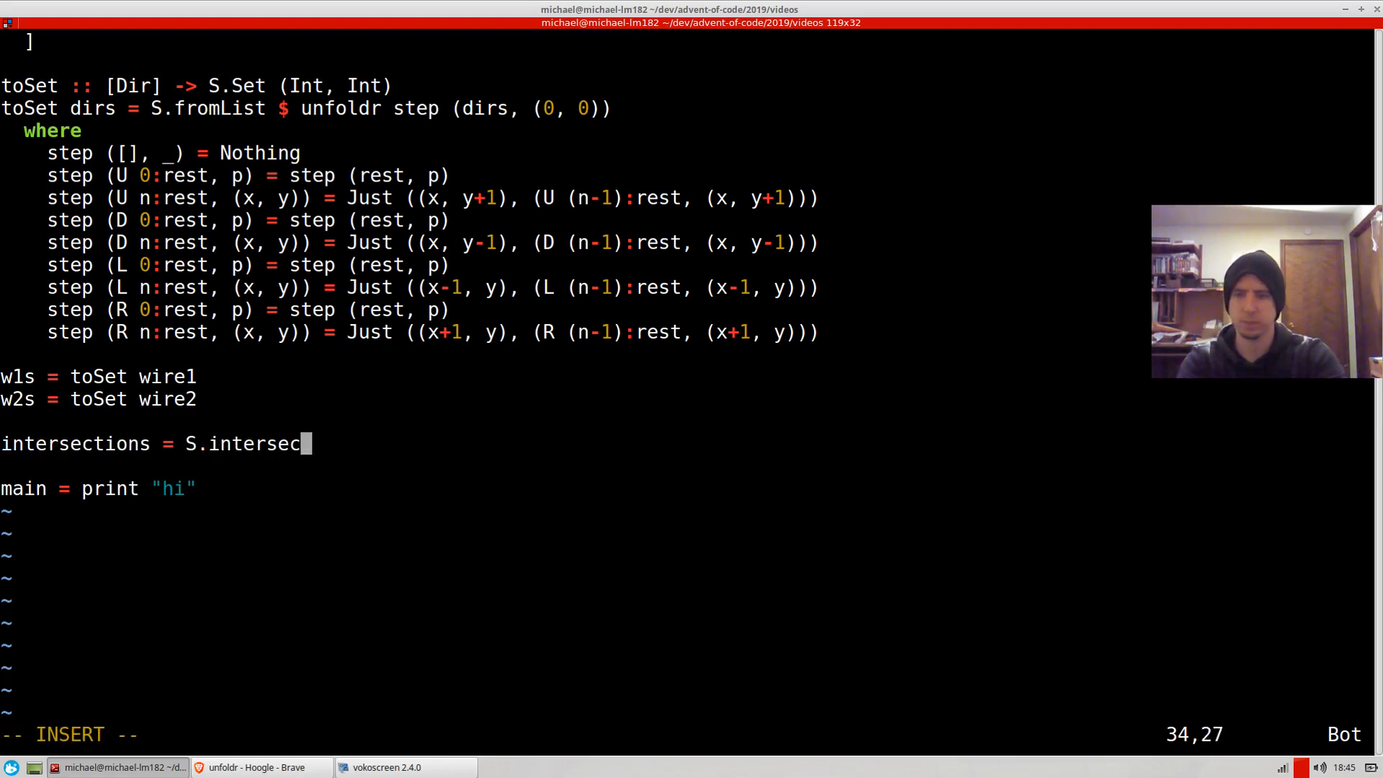
{"action": "type", "text": "t w1s"}
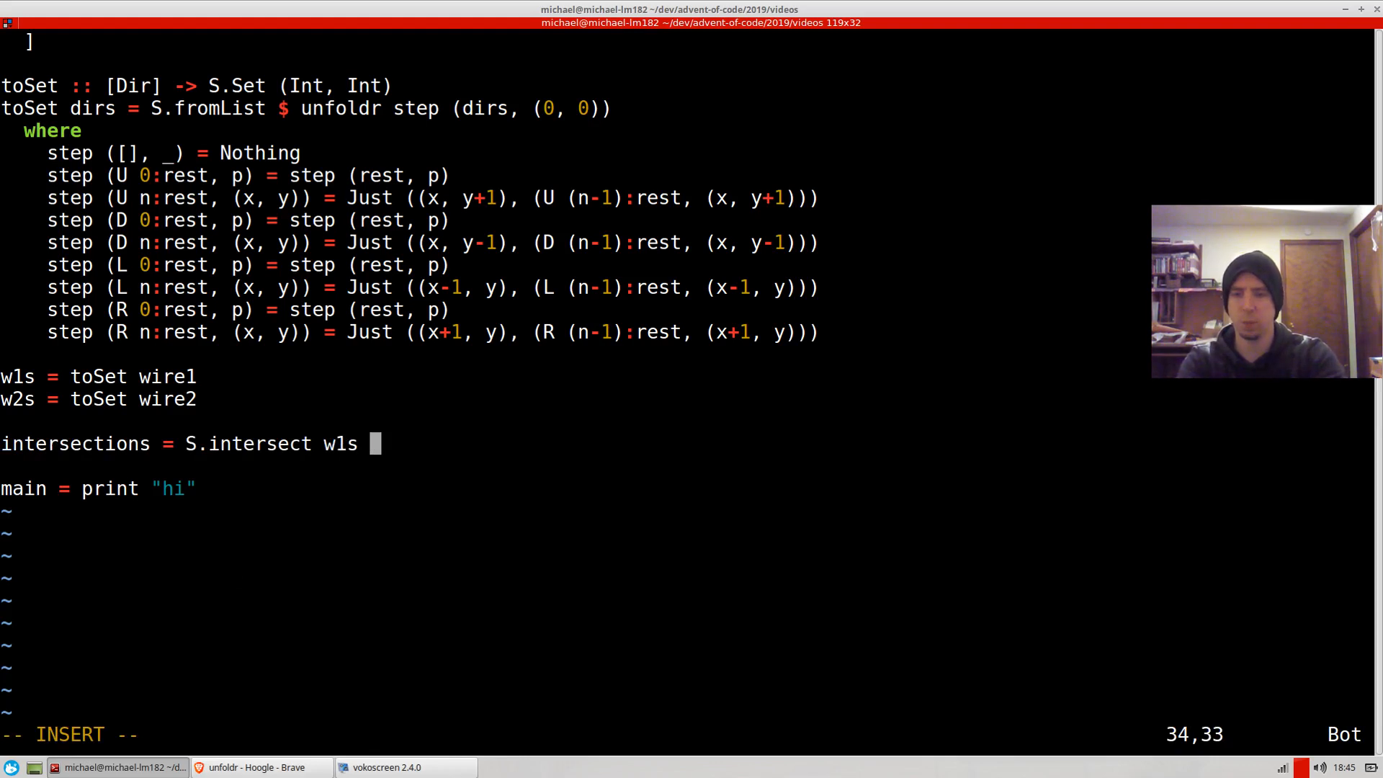
{"action": "type", "text": "w2s"}
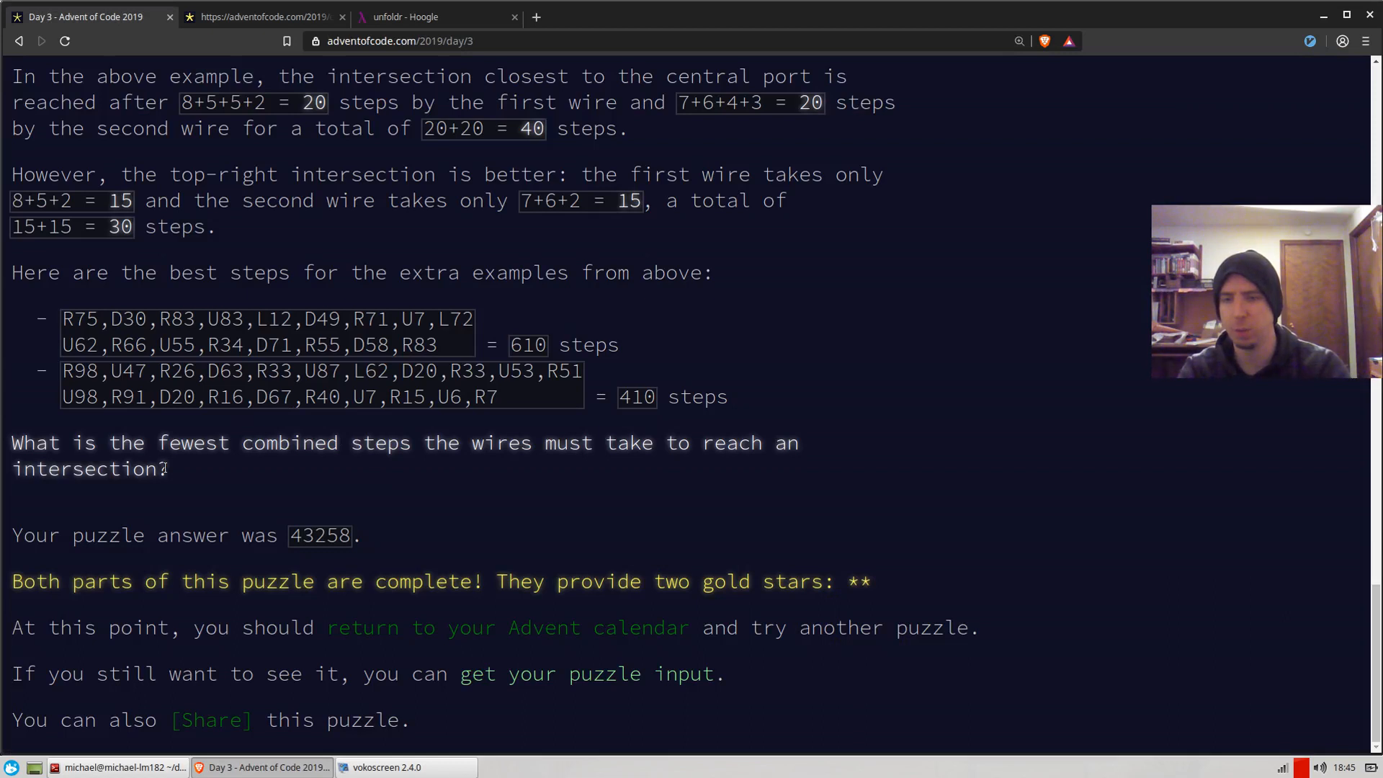
{"action": "mouse_move", "coordinate": [598, 529]}
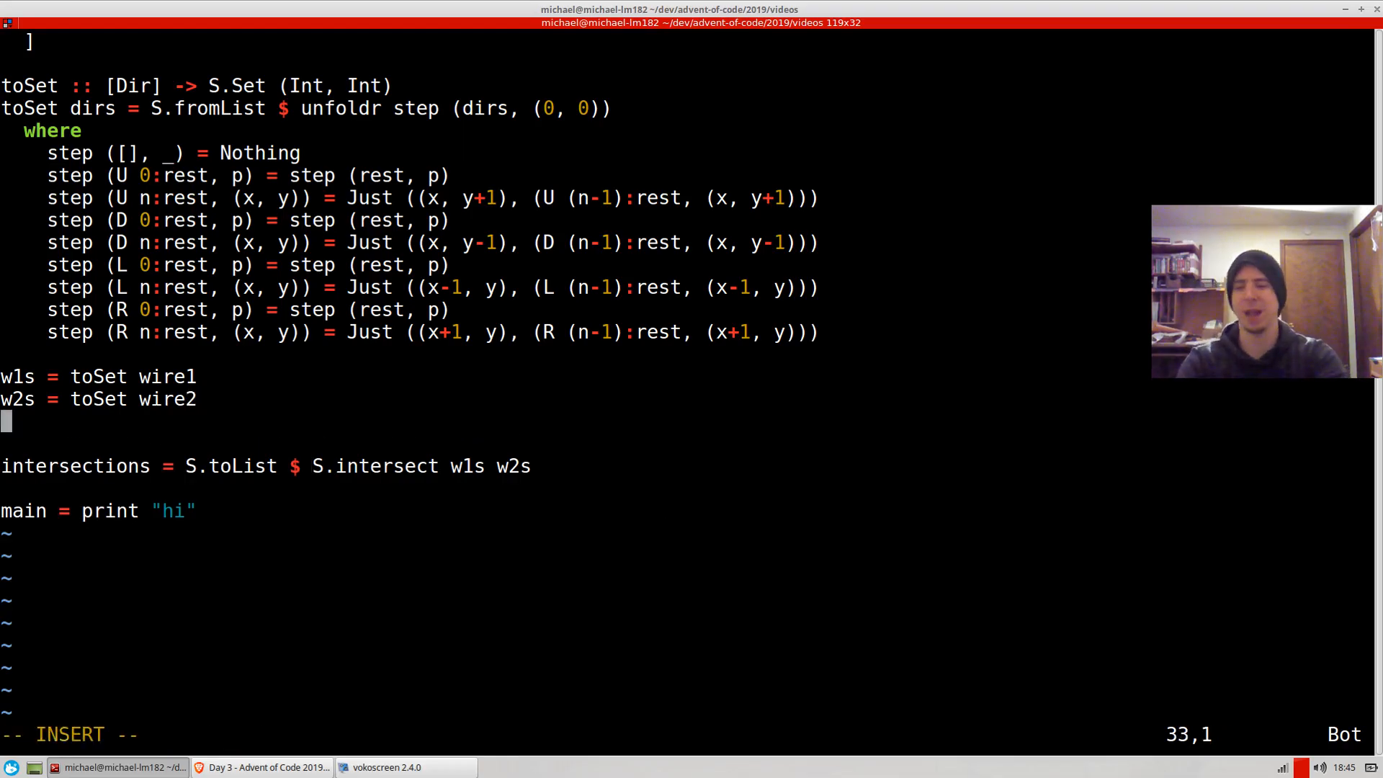
Step: Define man (a, b) (a', b') = abs (a - a') + abs (b - b') for Manhattan distance
{"action": "type", "text": "man ("}
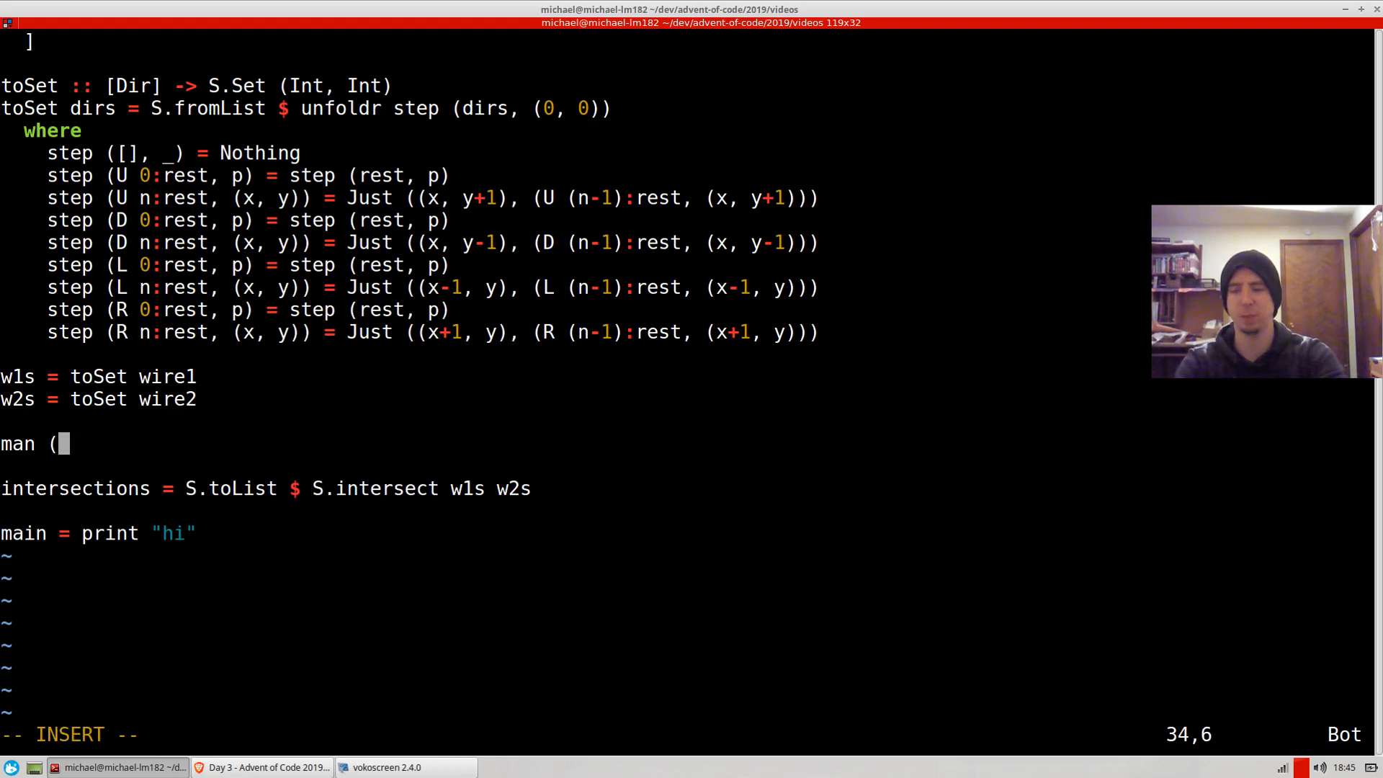
{"action": "type", "text": "a, b) ()"}
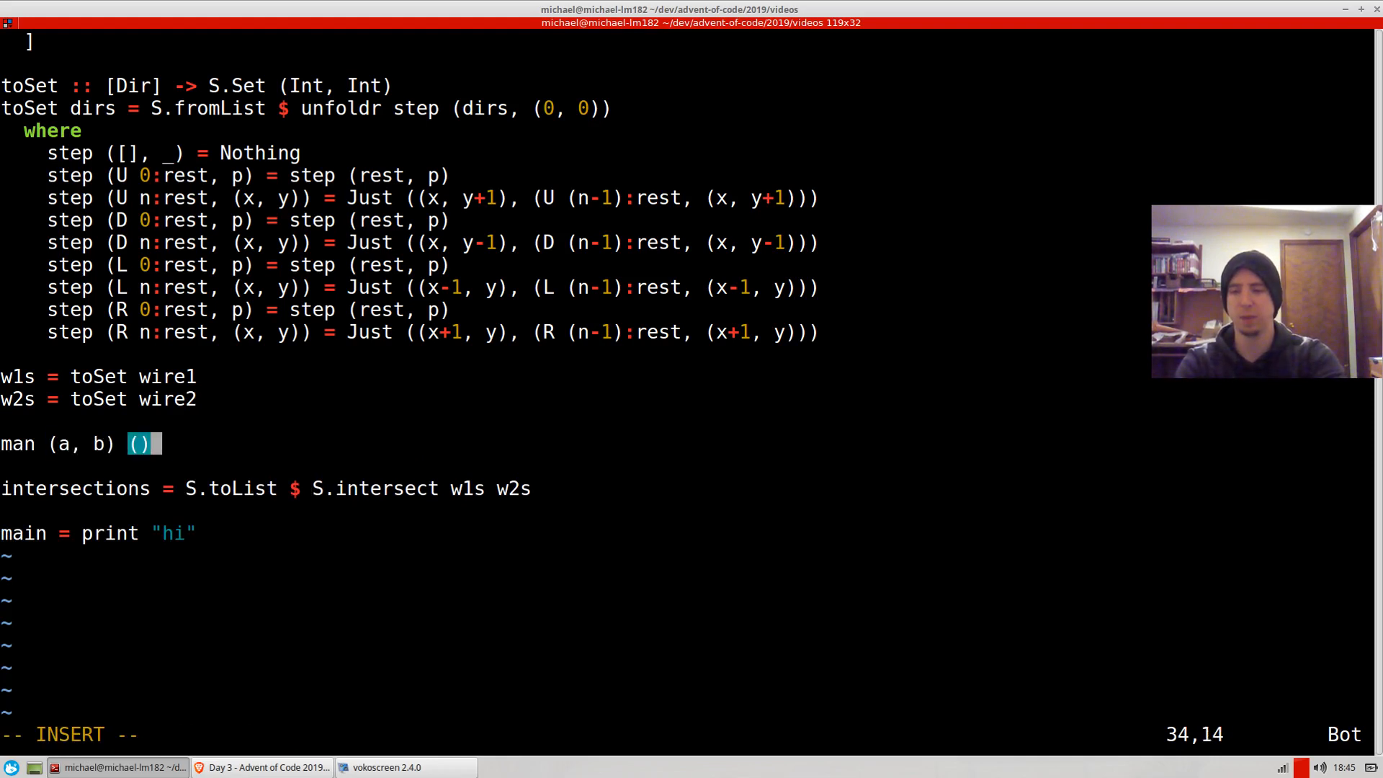
{"action": "type", "text": "a', b'"}
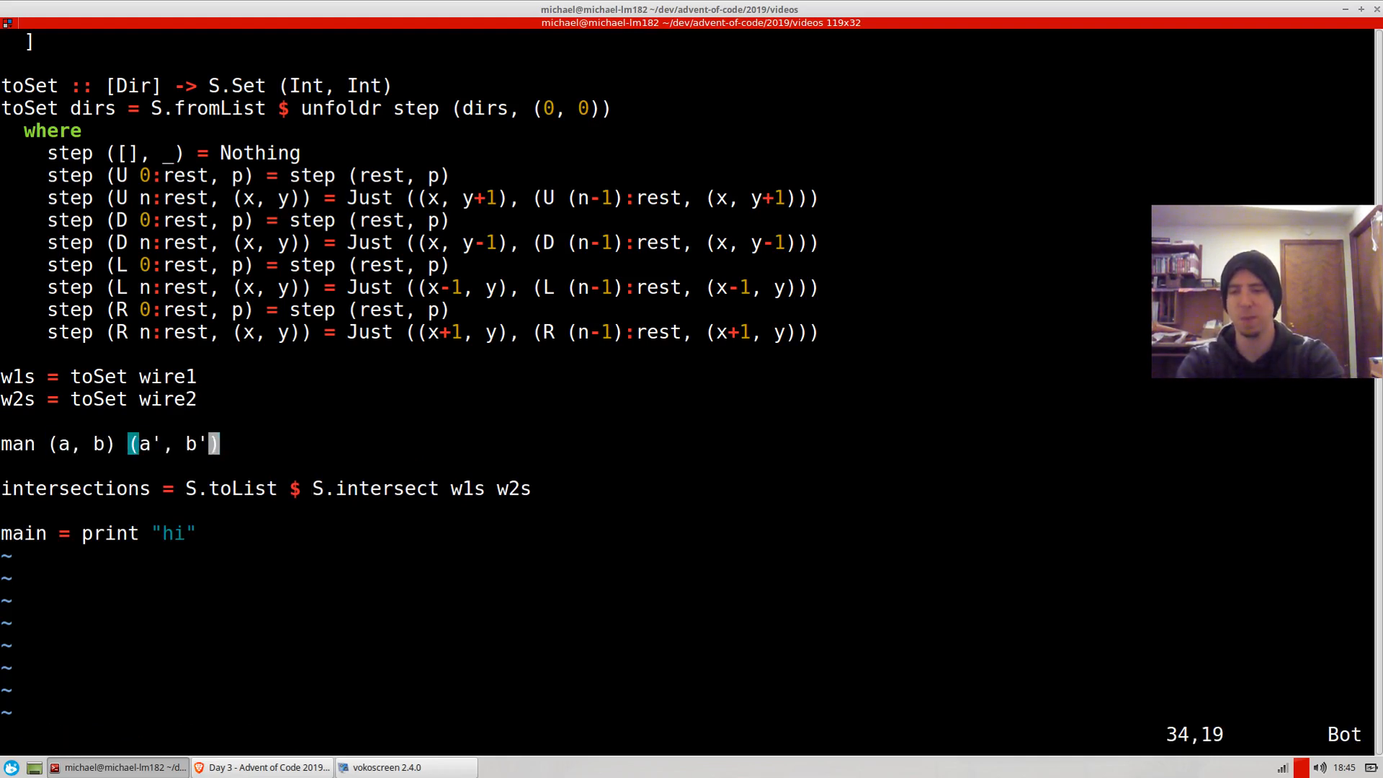
{"action": "type", "text": "="}
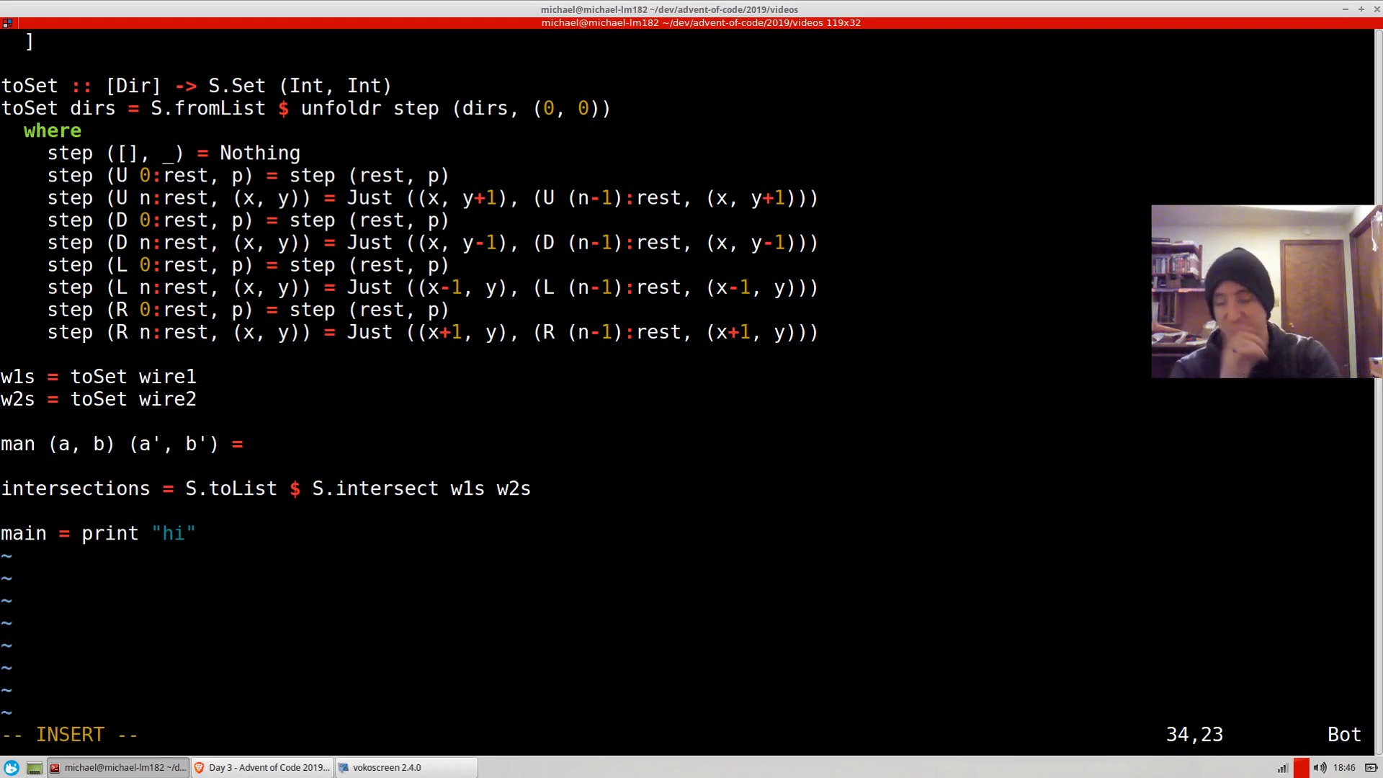
{"action": "type", "text": "abs"}
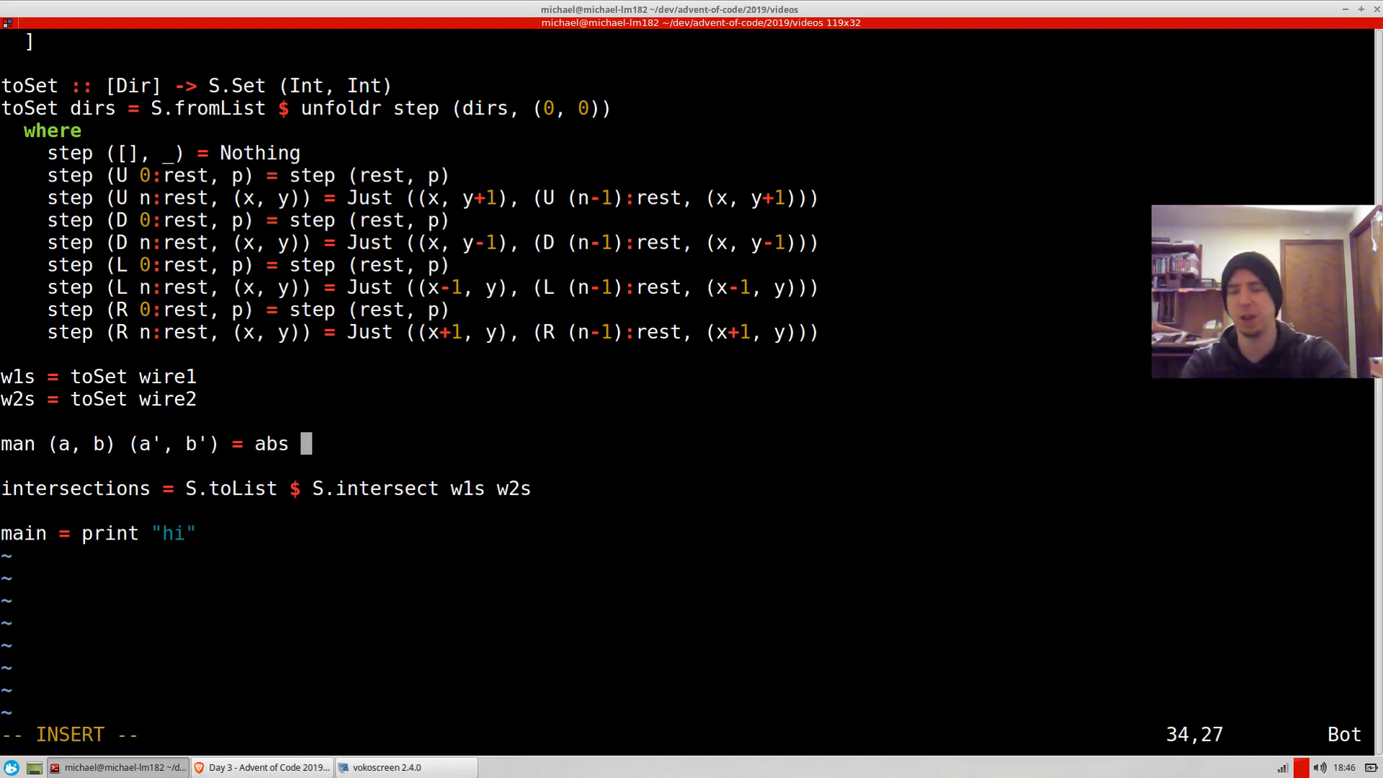
{"action": "type", "text": "()"}
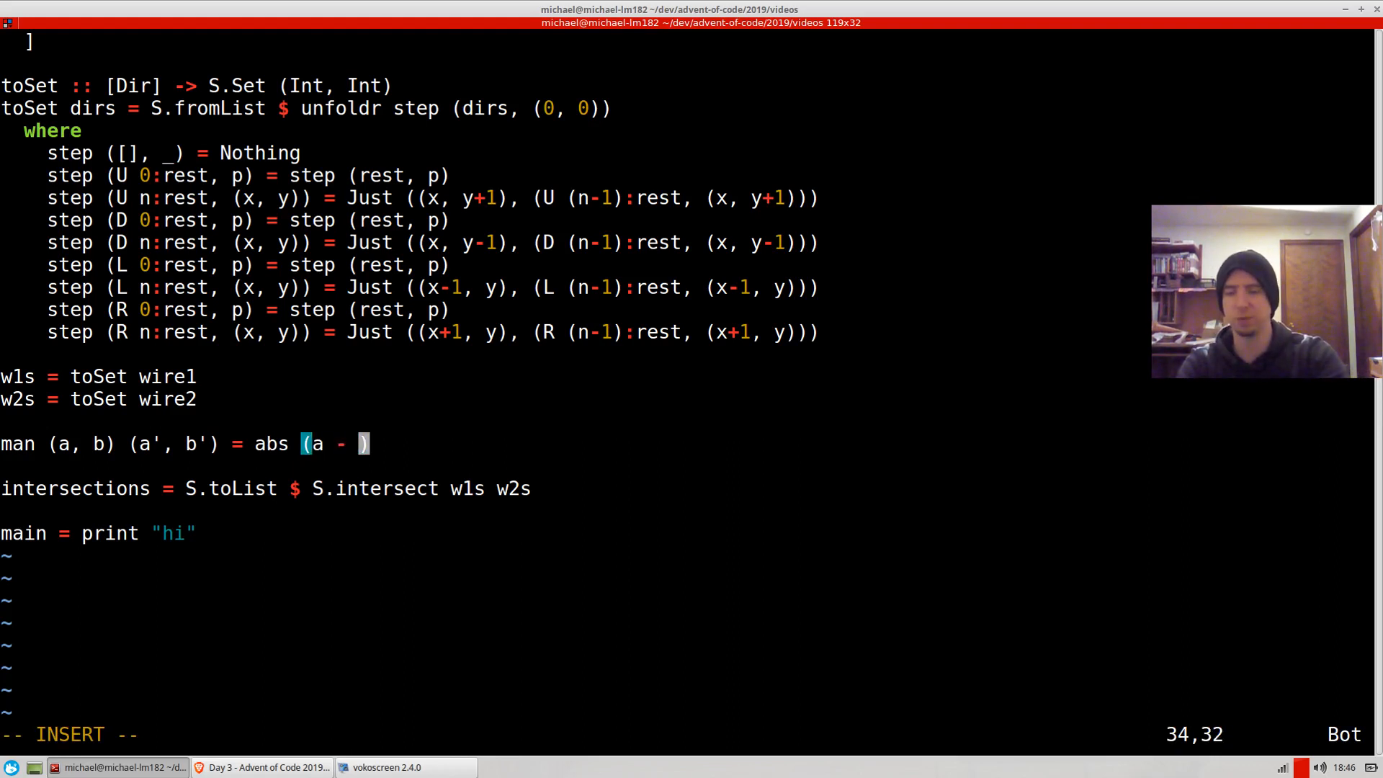
{"action": "type", "text": "a'"}
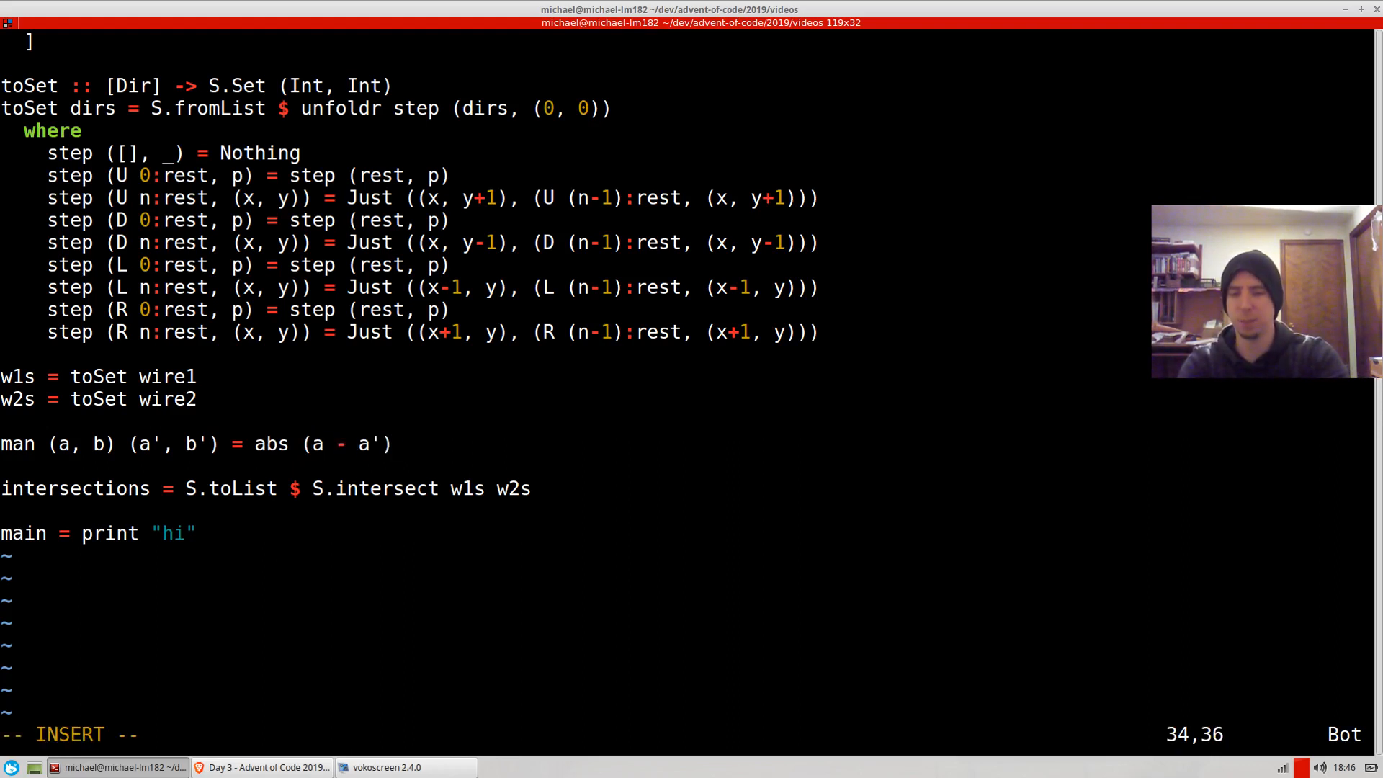
{"action": "type", "text": "+ abs ()"}
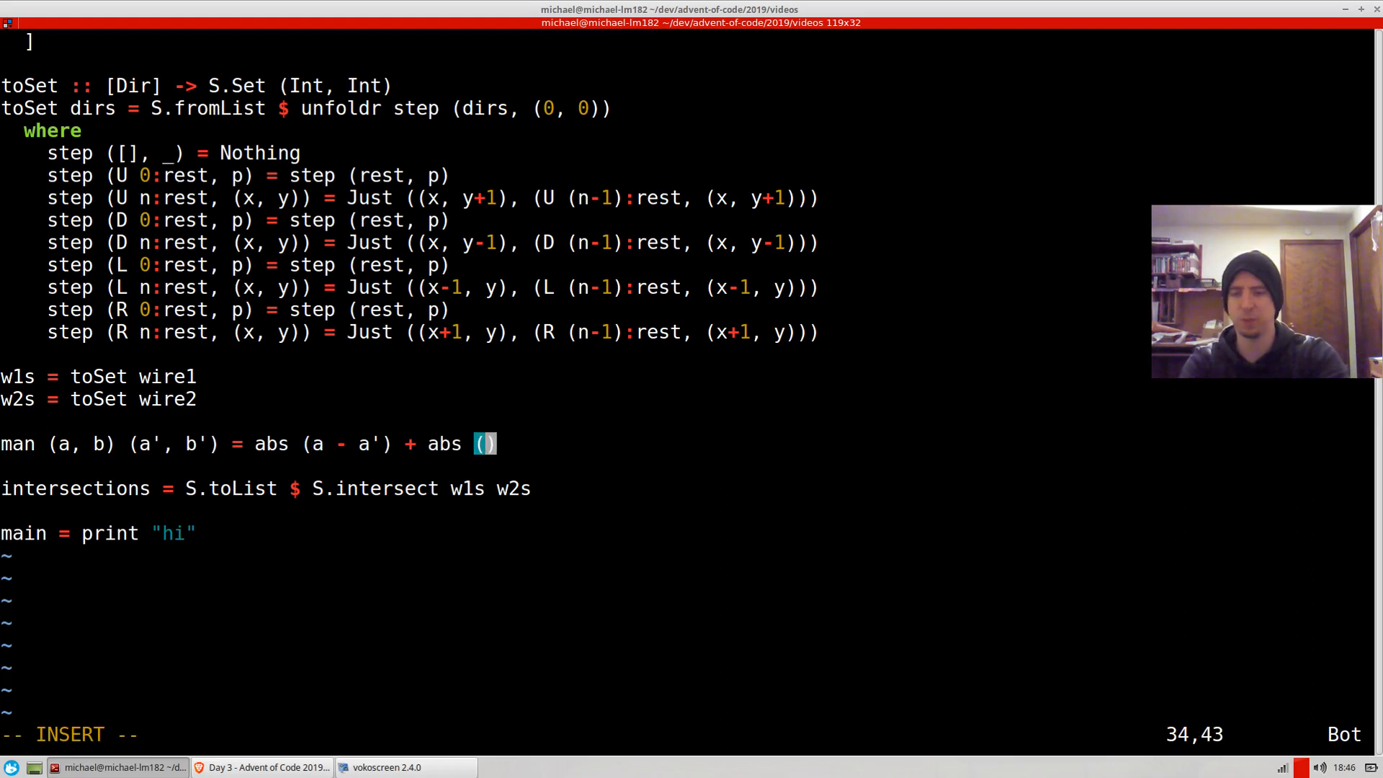
{"action": "type", "text": "b - b'"}
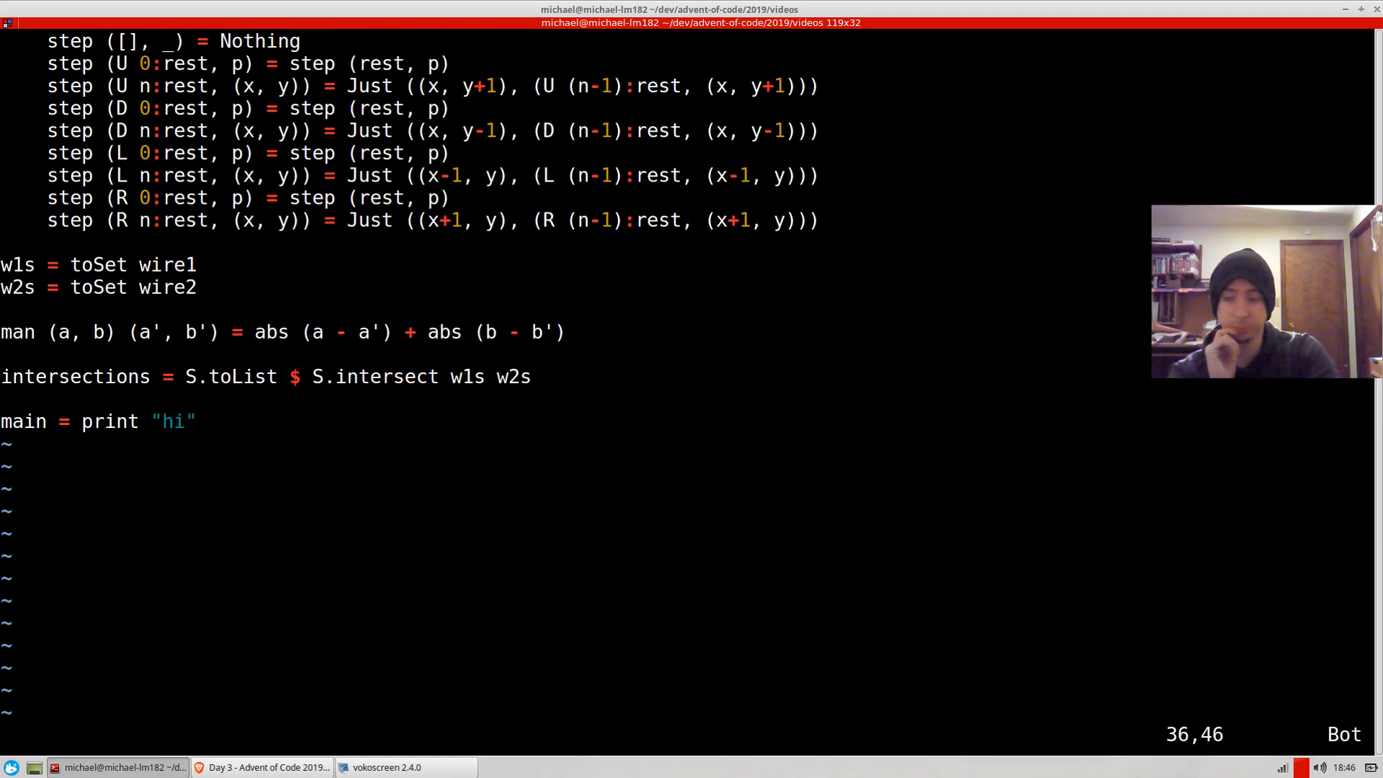
Step: Set answer to the minimum distance over intersections, print it, and run with :!runhaskell %
{"action": "type", "text": "answer ="}
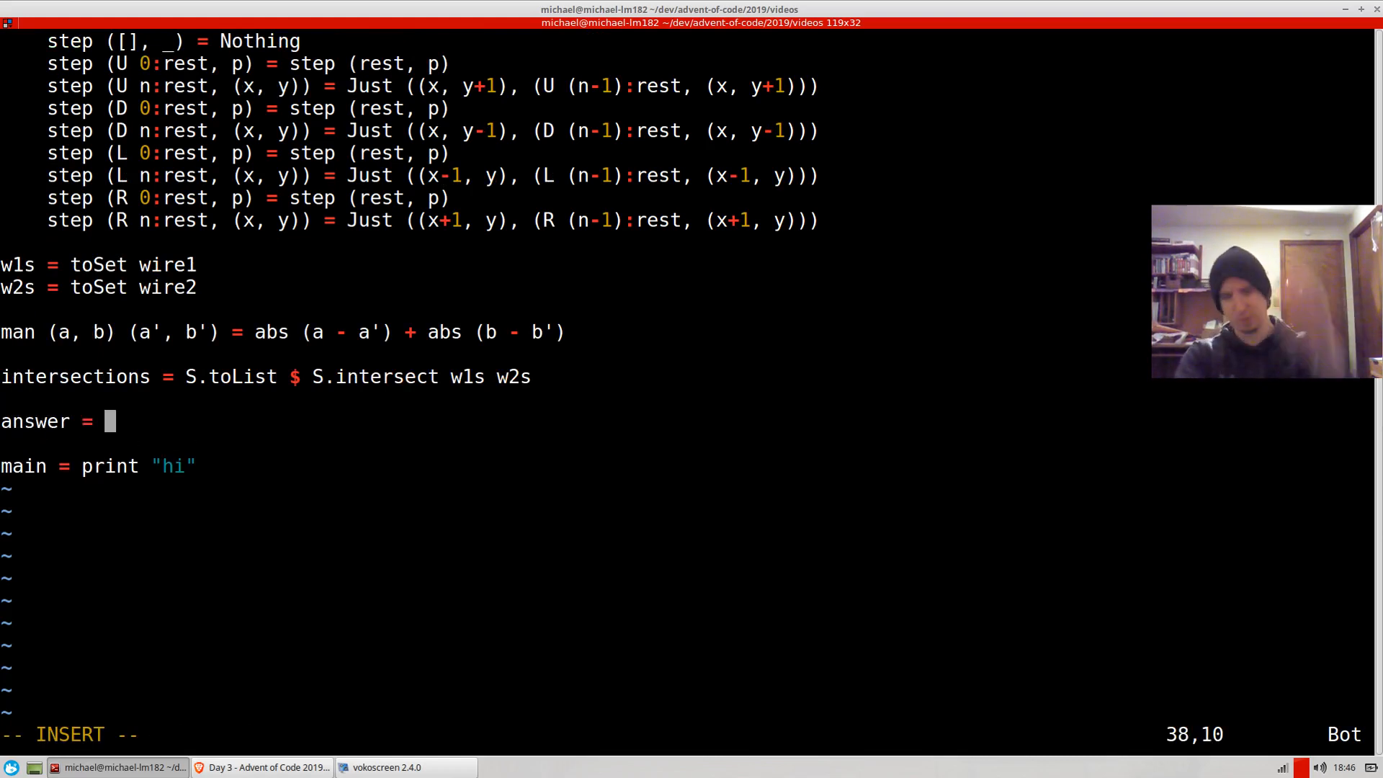
{"action": "type", "text": "minimum $ map (man (0, 0"}
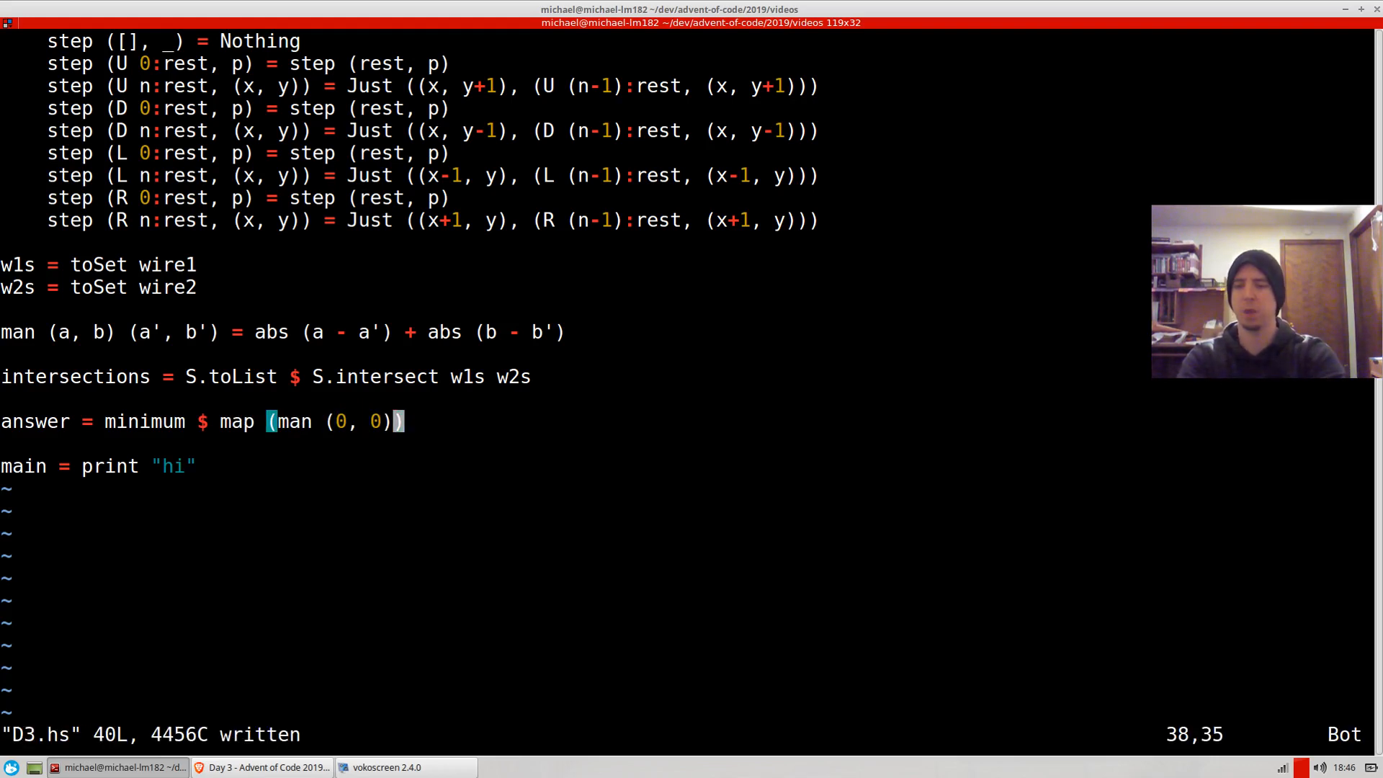
{"action": "type", "text": "intersections"}
{"action": "left_click", "coordinate": [100, 466]}
{"action": "type", "text": "$"}
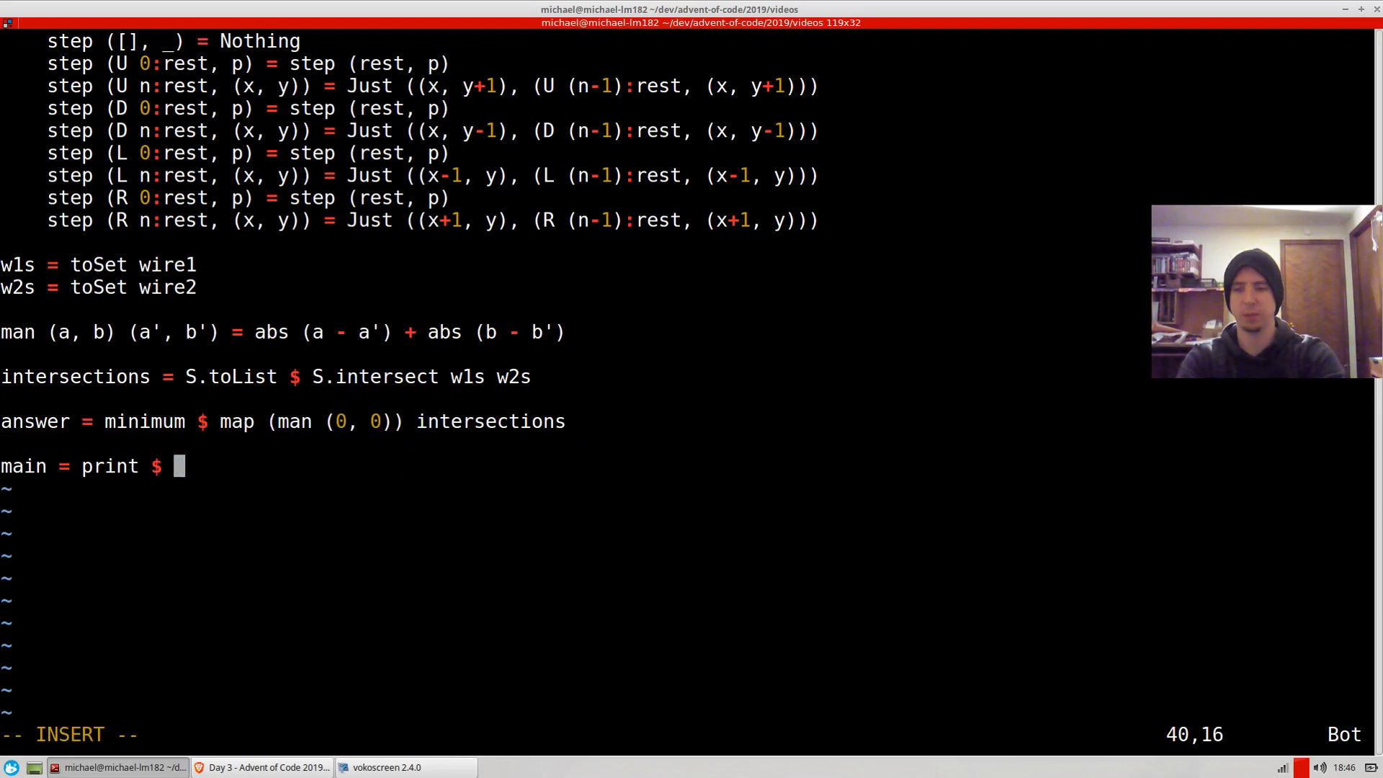
{"action": "type", "text": "answer"}
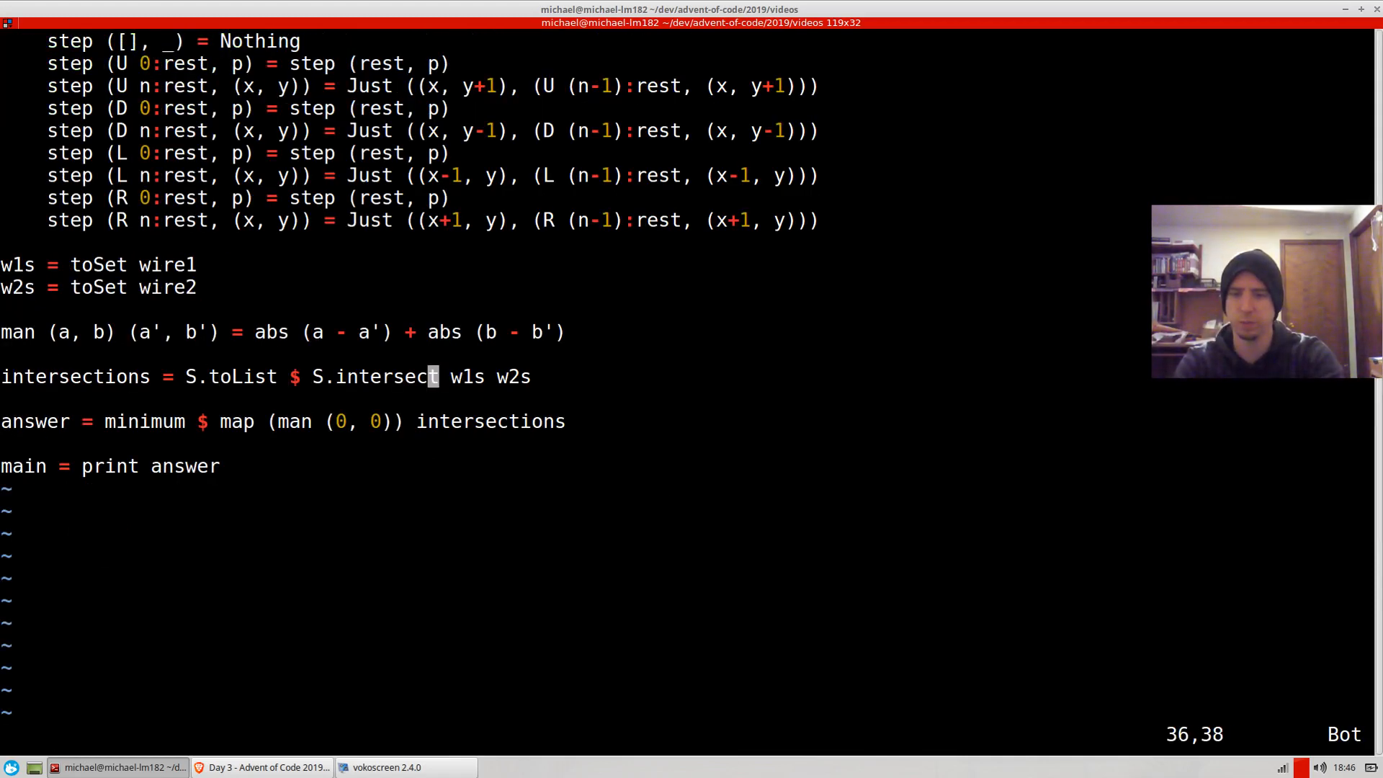
{"action": "type", "text": ":!runhaskell %"}
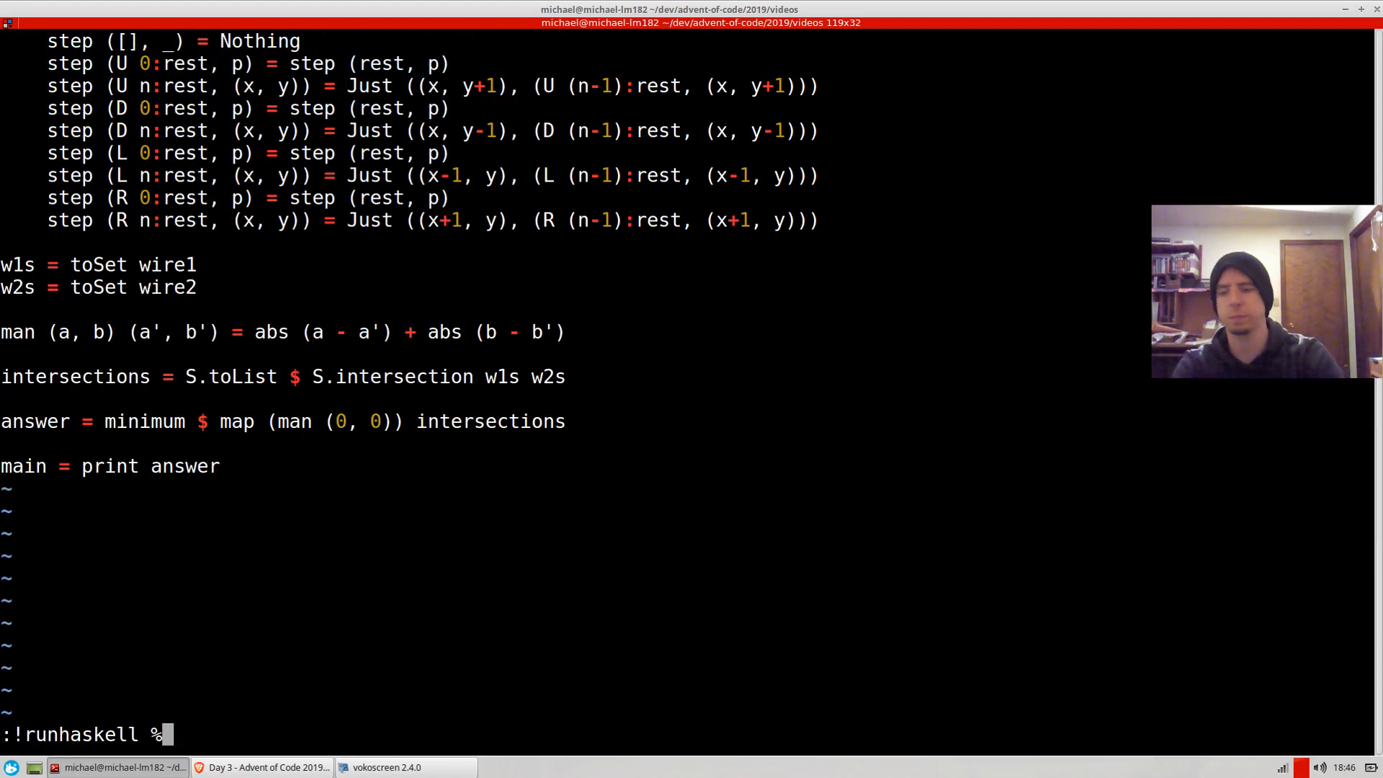
{"action": "key", "text": "Return"}
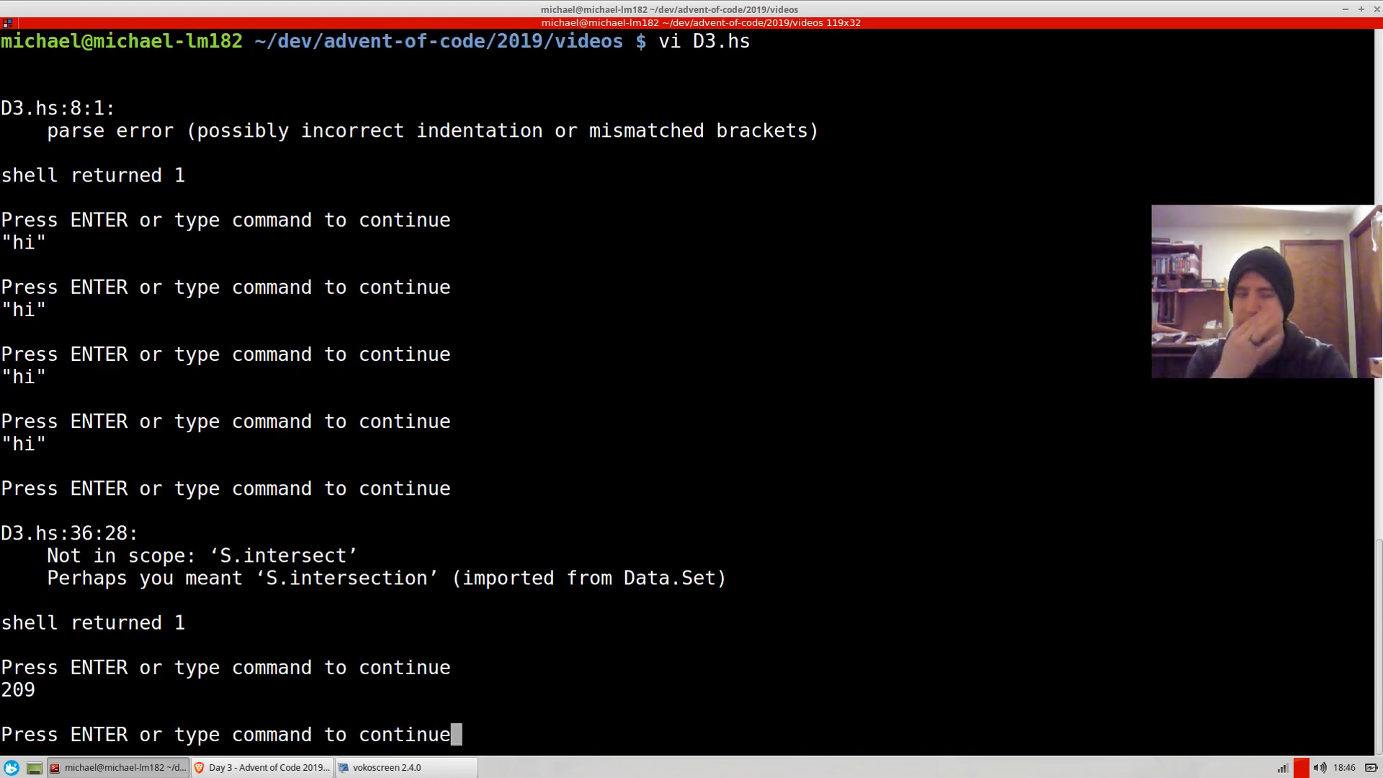
{"action": "left_click", "coordinate": [263, 767]}
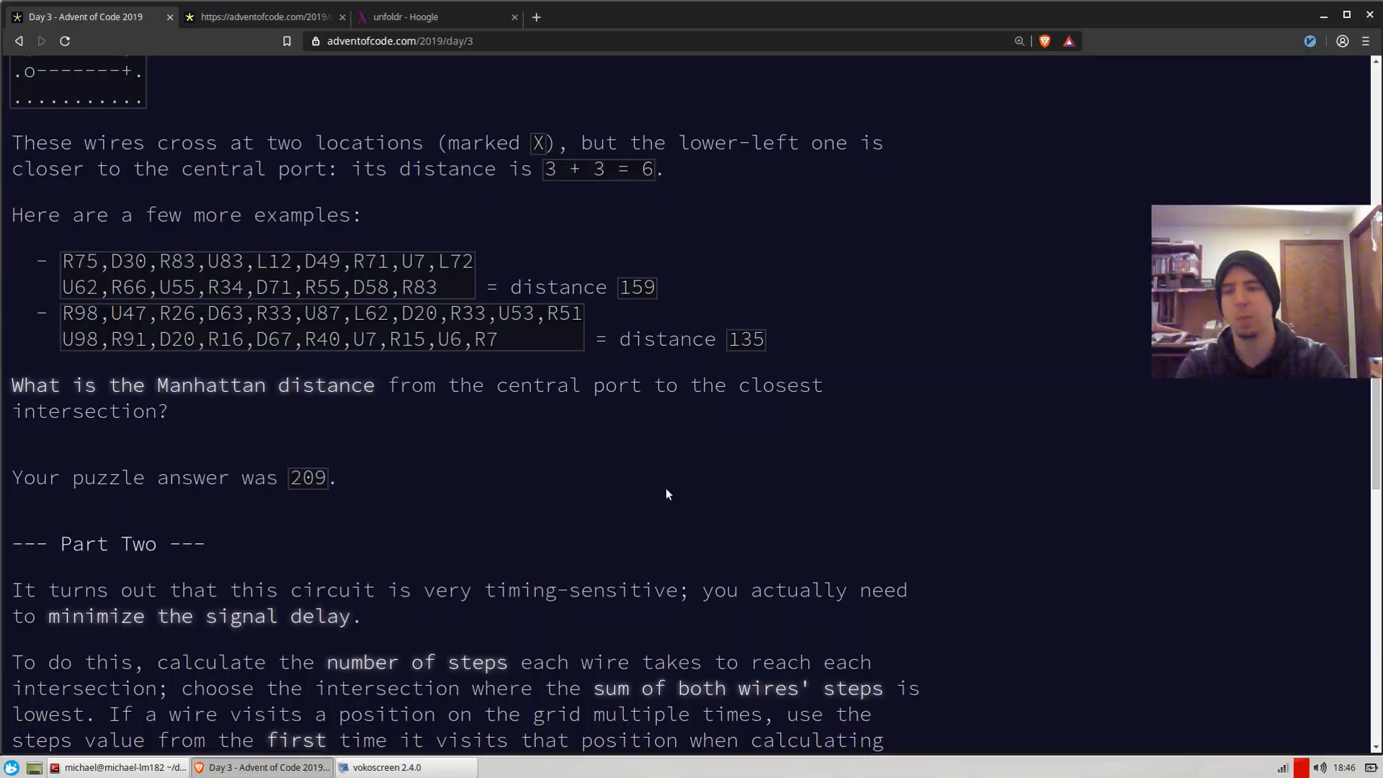
Step: Scroll through Part Two's combined-steps examples, including answer 43258, to the final question
{"action": "scroll", "scroll_direction": "down", "scroll_amount": 3}
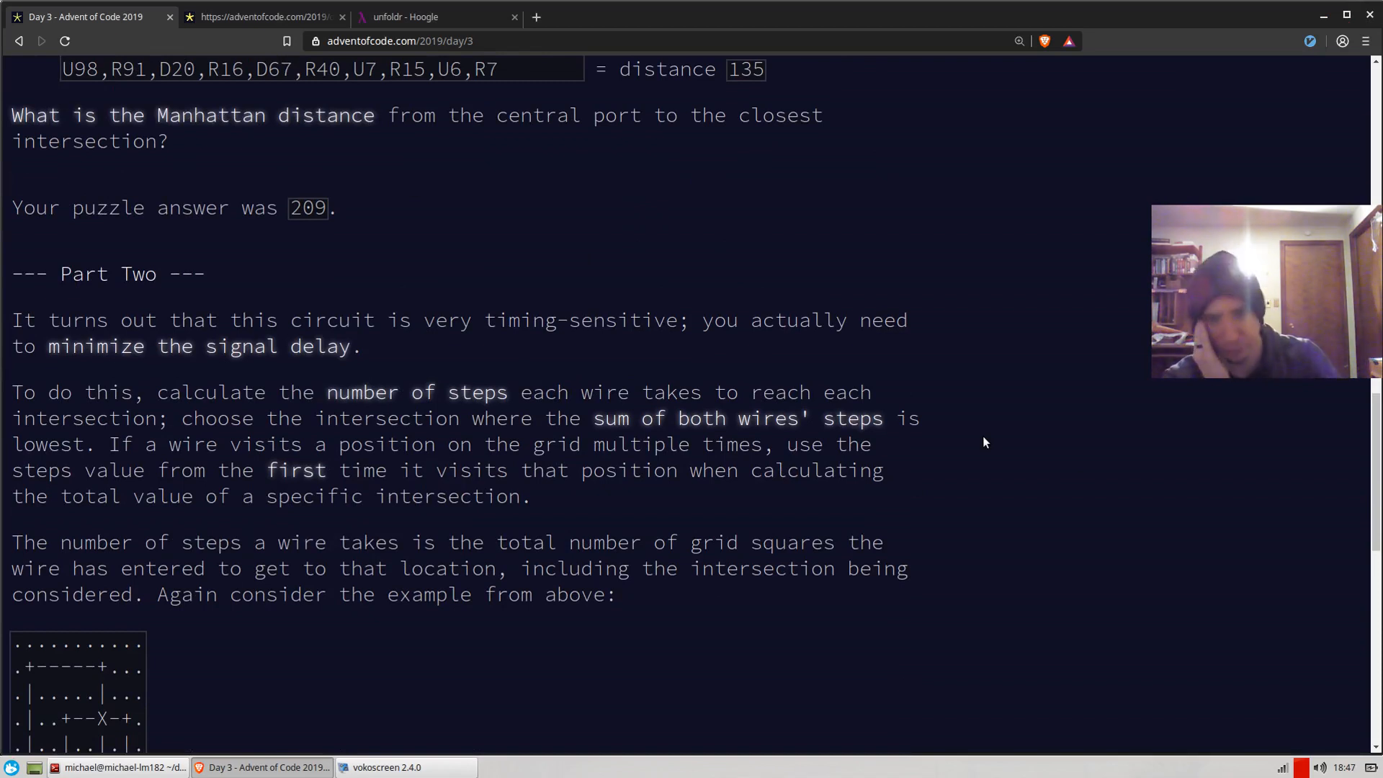
{"action": "scroll", "scroll_direction": "down", "scroll_amount": 3}
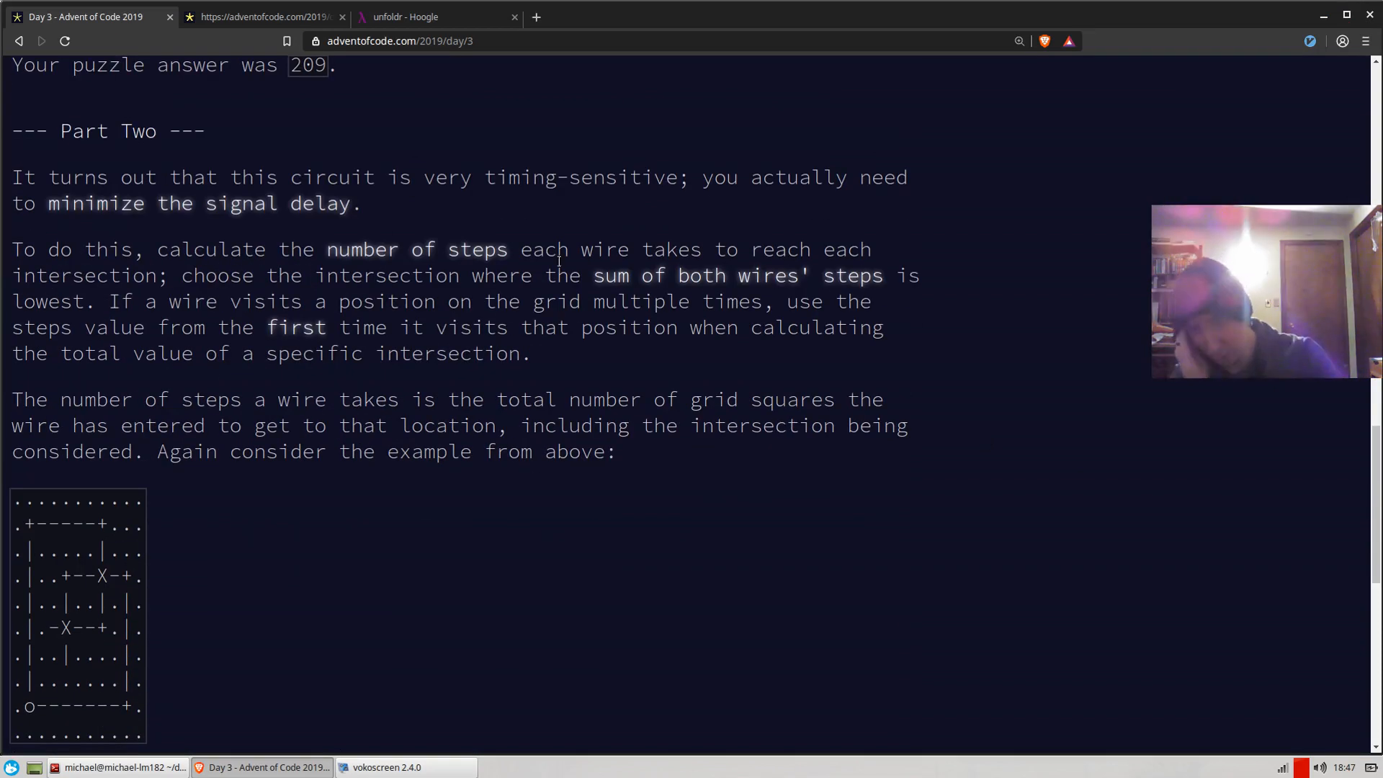
{"action": "scroll", "scroll_direction": "down", "scroll_amount": 3}
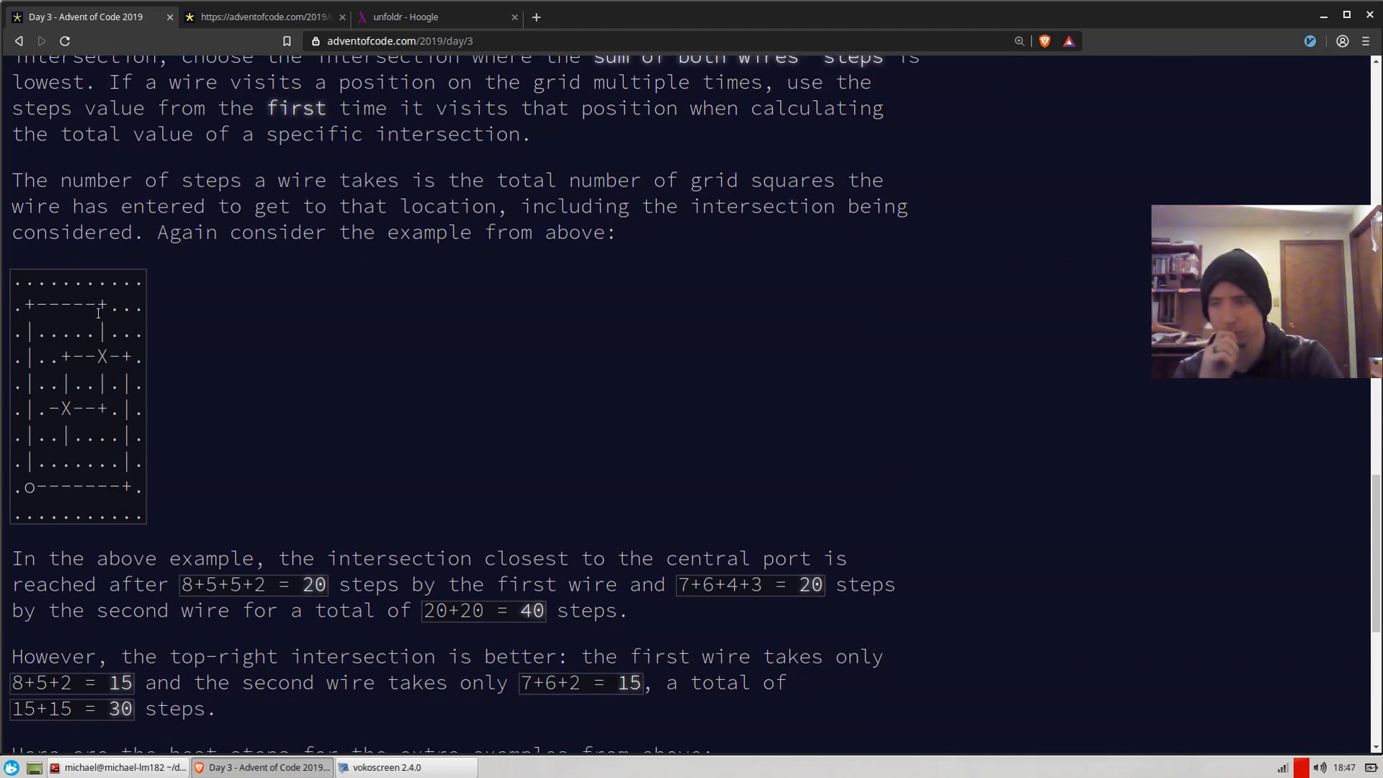
{"action": "mouse_move", "coordinate": [485, 384]}
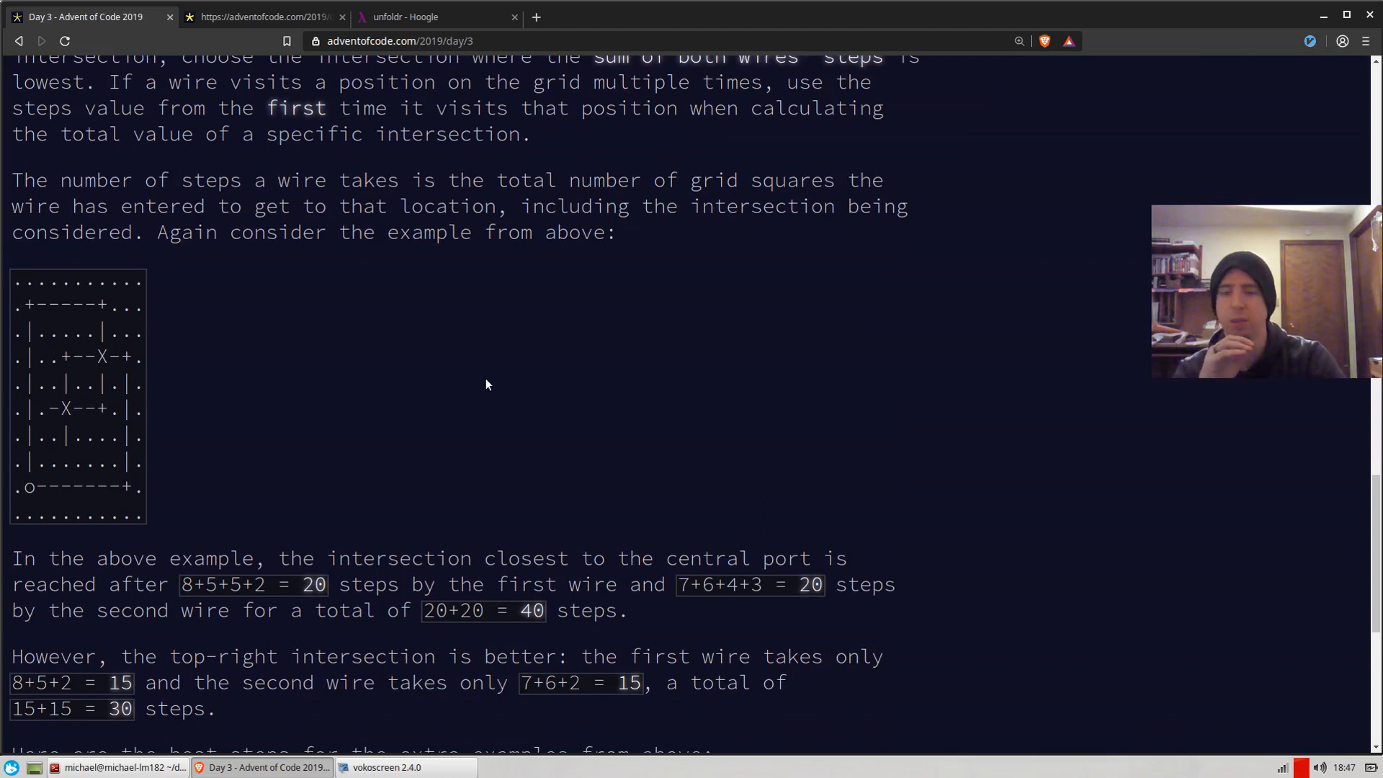
{"action": "mouse_move", "coordinate": [571, 413]}
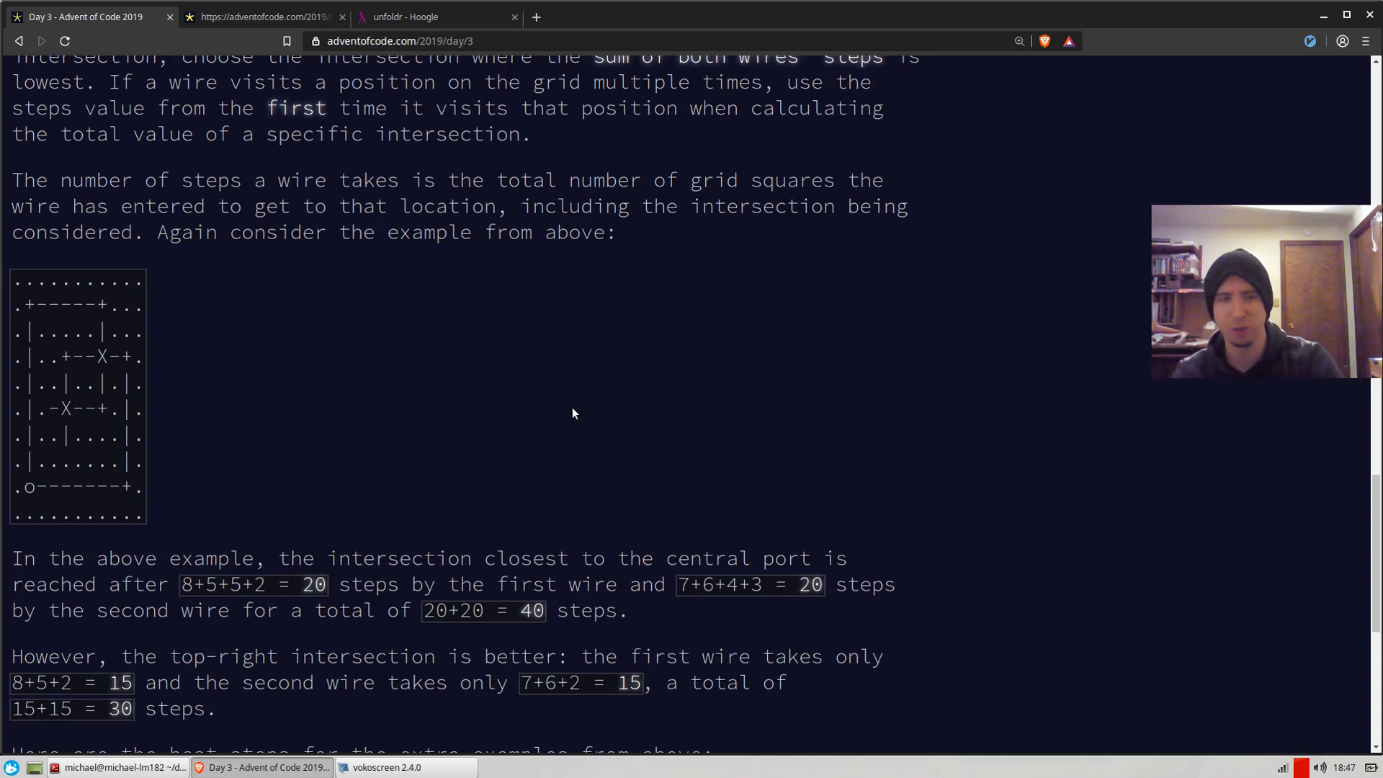
{"action": "scroll", "scroll_direction": "down", "scroll_amount": 3}
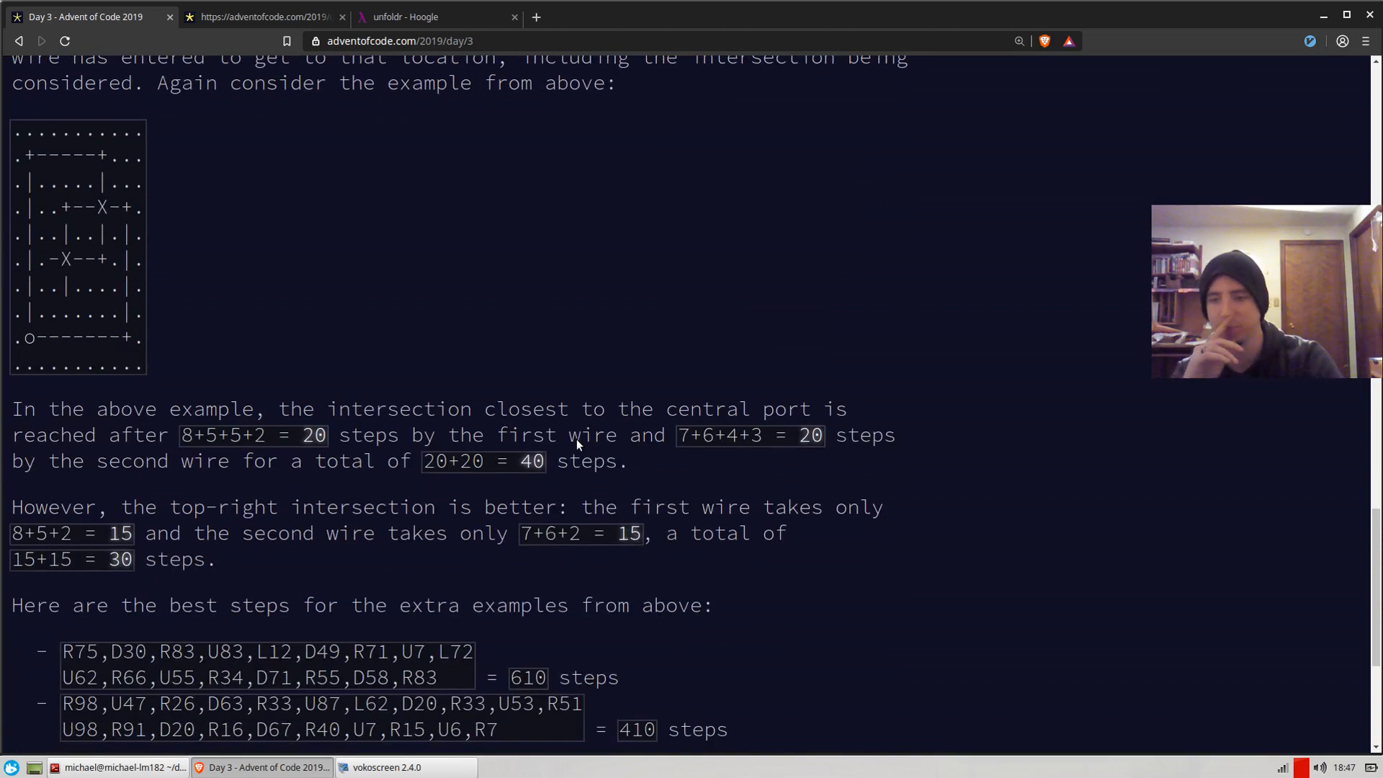
{"action": "scroll", "scroll_direction": "down", "scroll_amount": 3}
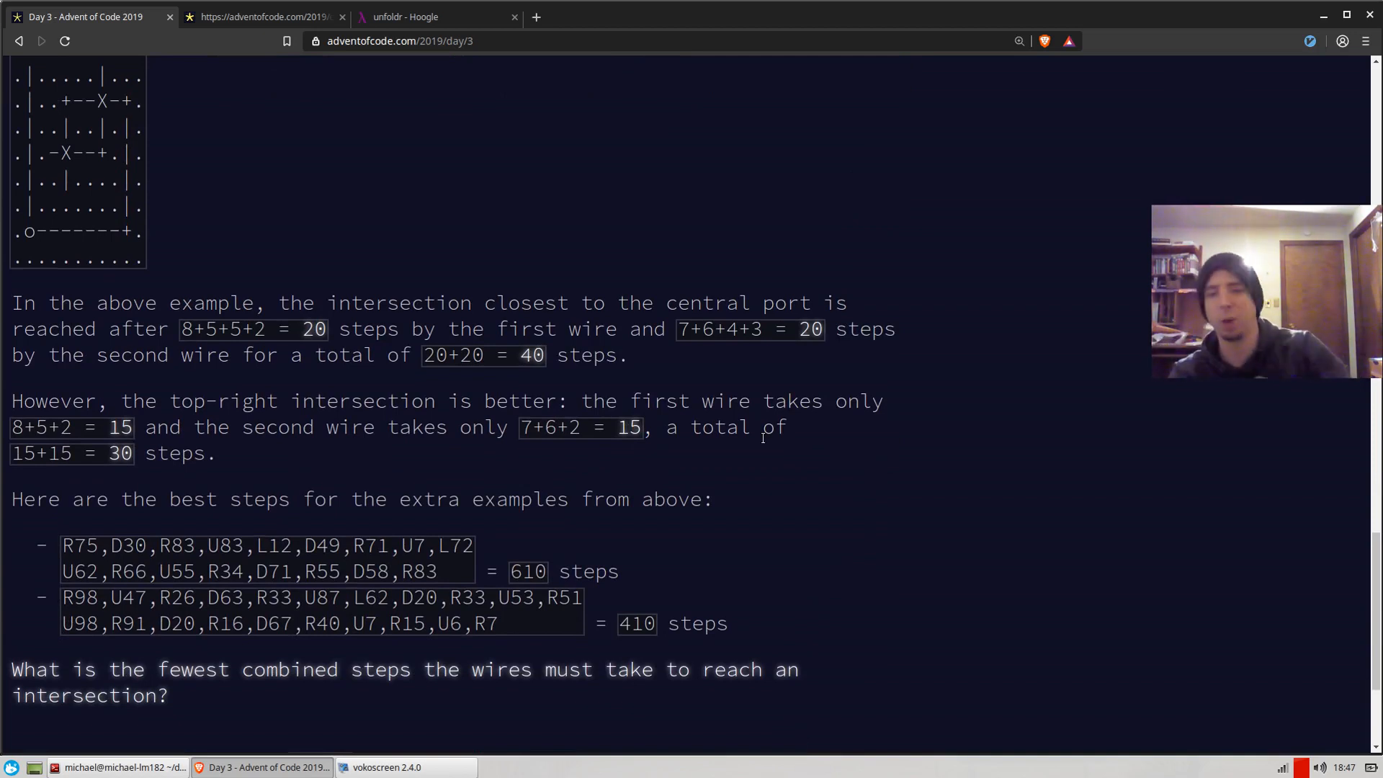
{"action": "mouse_move", "coordinate": [825, 470]}
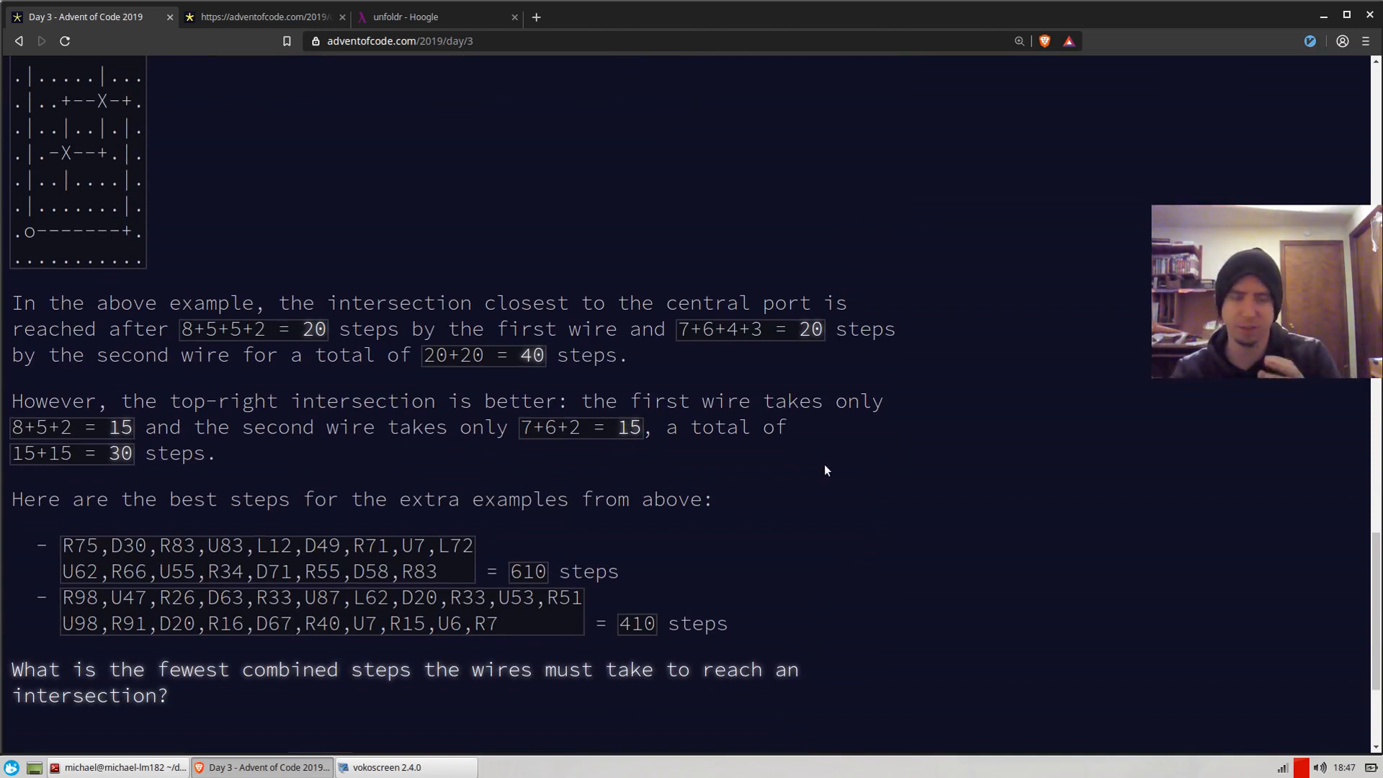
{"action": "scroll", "scroll_direction": "down", "scroll_amount": 3}
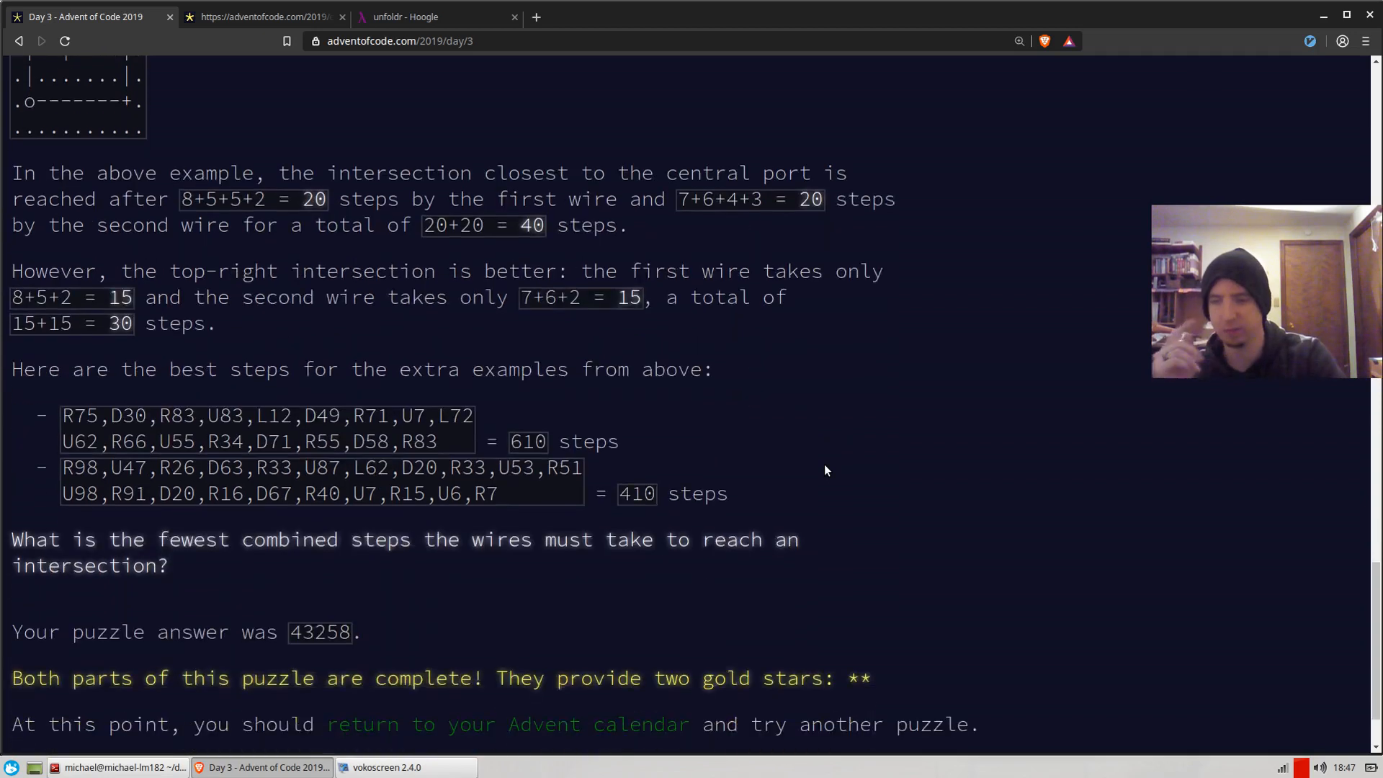
{"action": "scroll", "scroll_direction": "down", "scroll_amount": 3}
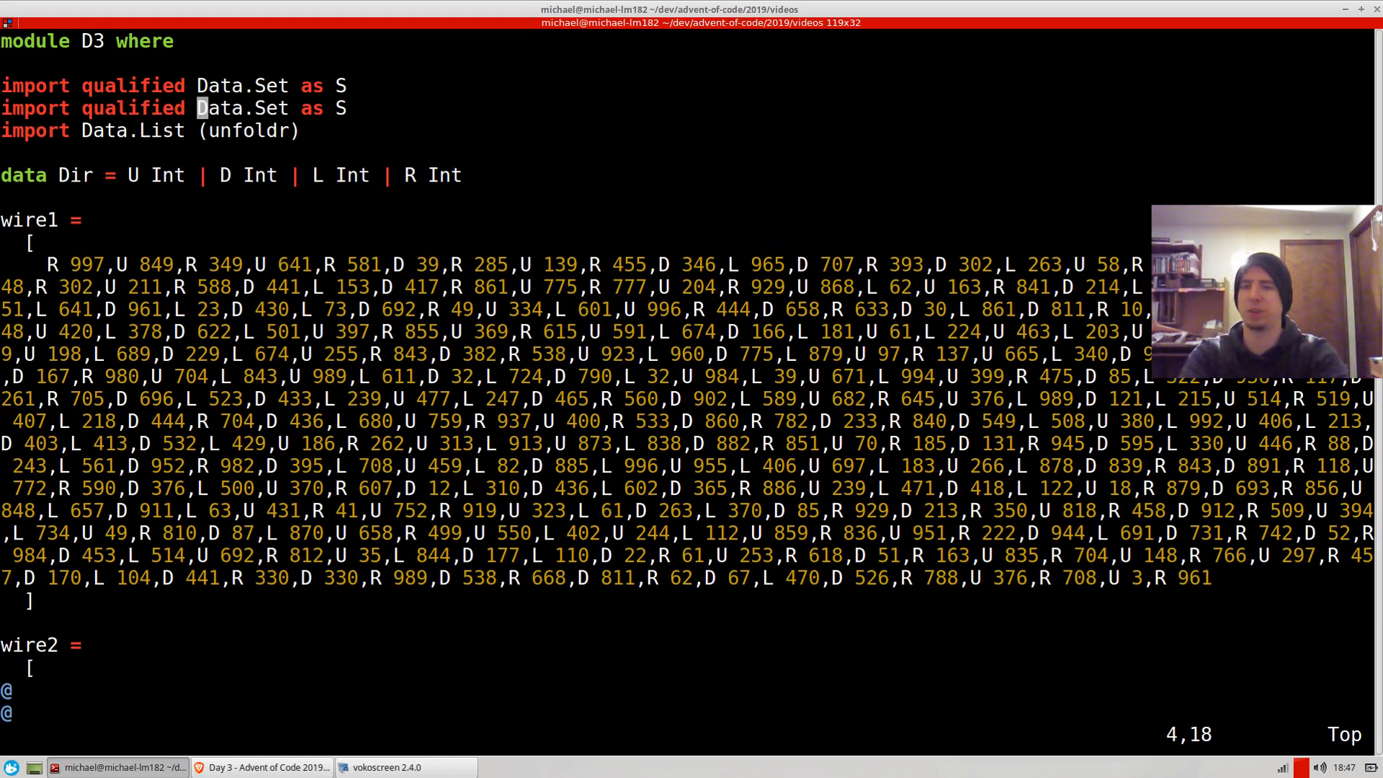
Step: Change the duplicate import to 'import qualified Data.Map.Strict as M'
{"action": "type", "text": "Map.Stric"}
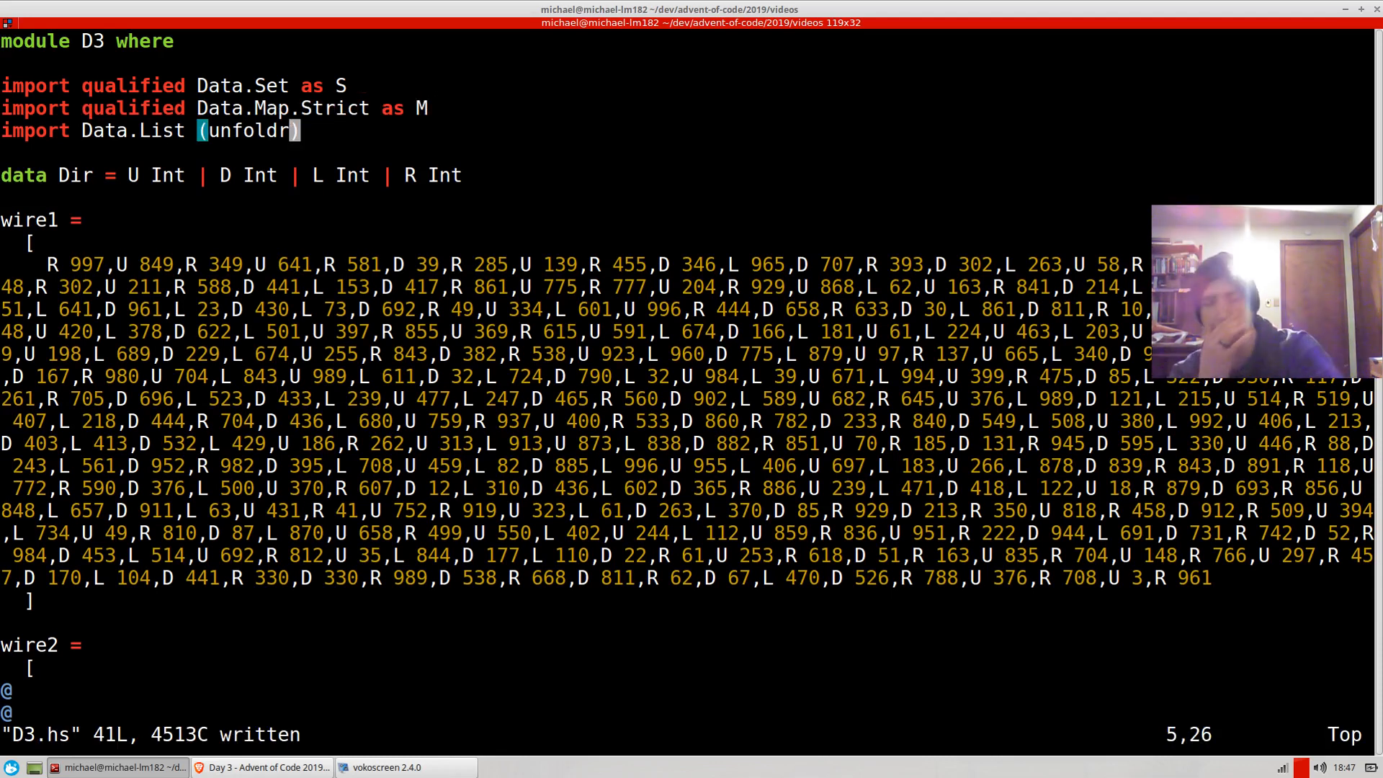
{"action": "scroll", "scroll_direction": "down", "scroll_amount": 3}
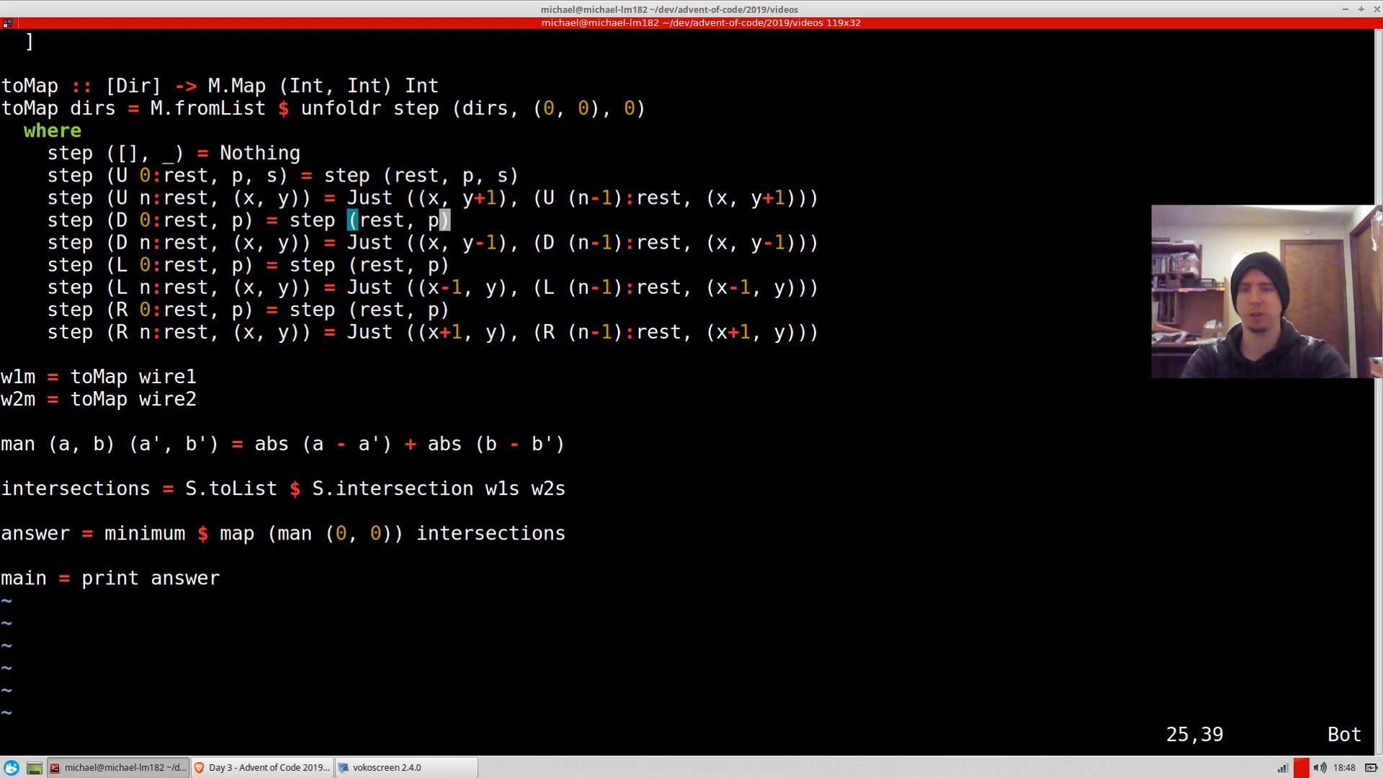
Step: Add a step count s to the step patterns, with the up case yielding s+1
{"action": "type", "text": ", s"}
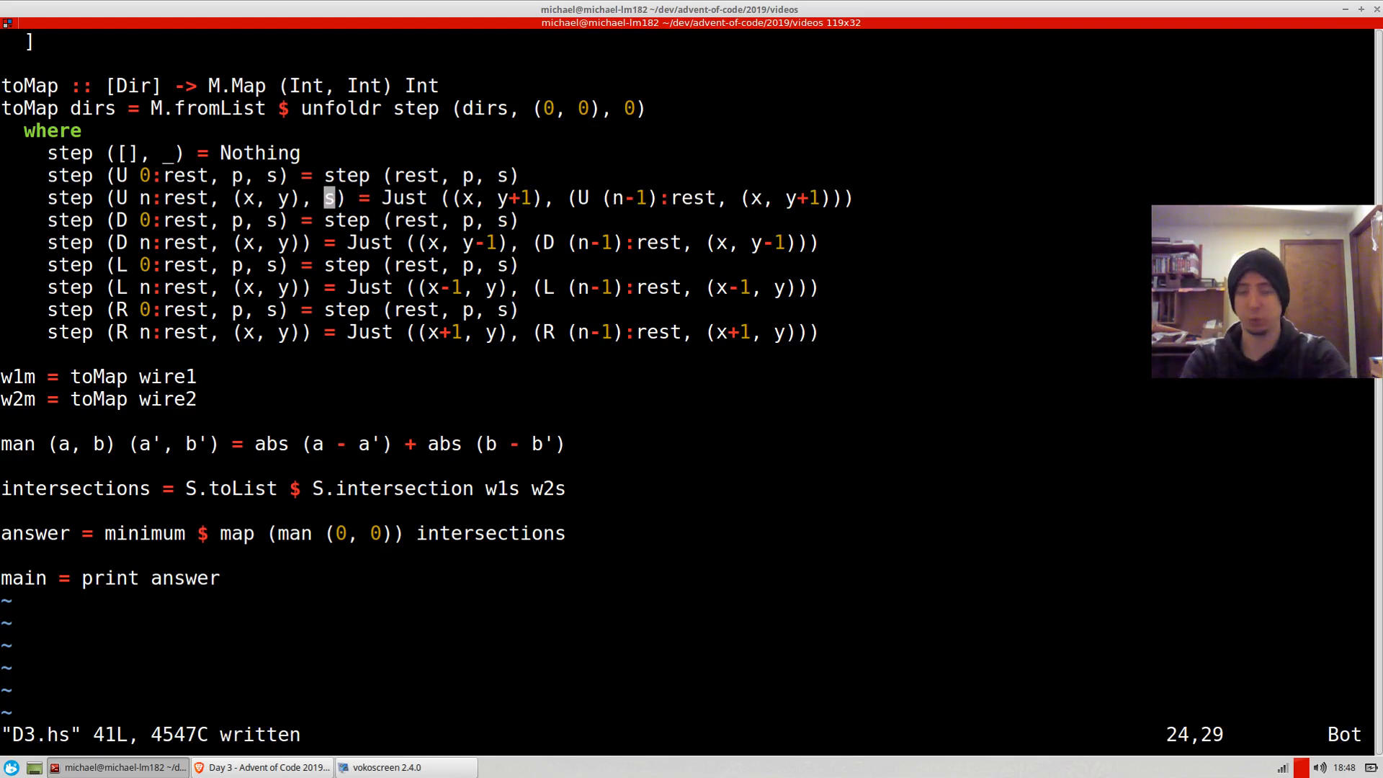
{"action": "key", "text": "i"}
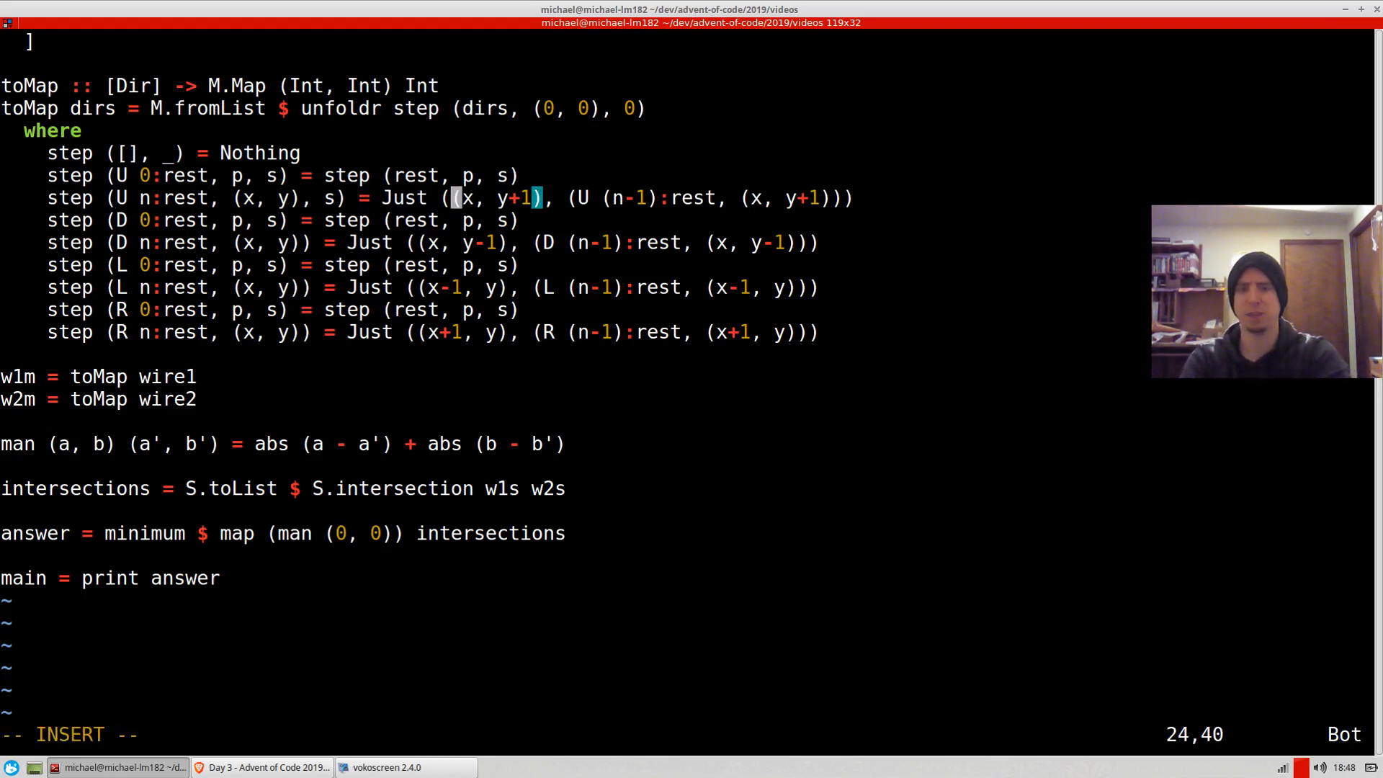
{"action": "type", "text": "("}
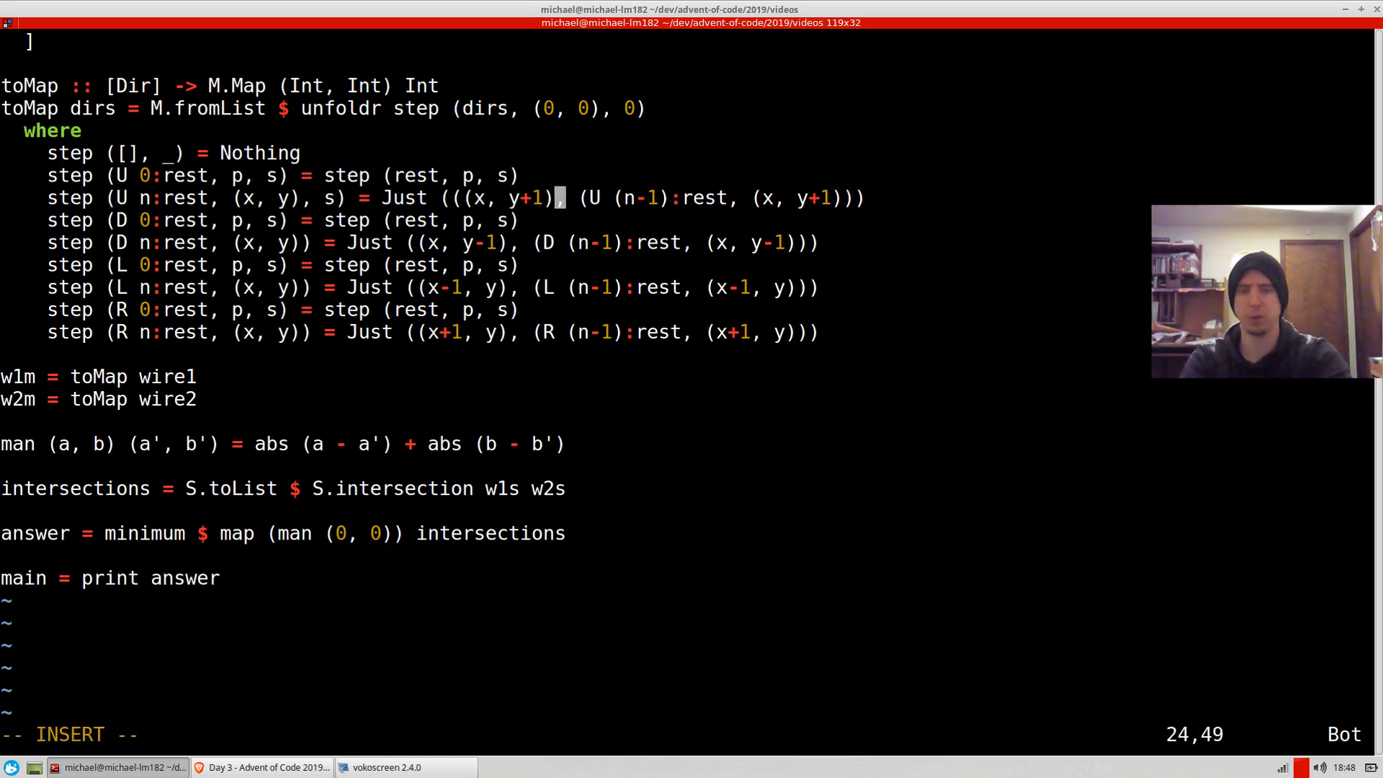
{"action": "type", "text": ", s+1"}
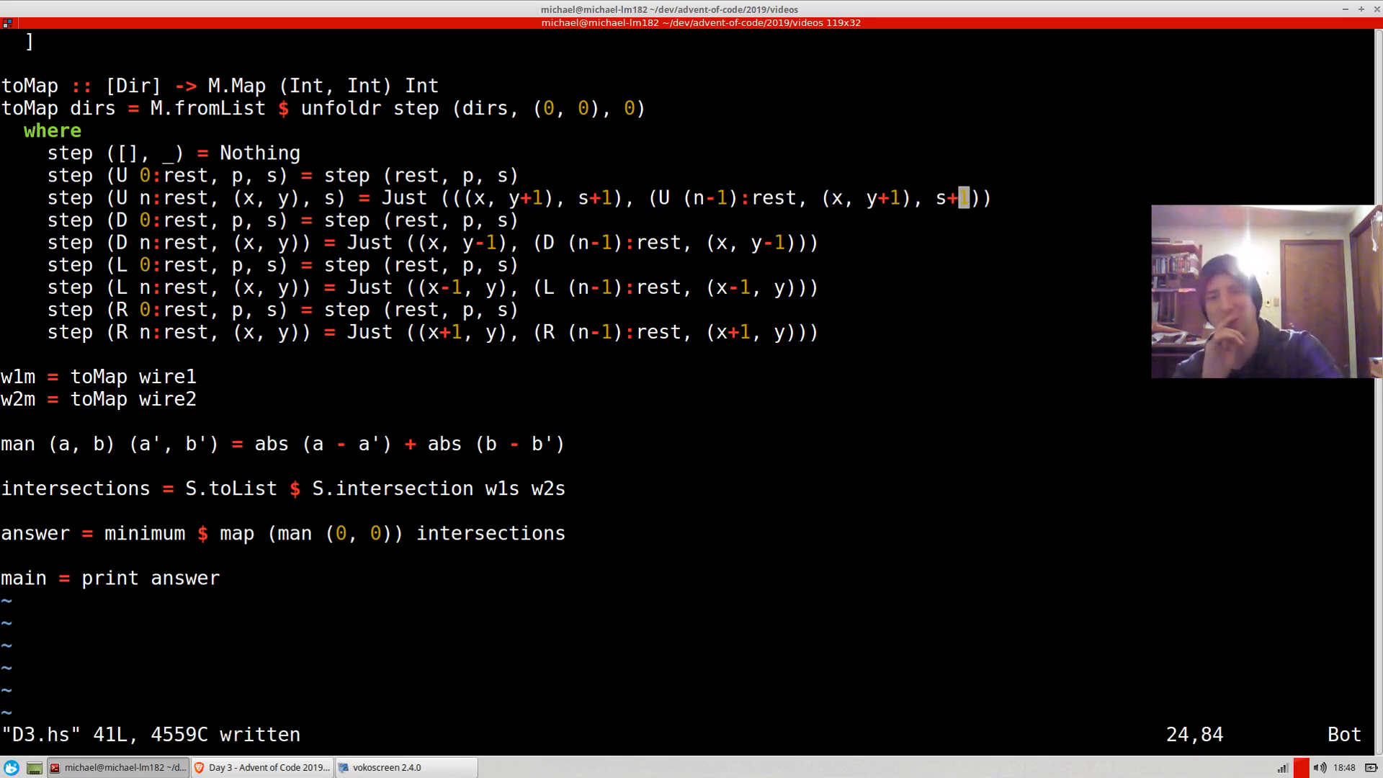
{"action": "type", "text": "1"}
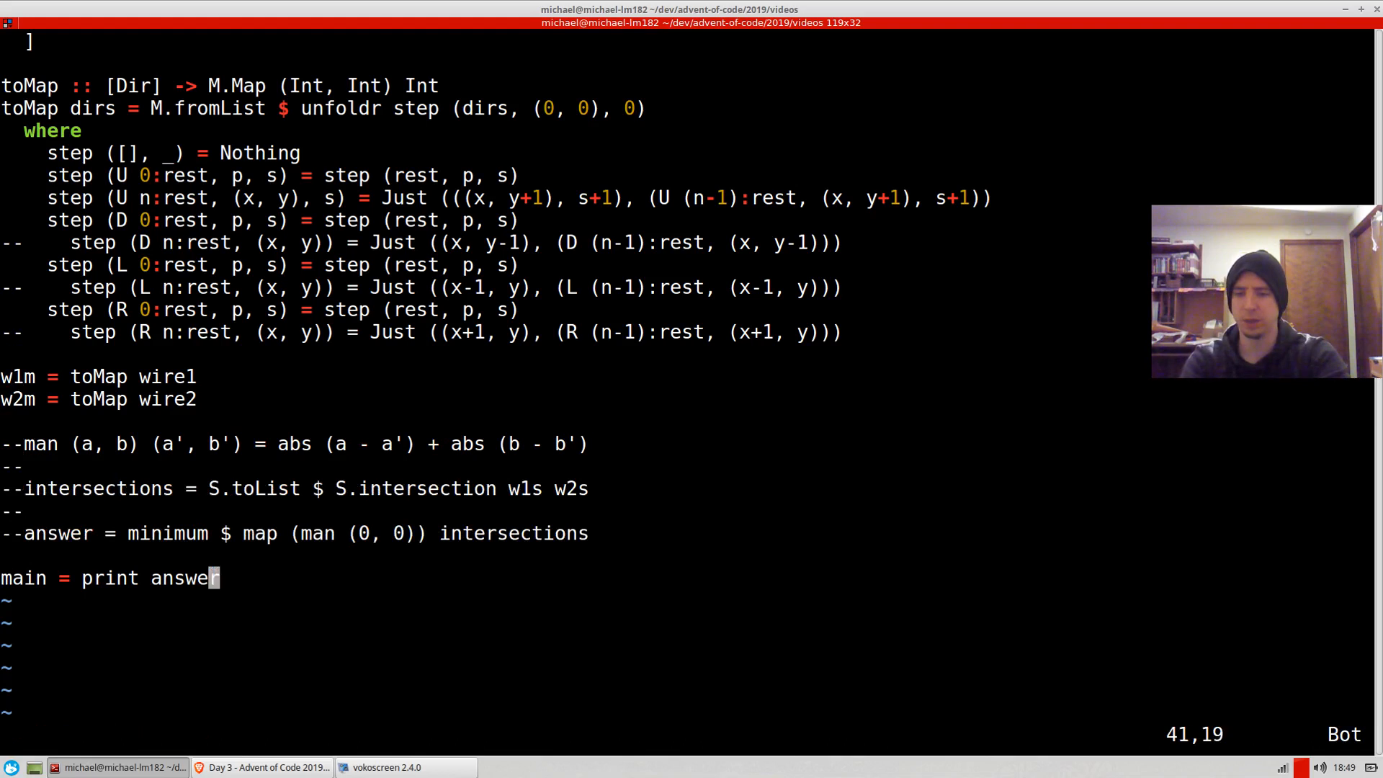
Step: Run D3.hs with :!runhaskell % and read the type-mismatch errors in step
{"action": "type", "text": ":!runhaskell %"}
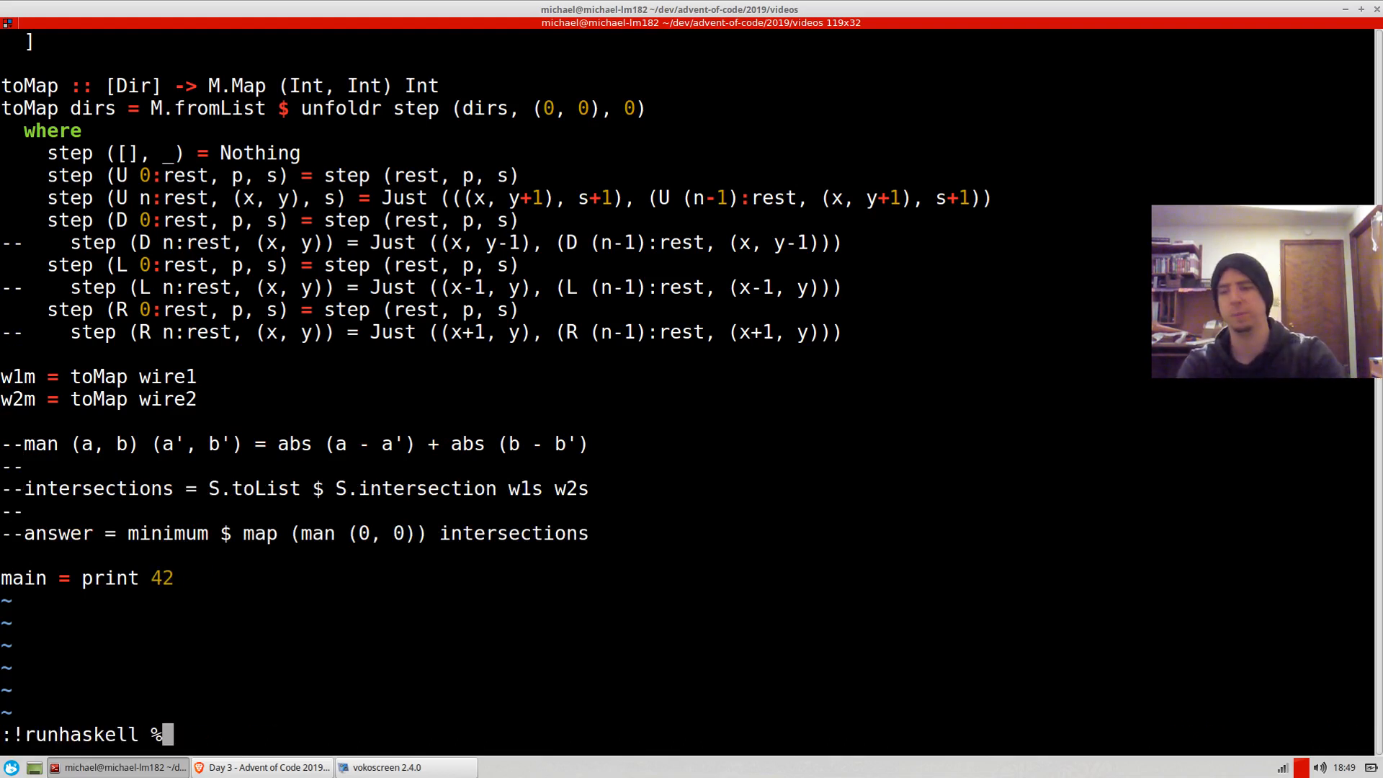
{"action": "key", "text": "Return"}
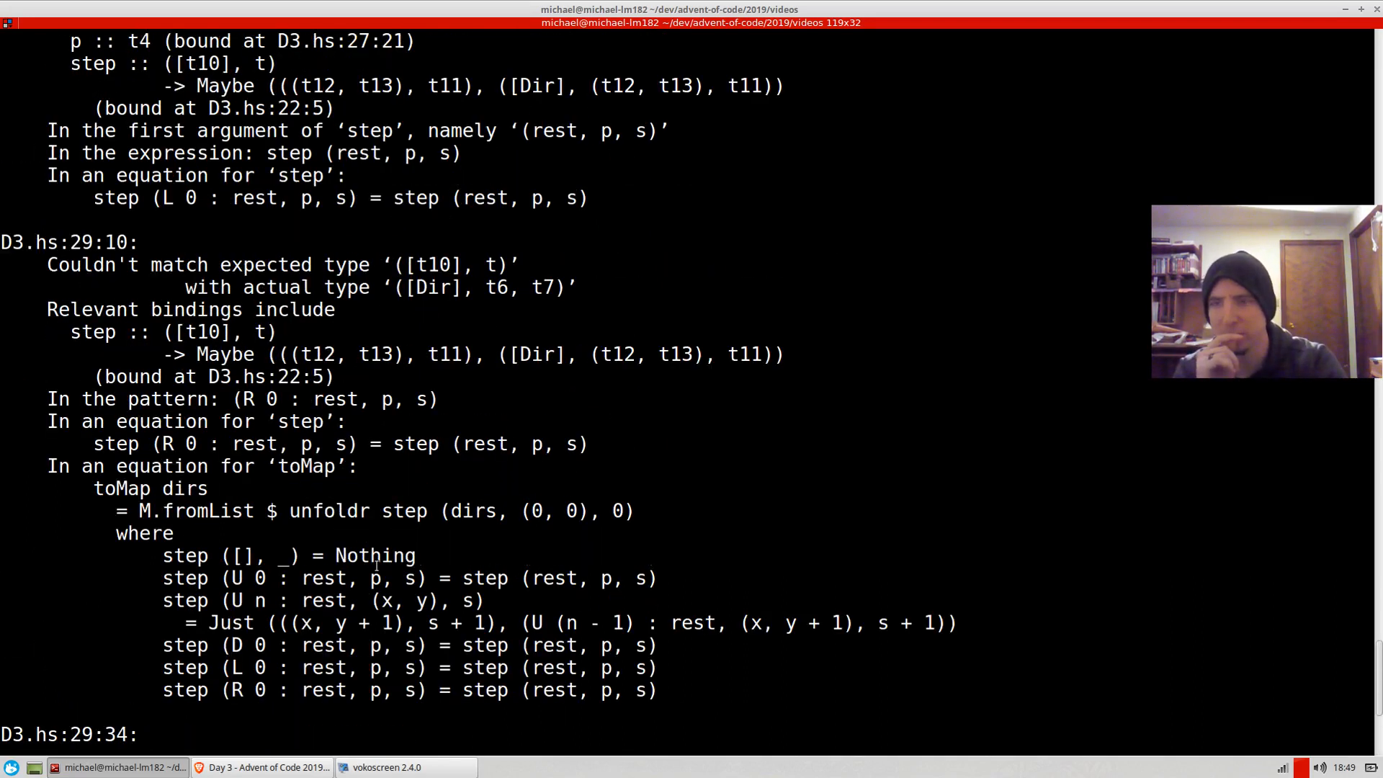
{"action": "scroll", "scroll_direction": "down", "scroll_amount": 3}
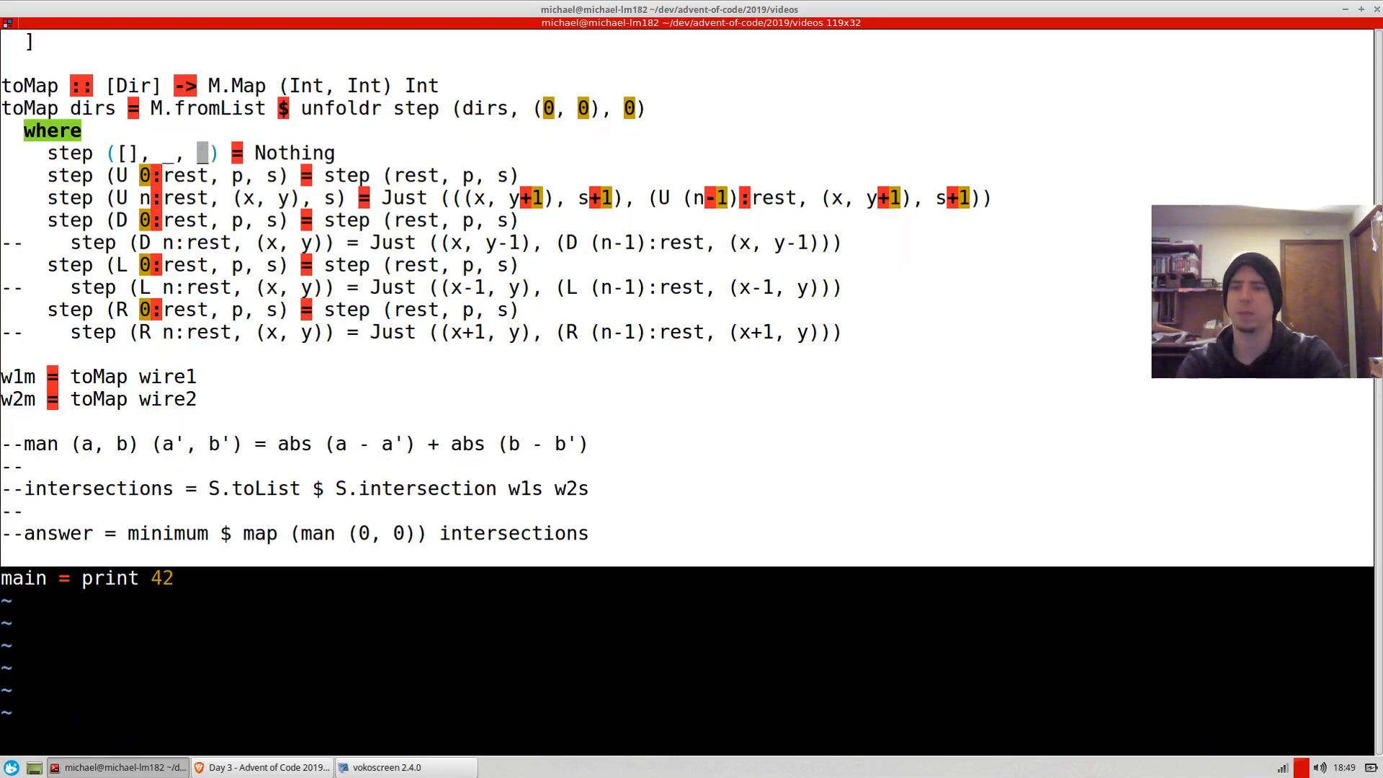
Step: Change the empty pattern to ([], _, _) and restore D, L, R cases threading s+1
{"action": "type", "text": ":!"}
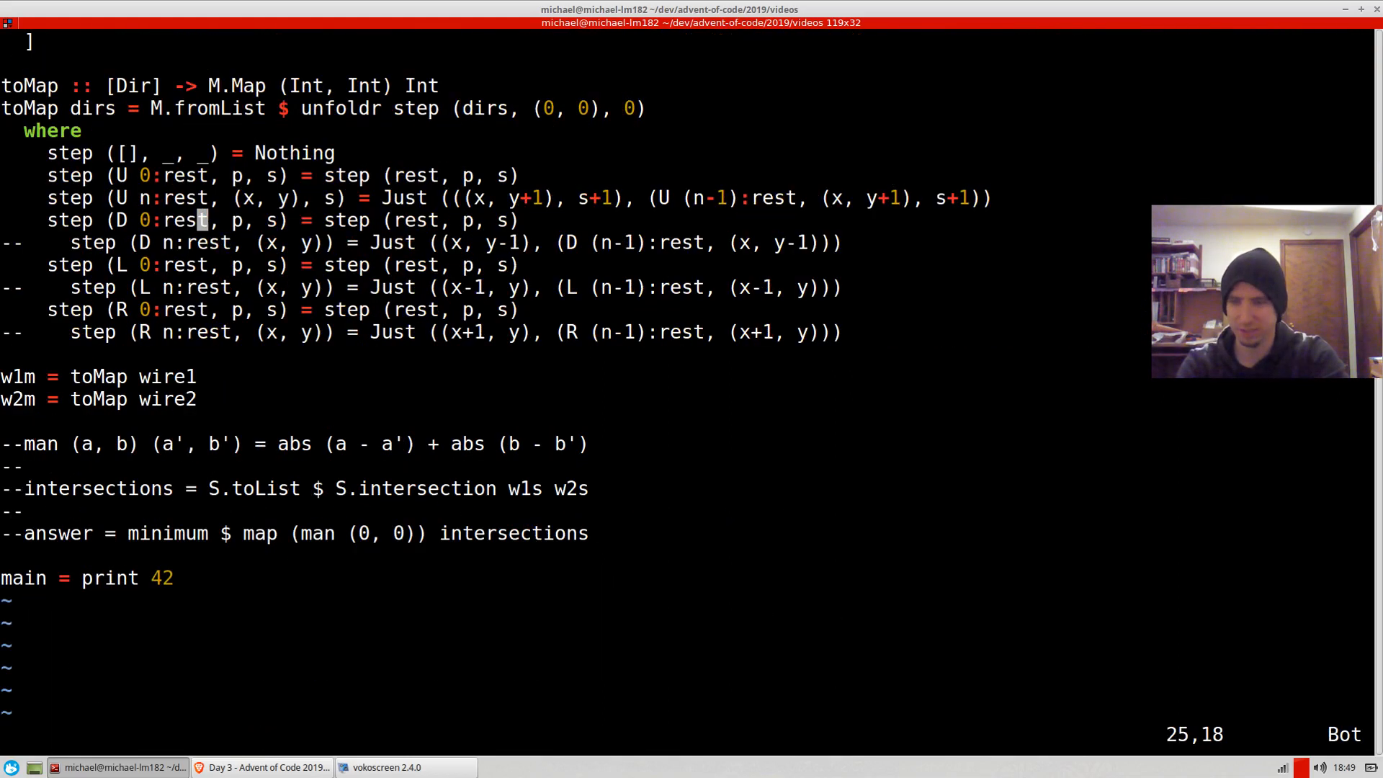
{"action": "key", "text": "Left"}
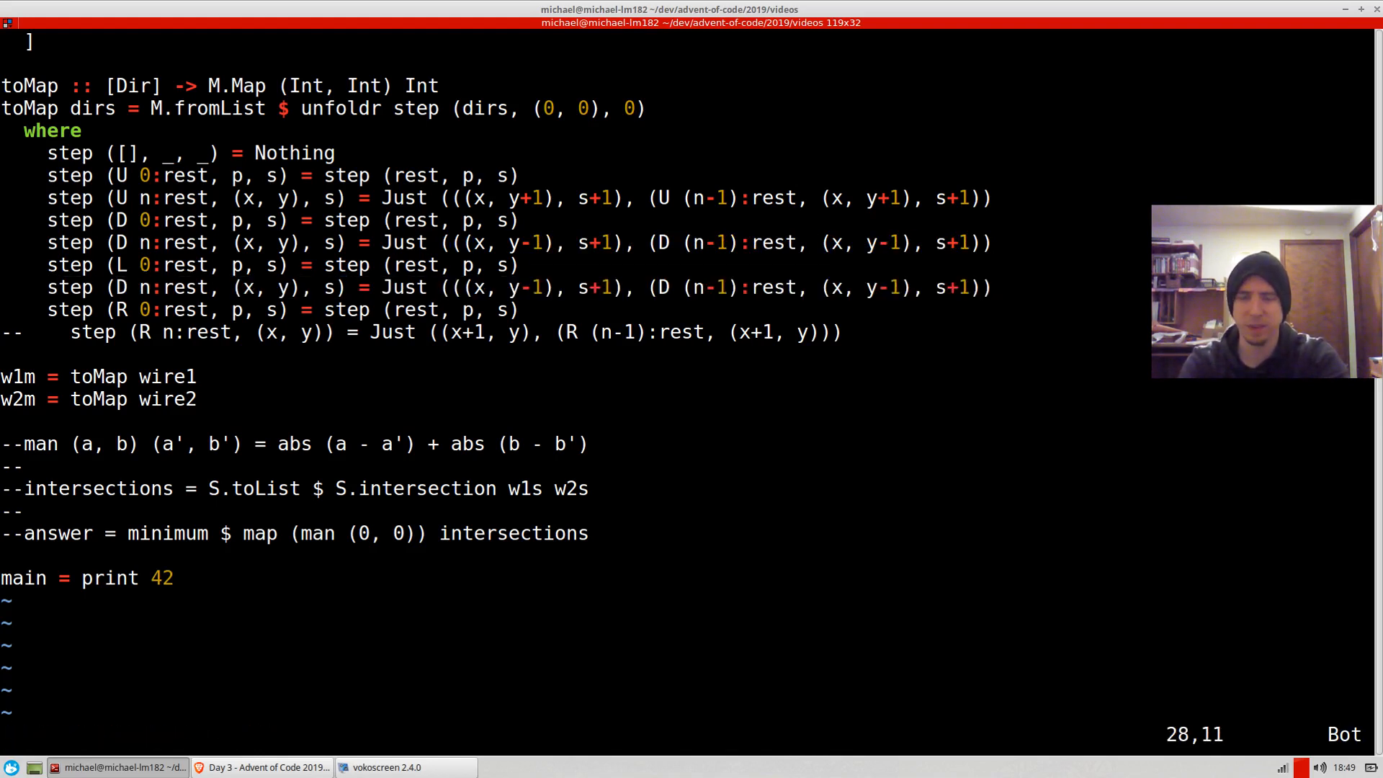
{"action": "key", "text": "i"}
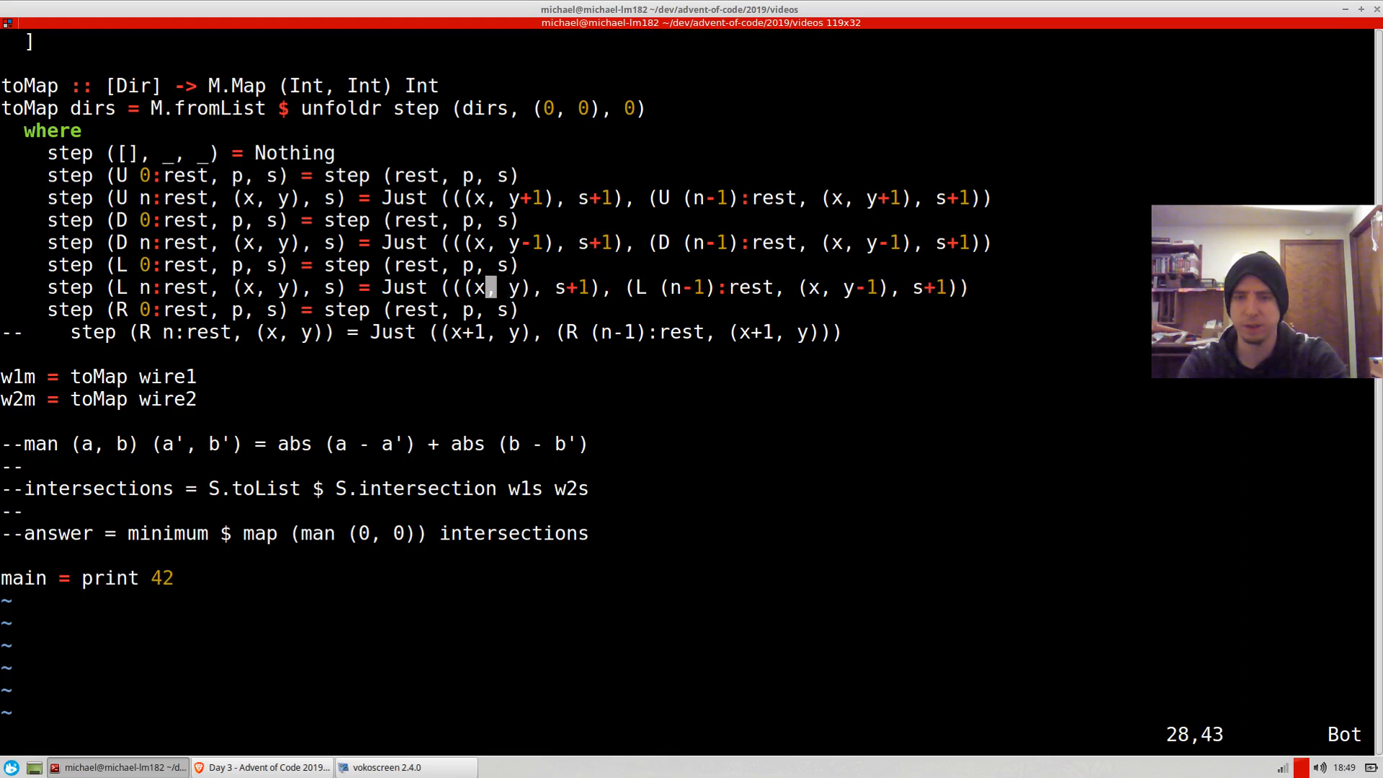
{"action": "type", "text": "-1"}
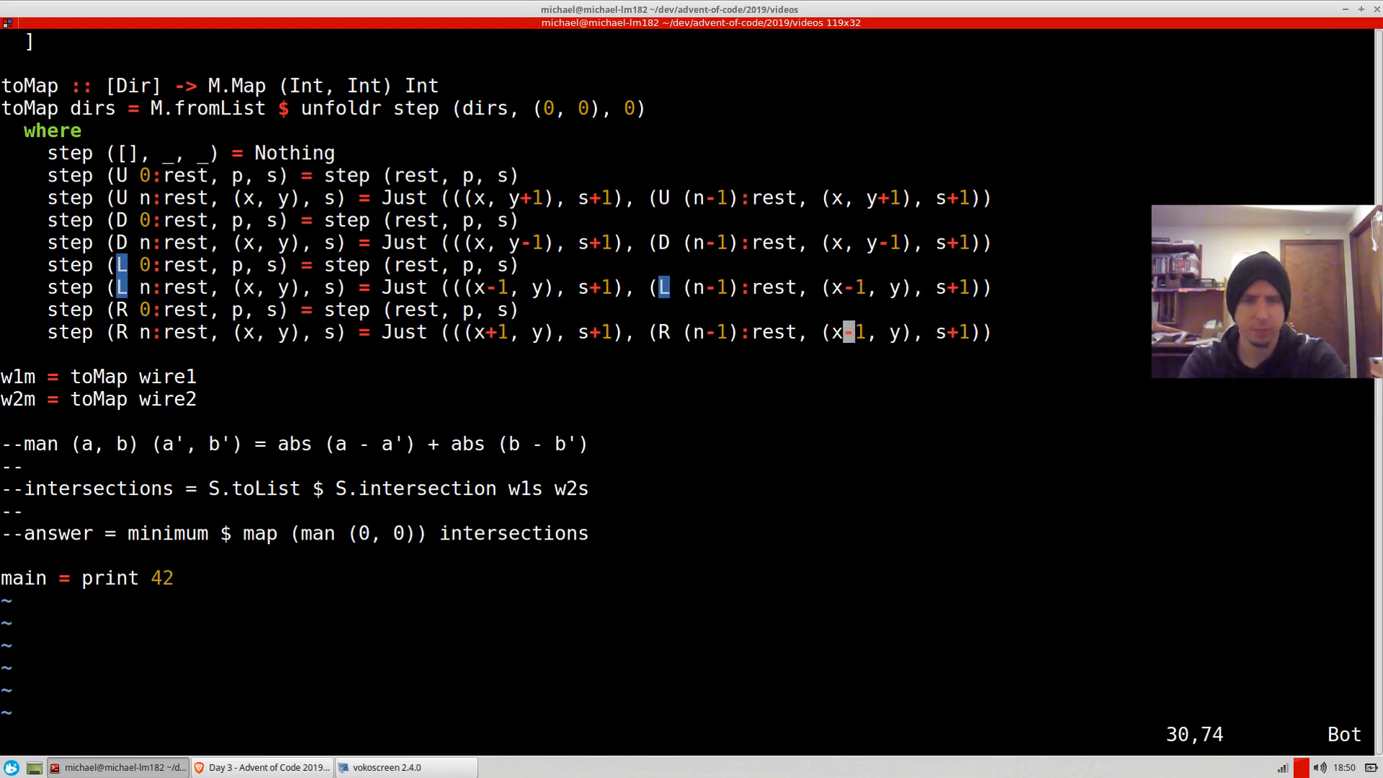
{"action": "type", "text": ":!runhaskell %"}
{"action": "type", "text": "+"}
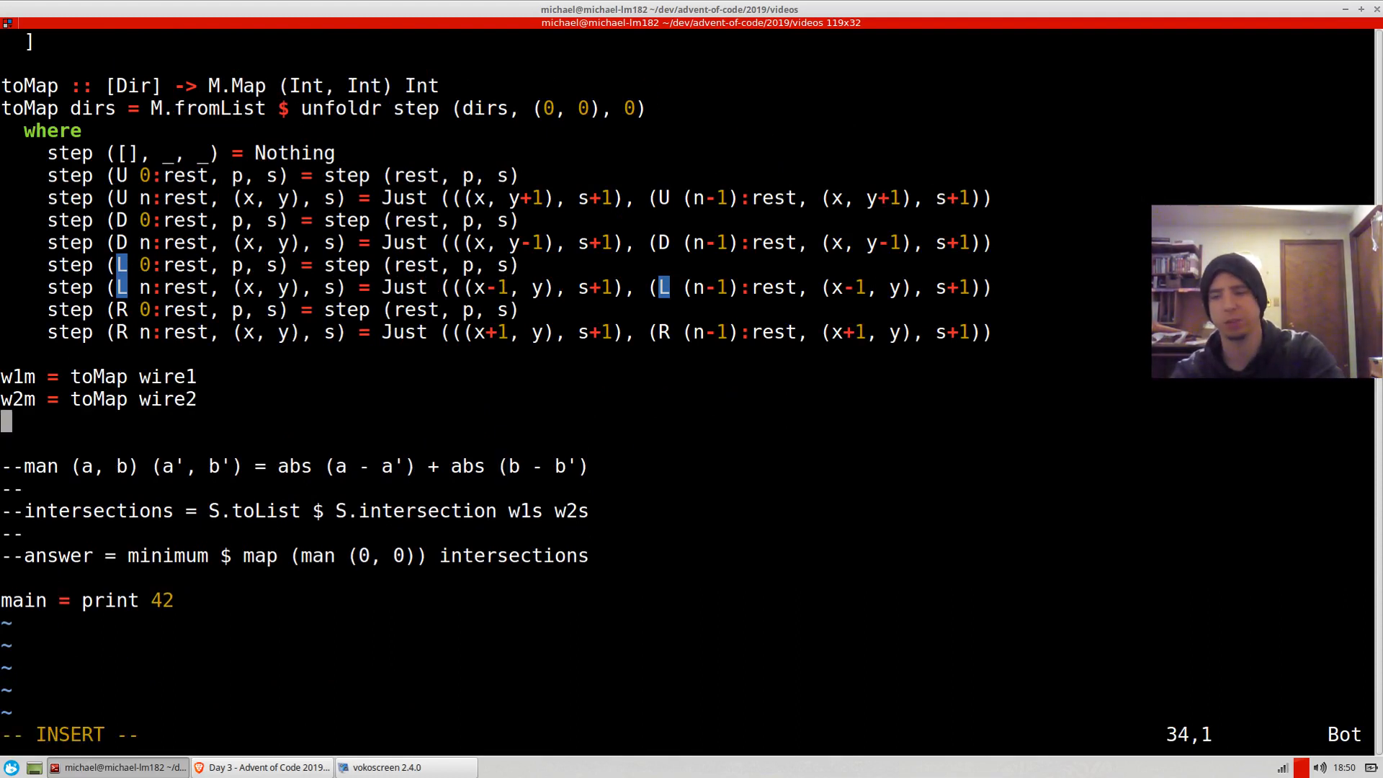
Step: Define w1s and w2s as M.keysSet of the wire maps, then begin an answer binding
{"action": "type", "text": "s"}
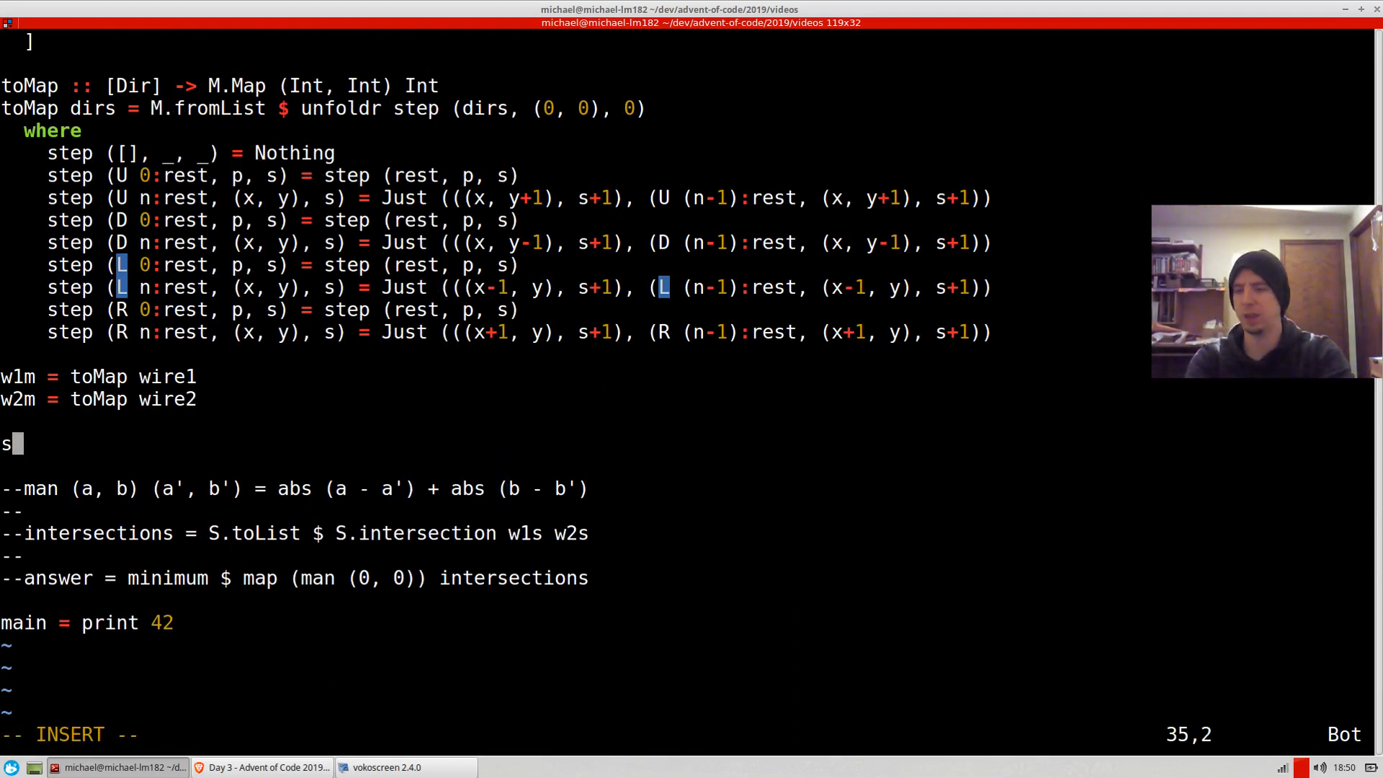
{"action": "type", "text": "1s ="}
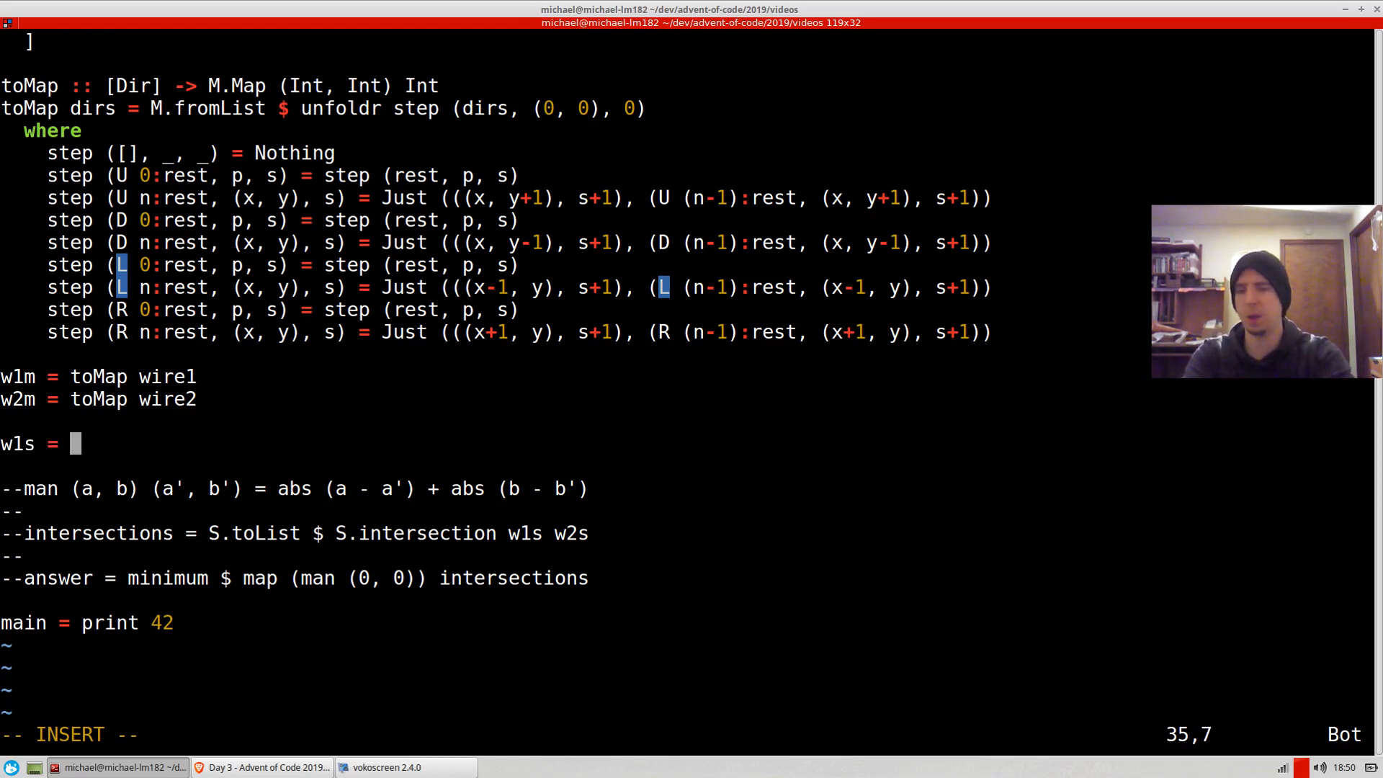
{"action": "type", "text": "M.keysS"}
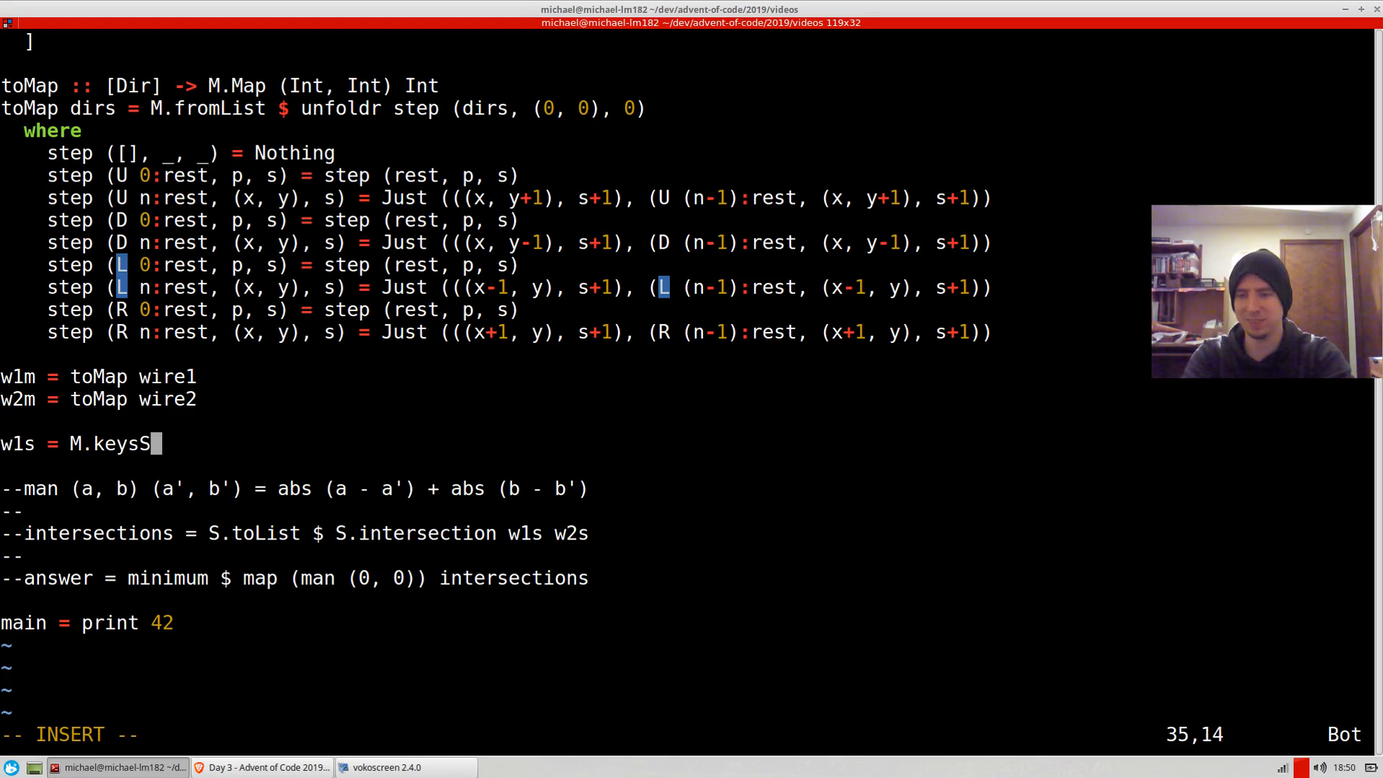
{"action": "type", "text": "et w1m"}
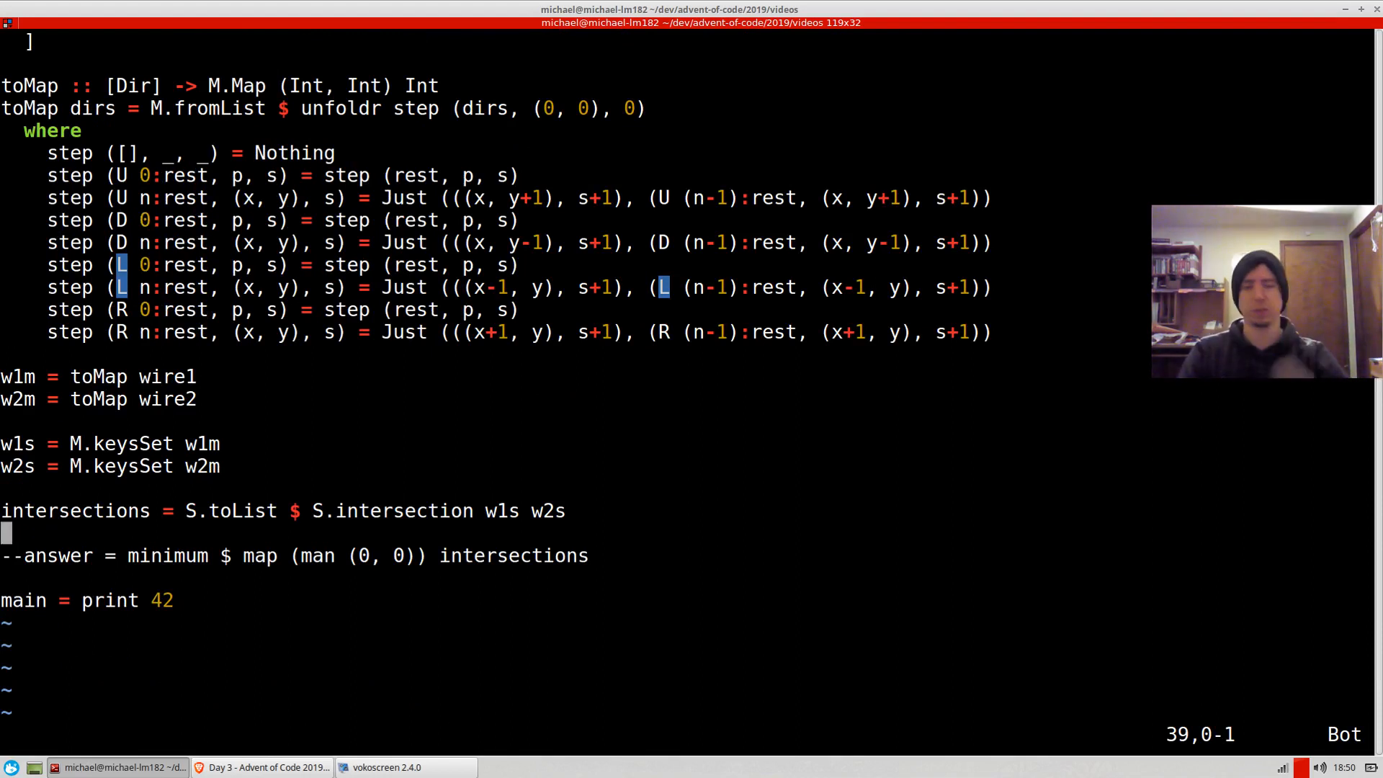
{"action": "key", "text": "o"}
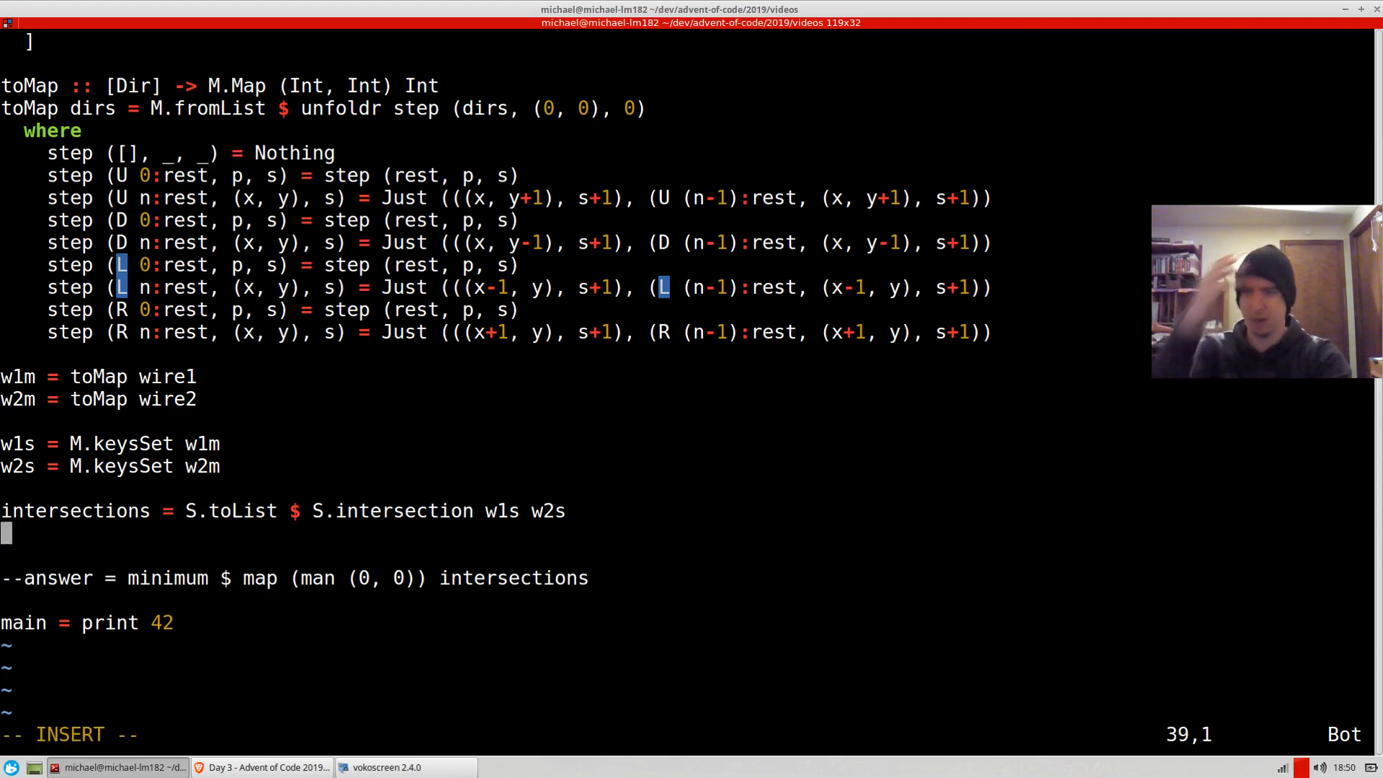
{"action": "type", "text": "answer ="}
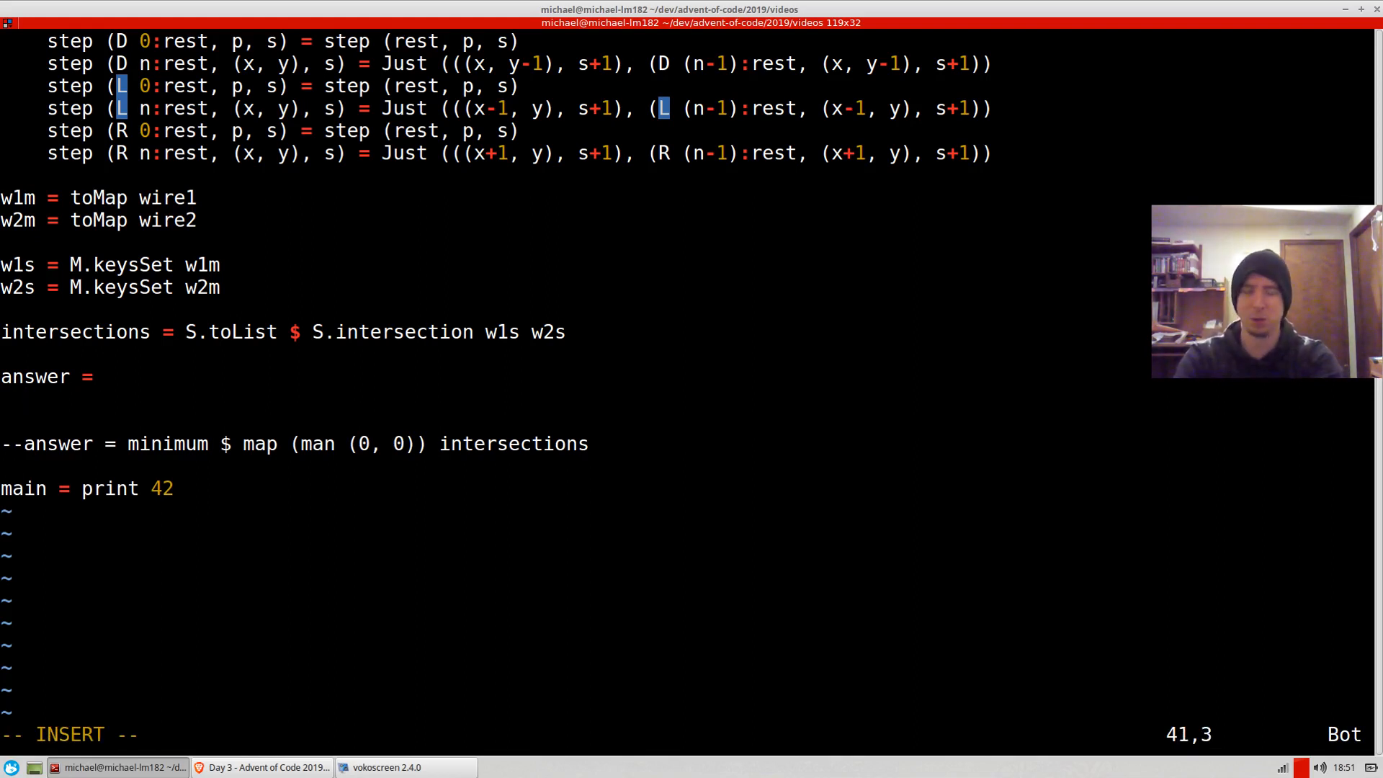
Step: Write answer as 'minimum $ map sumDistance intersections' followed by a where clause
{"action": "type", "text": "mini"}
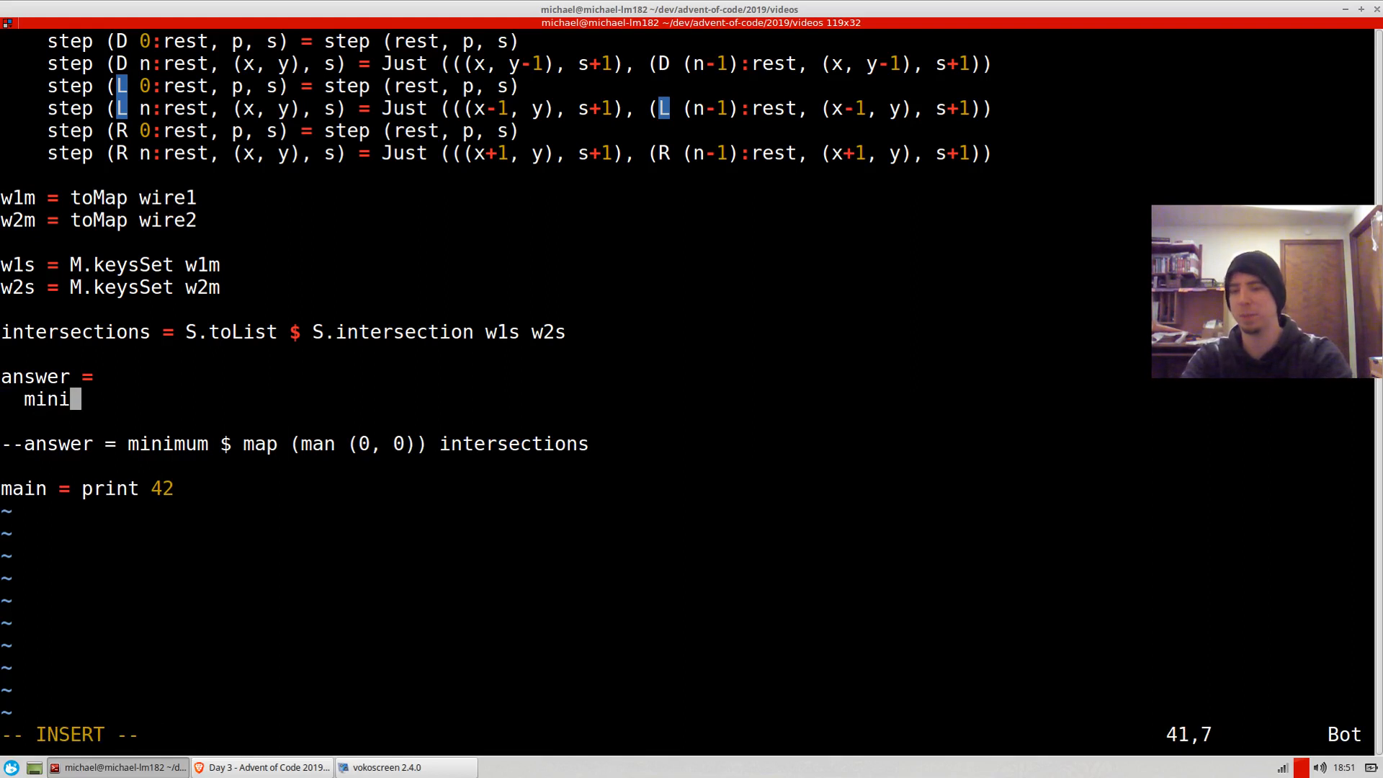
{"action": "type", "text": "mum"}
{"action": "left_click", "coordinate": [90, 488]}
{"action": "type", "text": "answer"}
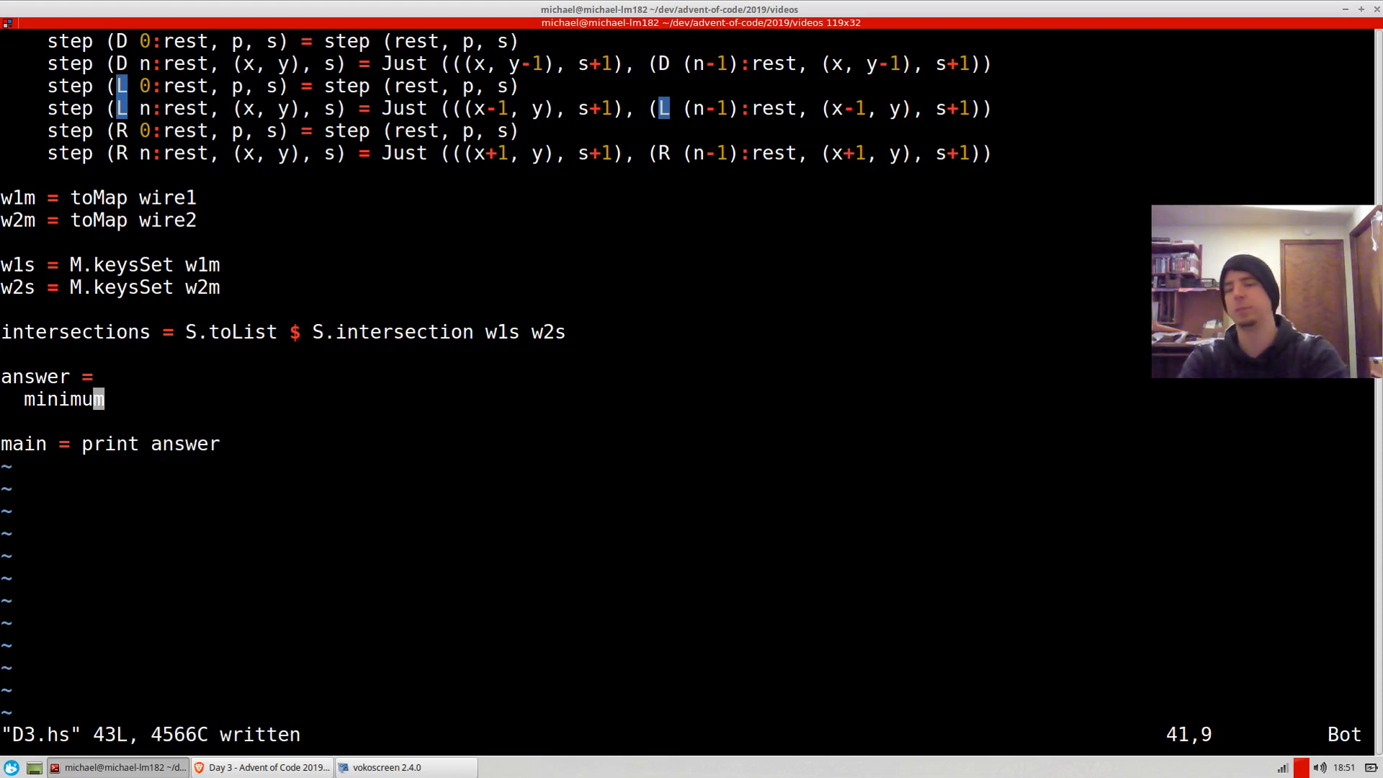
{"action": "type", "text": "$"}
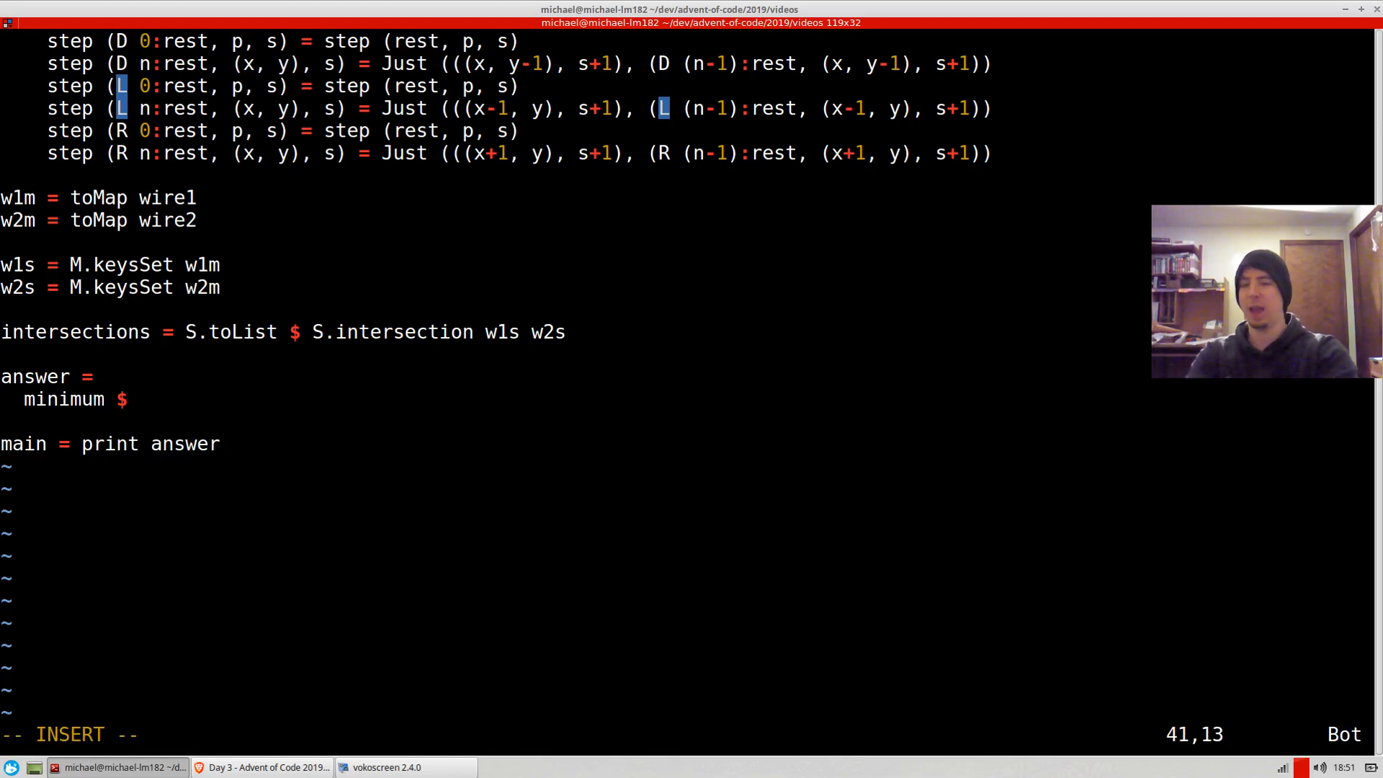
{"action": "type", "text": "intersections"}
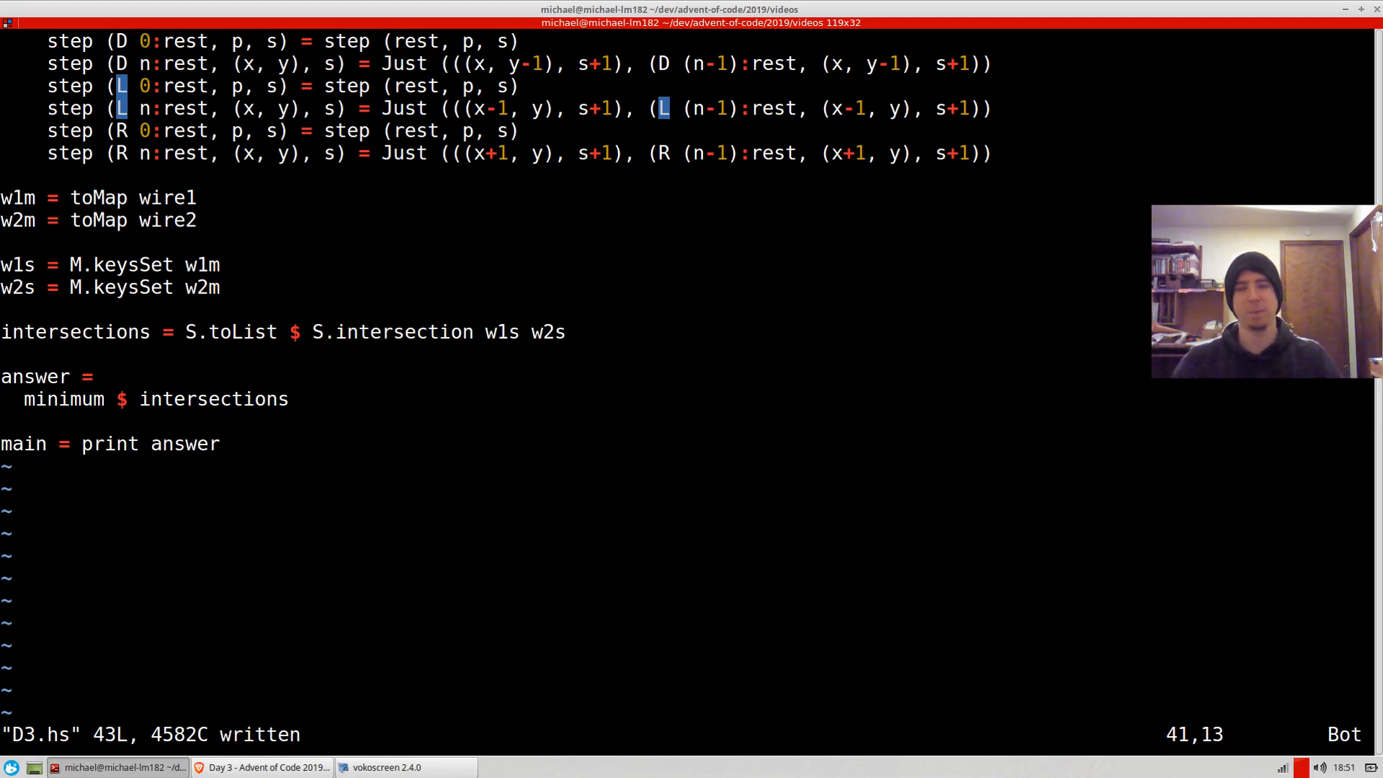
{"action": "type", "text": "m"}
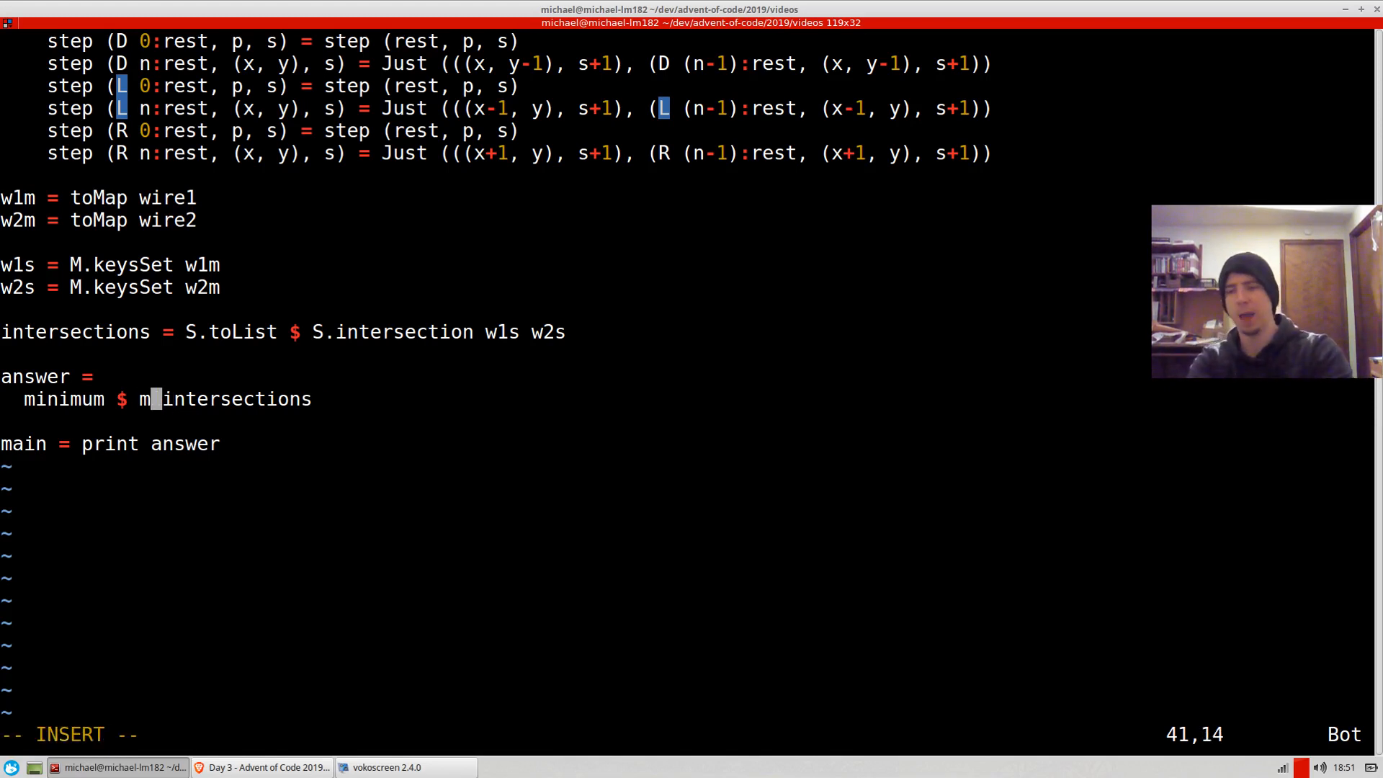
{"action": "type", "text": "ap"}
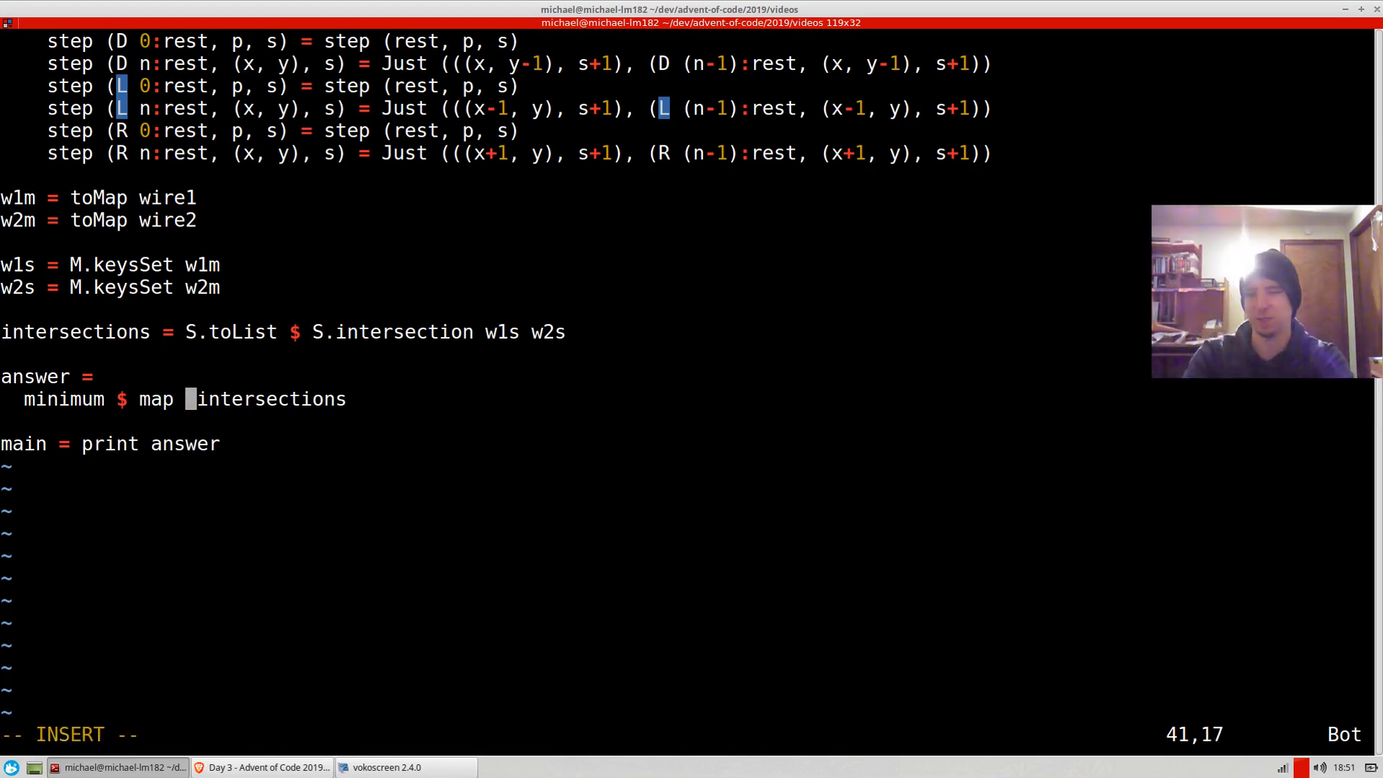
{"action": "type", "text": "sumDin"}
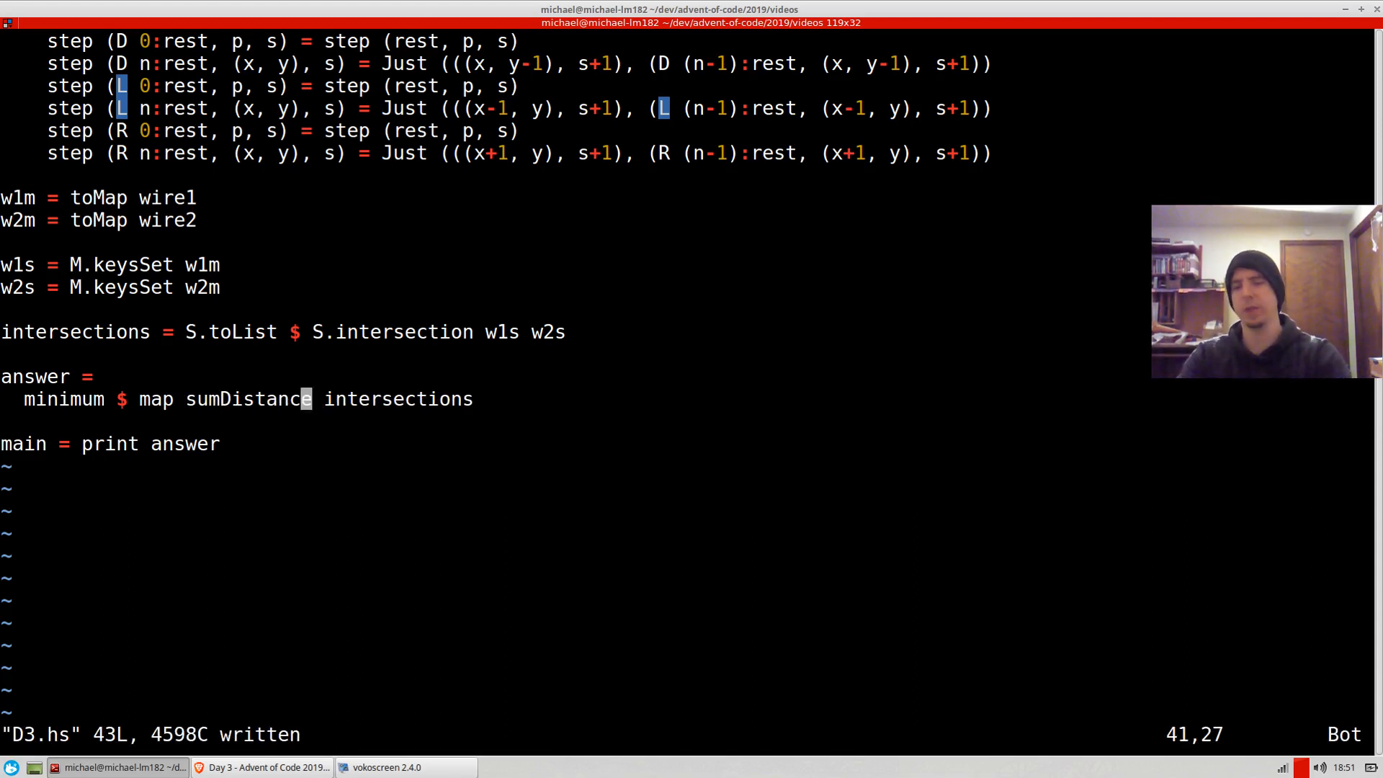
{"action": "type", "text": "wh"}
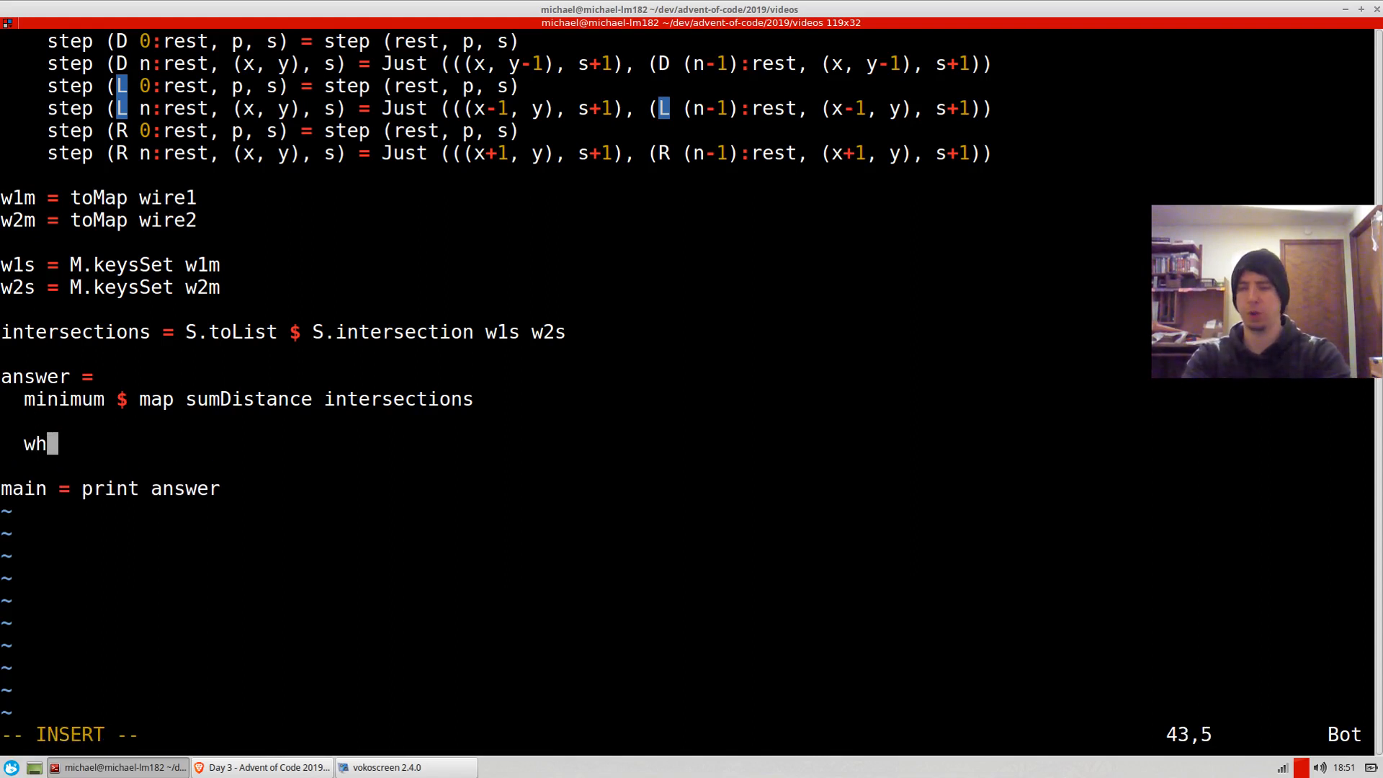
{"action": "type", "text": "ere"}
{"action": "type", "text": "sumDistance = do"}
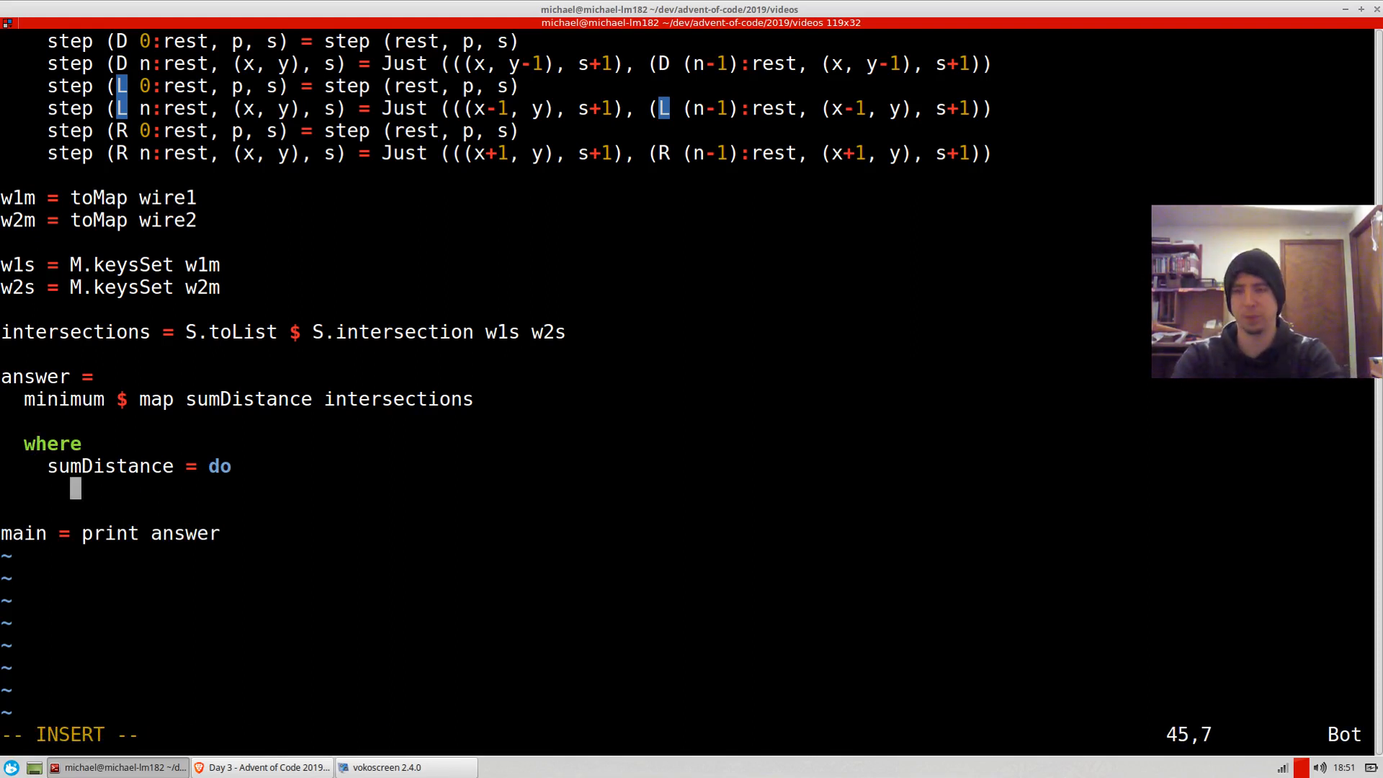
Step: In sumDistance, look up p as d1 in w1m and d2 in w2m, returning 'pure $ d'
{"action": "type", "text": "a <-"}
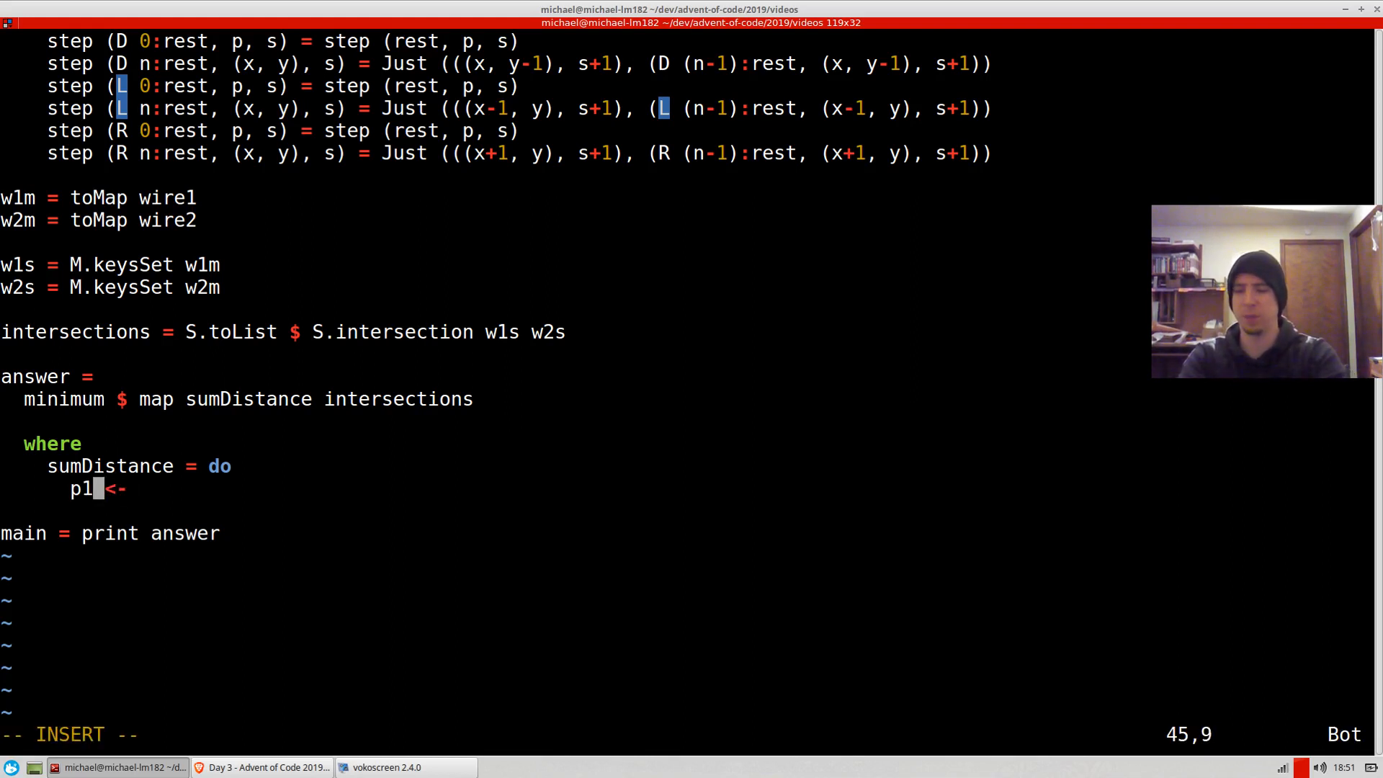
{"action": "type", "text": "d"}
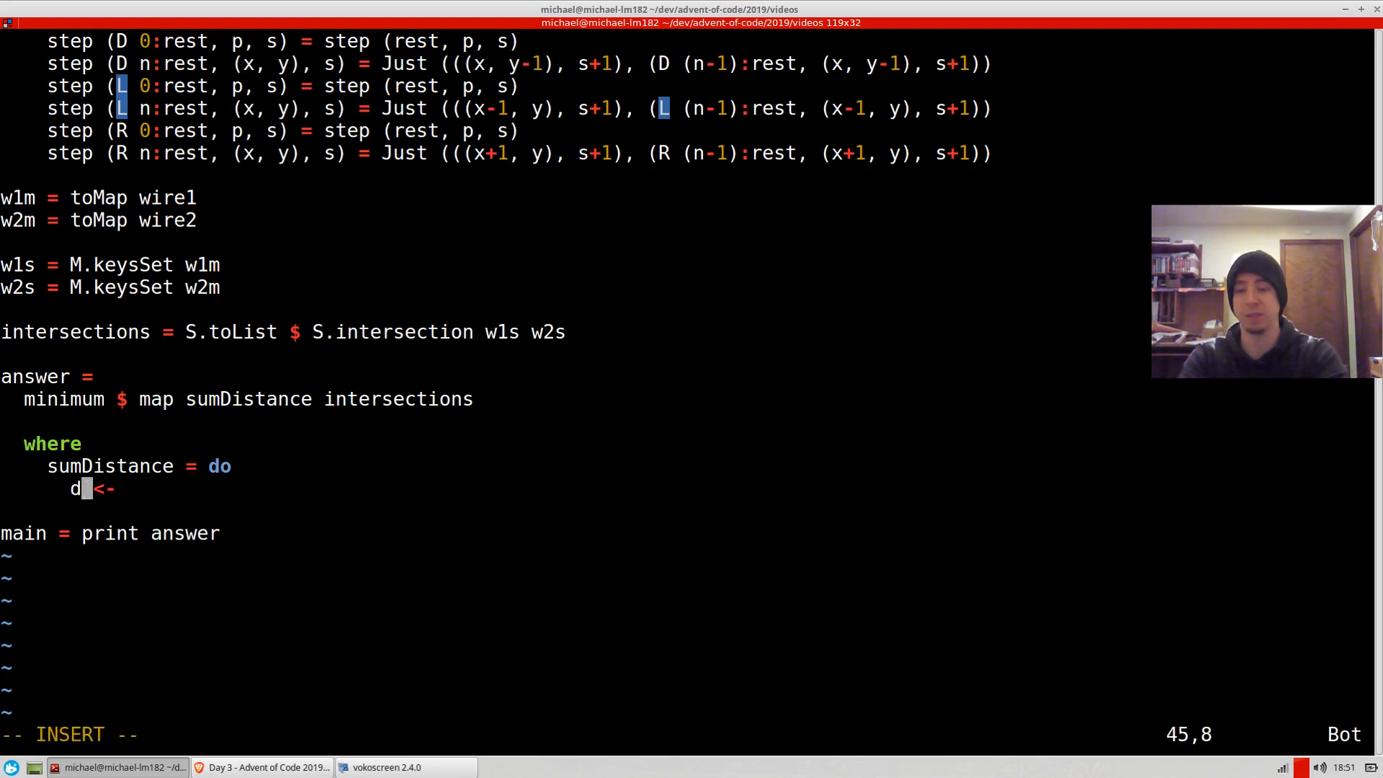
{"action": "type", "text": "1"}
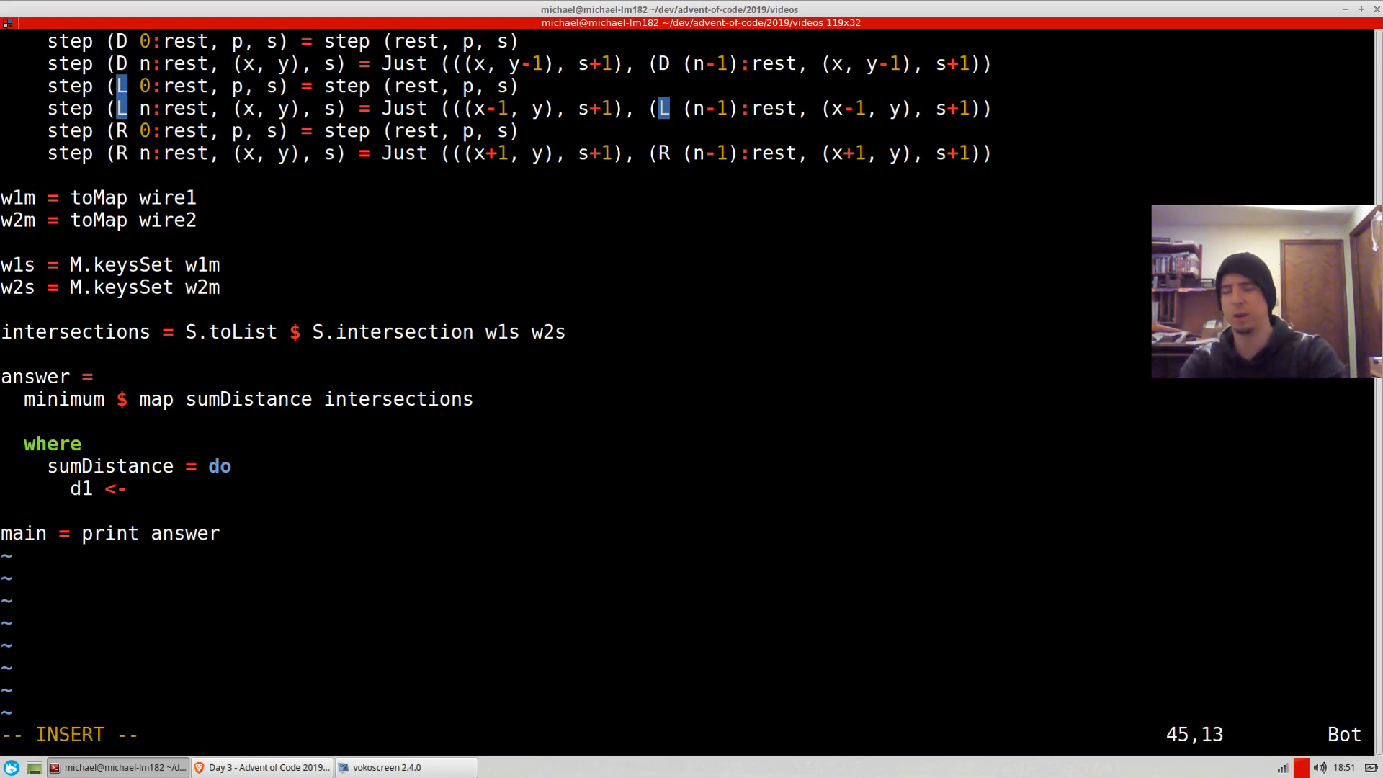
{"action": "type", "text": "M.lookup"}
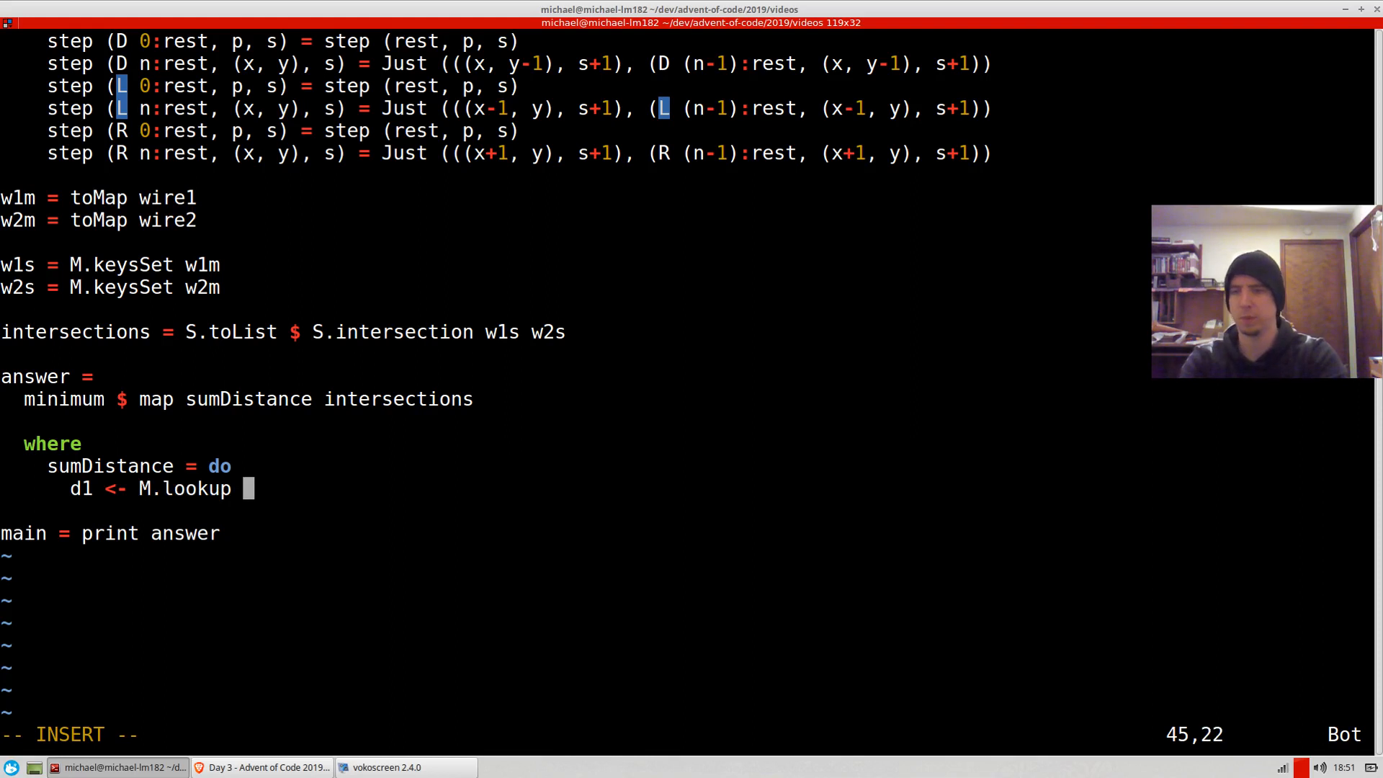
{"action": "type", "text": "w"}
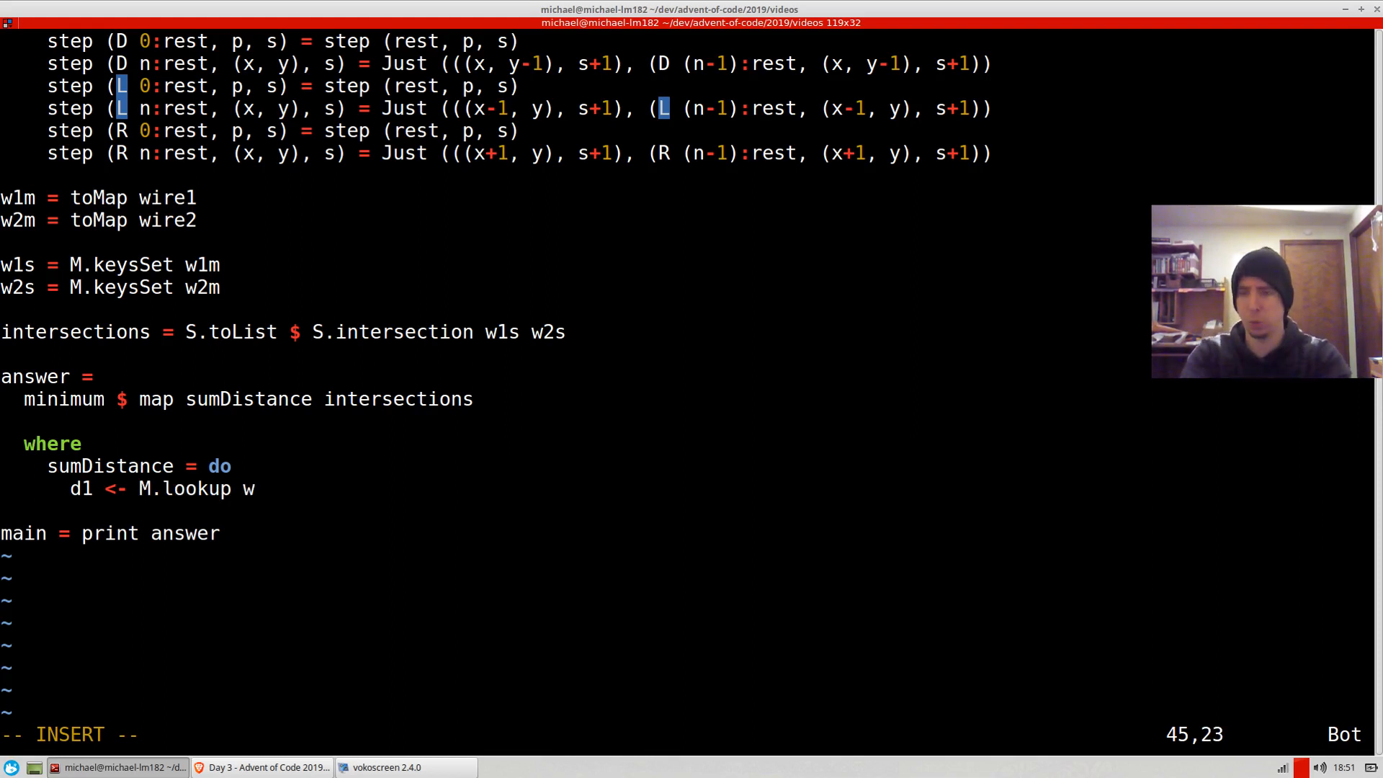
{"action": "type", "text": "1m"}
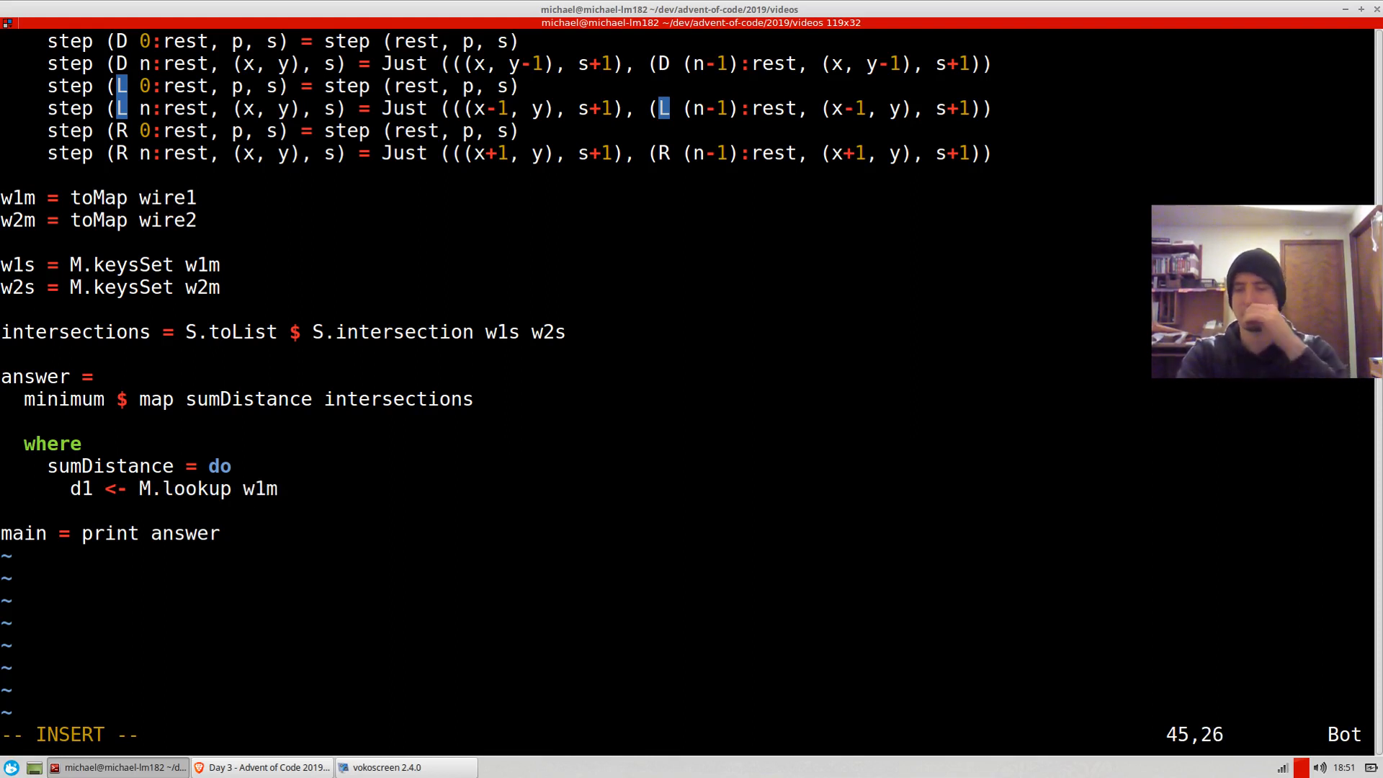
{"action": "type", "text": "\" \""}
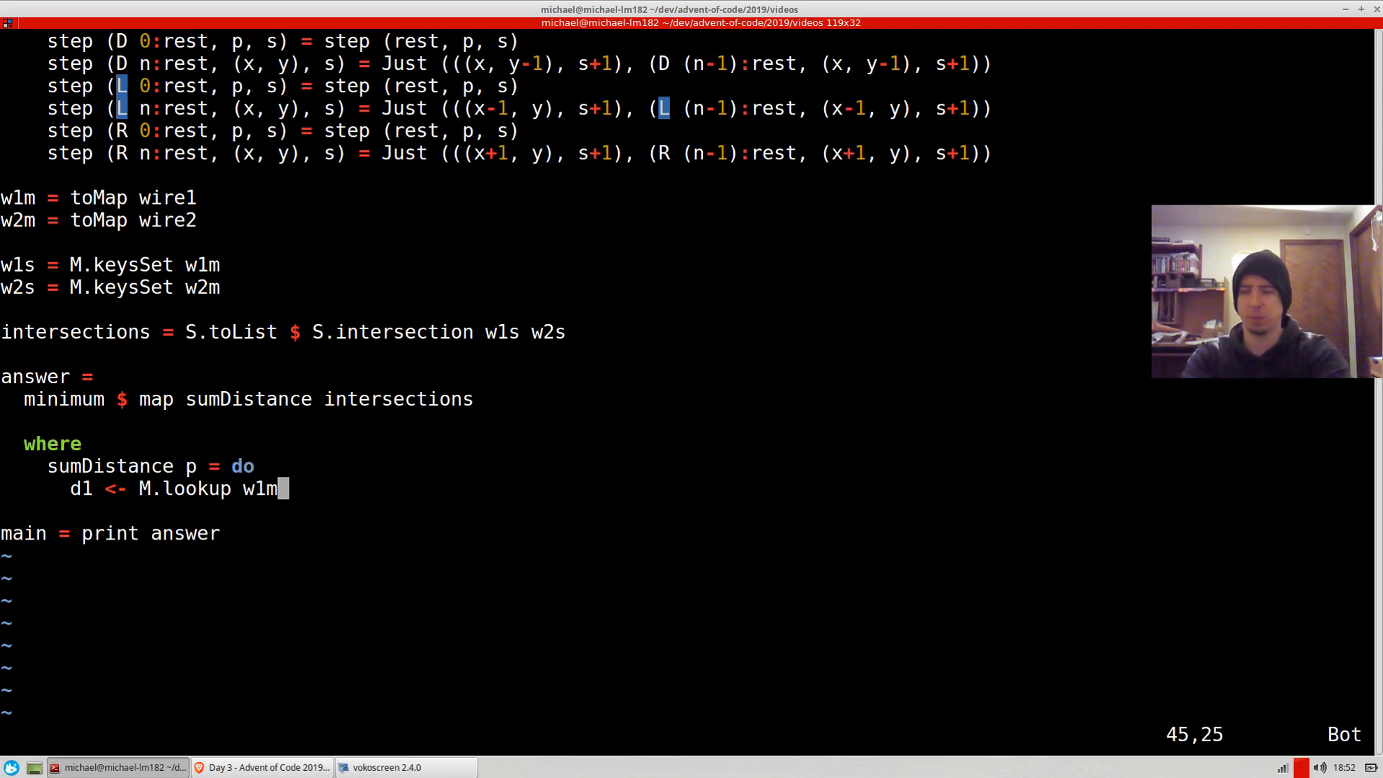
{"action": "type", "text": "p"}
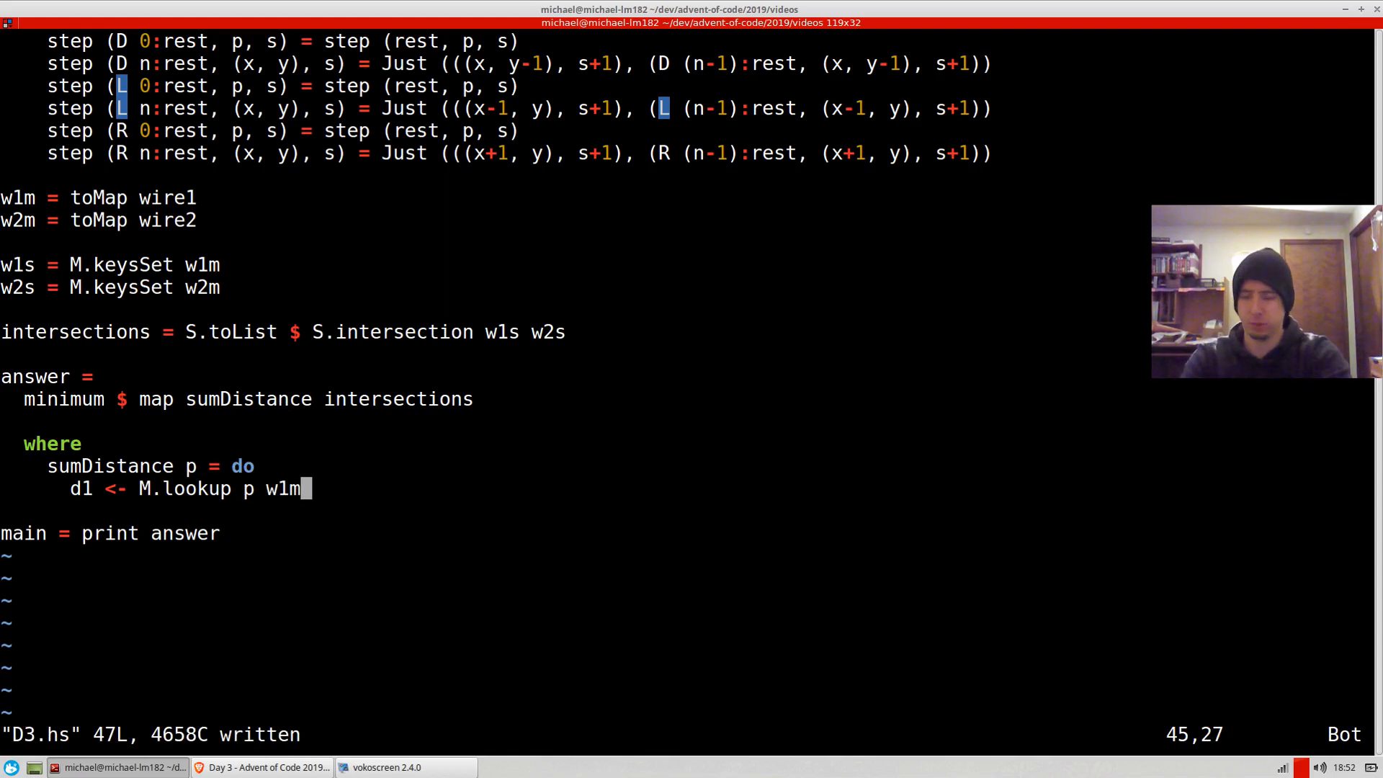
{"action": "key", "text": "BackSpace"}
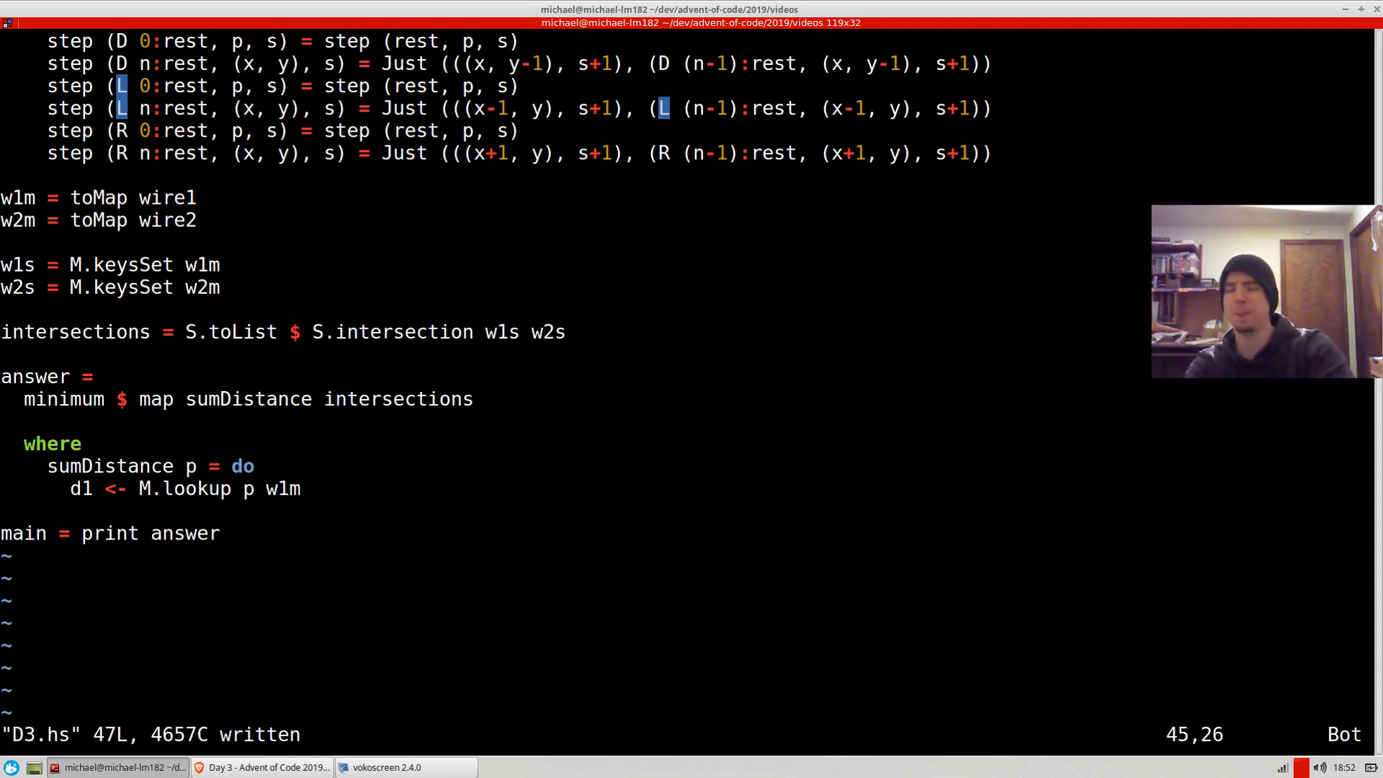
{"action": "type", "text": "d2 <- M.lookup p w2m"}
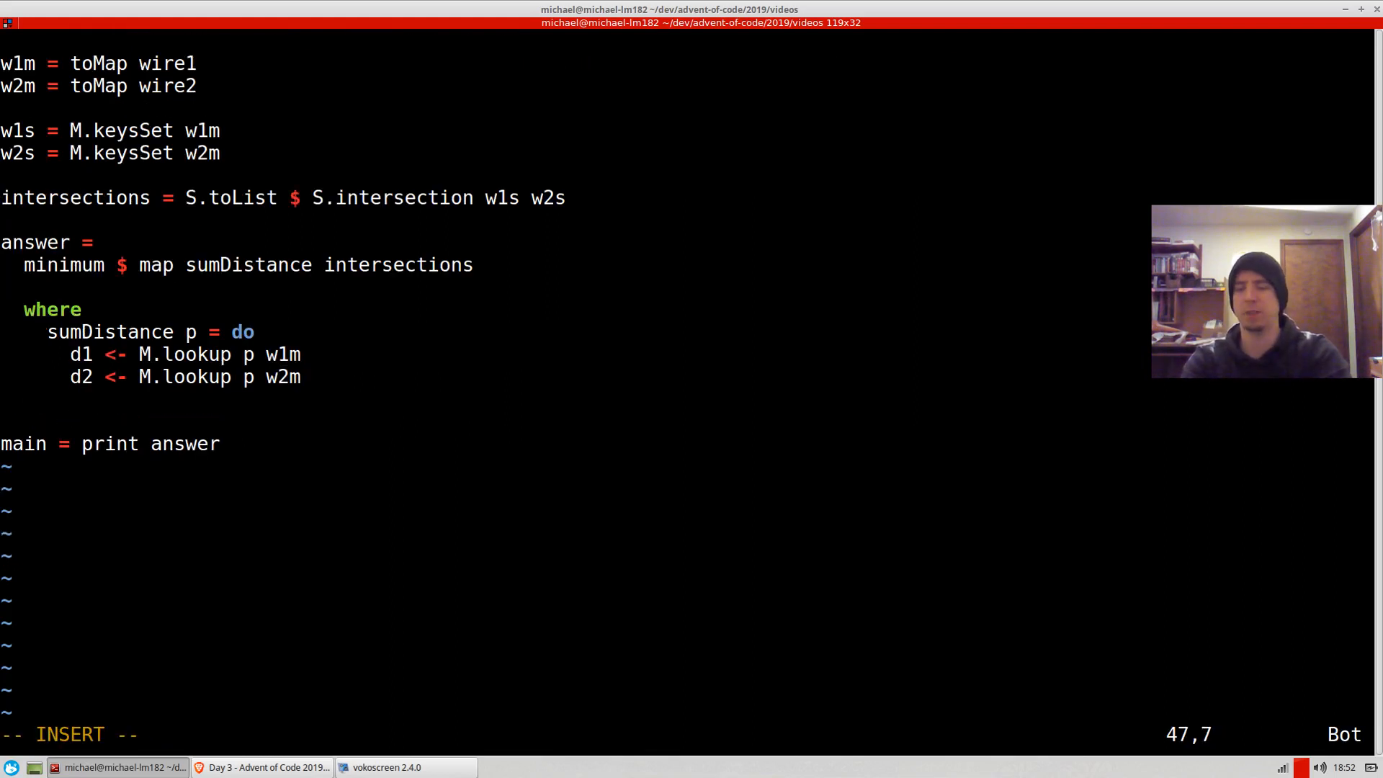
{"action": "type", "text": "pure $ d"}
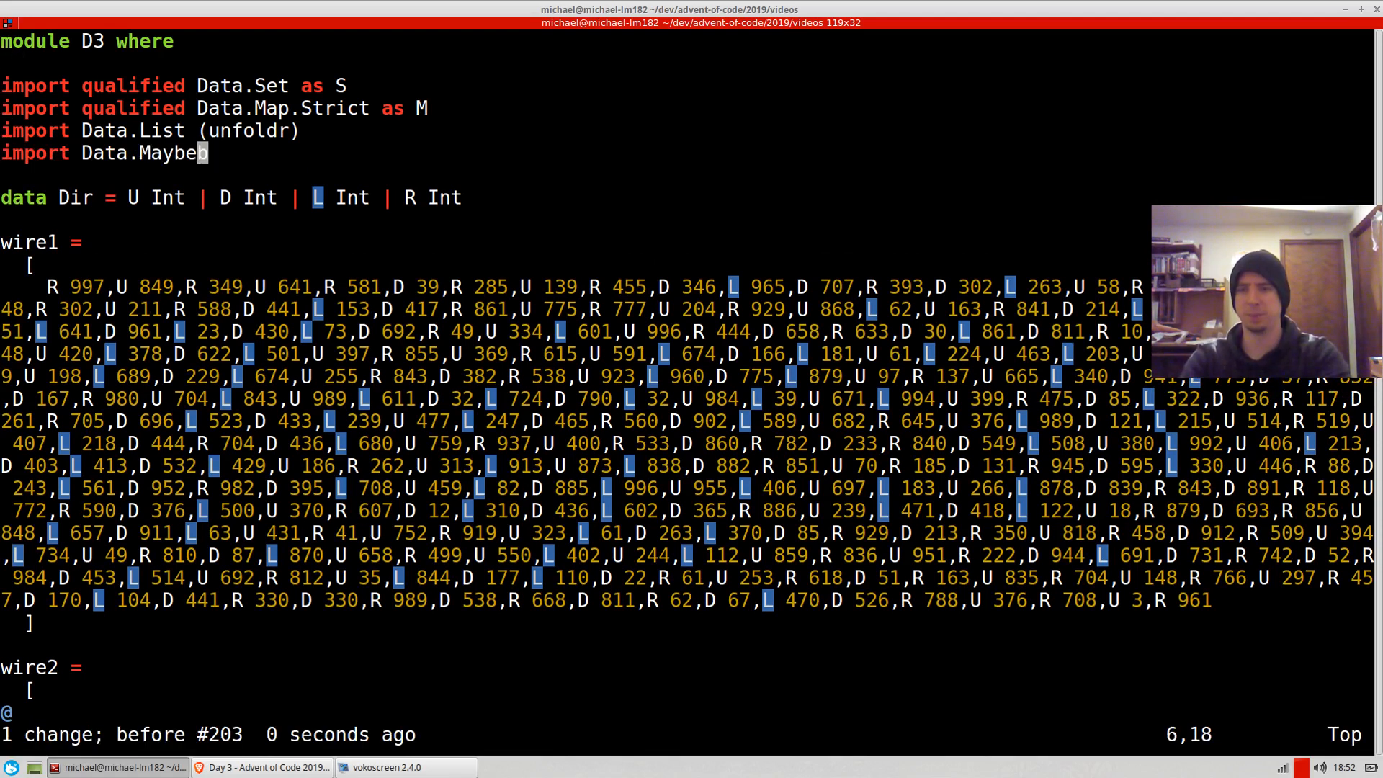
Step: Edit the sumDistance code to use catMaybes while finishing the d1 + d2 result
{"action": "type", "text": "(catMaybes"}
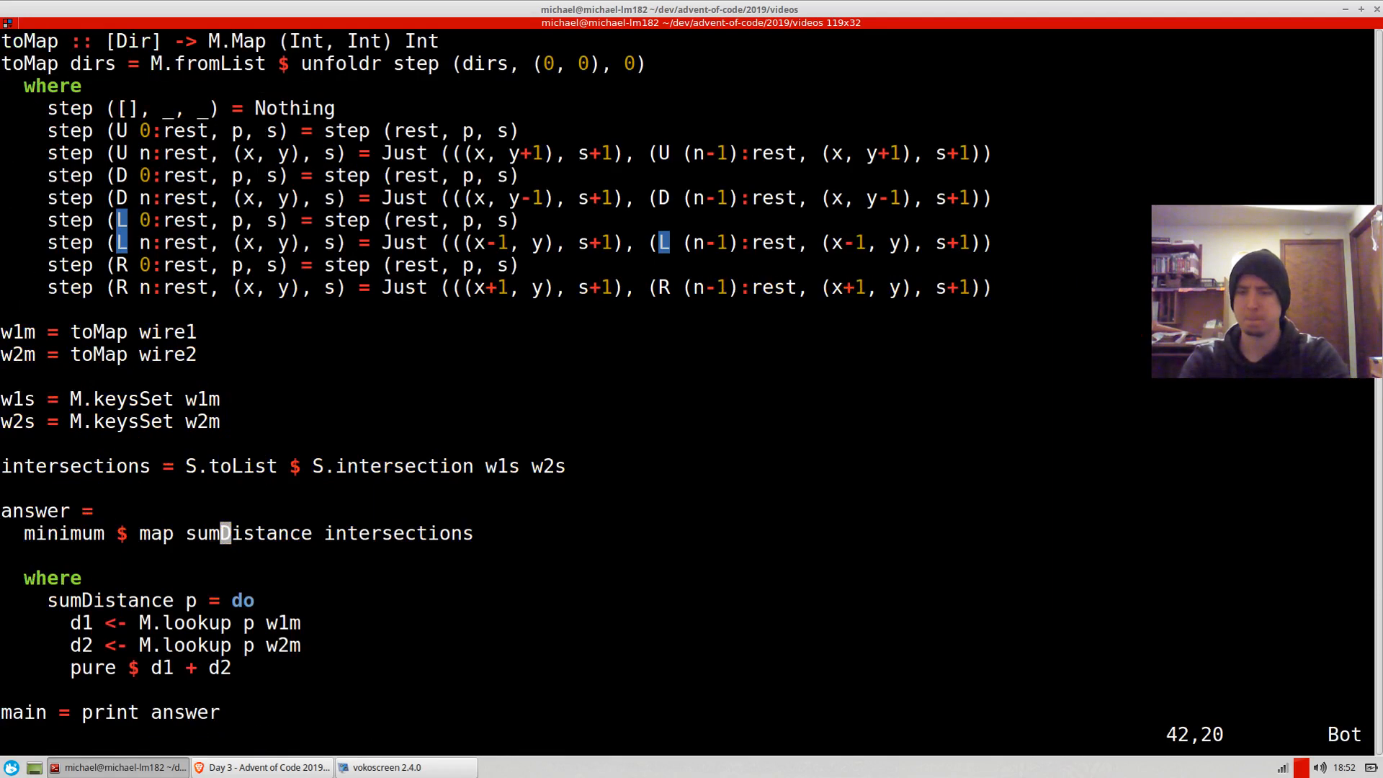
{"action": "type", "text": "cat"}
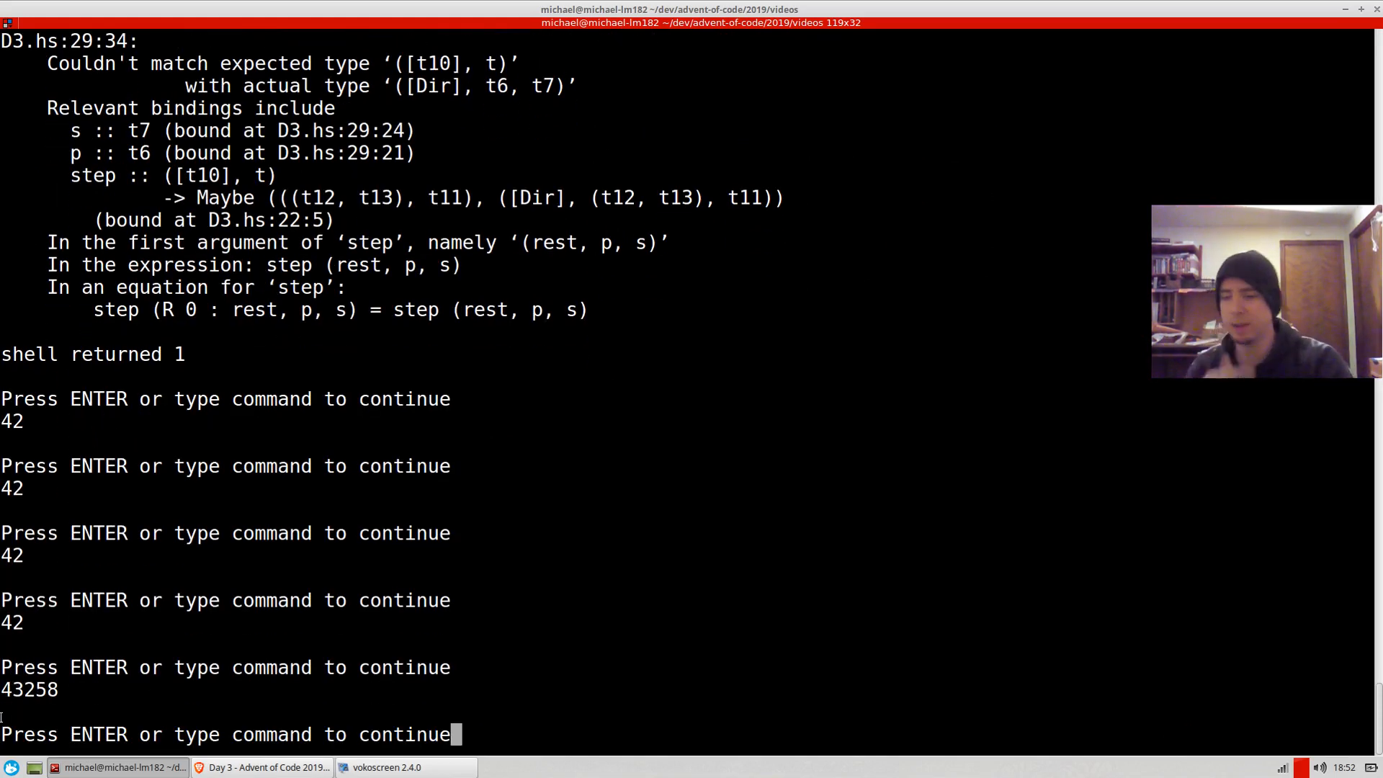
Step: Return to the Day 3 page in Brave and search it for 43258
{"action": "left_click", "coordinate": [265, 766]}
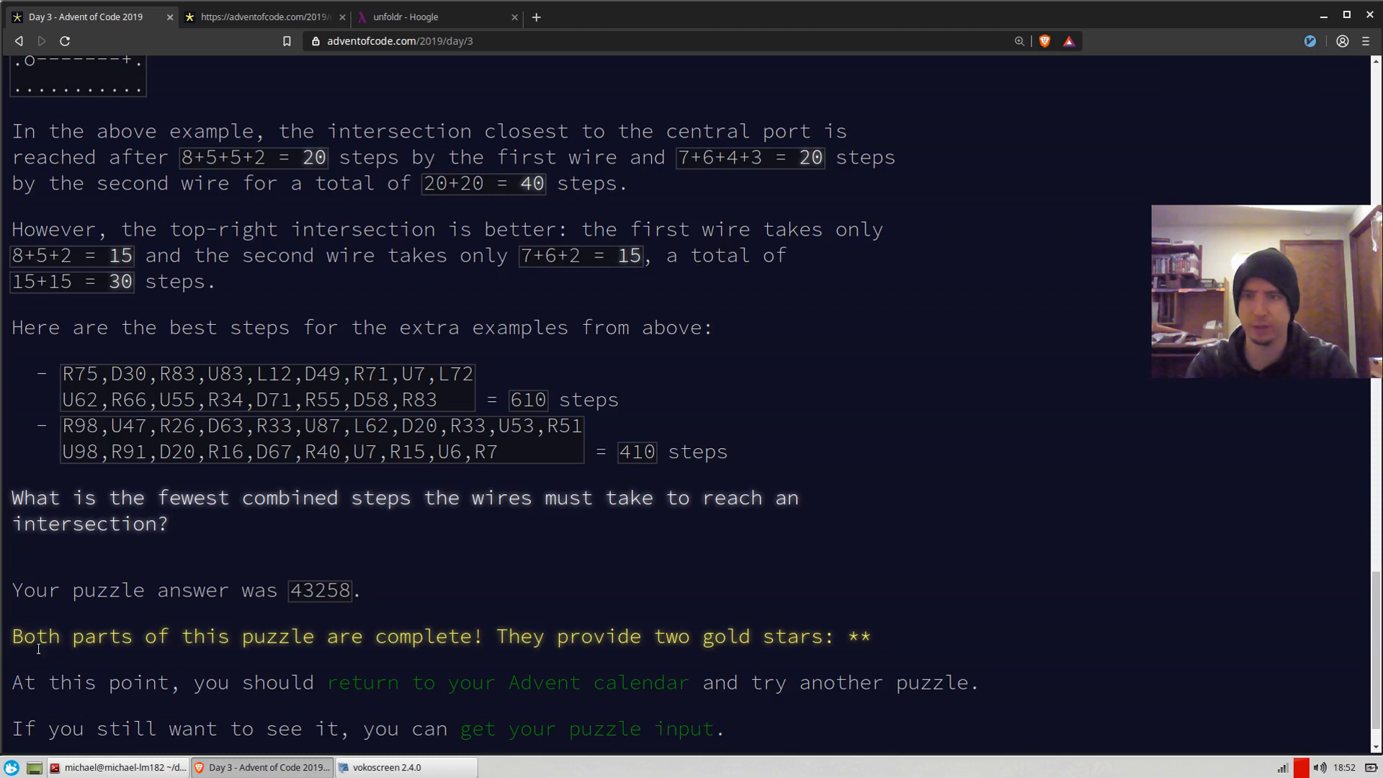
{"action": "key", "text": "ctrl+f"}
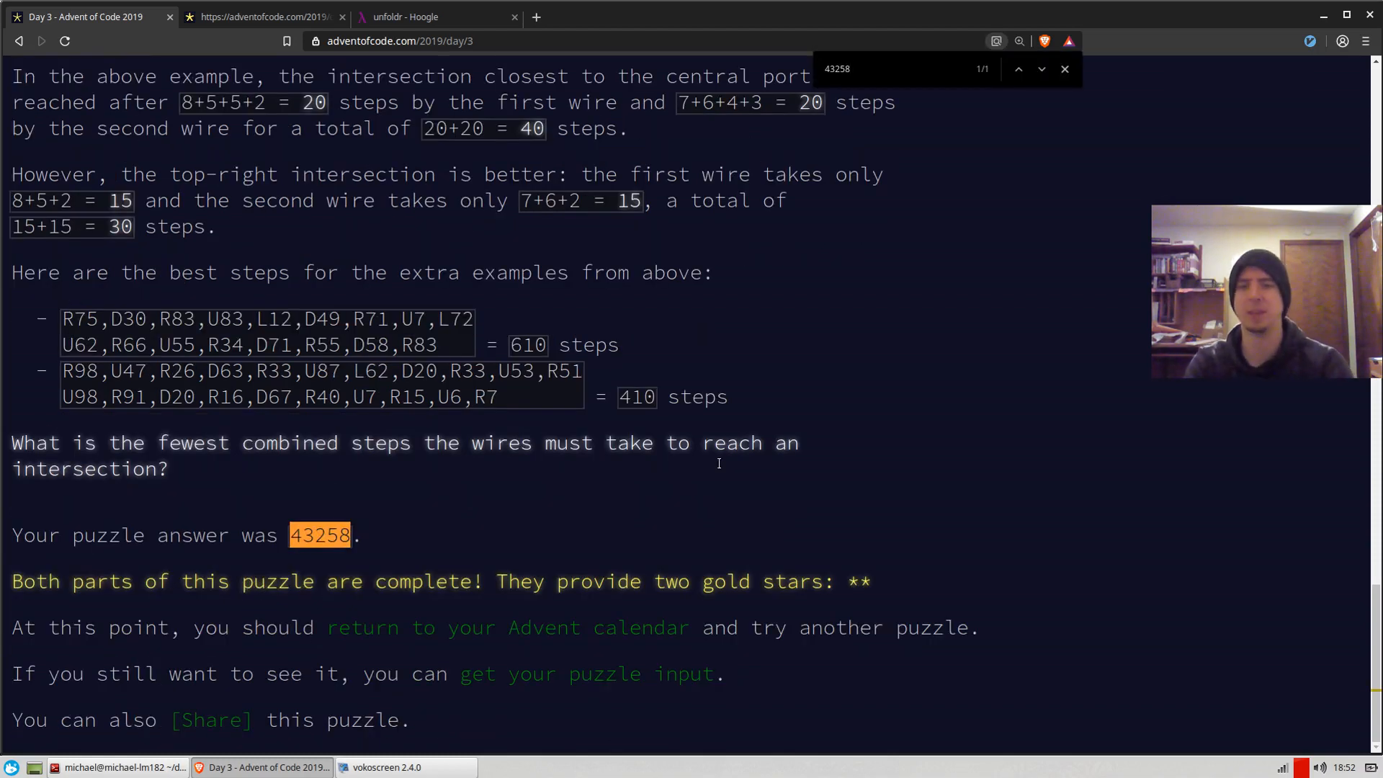